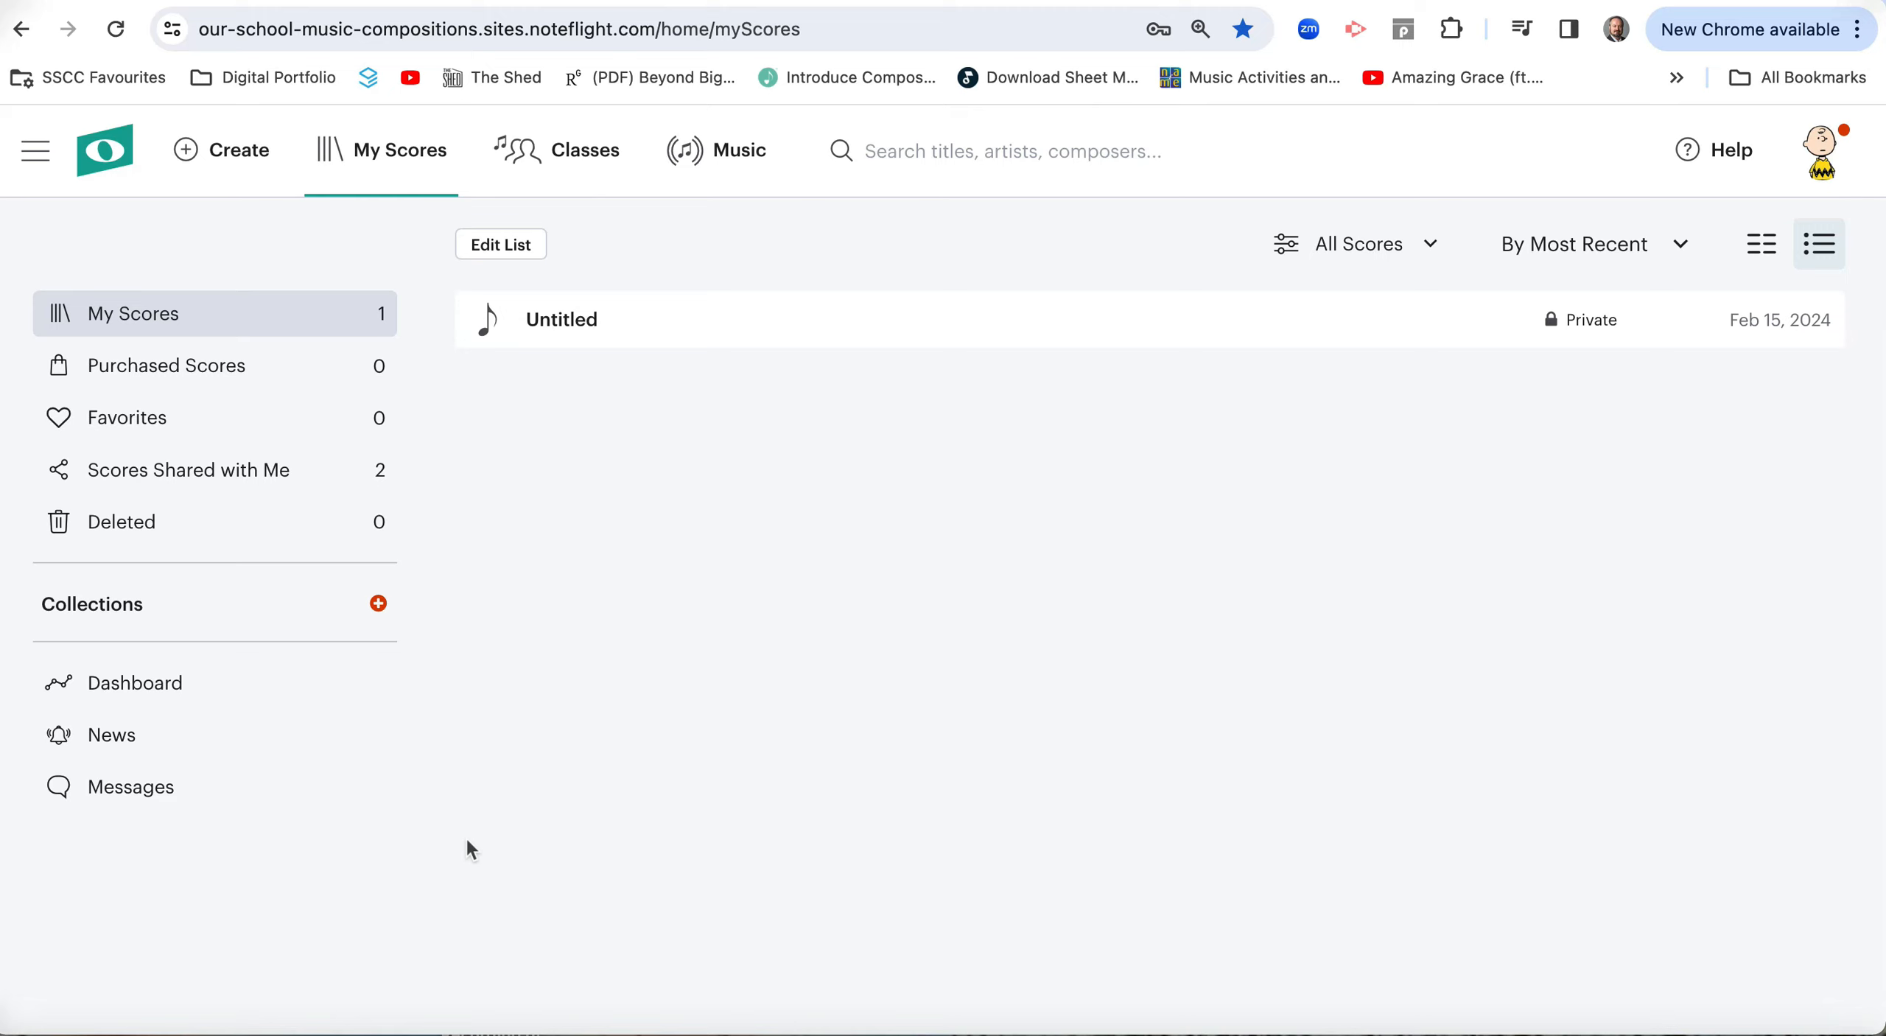
{"action": "mouse_move", "coordinate": [464, 847]}
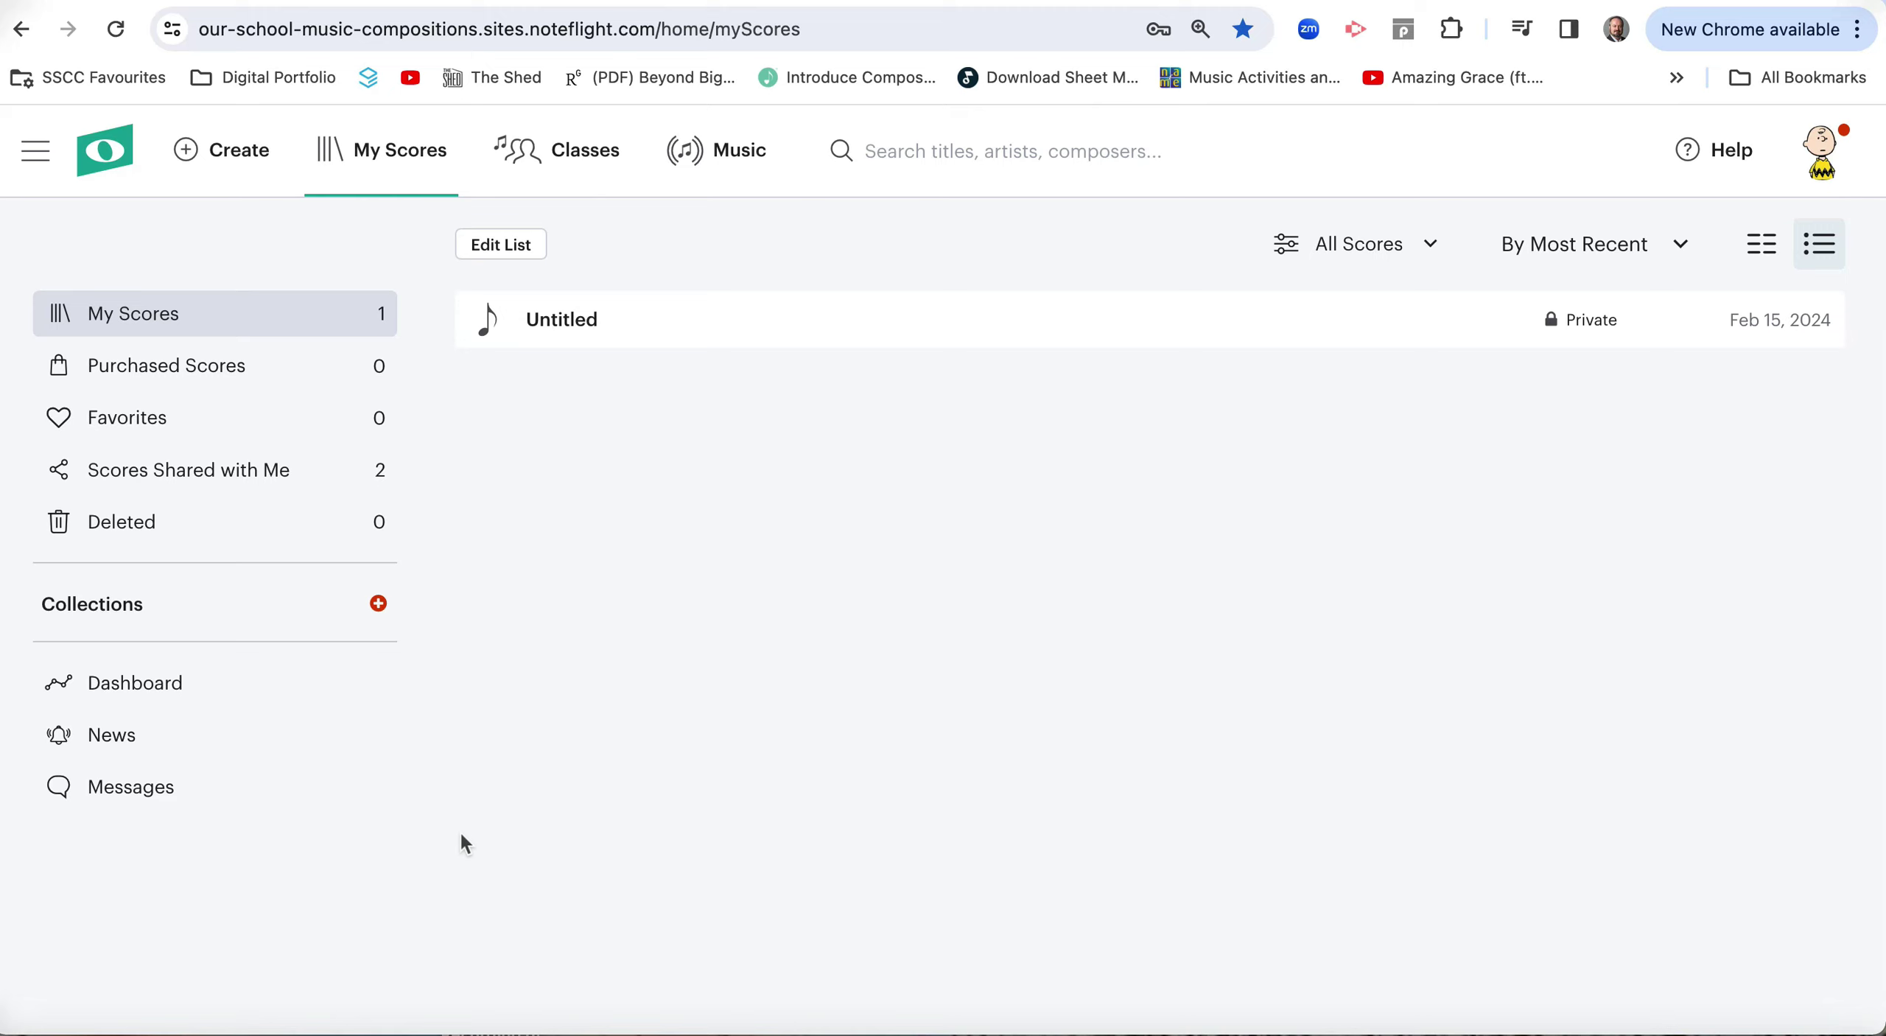
{"action": "mouse_move", "coordinate": [445, 848]}
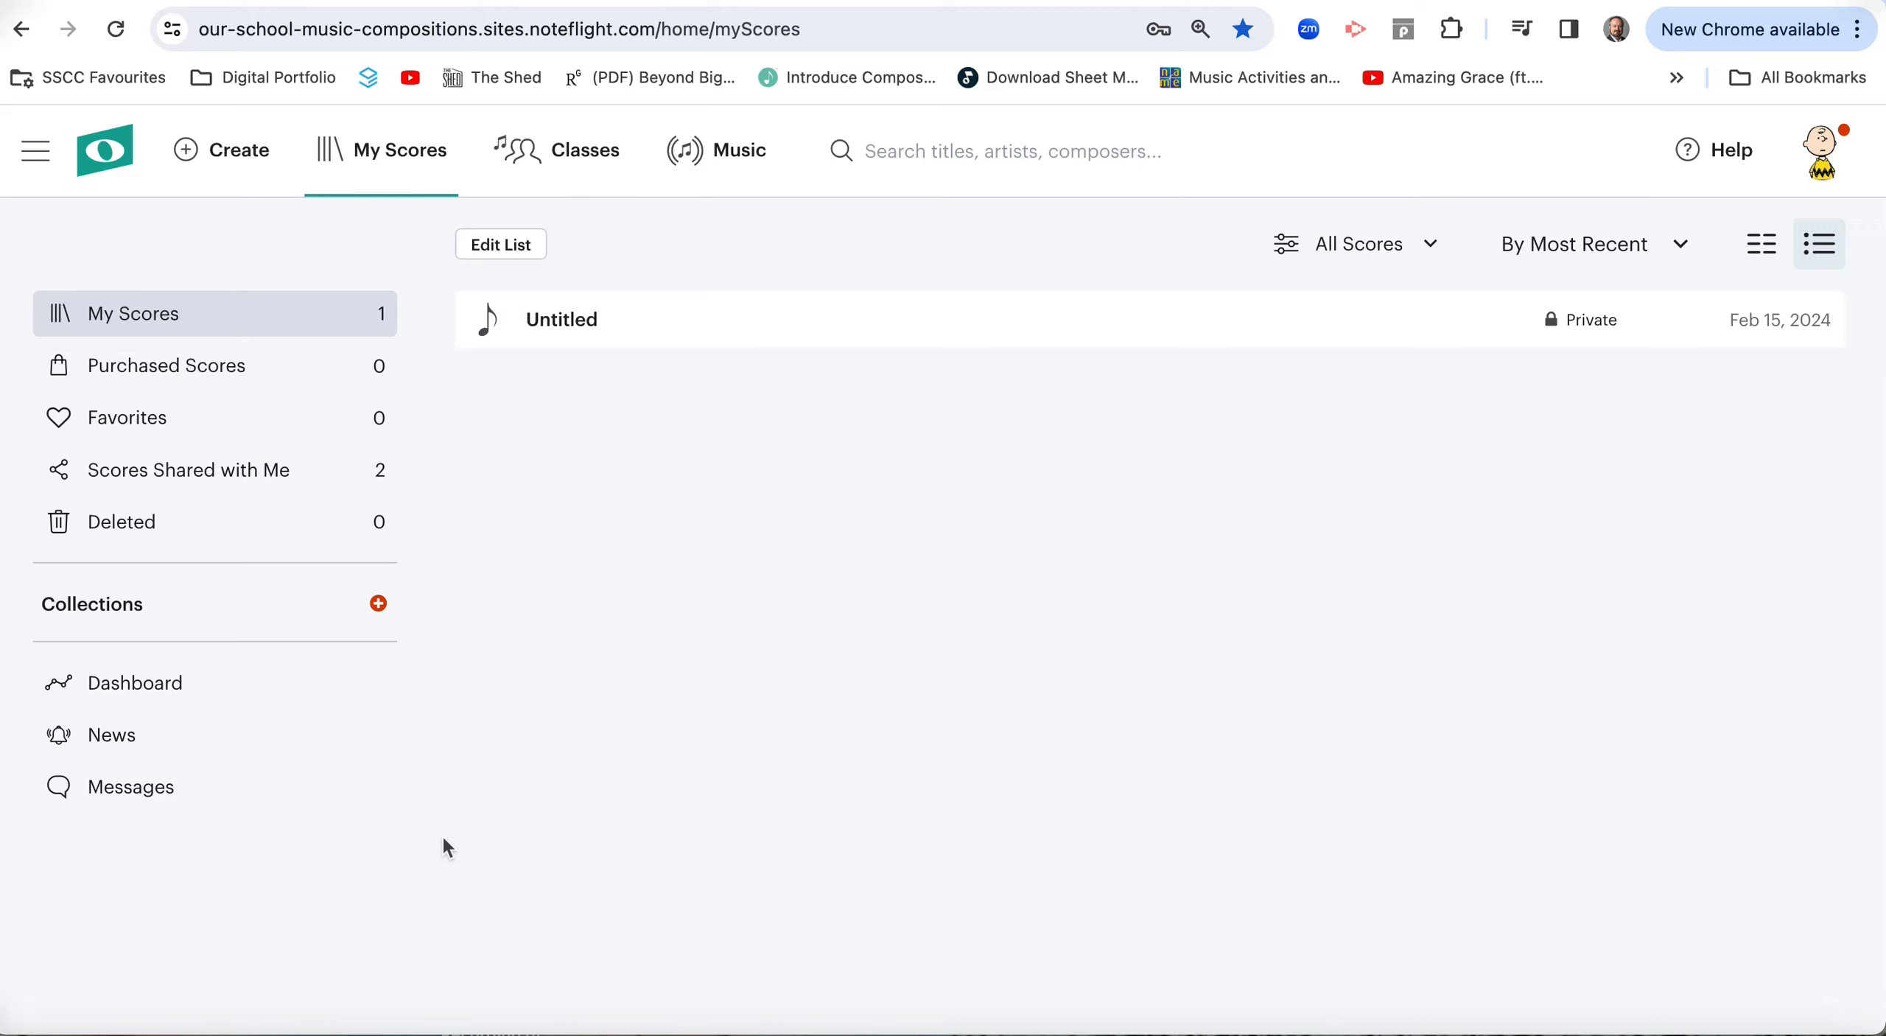
{"action": "mouse_move", "coordinate": [434, 851]}
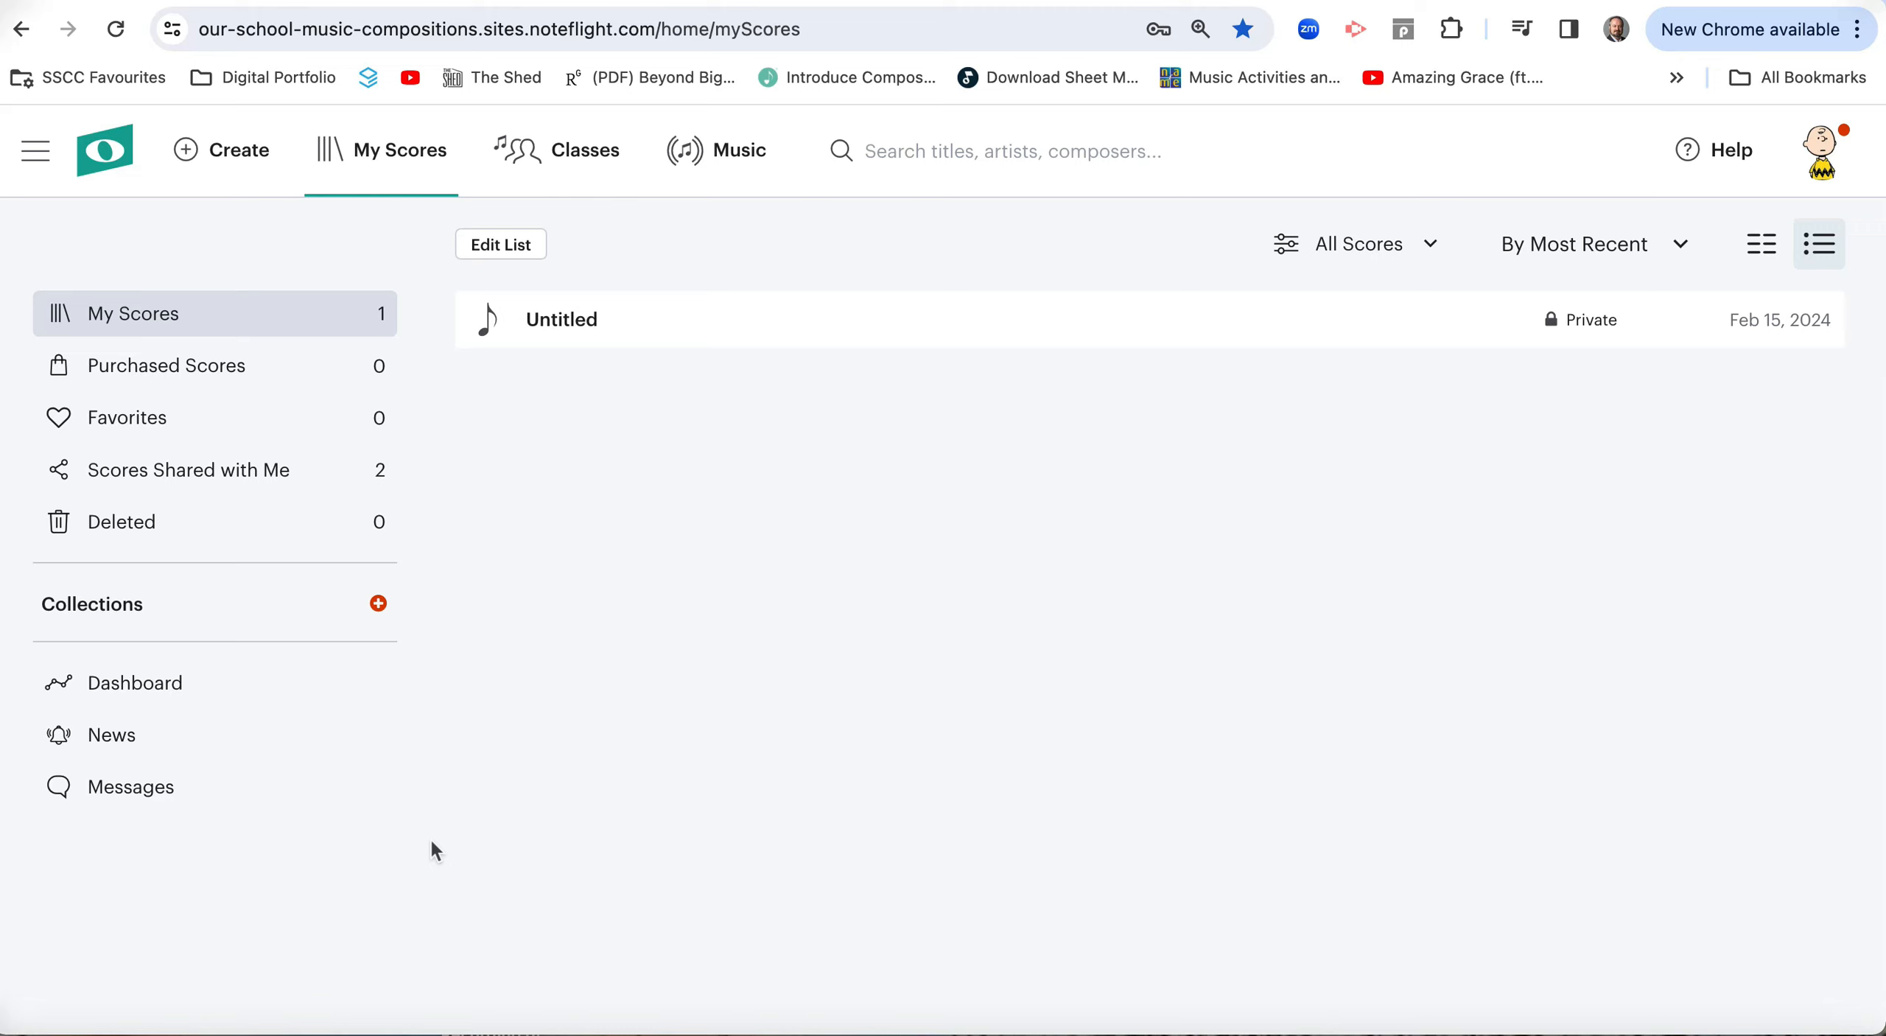
{"action": "mouse_move", "coordinate": [221, 54]}
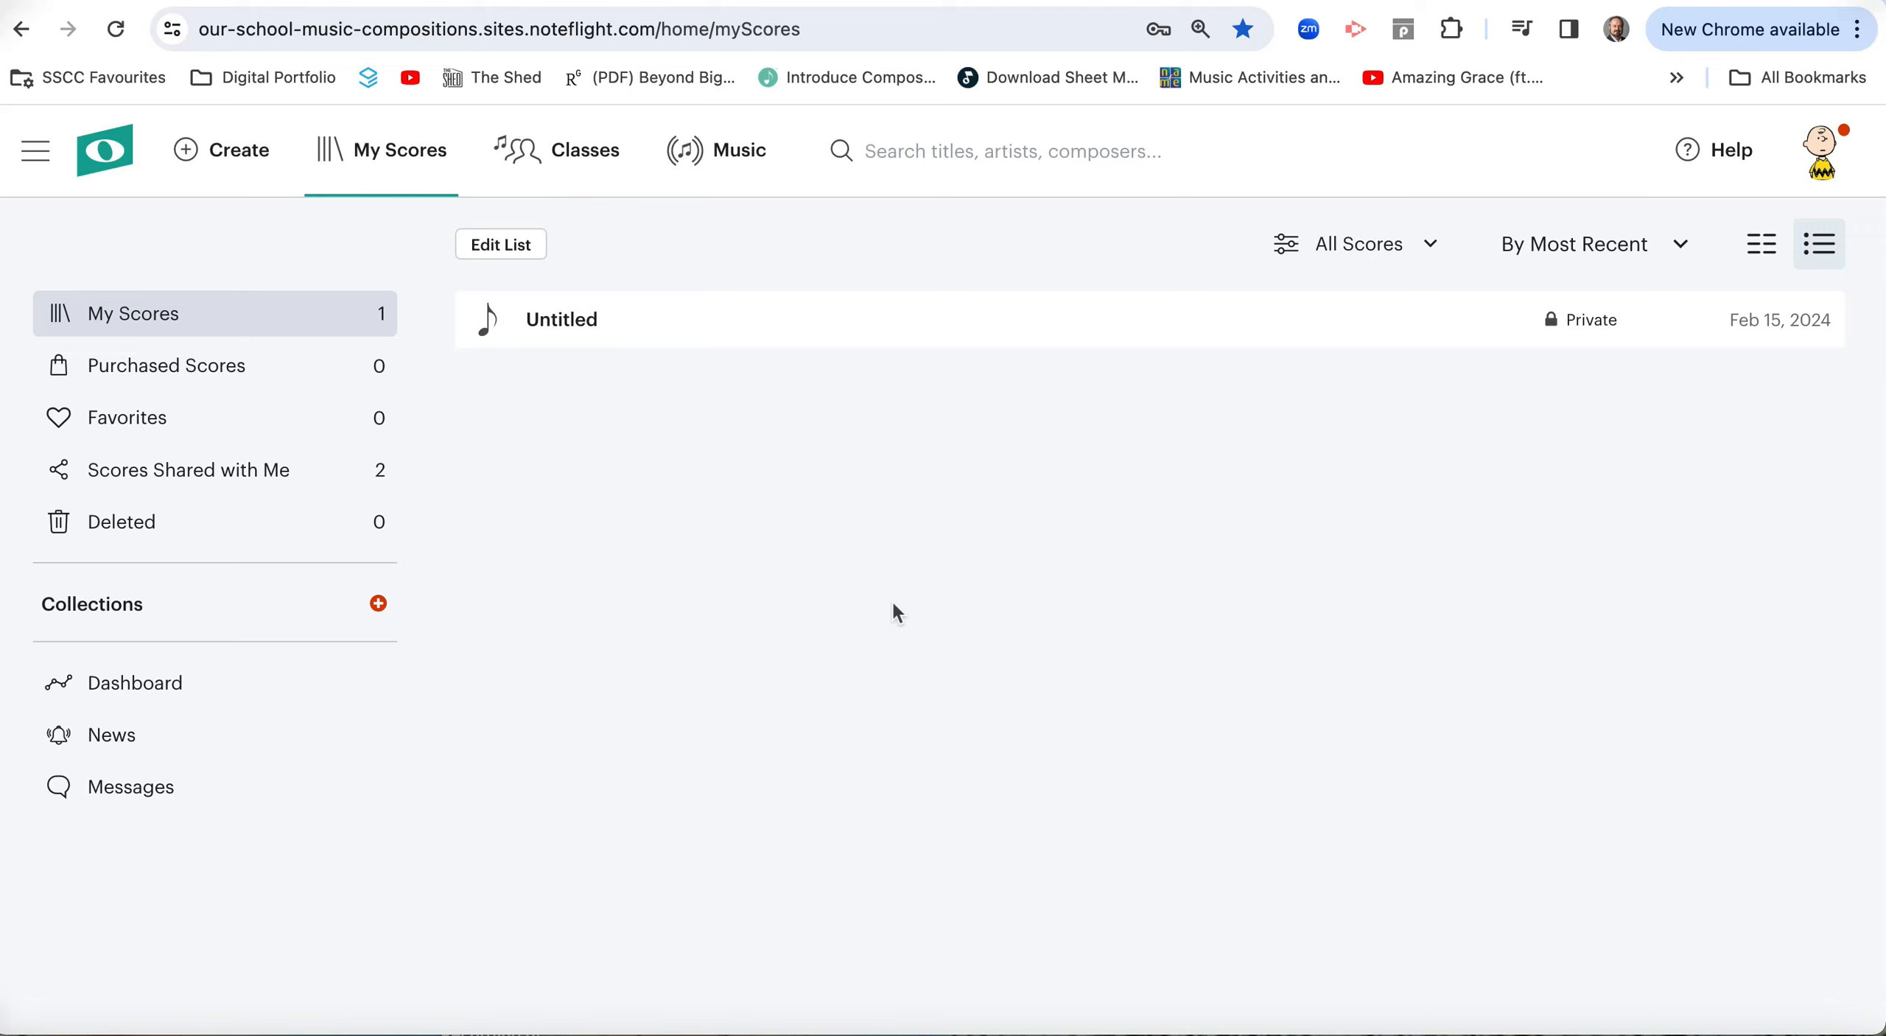
{"action": "mouse_move", "coordinate": [487, 640]}
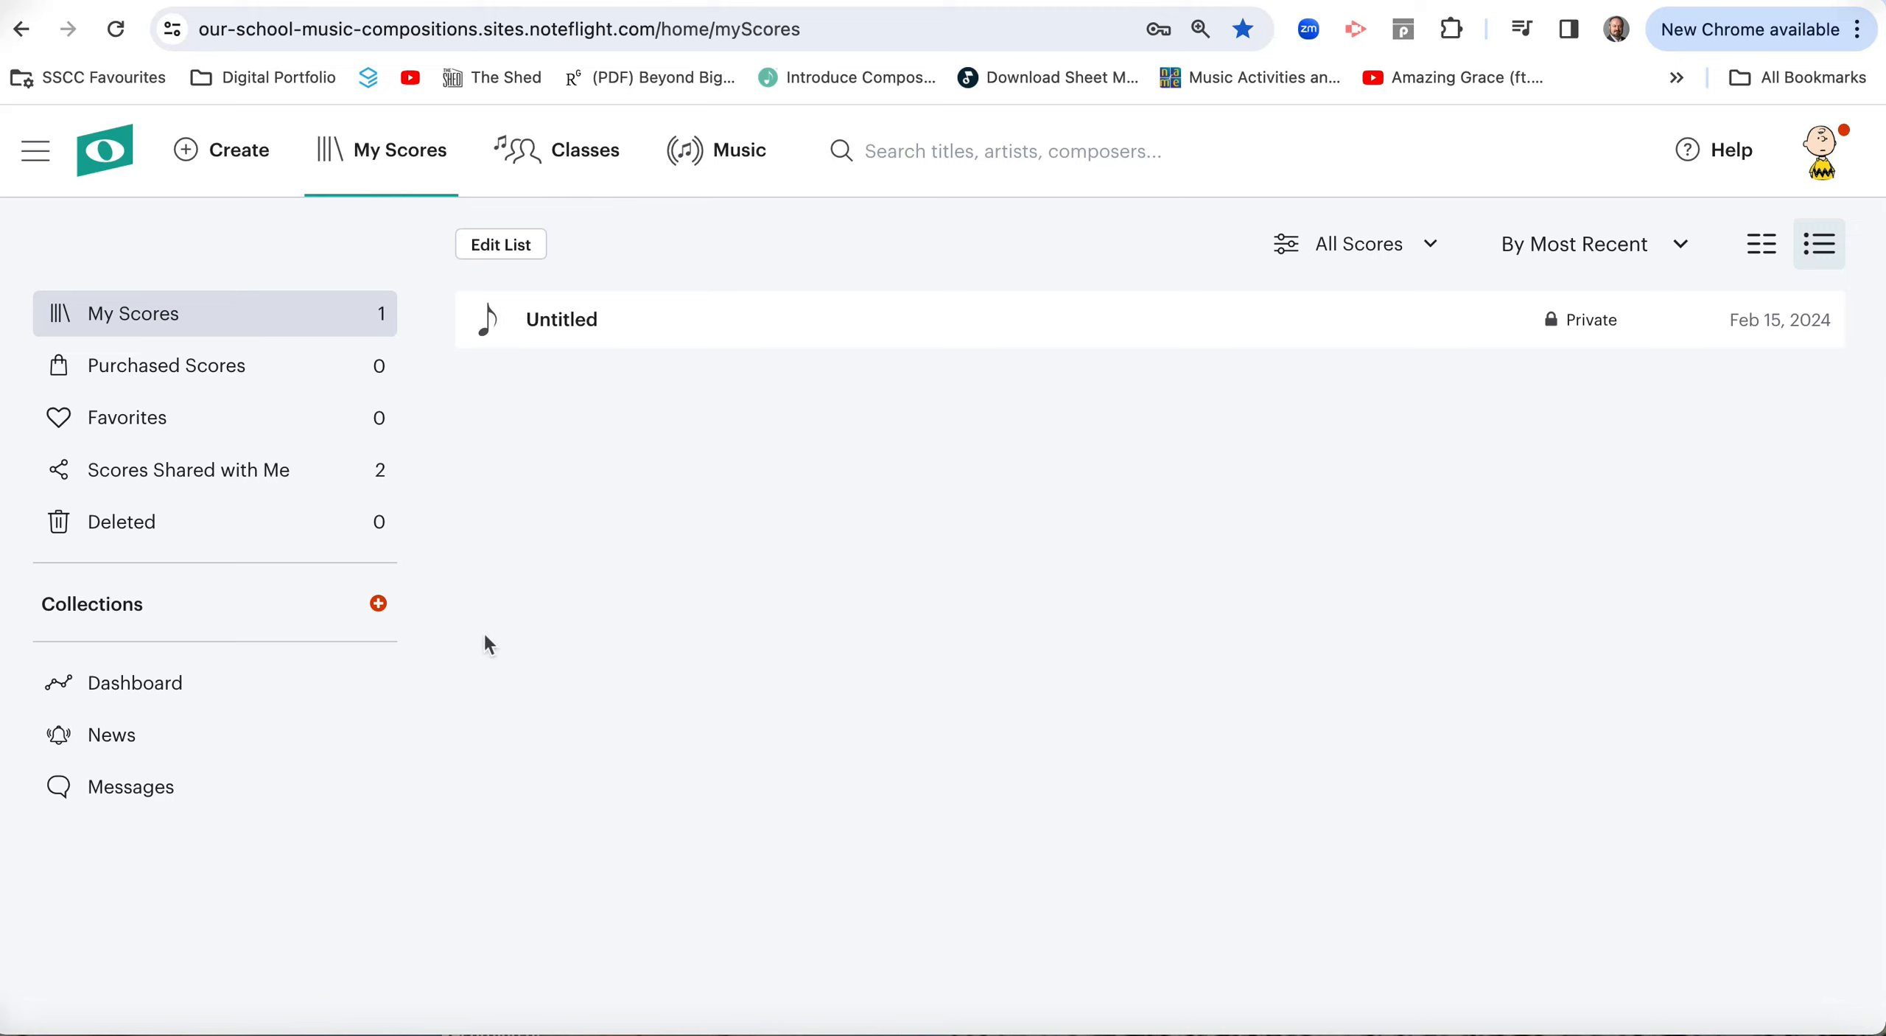
{"action": "mouse_move", "coordinate": [1453, 573]}
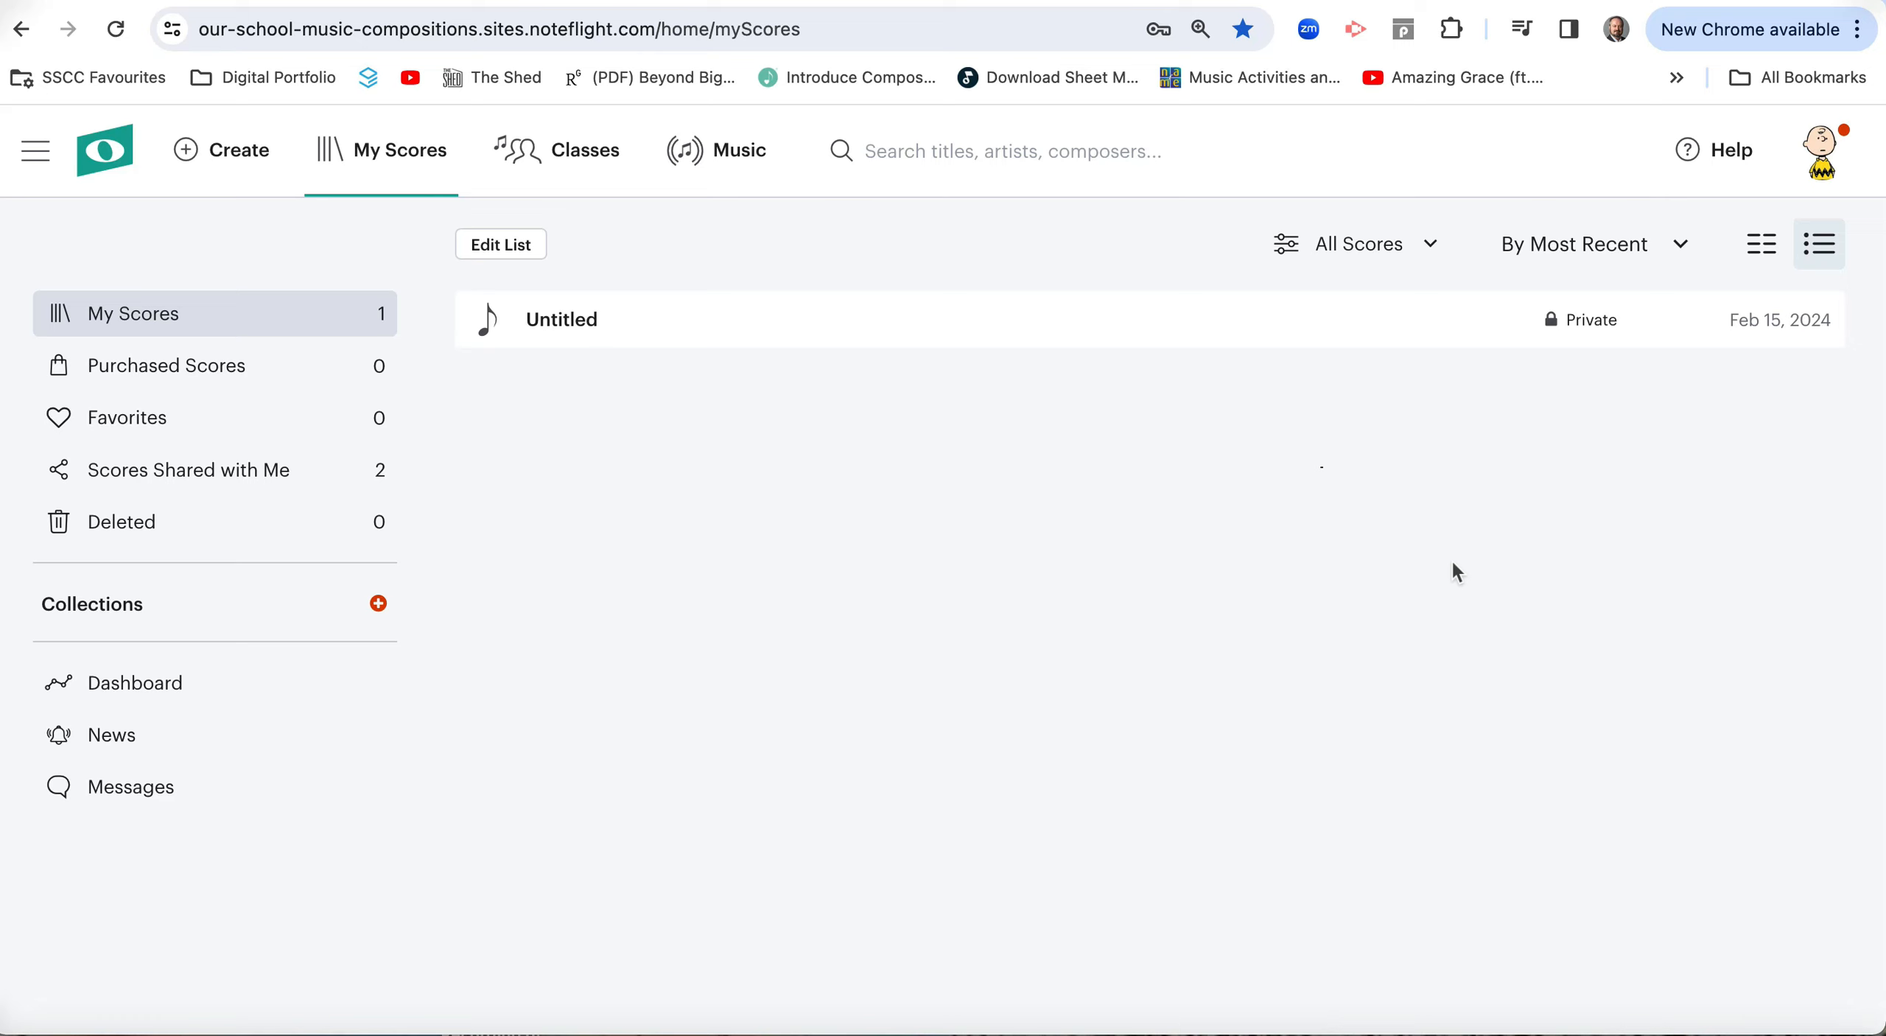
{"action": "mouse_move", "coordinate": [480, 525]}
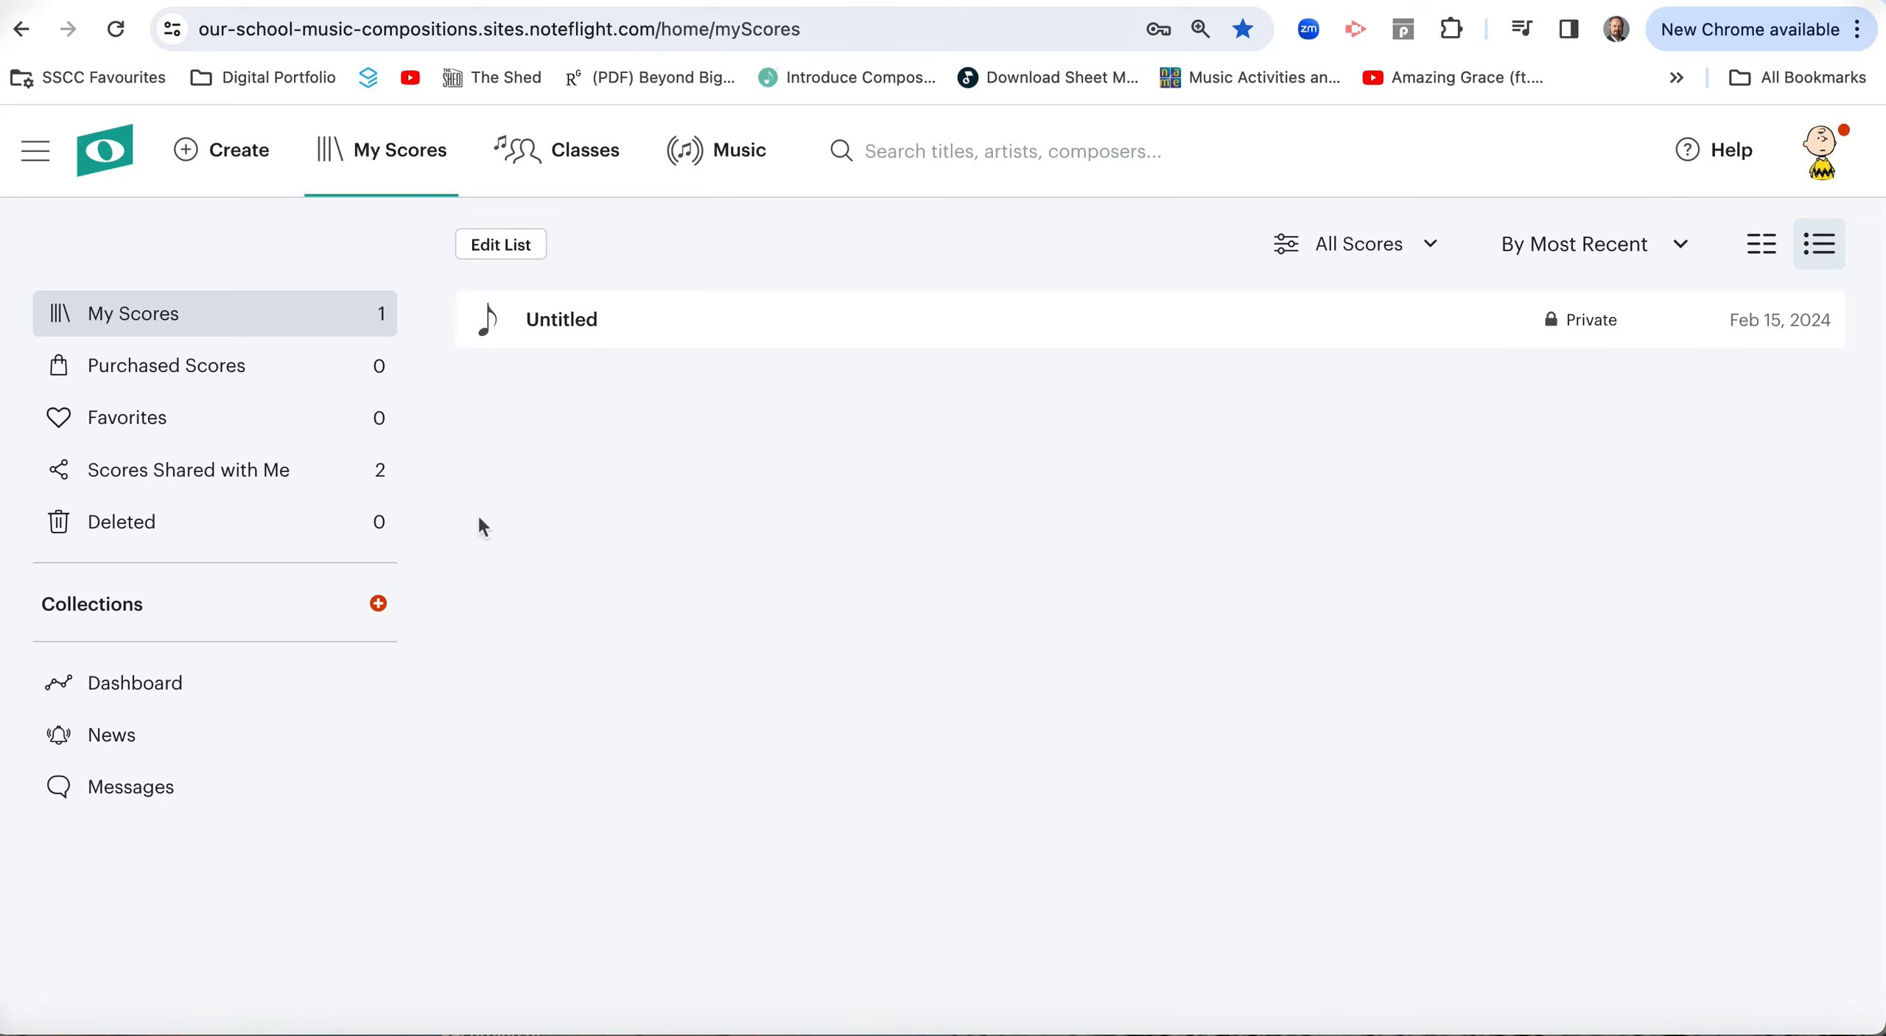
{"action": "mouse_move", "coordinate": [271, 483]}
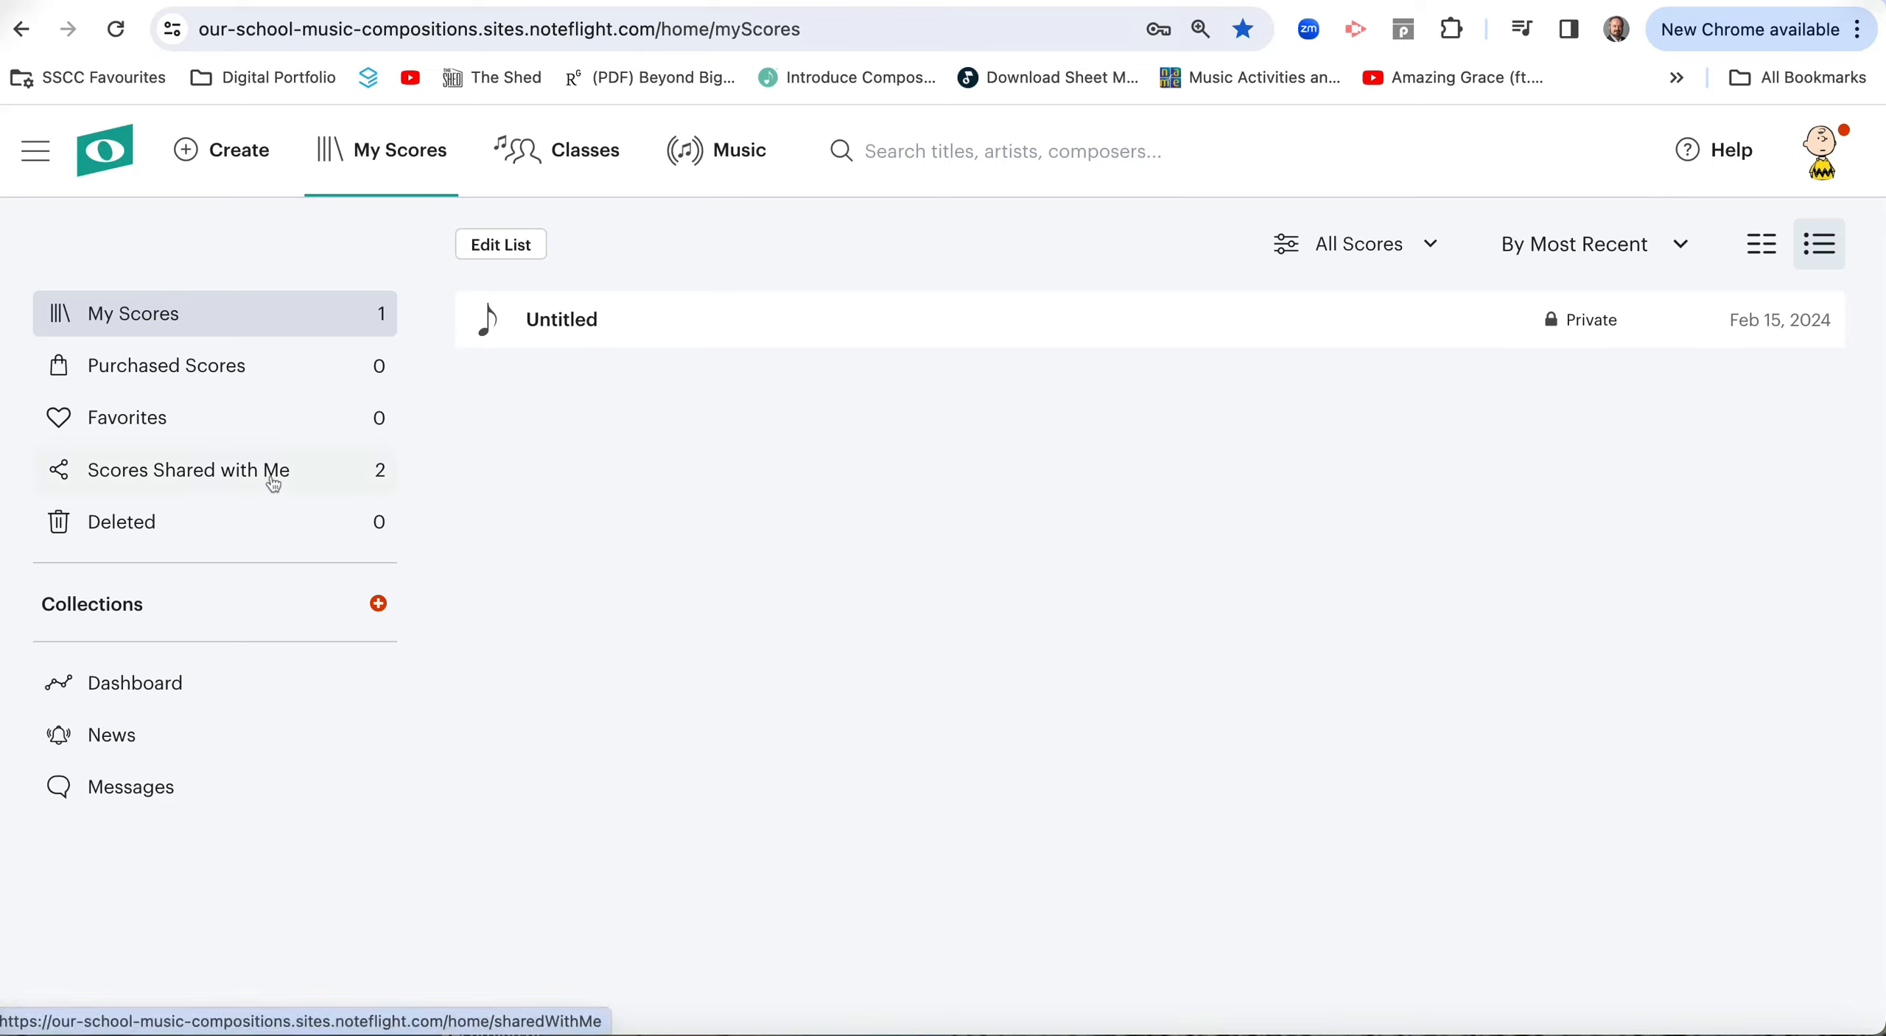
{"action": "mouse_move", "coordinate": [272, 483]}
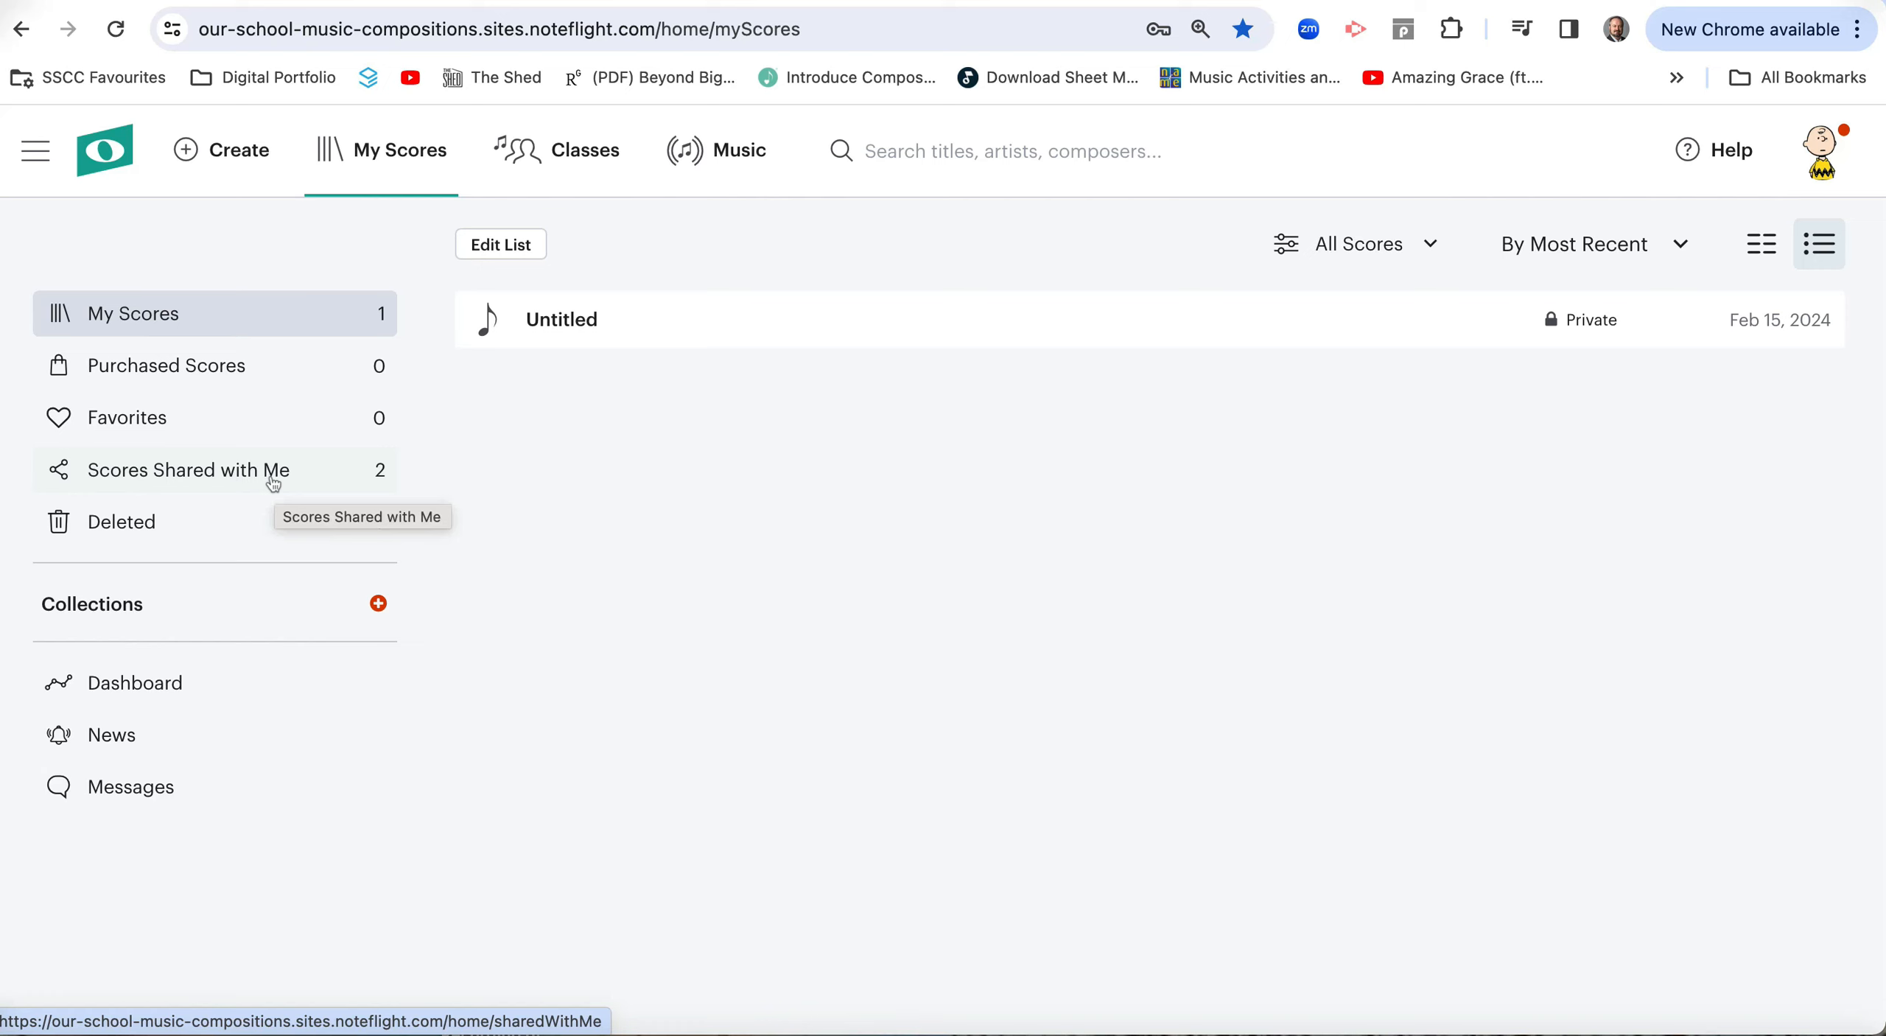
Open 'The Major Scale and the Cycle of 5ths' from Scores Shared with Me.
{"action": "left_click", "coordinate": [188, 470]}
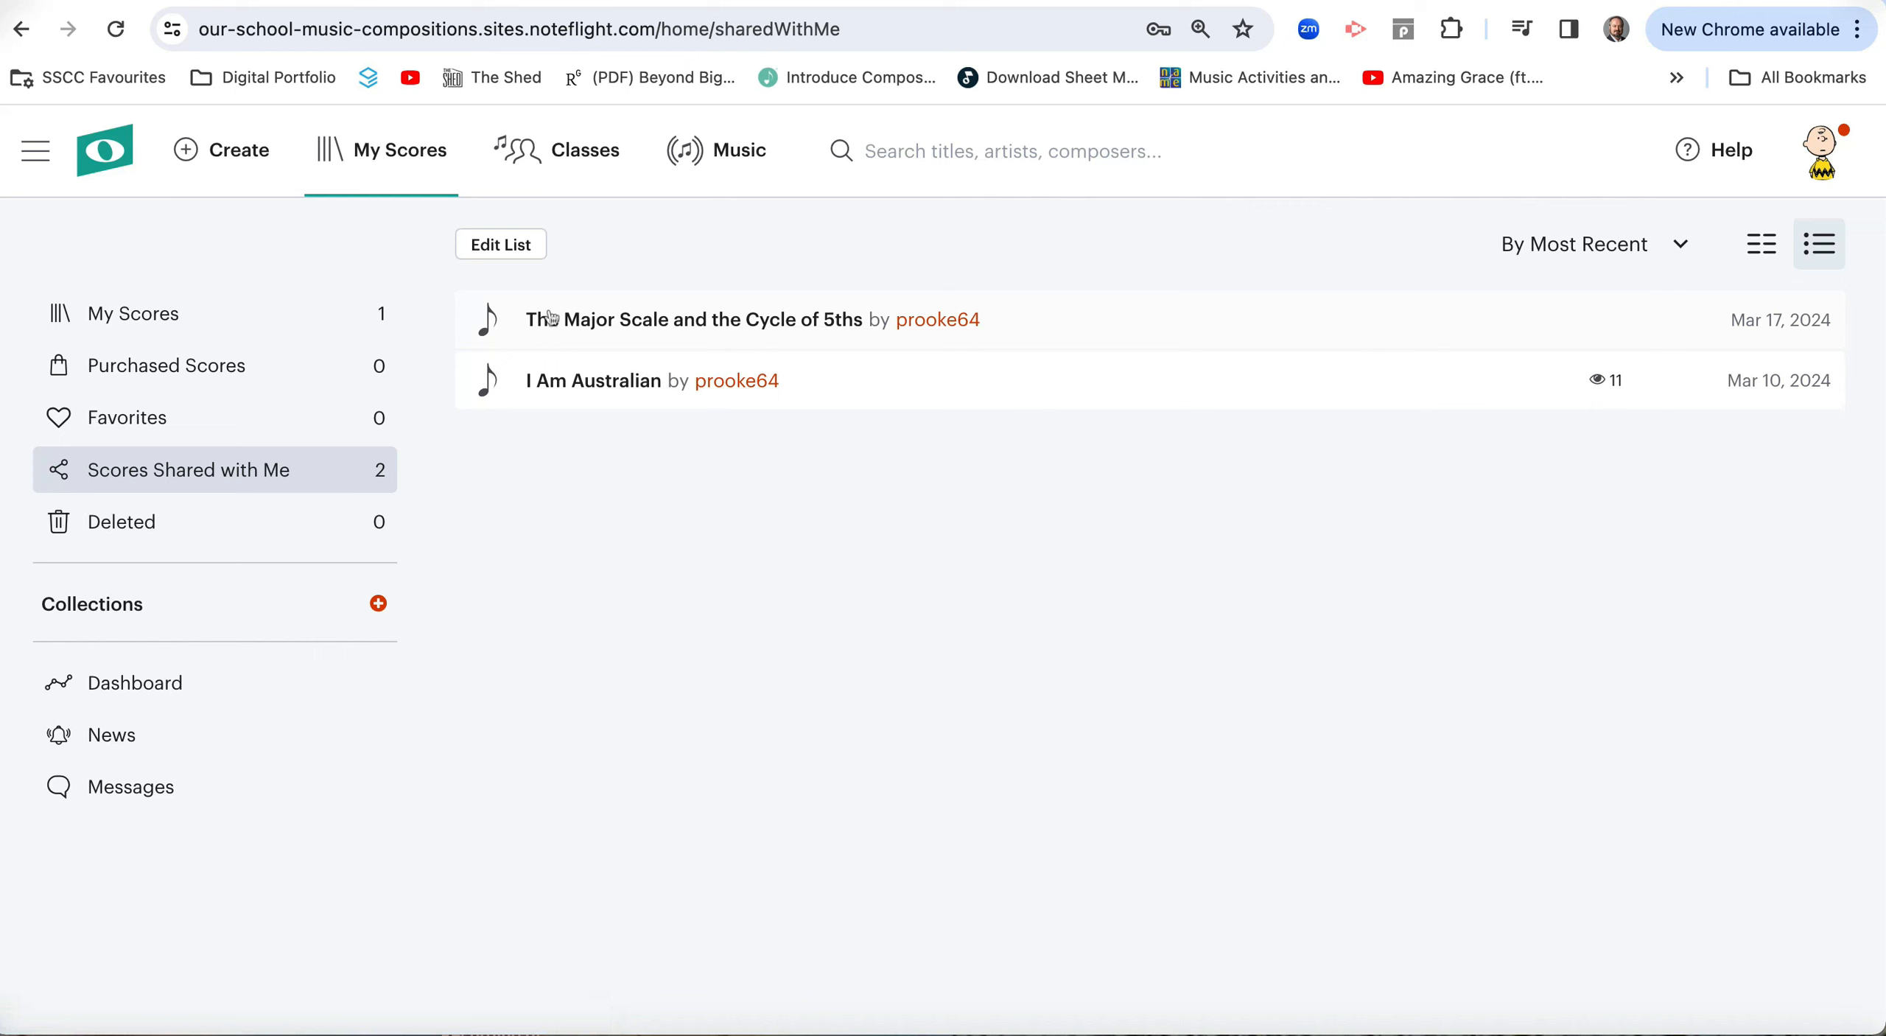
{"action": "mouse_move", "coordinate": [603, 320]}
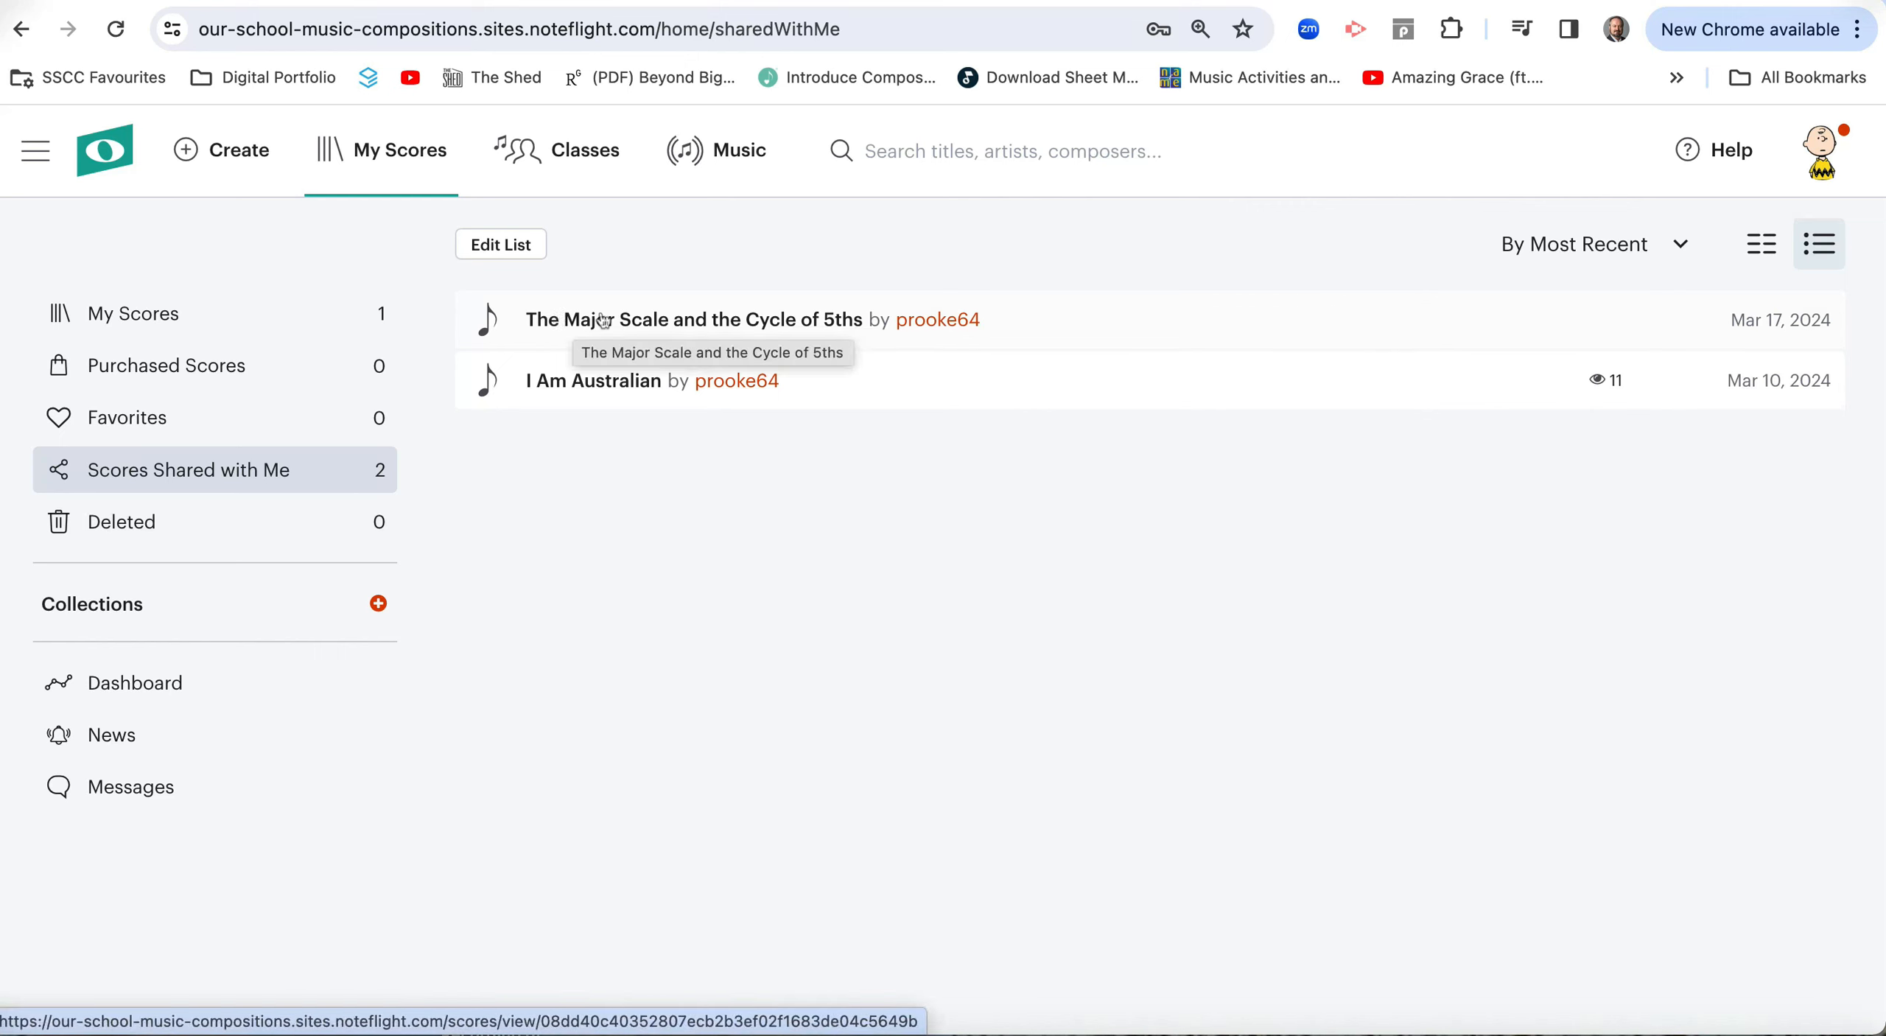
{"action": "mouse_move", "coordinate": [702, 323]}
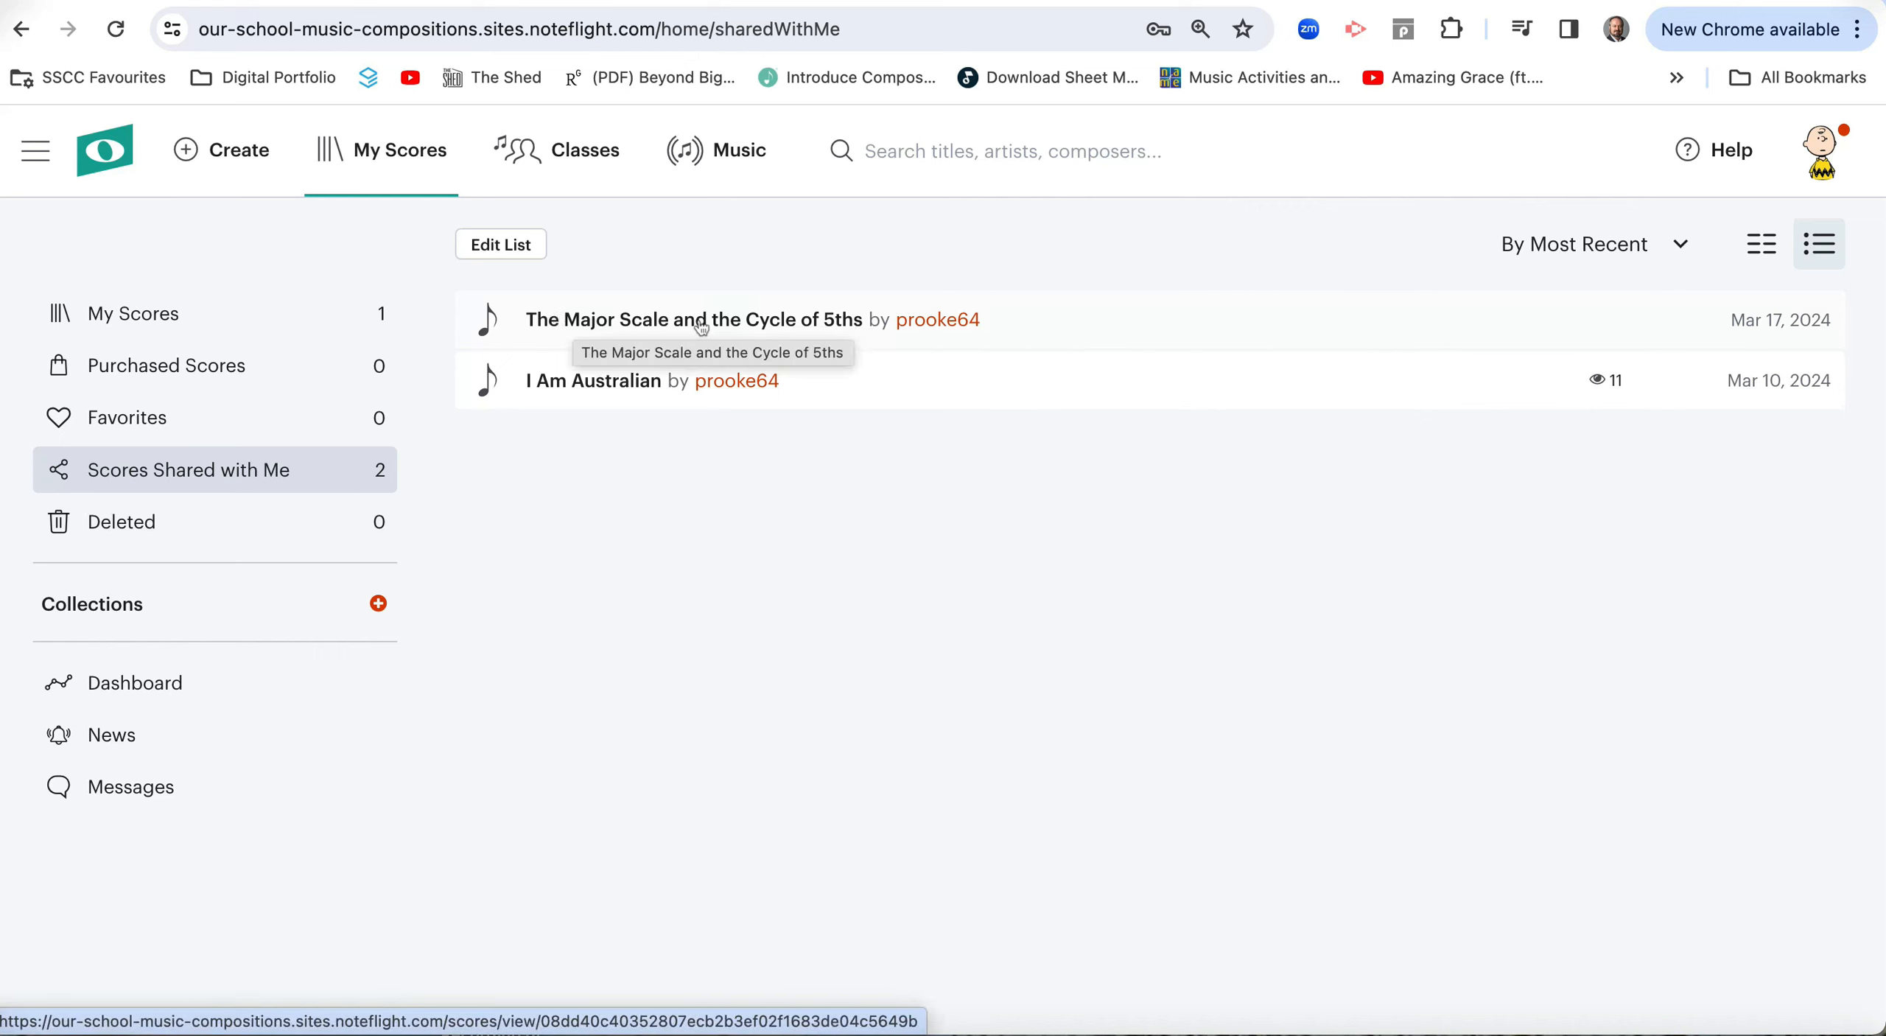
{"action": "left_click", "coordinate": [698, 319]}
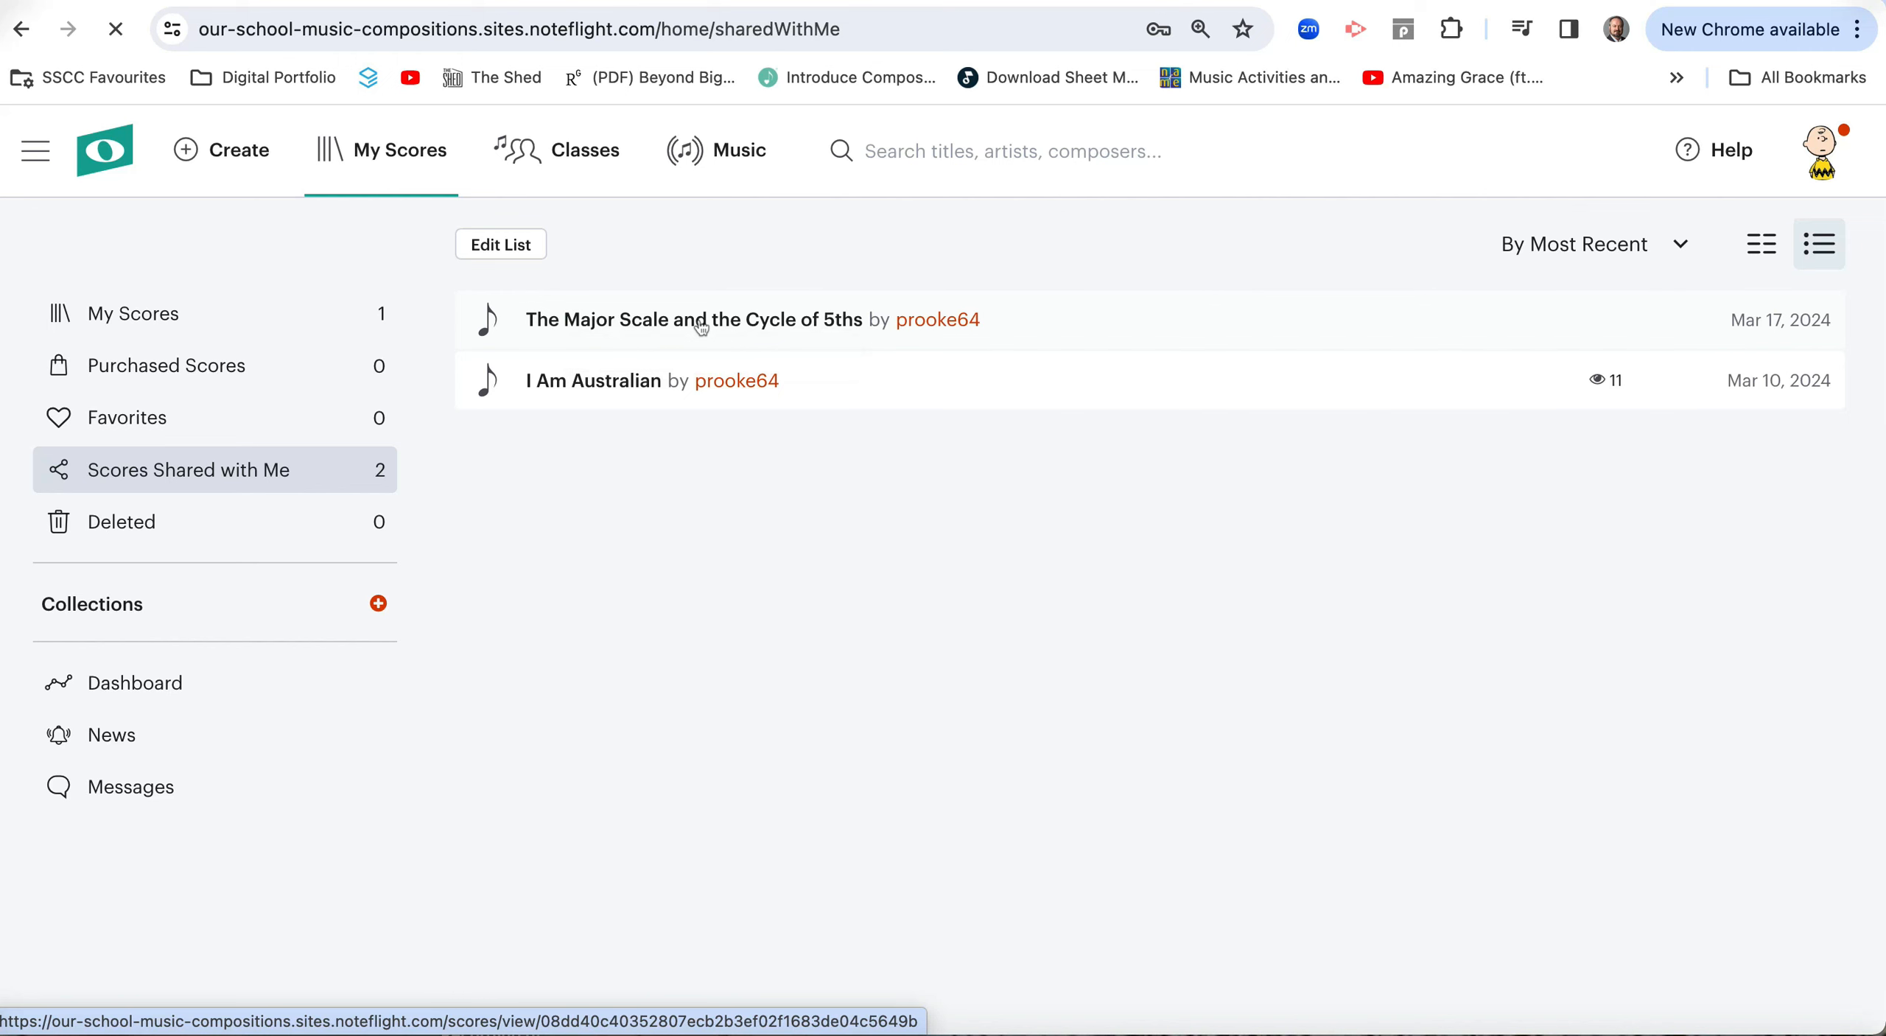
Load the shared score and scroll through its title, instructions and C major scale.
{"action": "left_click", "coordinate": [696, 319]}
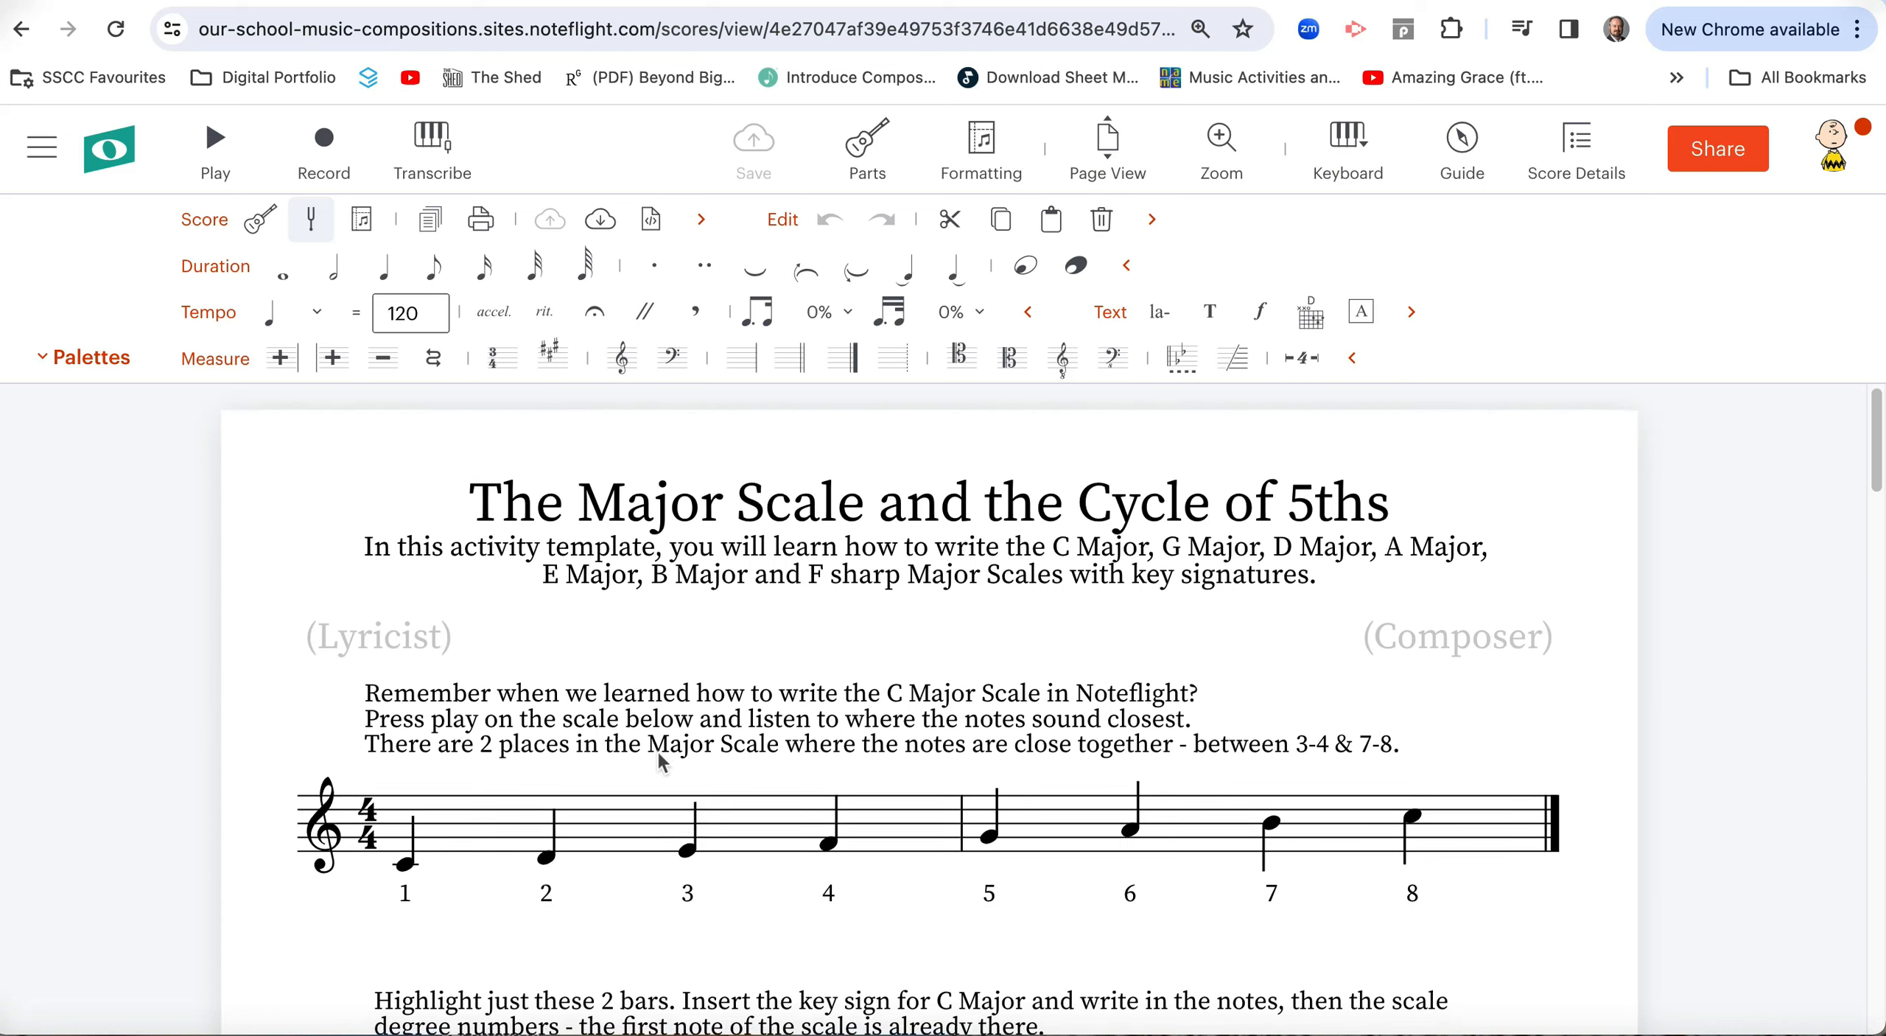
{"action": "scroll", "scroll_direction": "down", "scroll_amount": 3}
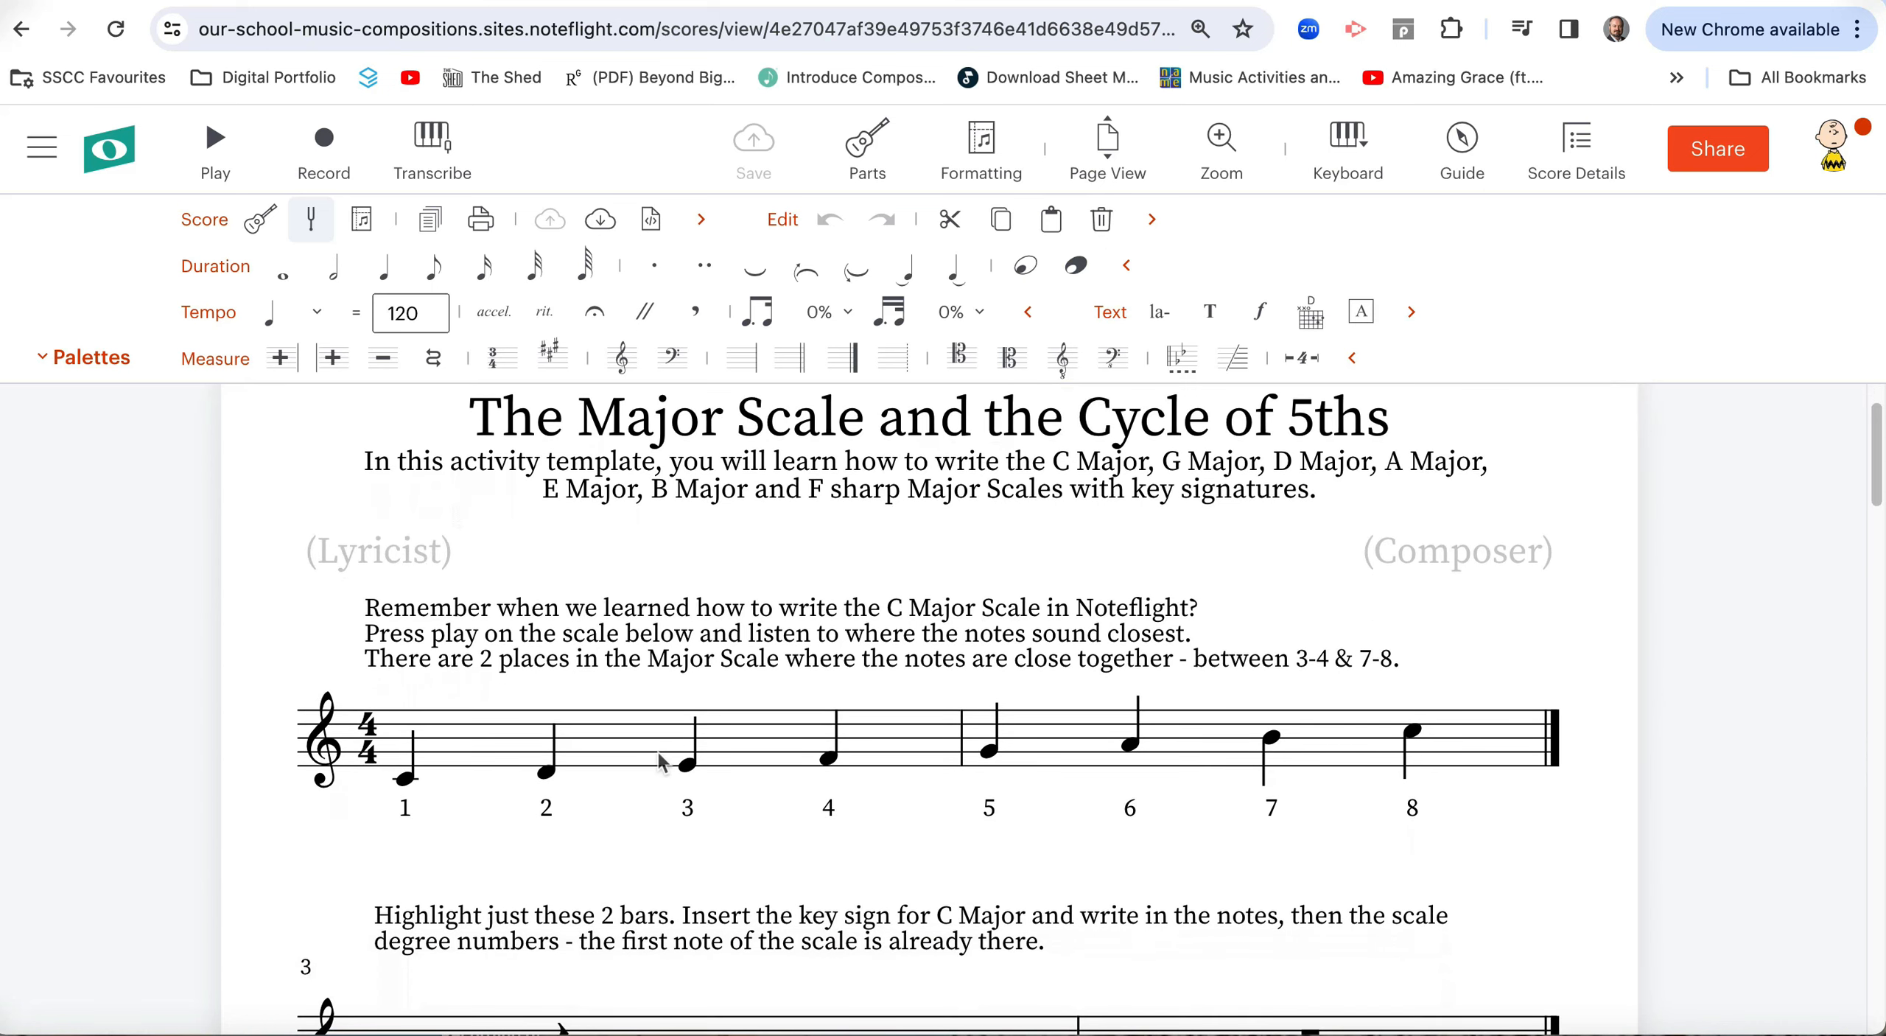
{"action": "scroll", "scroll_direction": "down", "scroll_amount": 3}
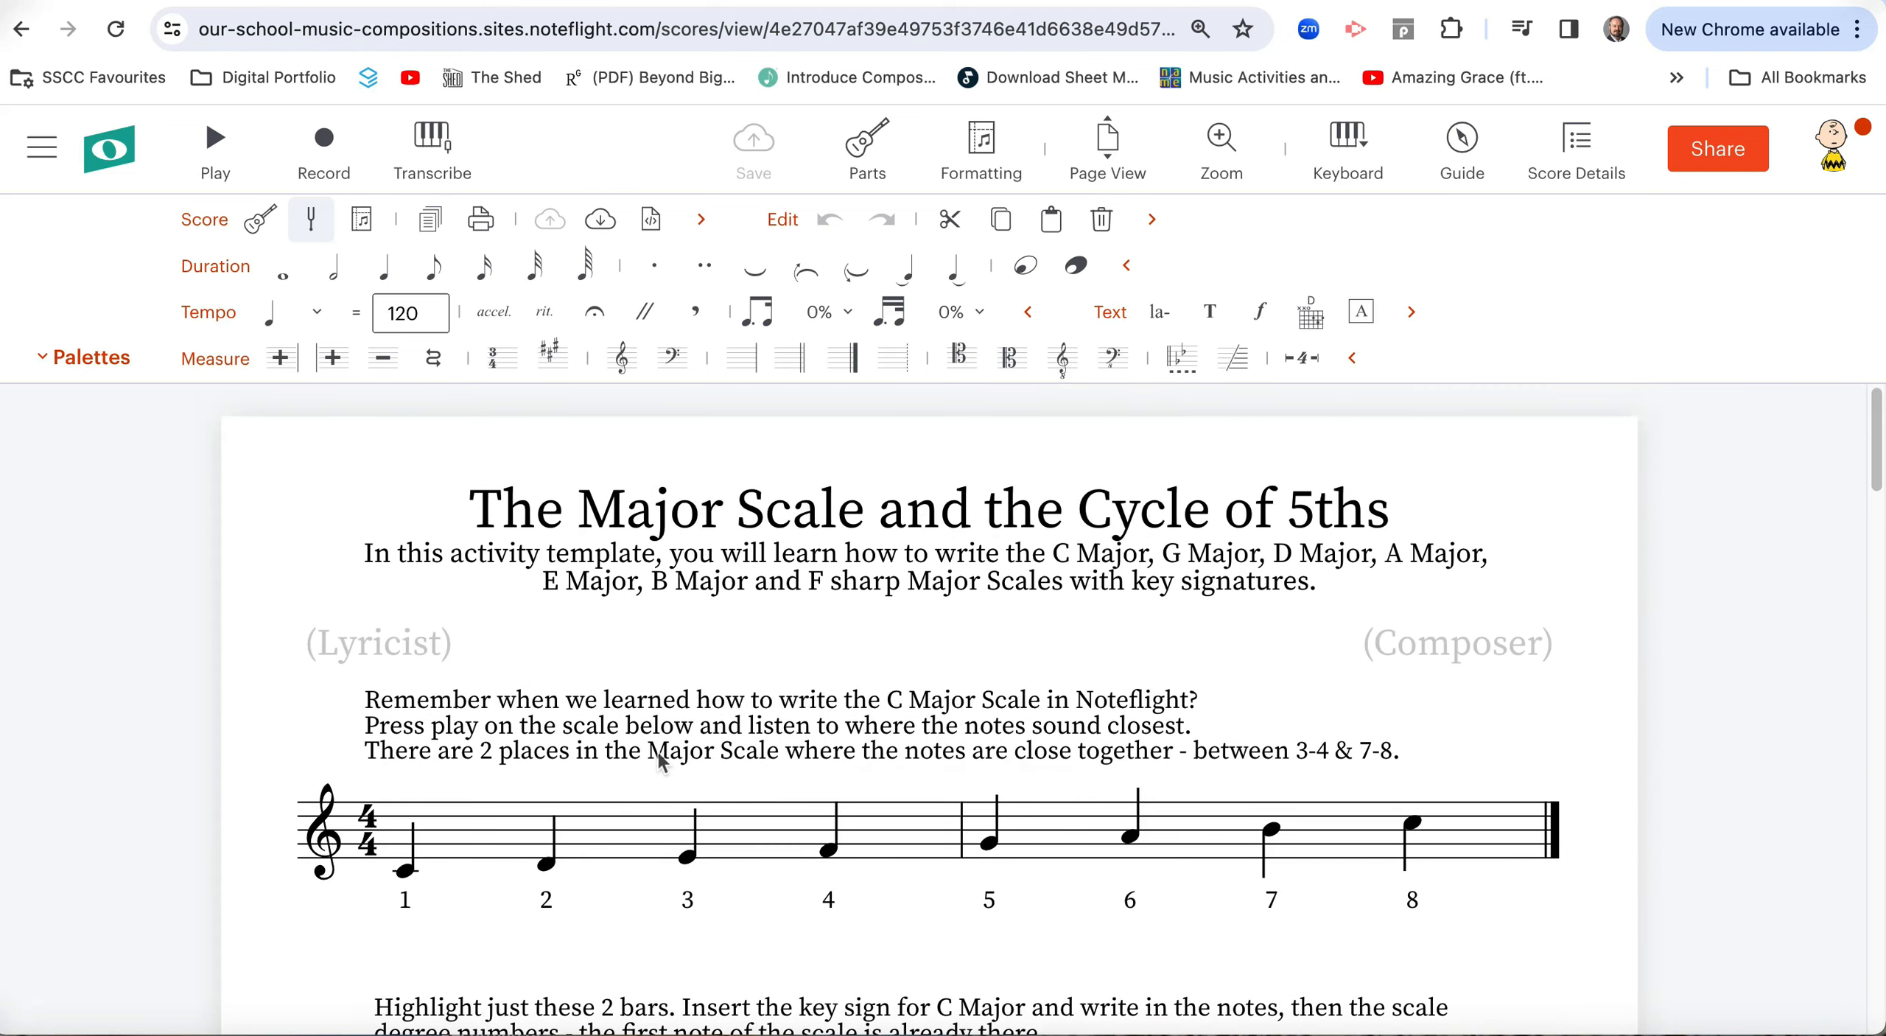
{"action": "mouse_move", "coordinate": [1057, 606]}
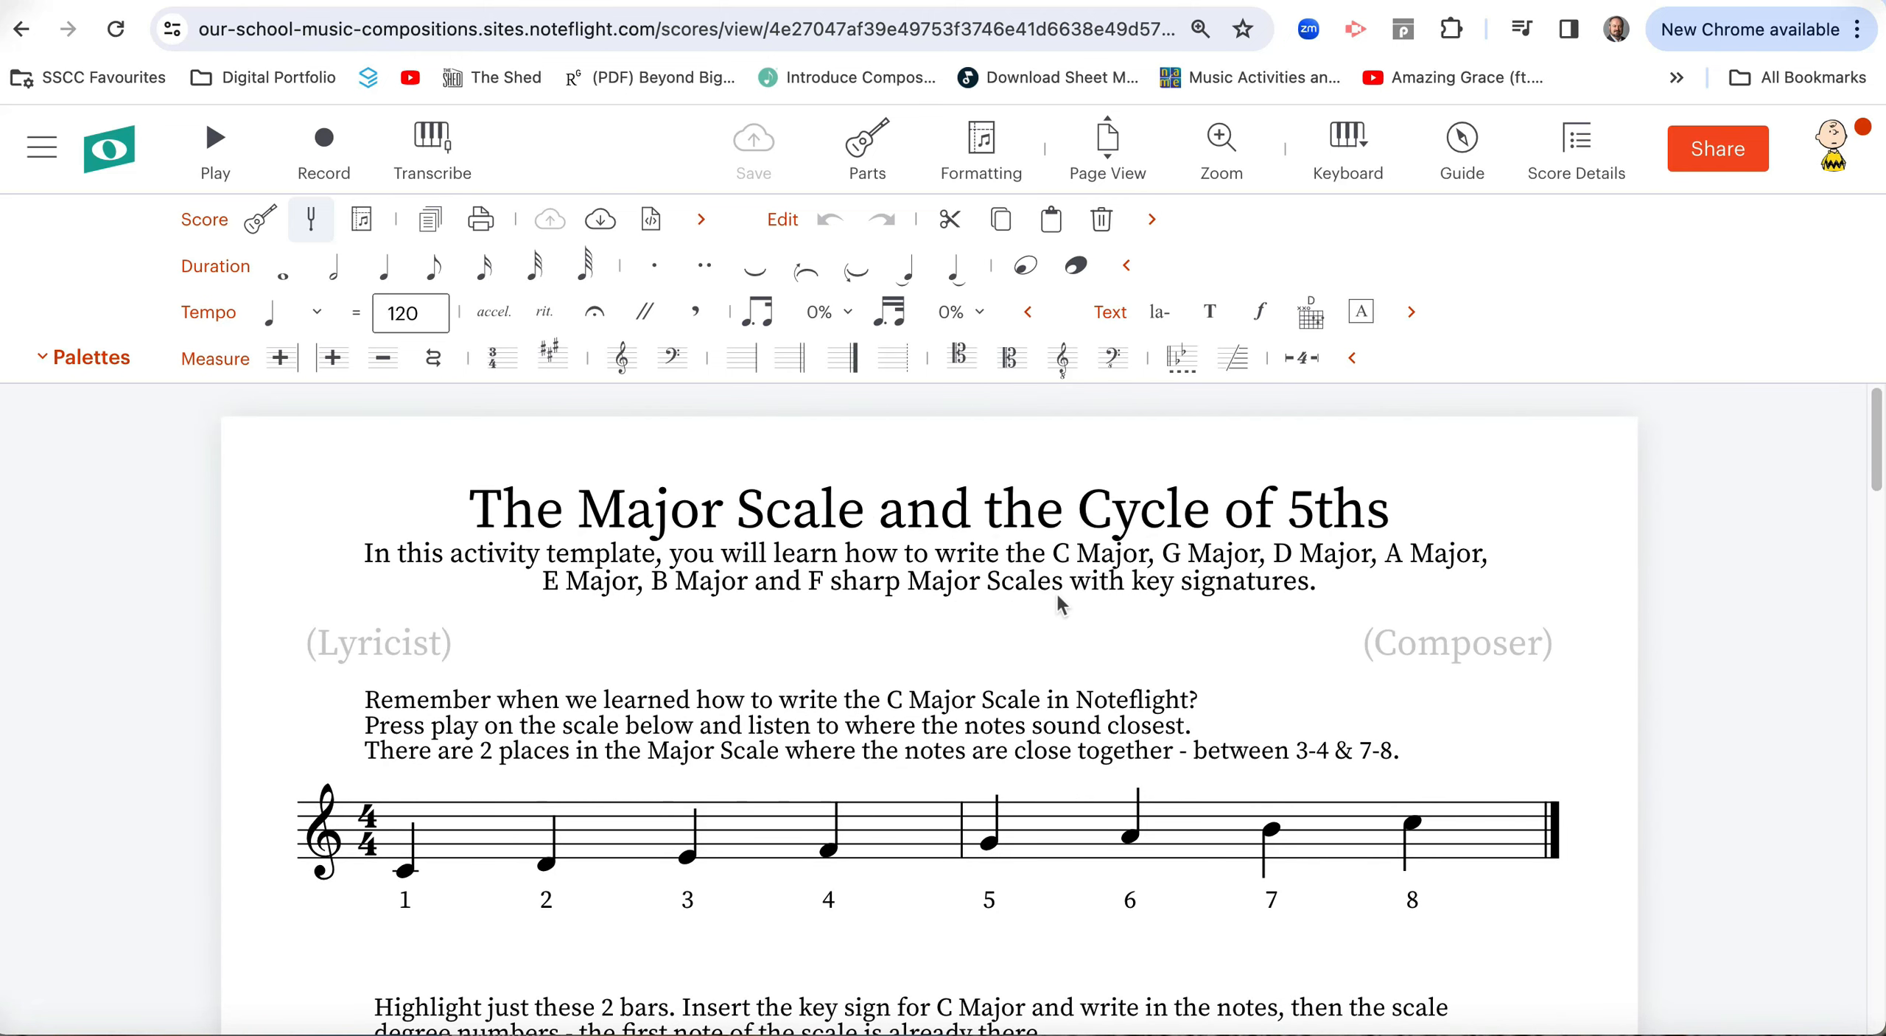
{"action": "mouse_move", "coordinate": [1143, 613]}
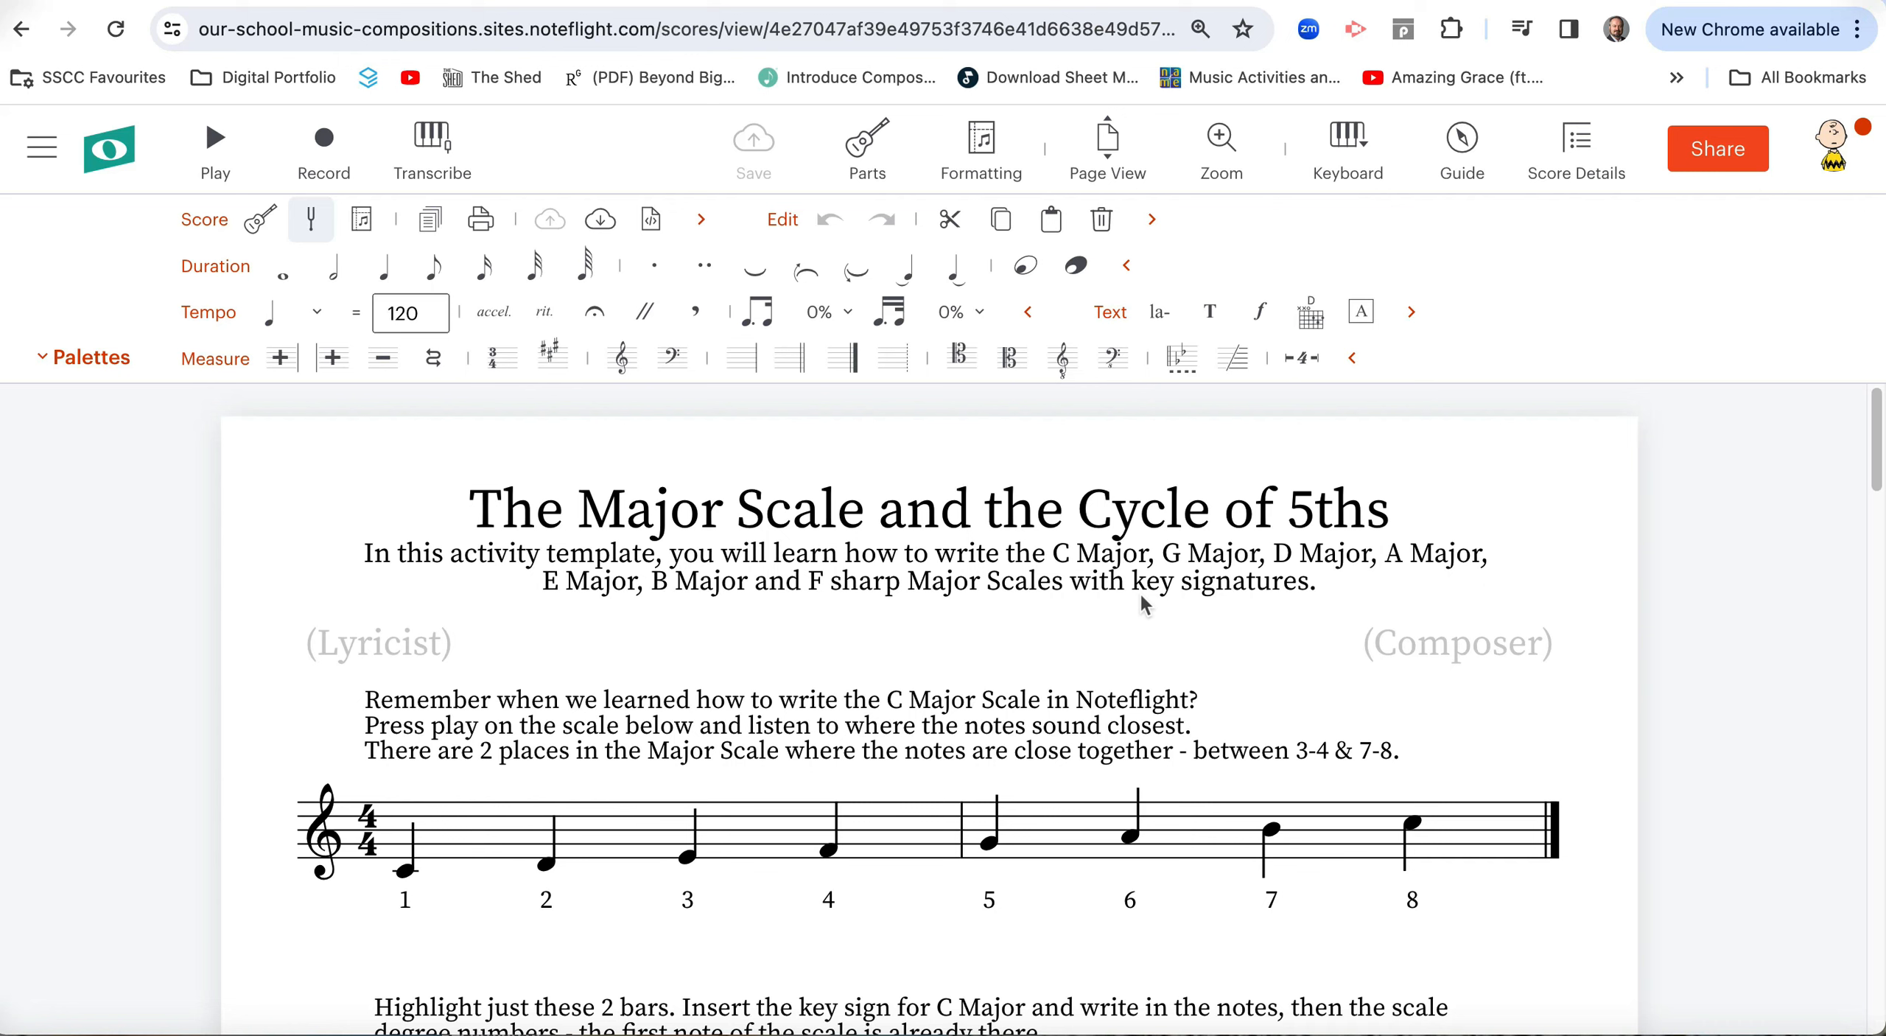
{"action": "mouse_move", "coordinate": [796, 622]}
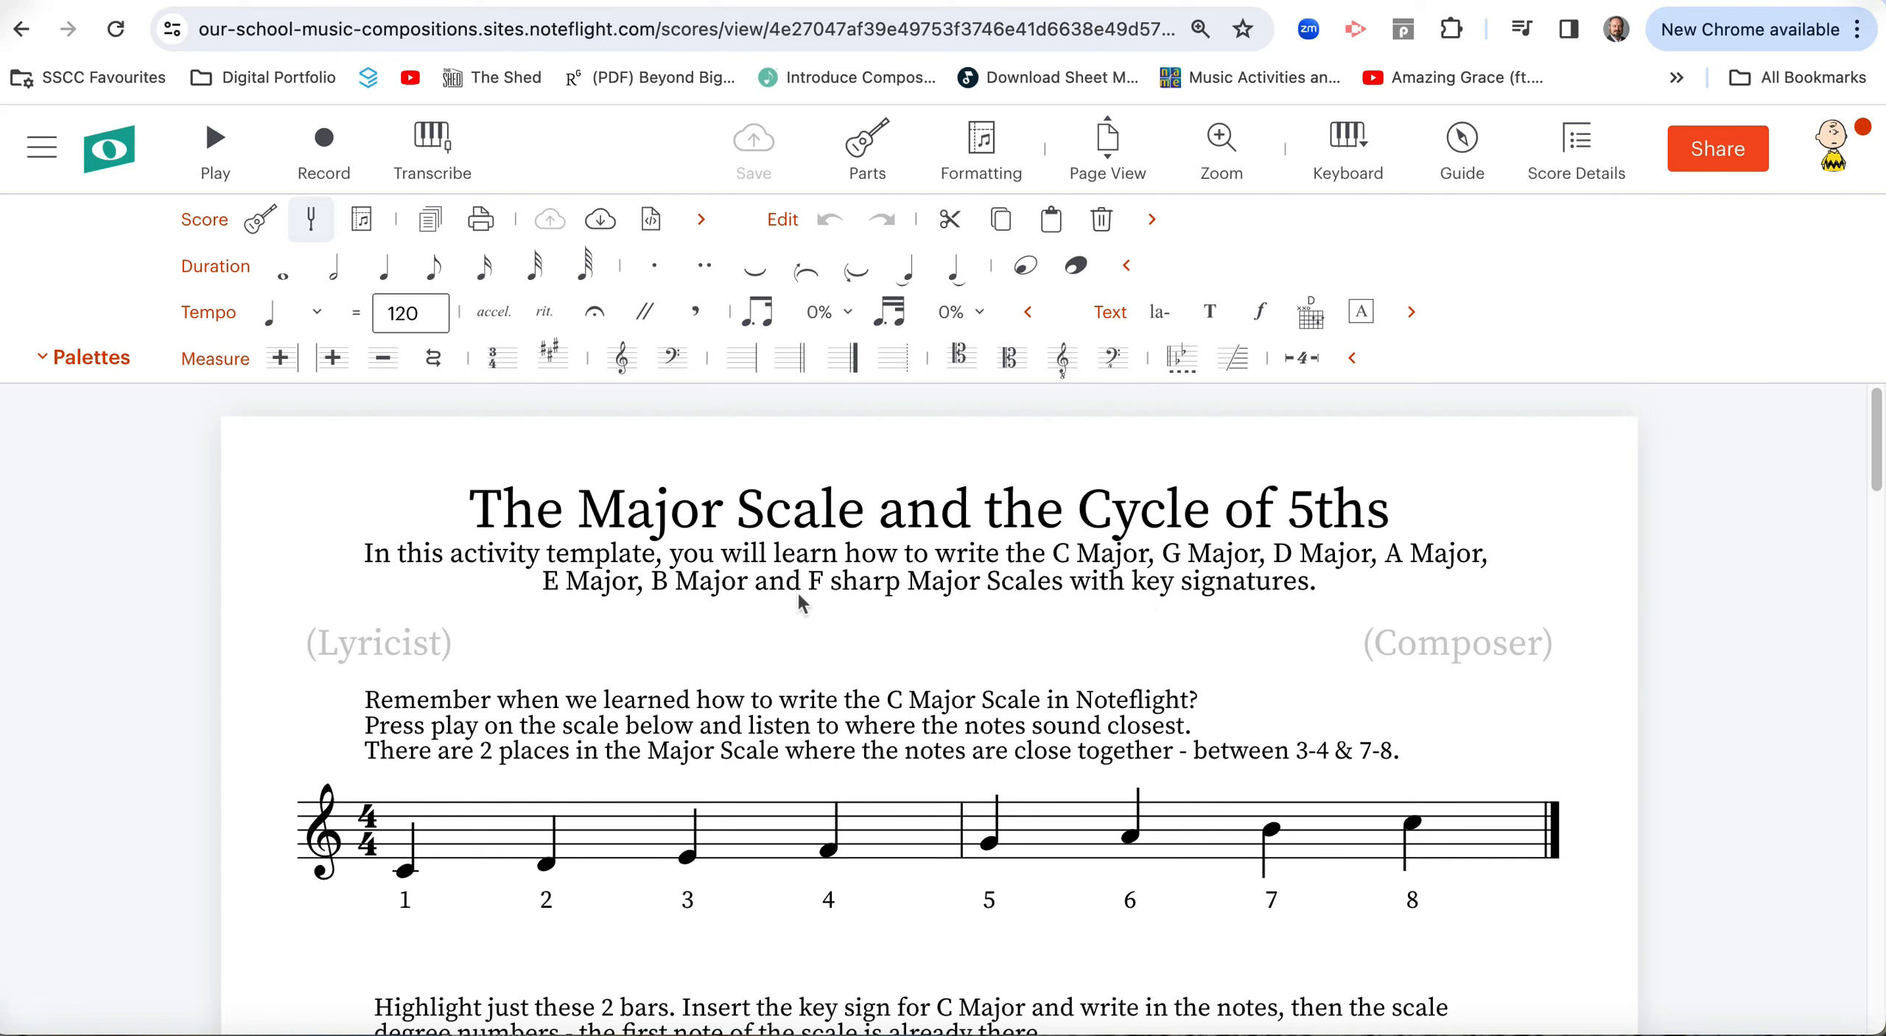
{"action": "mouse_move", "coordinate": [1211, 624]}
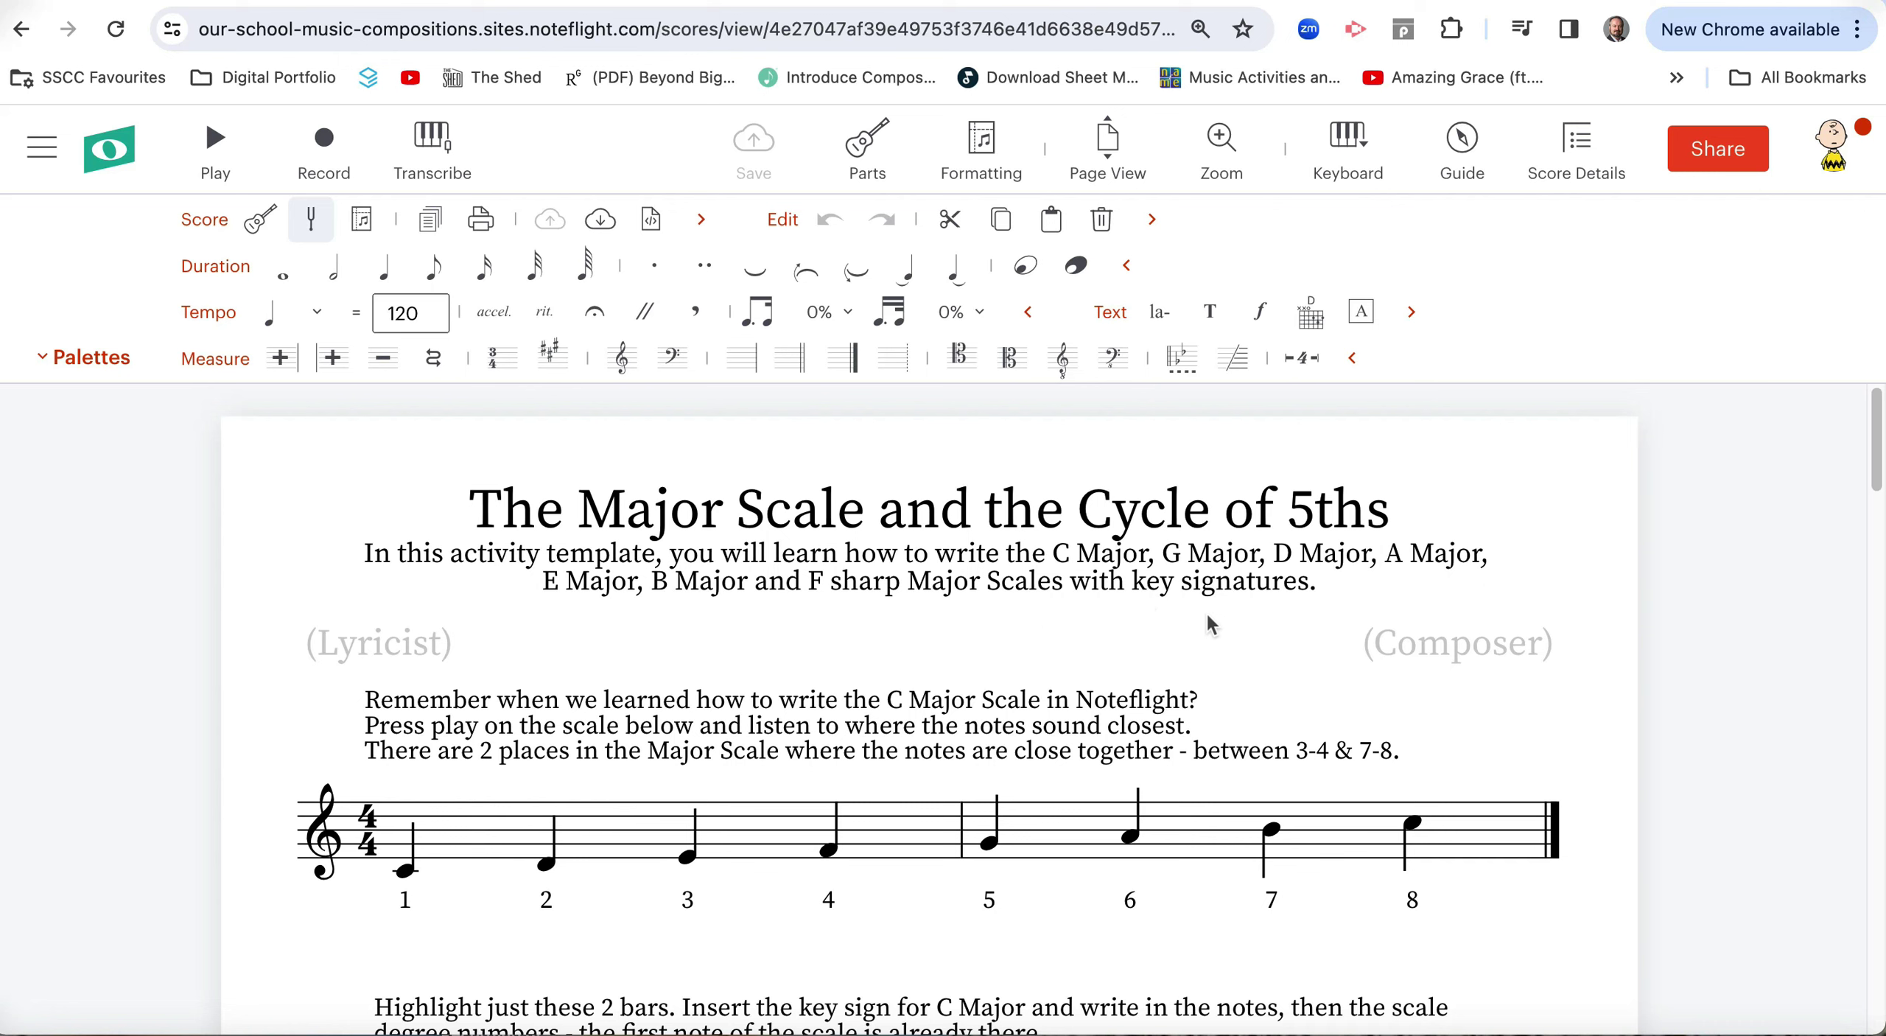
{"action": "mouse_move", "coordinate": [1202, 626]}
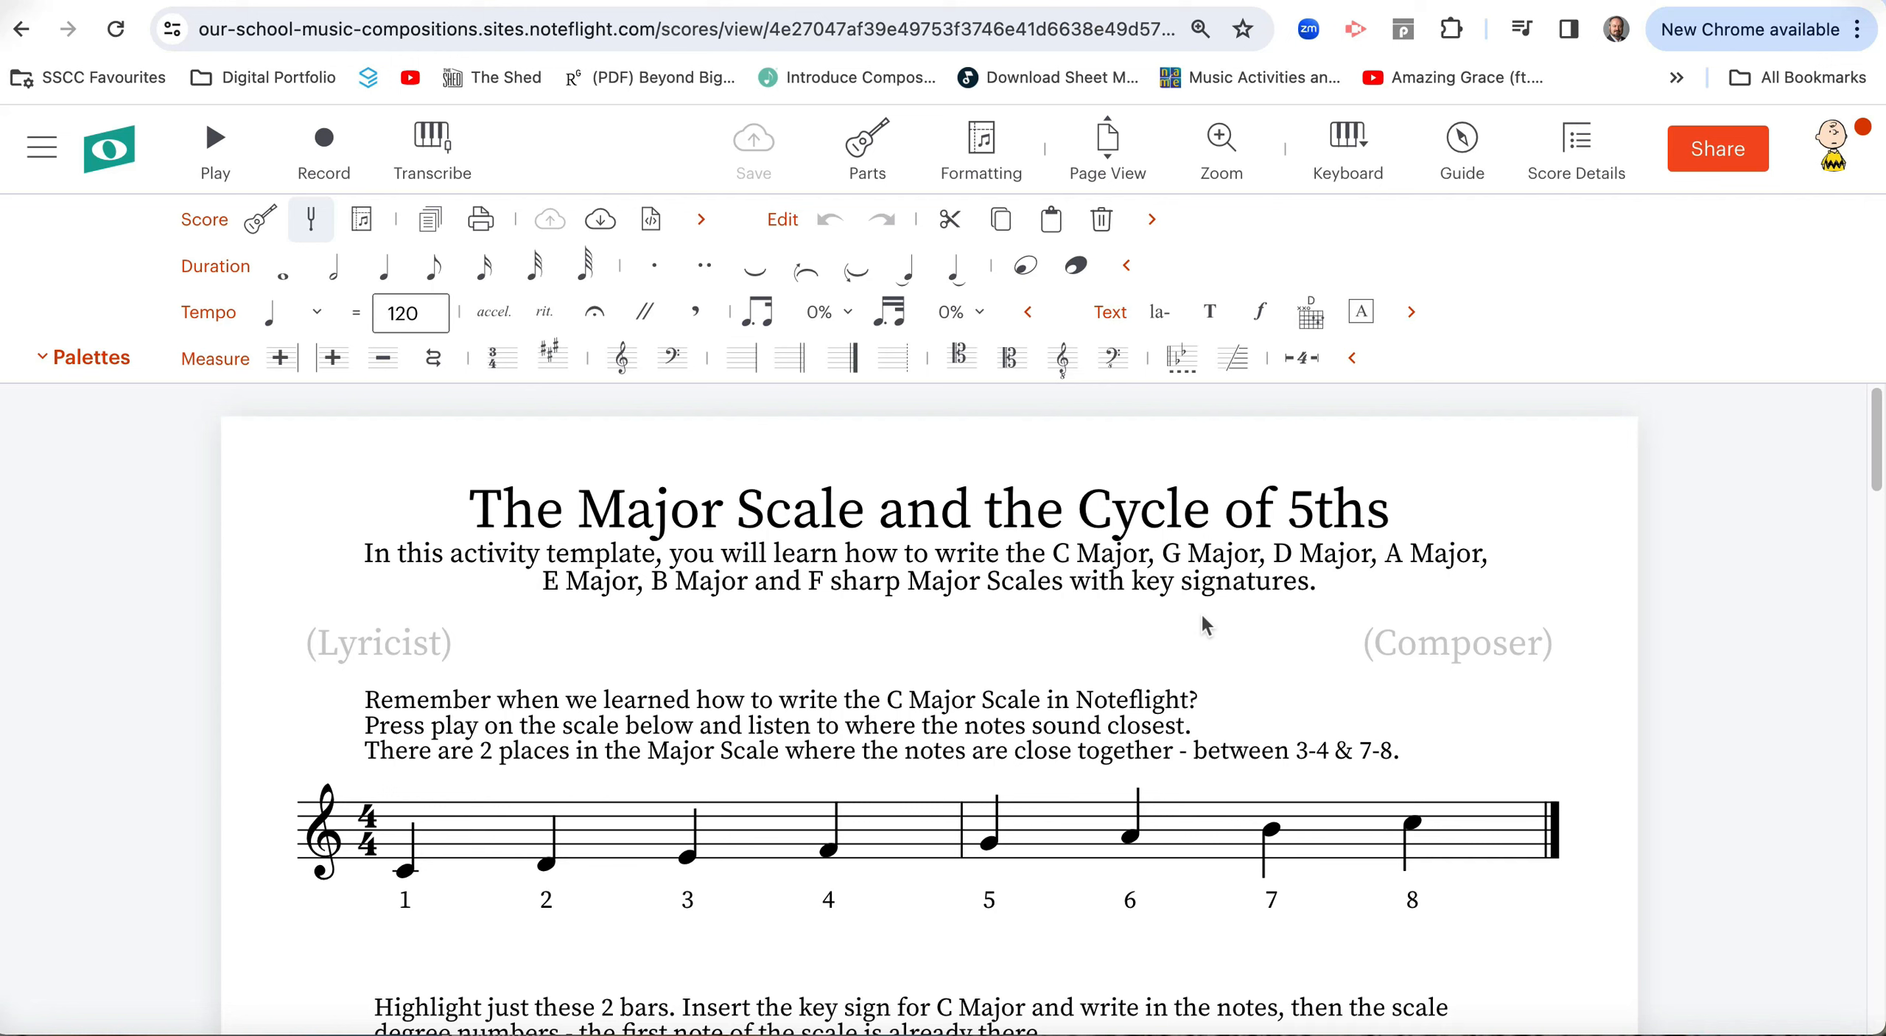
{"action": "mouse_move", "coordinate": [675, 715]}
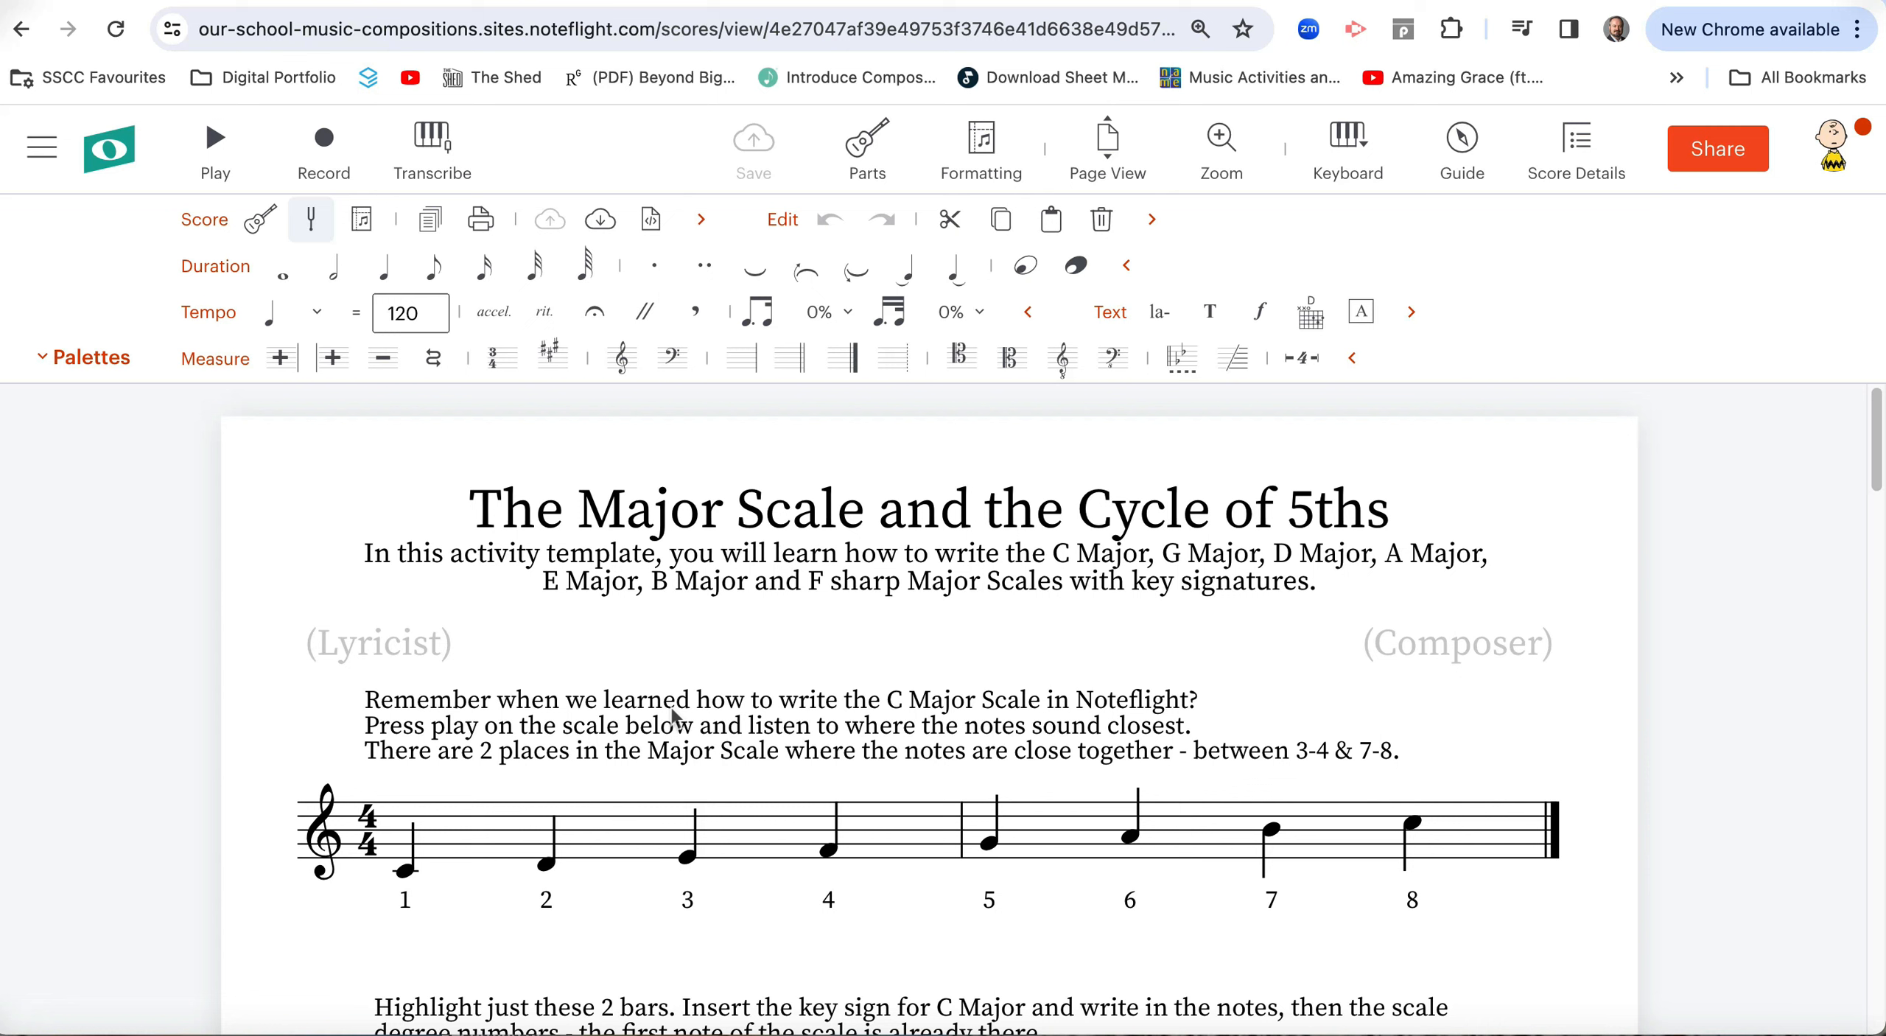
{"action": "mouse_move", "coordinate": [399, 769]}
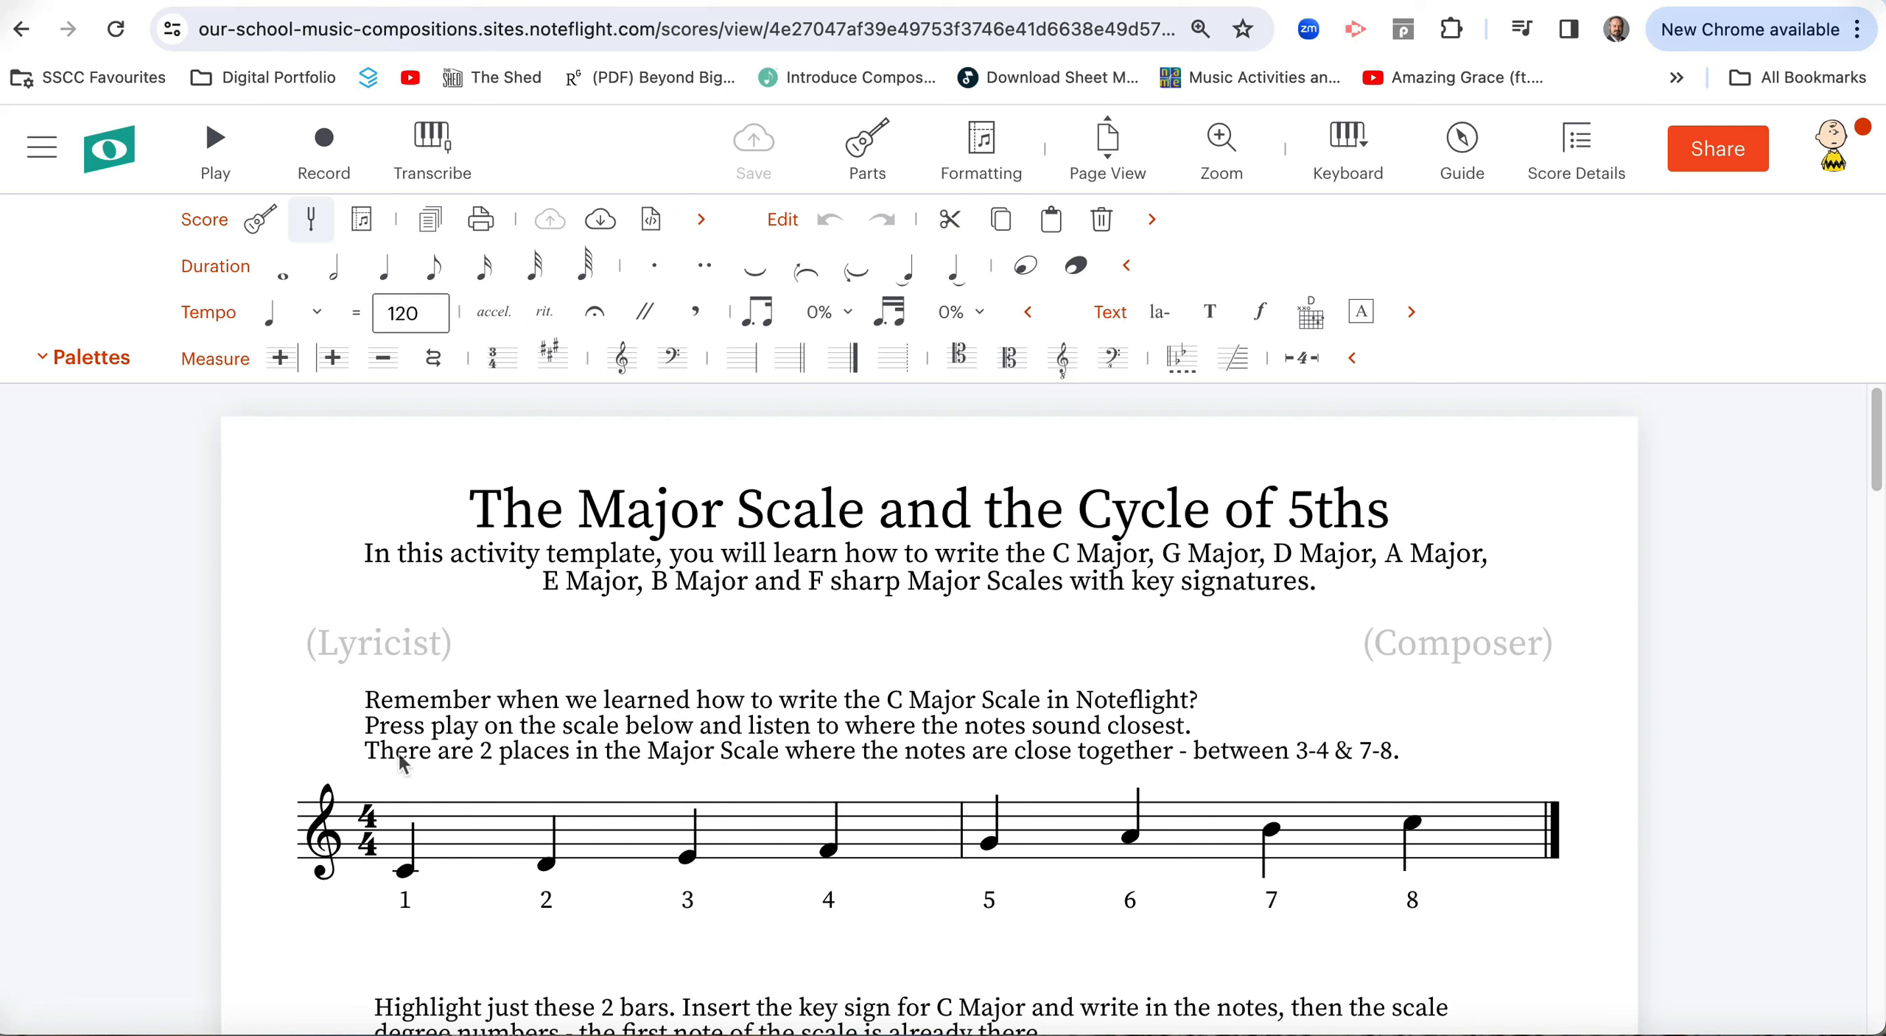
{"action": "left_click", "coordinate": [403, 873]}
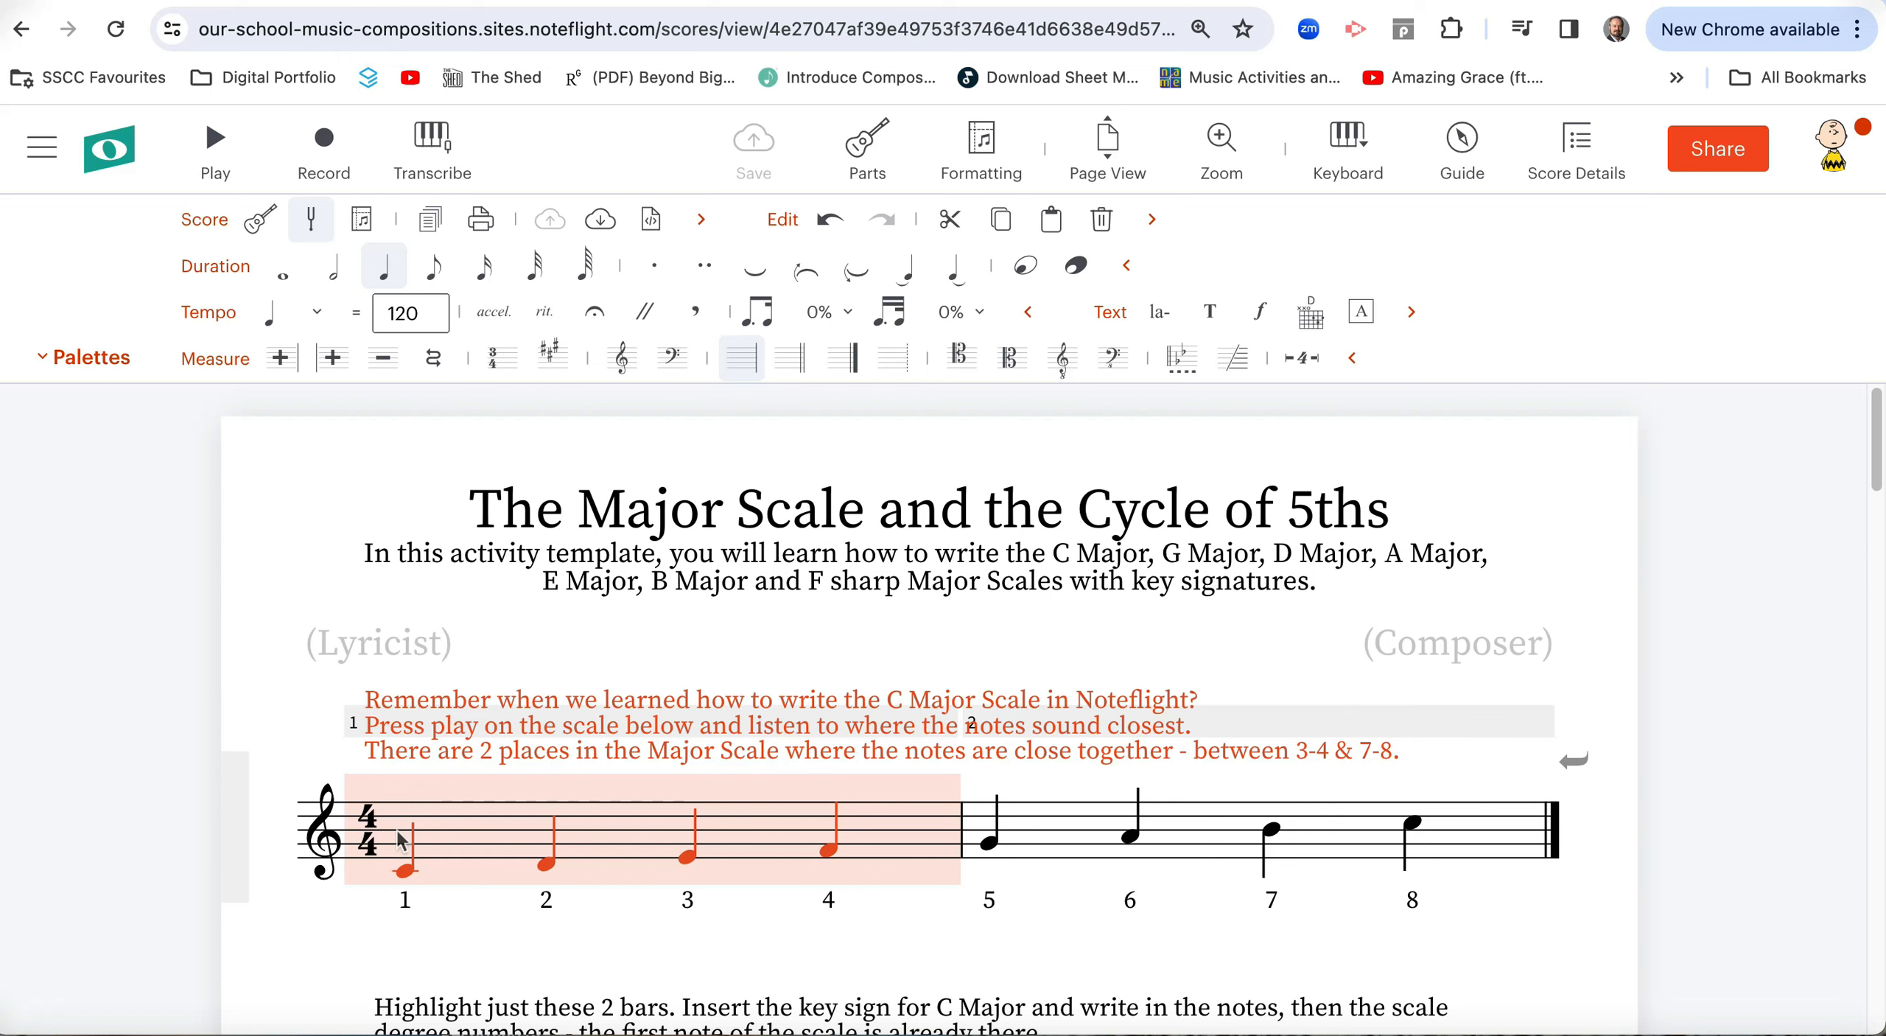
{"action": "left_click", "coordinate": [215, 139]}
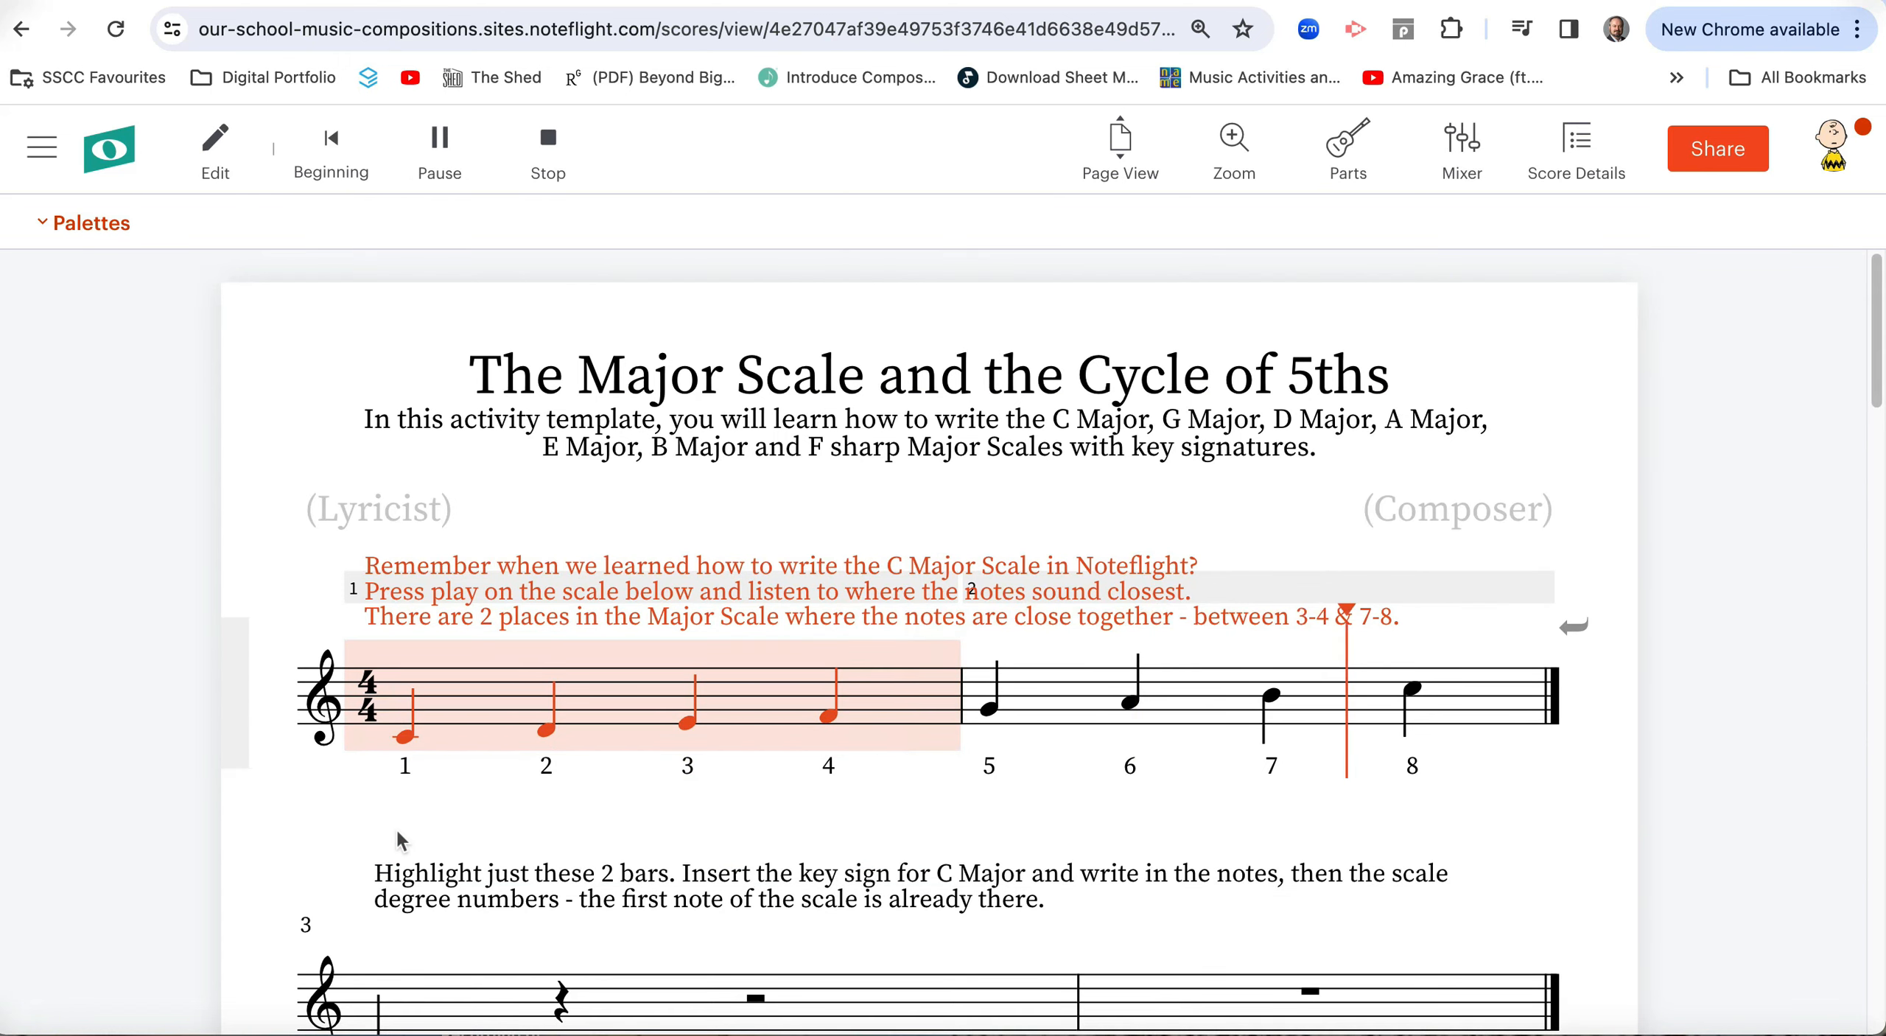
{"action": "left_click", "coordinate": [439, 138]}
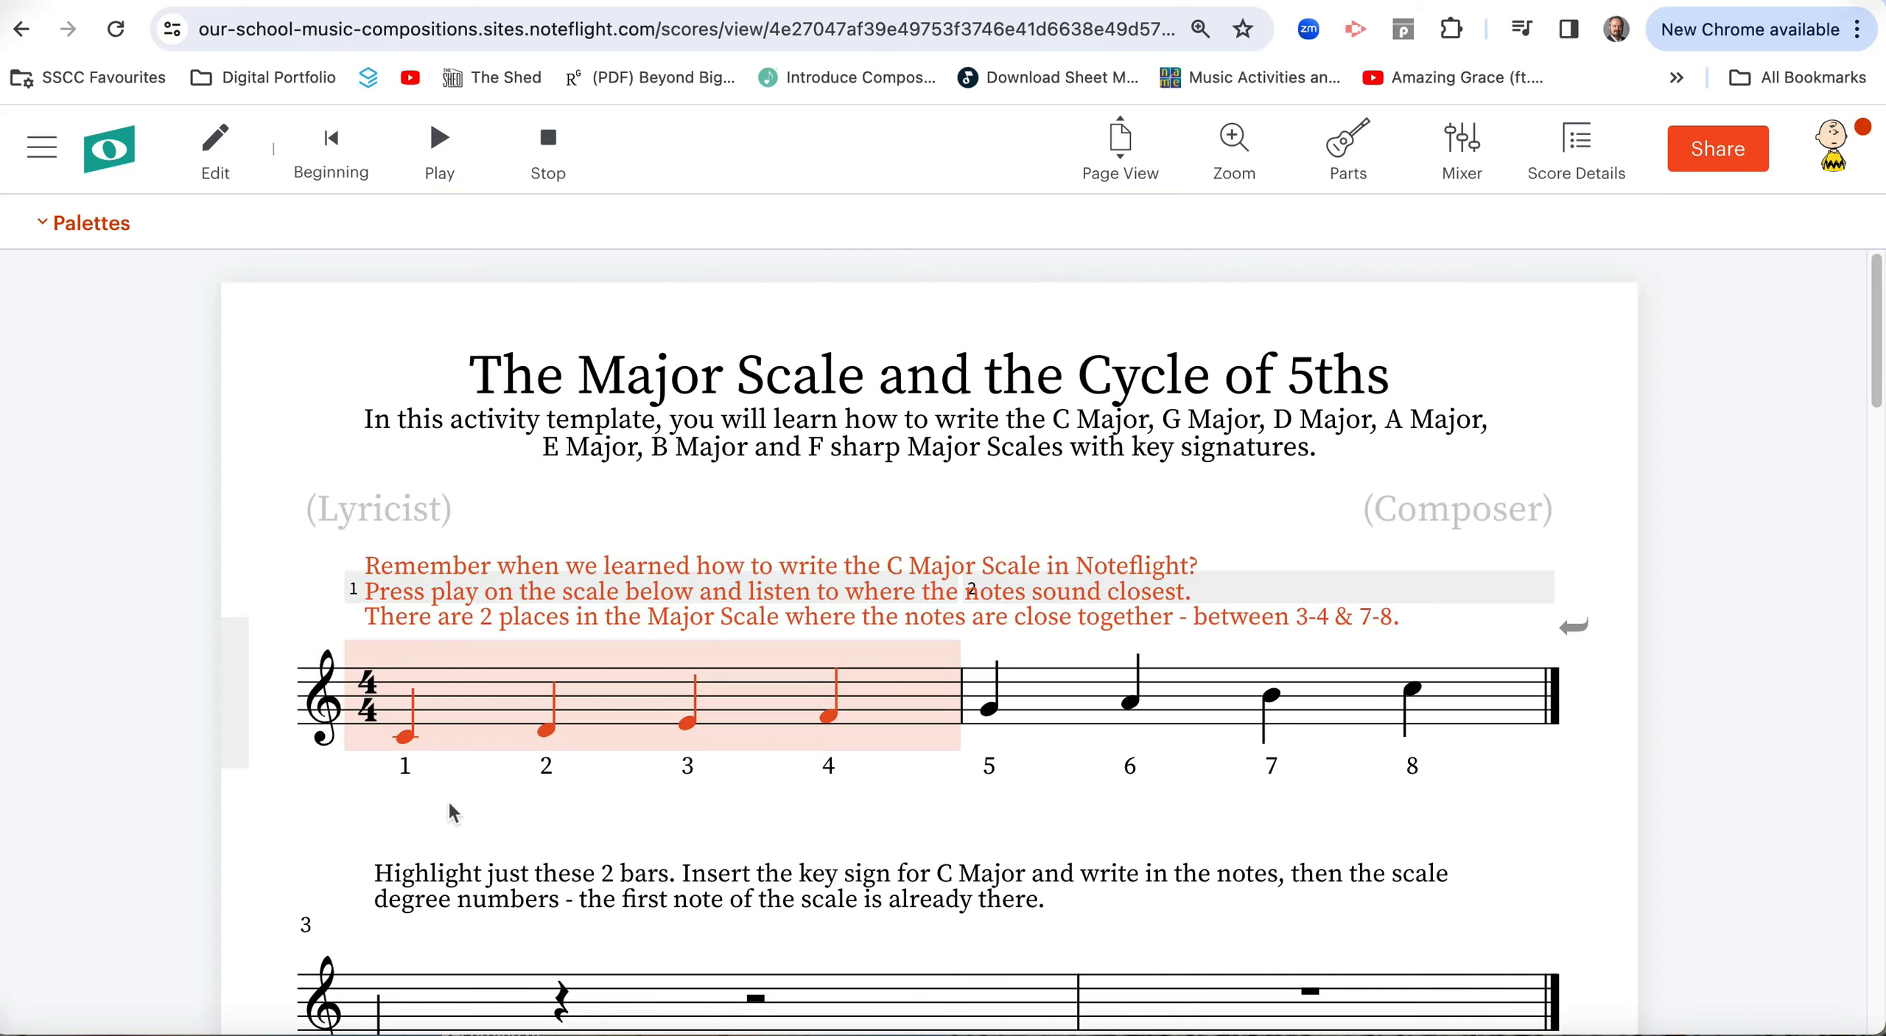
{"action": "left_click", "coordinate": [215, 140]}
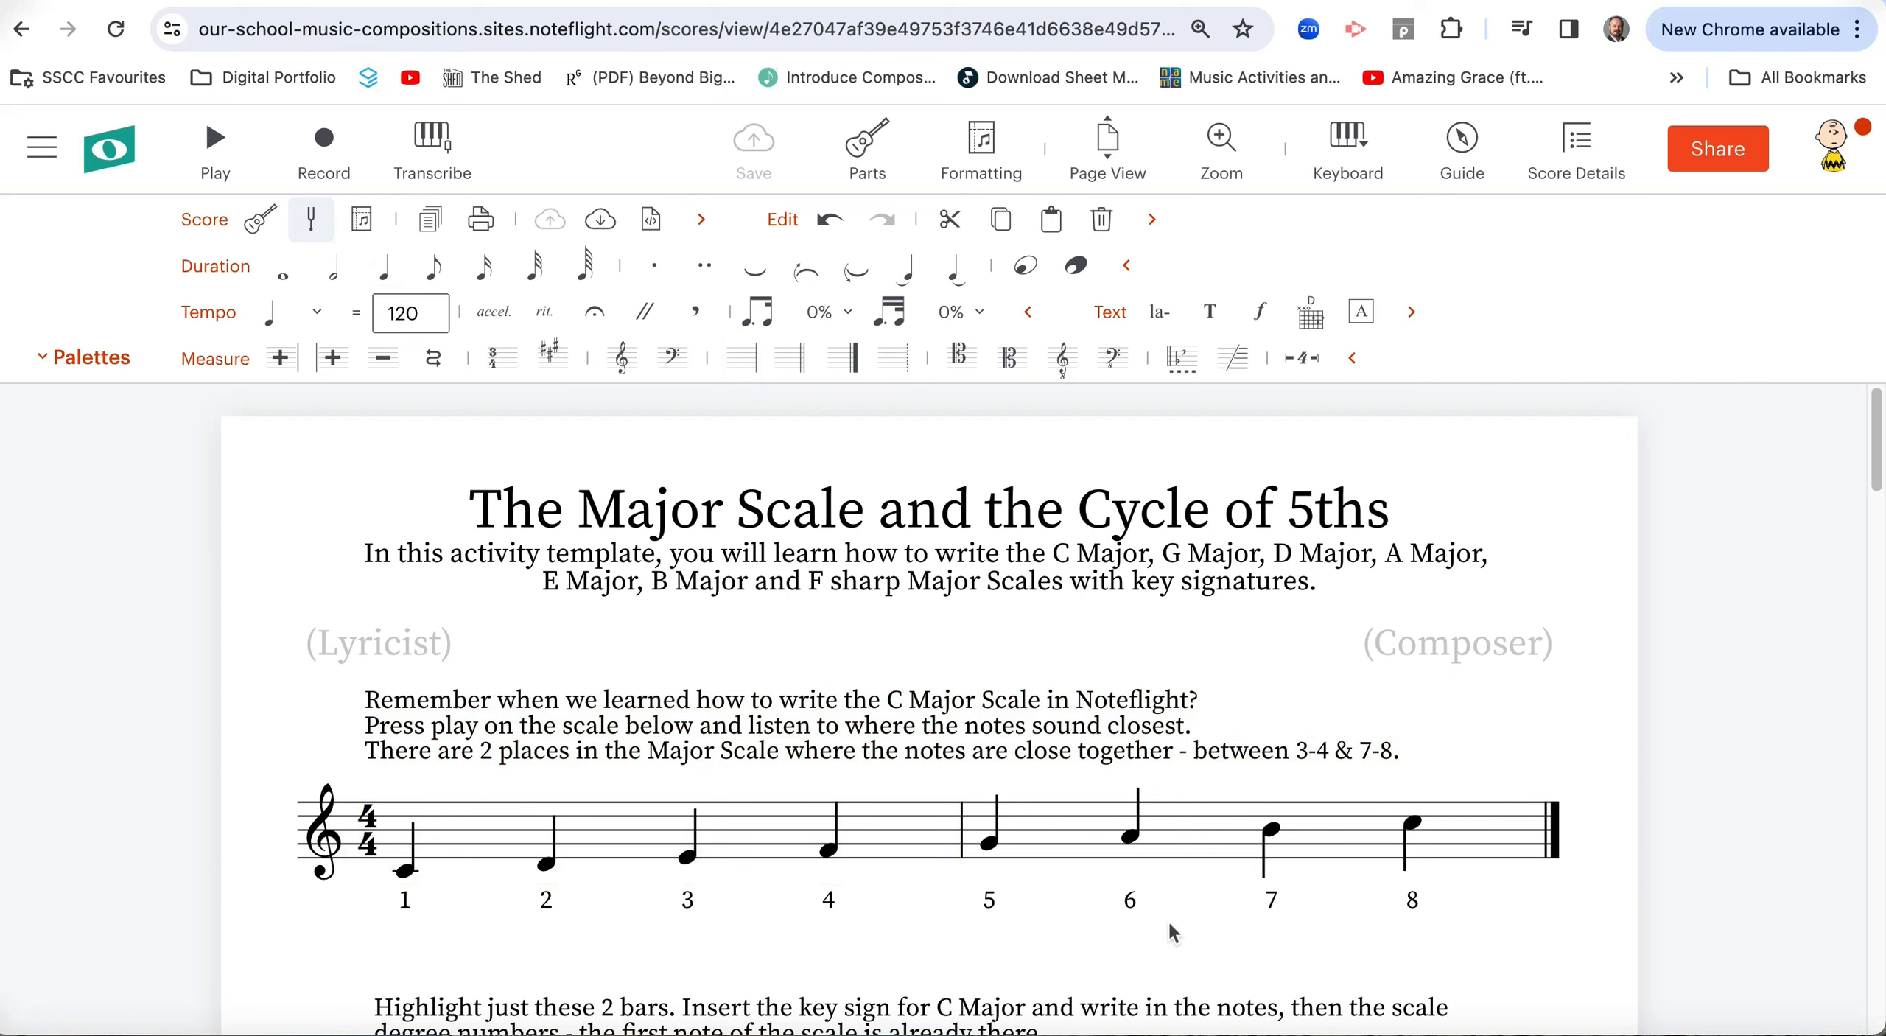
{"action": "mouse_move", "coordinate": [713, 859]}
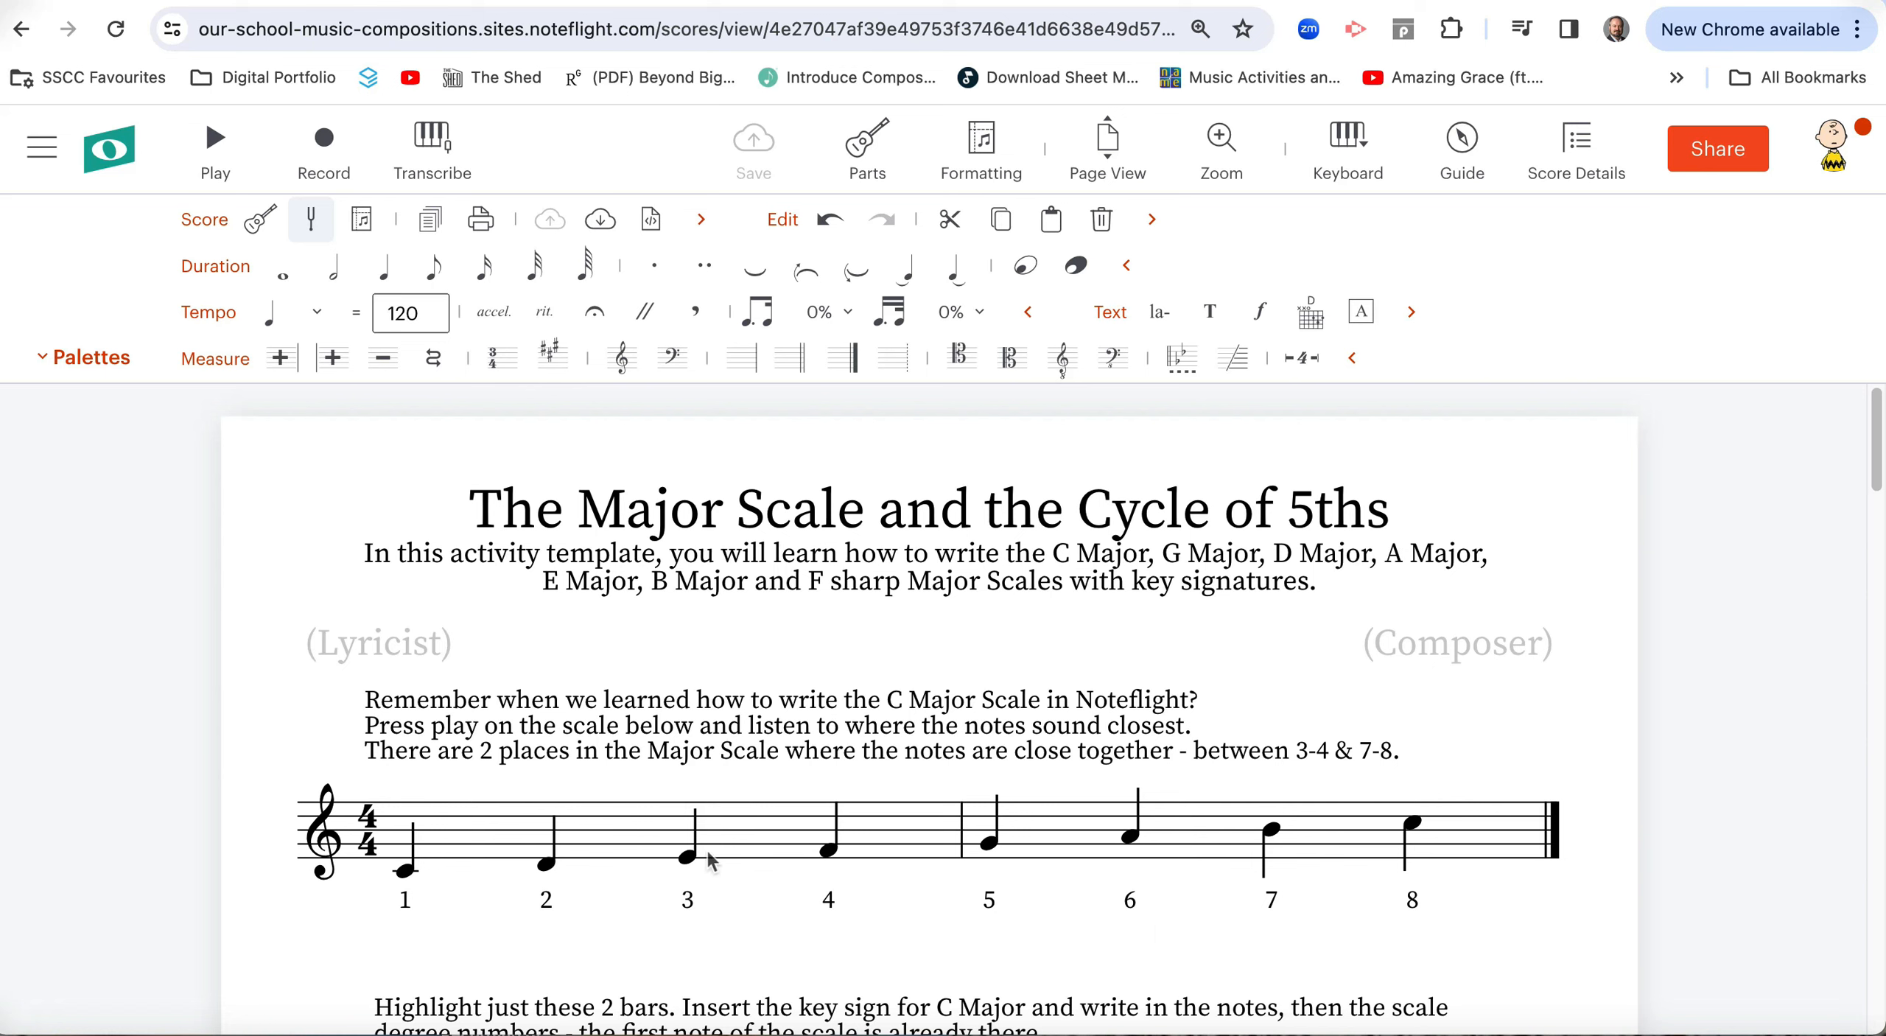
{"action": "mouse_move", "coordinate": [824, 875]}
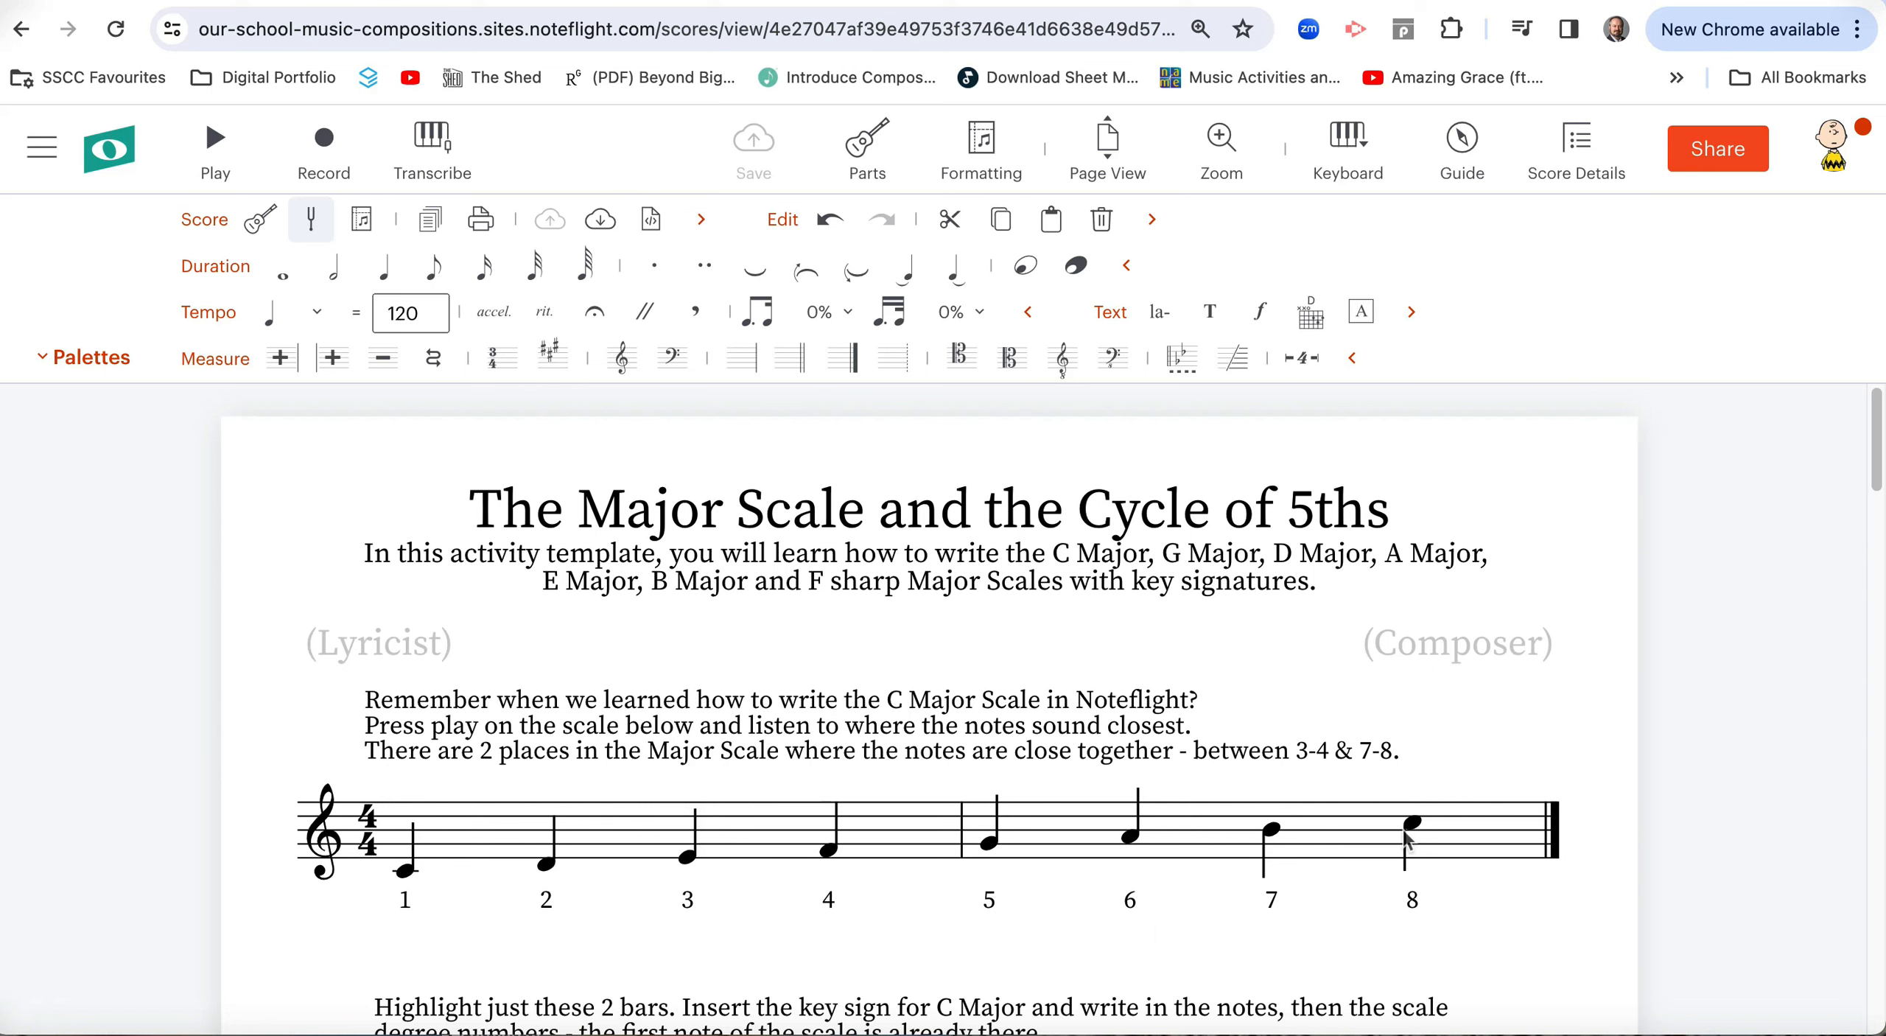
{"action": "mouse_move", "coordinate": [996, 875]}
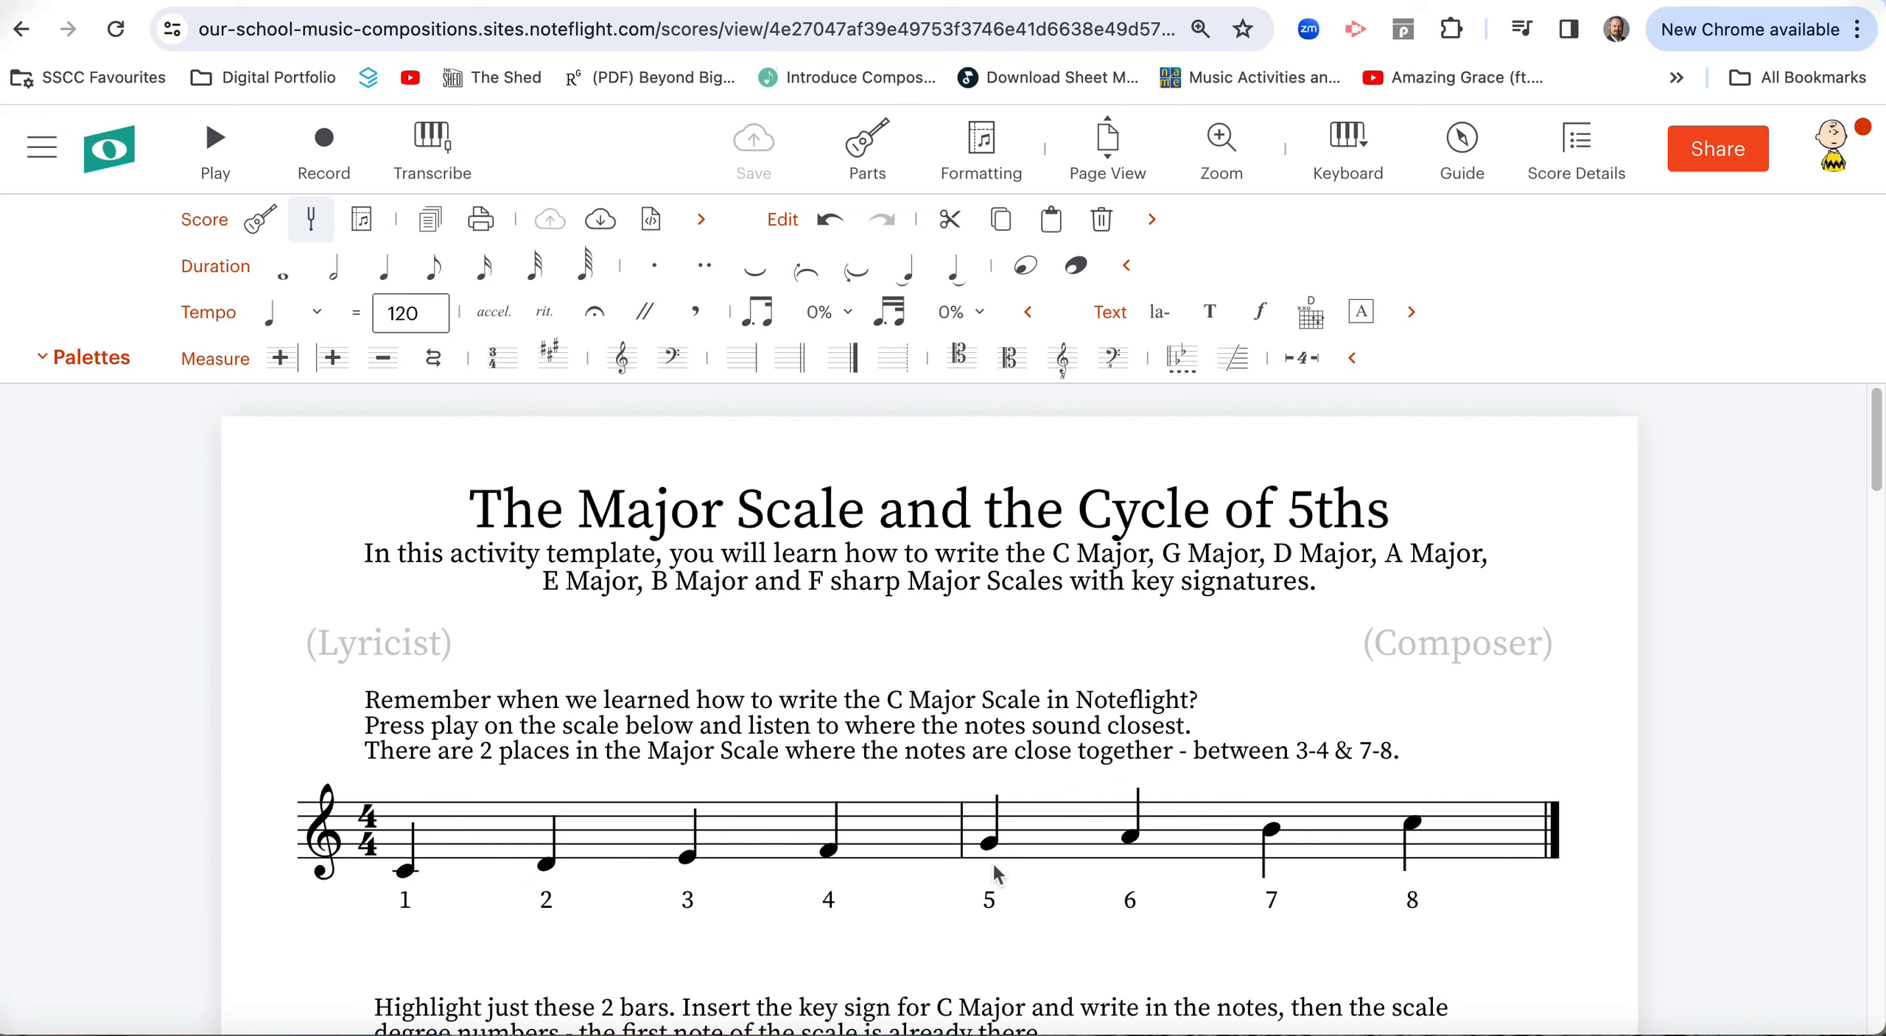
{"action": "mouse_move", "coordinate": [1104, 927]}
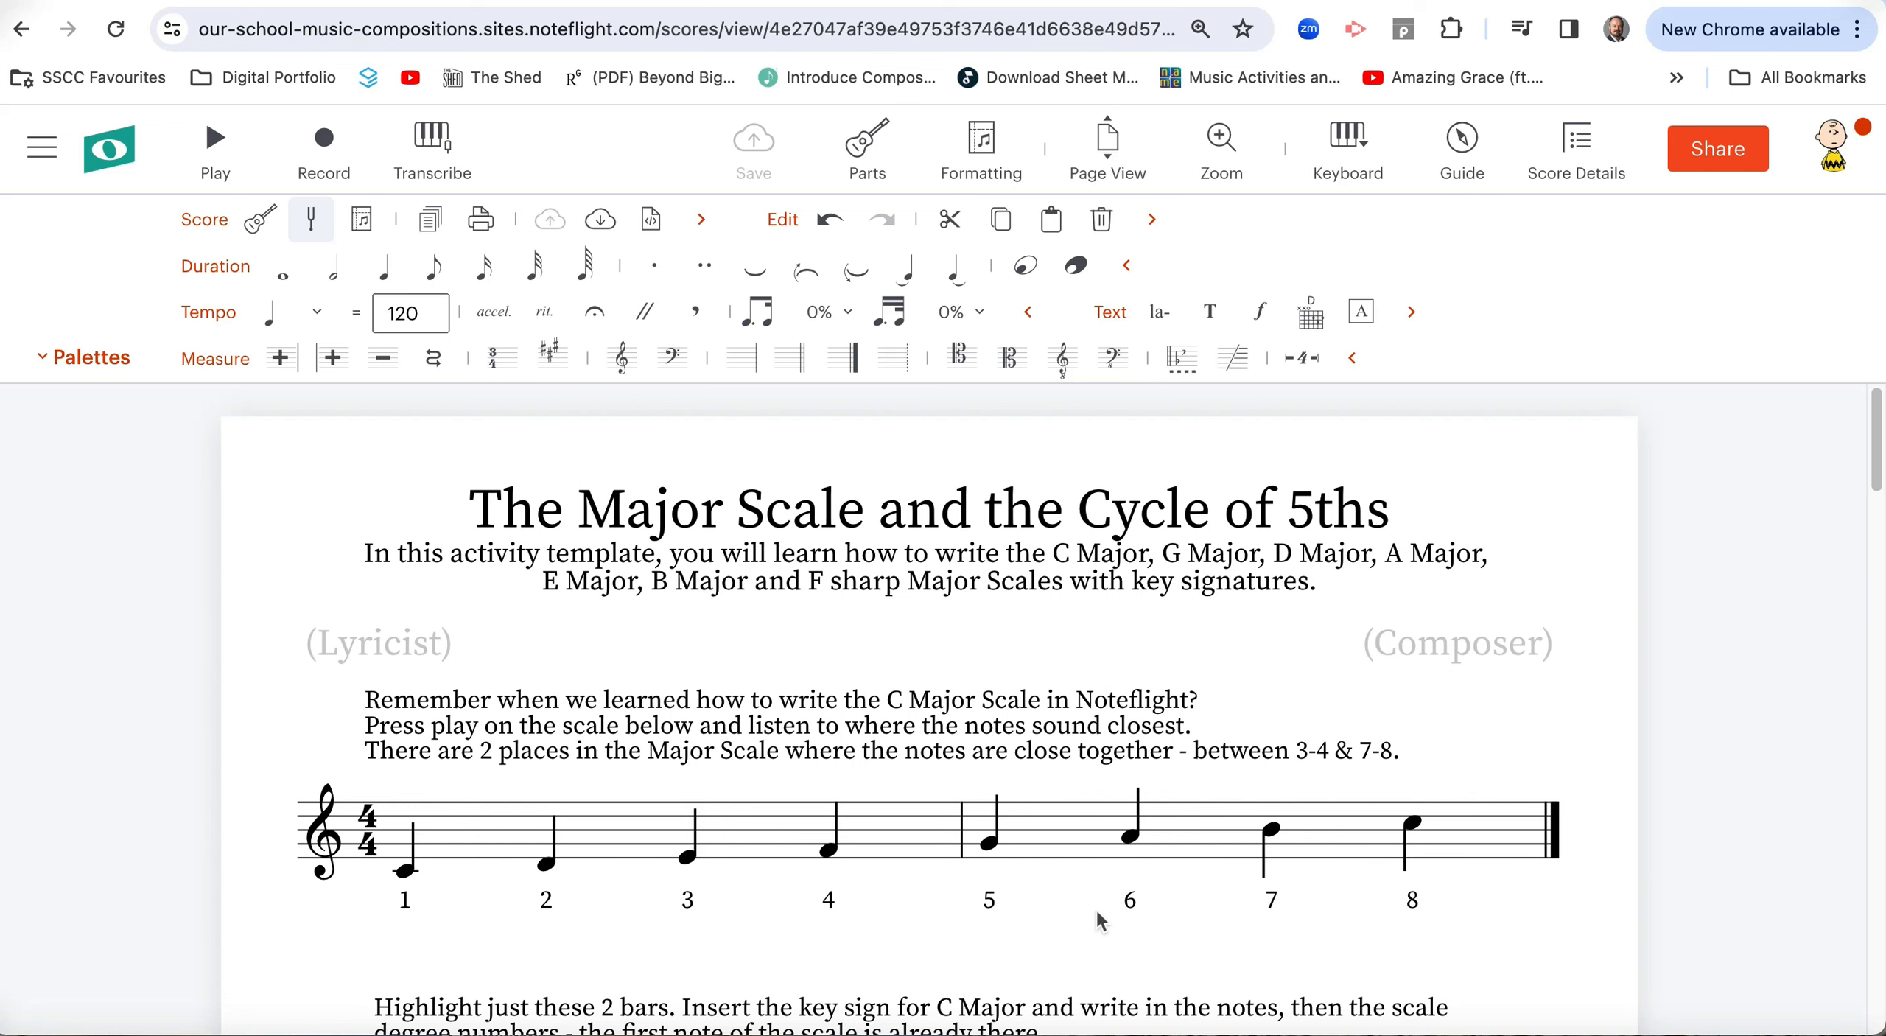
Set a C Major key signature on practice bars 3–4.
{"action": "scroll", "scroll_direction": "down", "scroll_amount": 3}
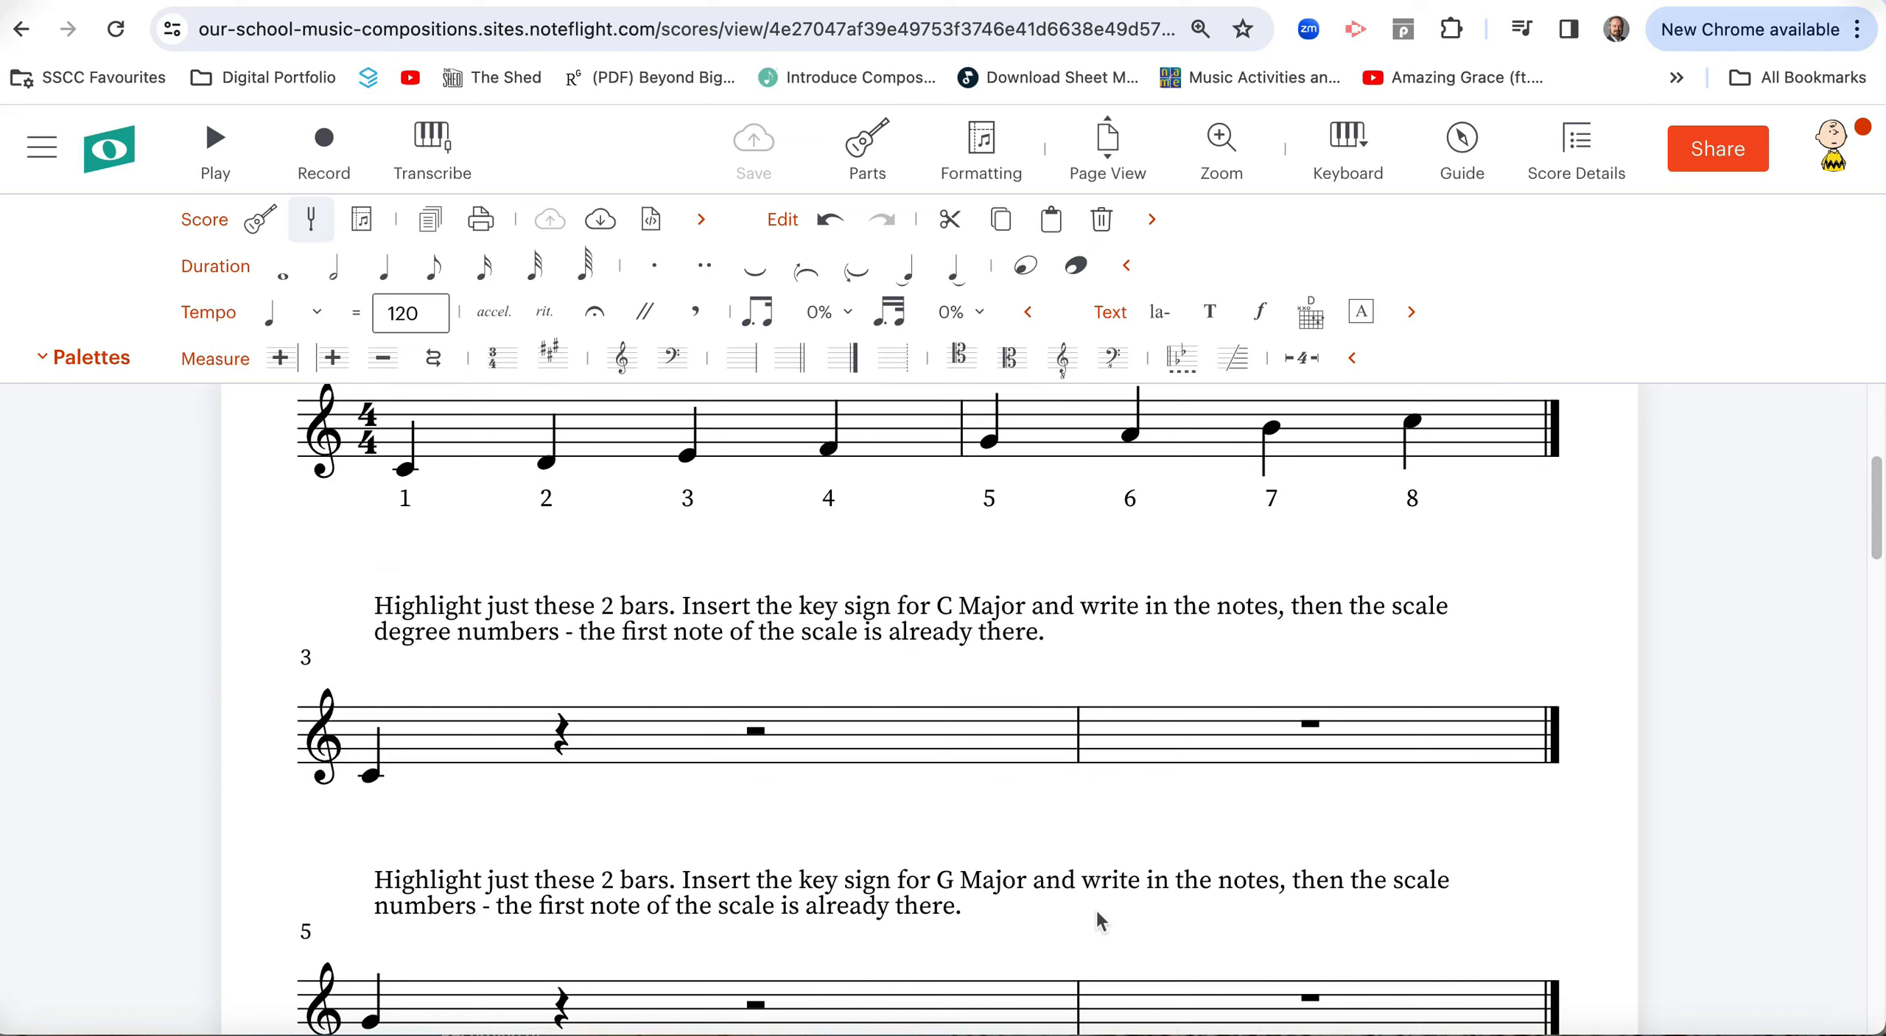
{"action": "mouse_move", "coordinate": [498, 742]}
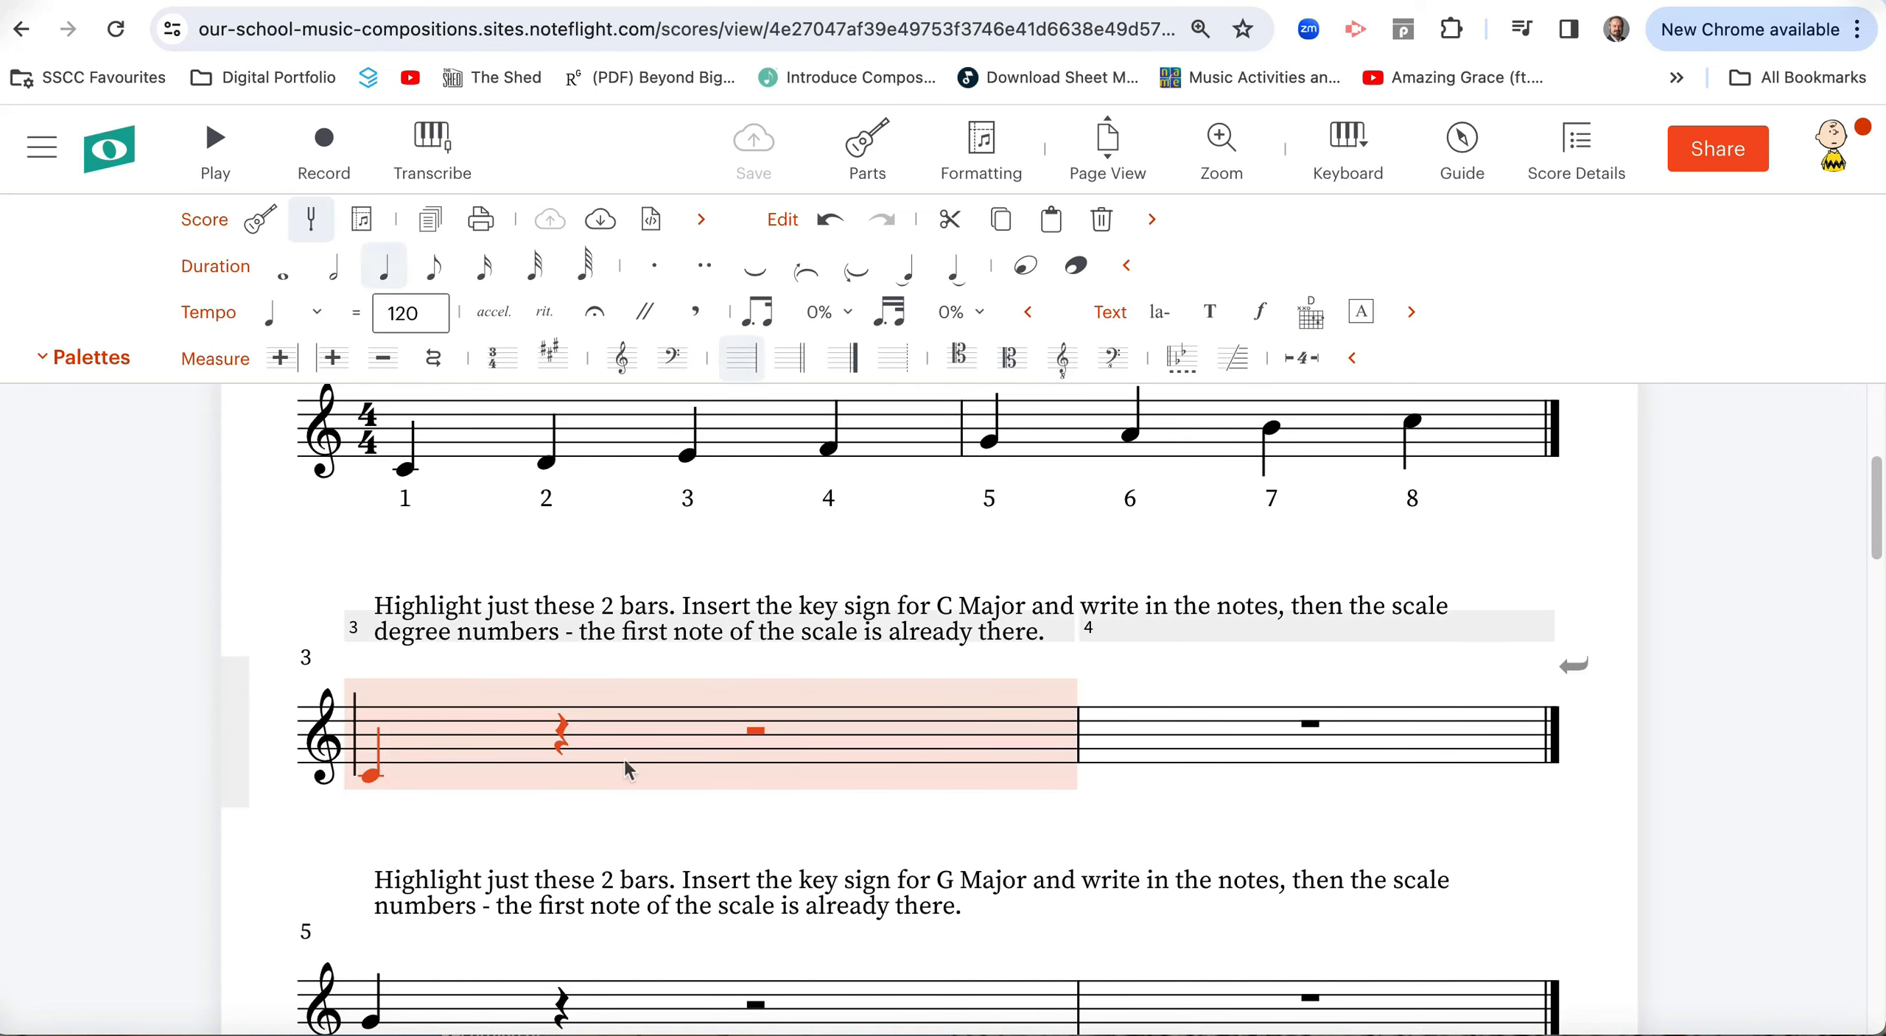
{"action": "mouse_move", "coordinate": [595, 754]}
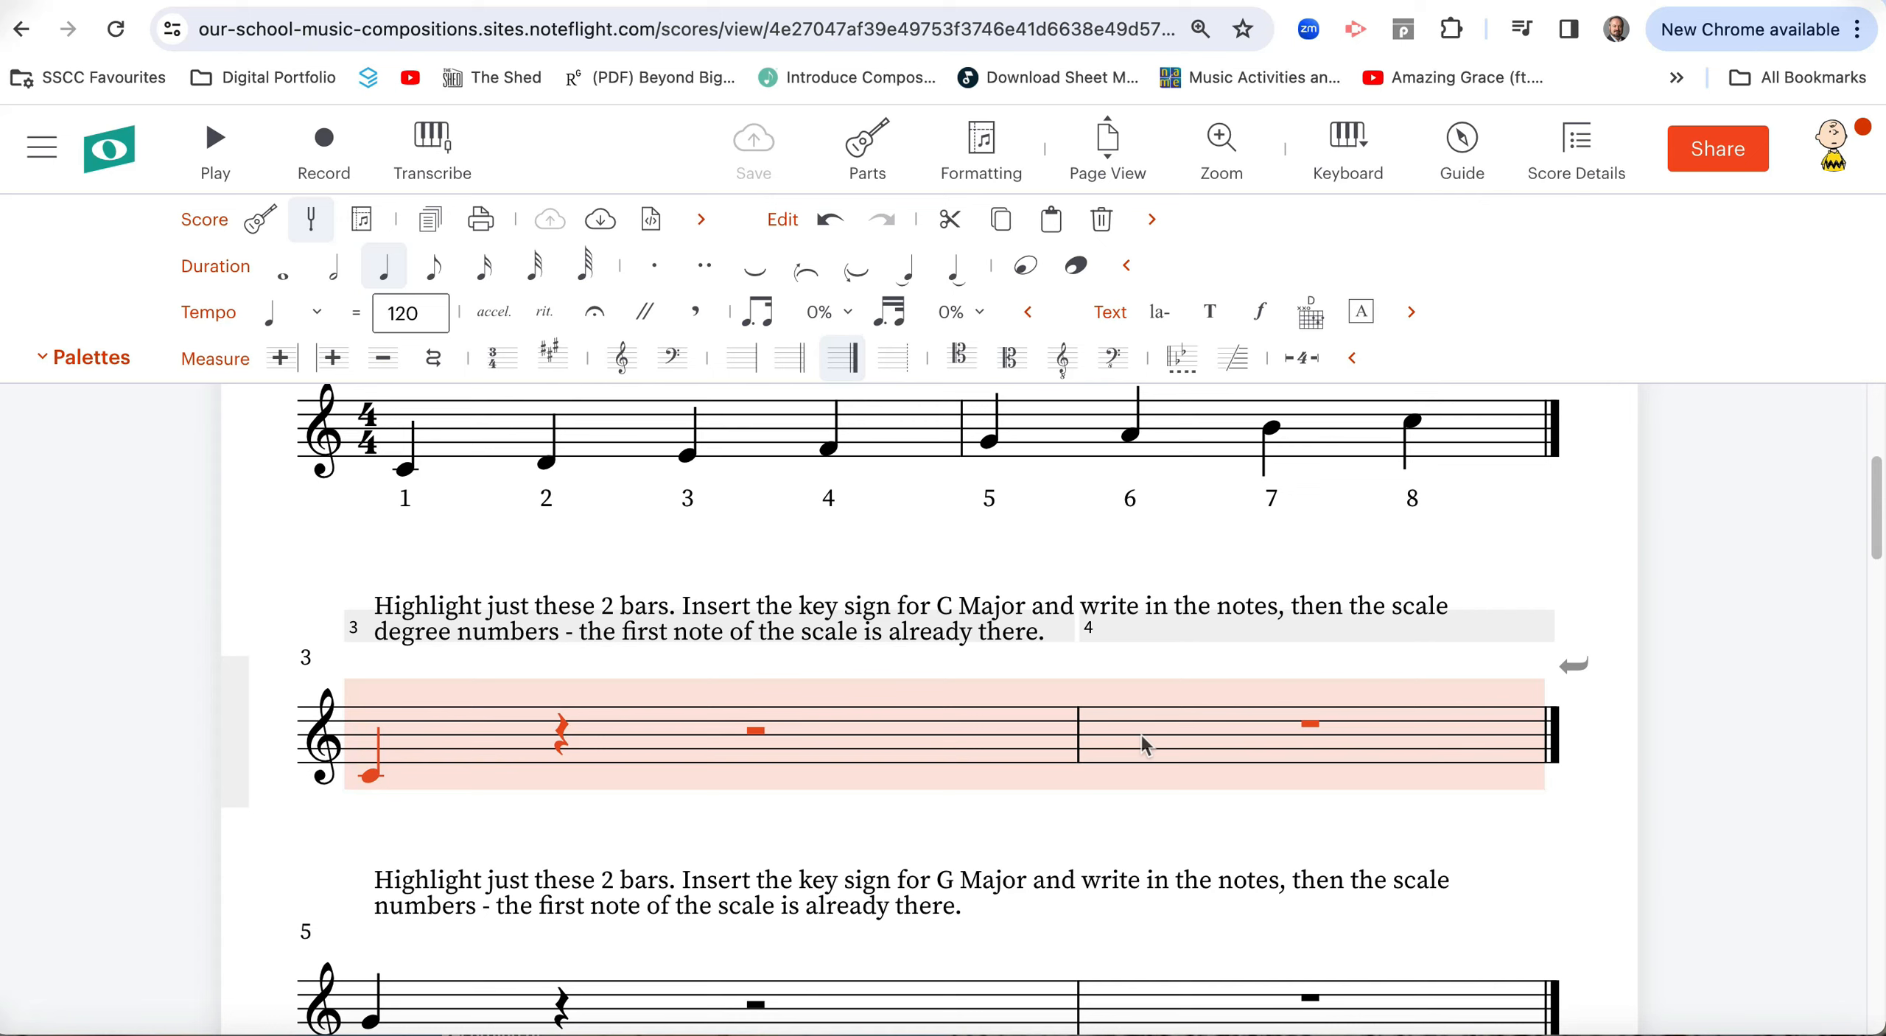
{"action": "mouse_move", "coordinate": [236, 367]}
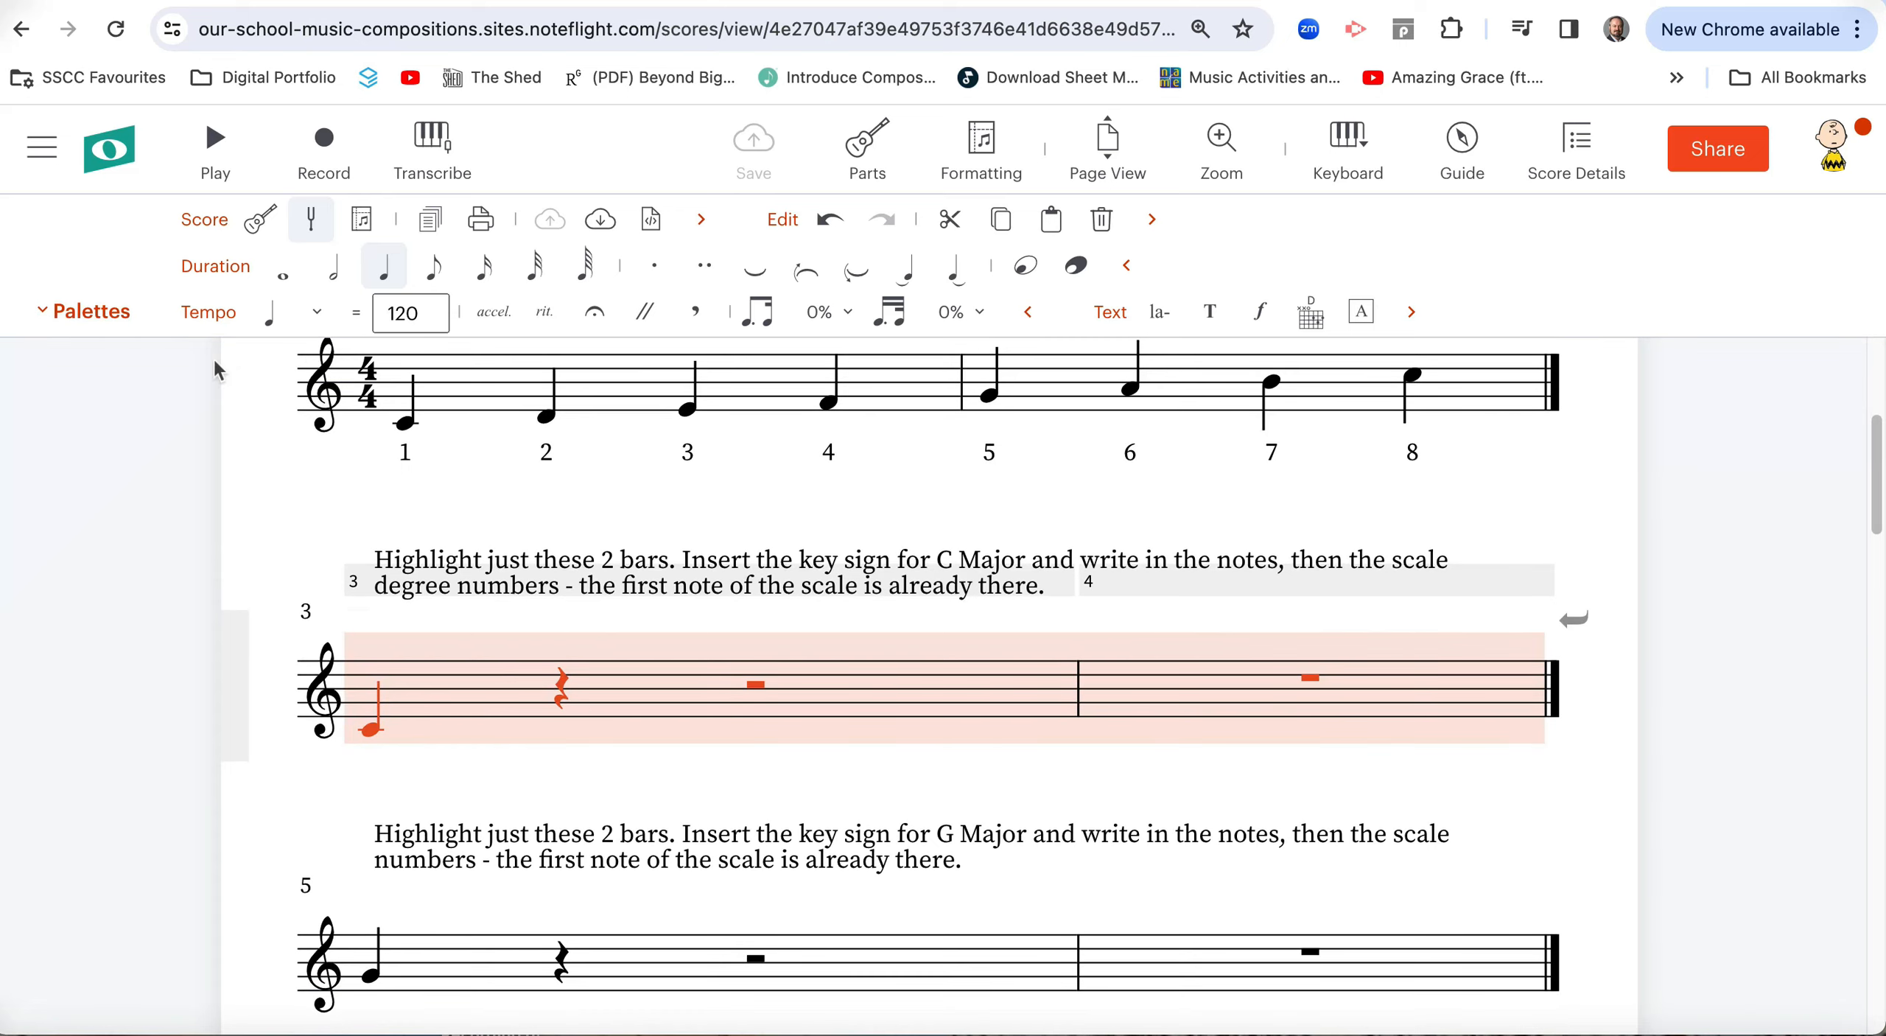
{"action": "left_click", "coordinate": [90, 311]}
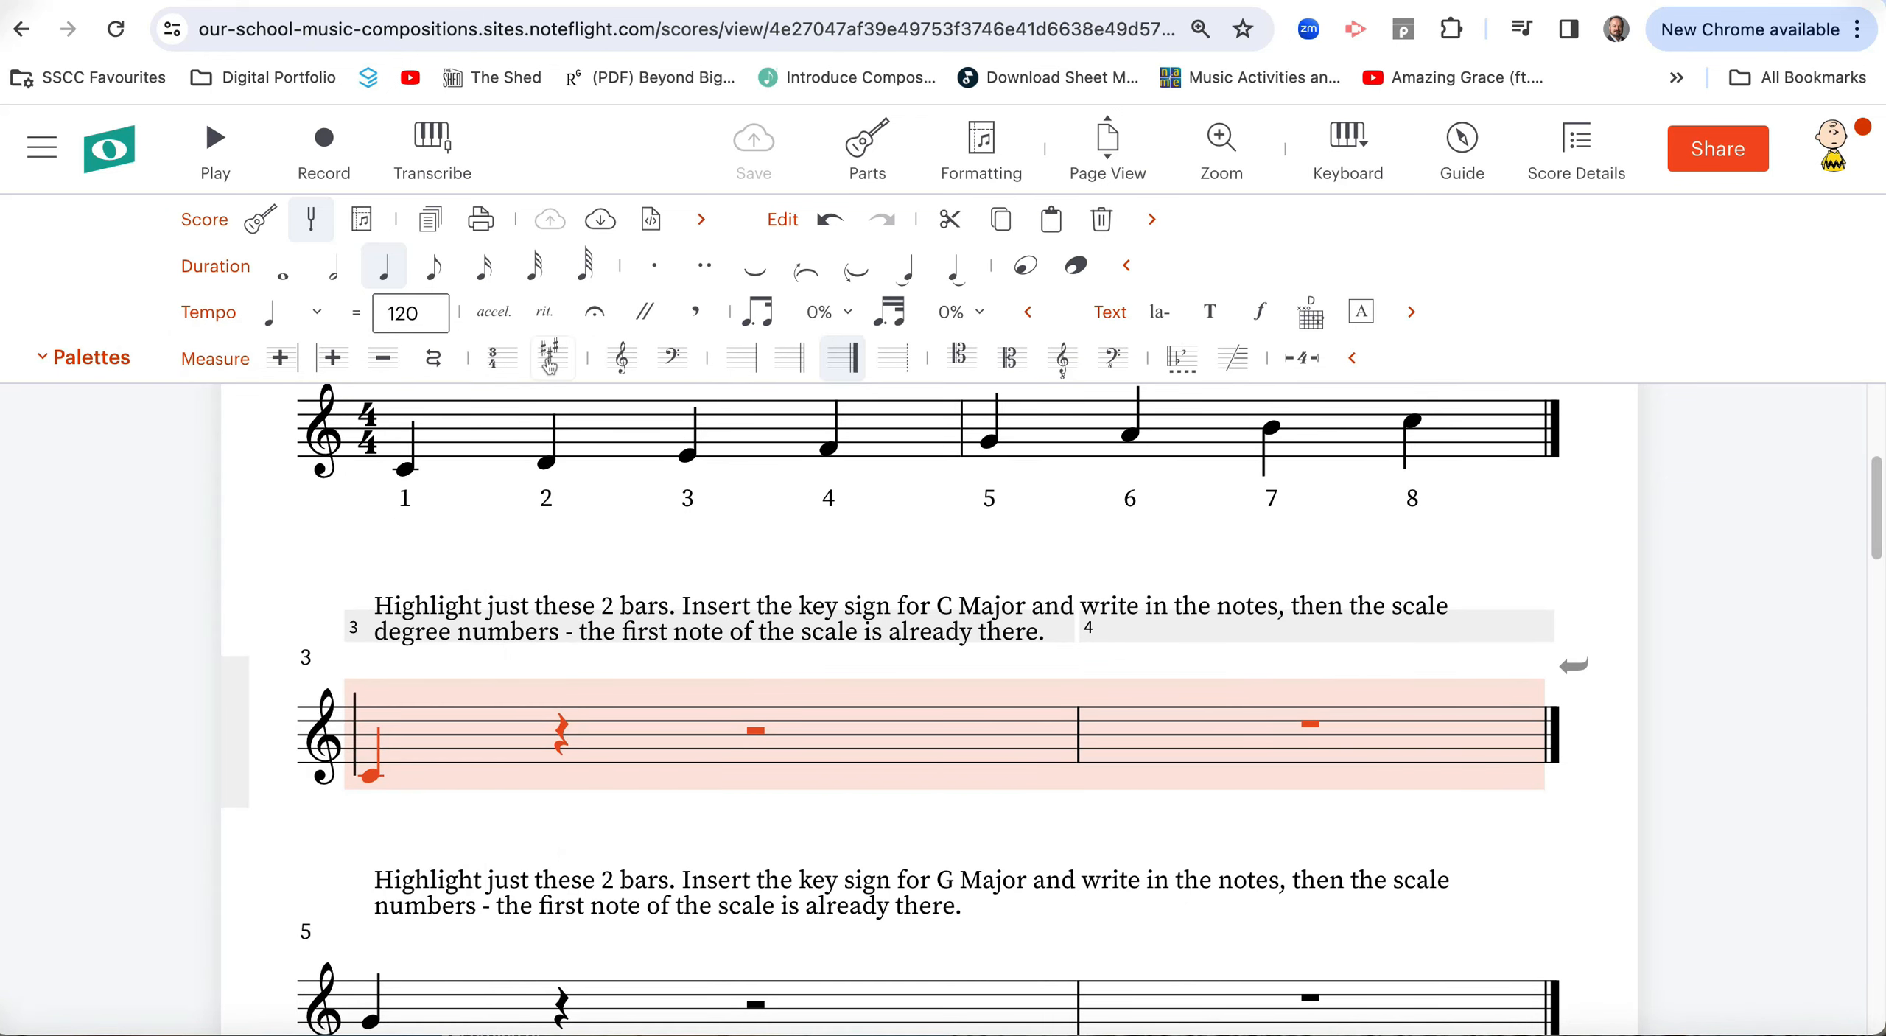
{"action": "left_click", "coordinate": [552, 358]}
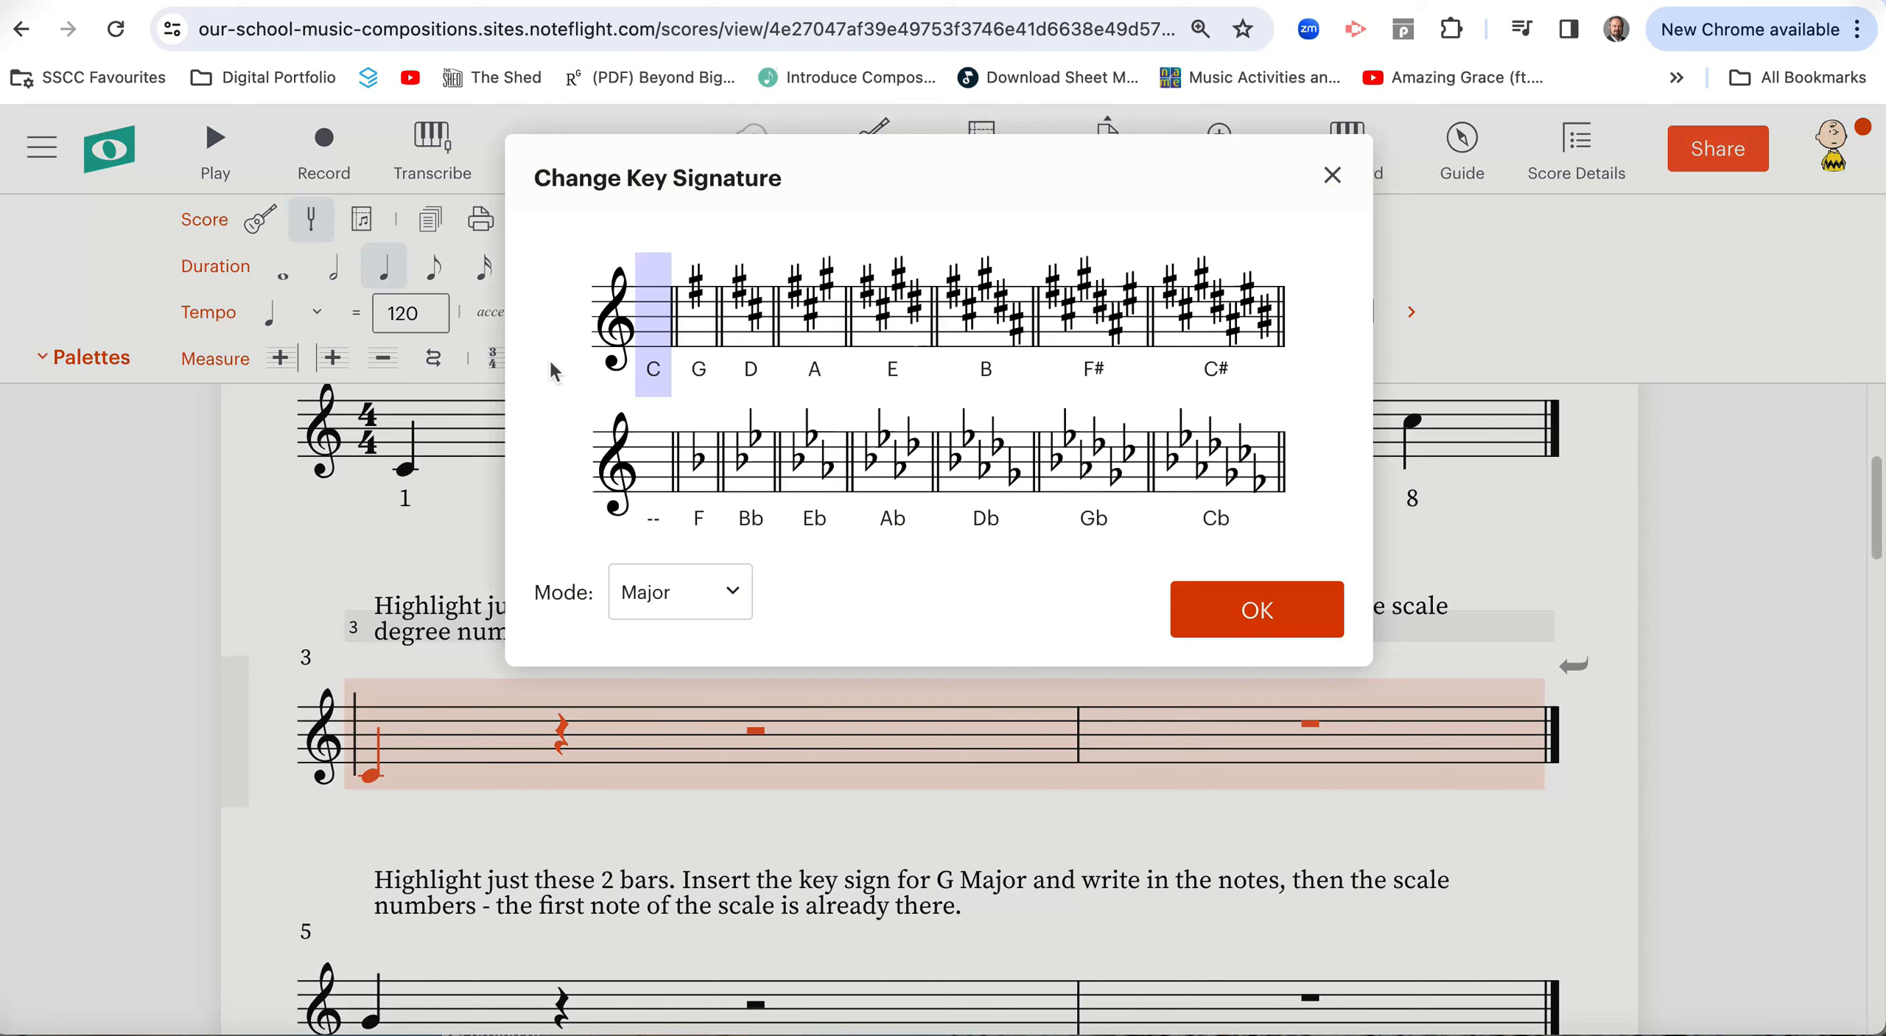
{"action": "mouse_move", "coordinate": [647, 321]}
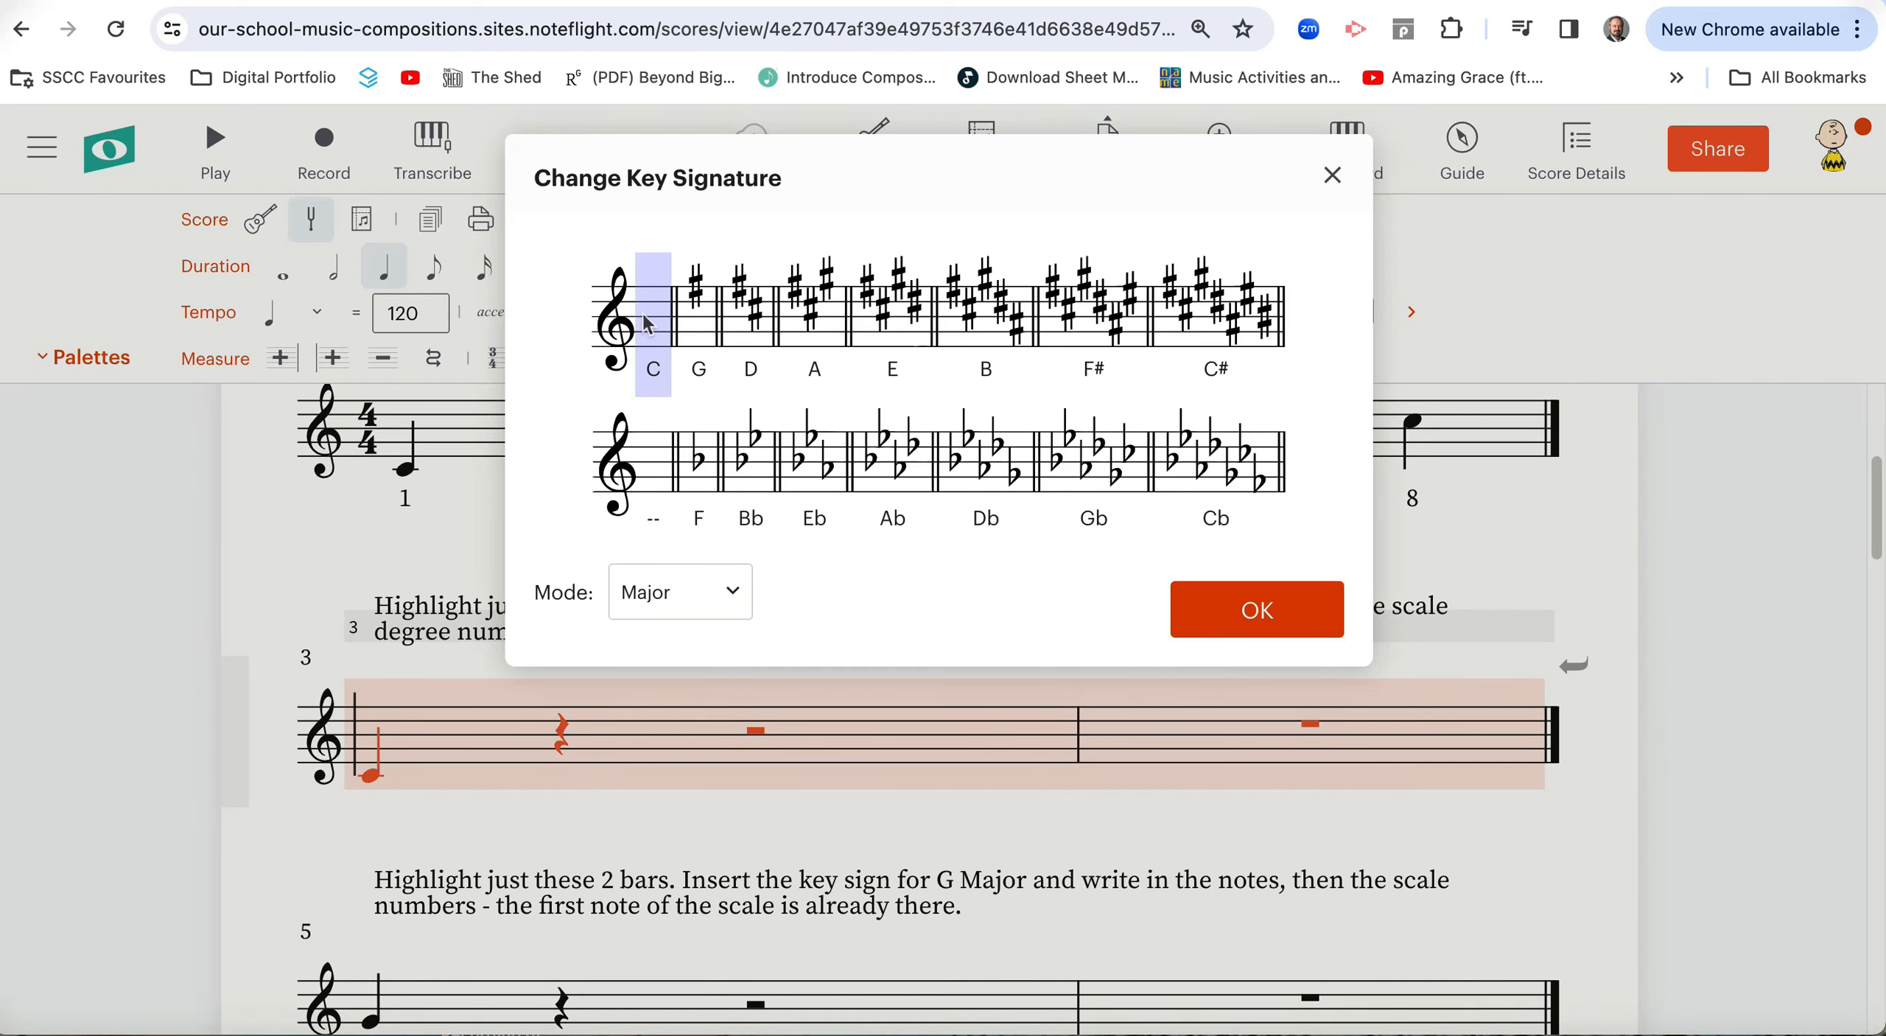
{"action": "left_click", "coordinate": [1257, 609]}
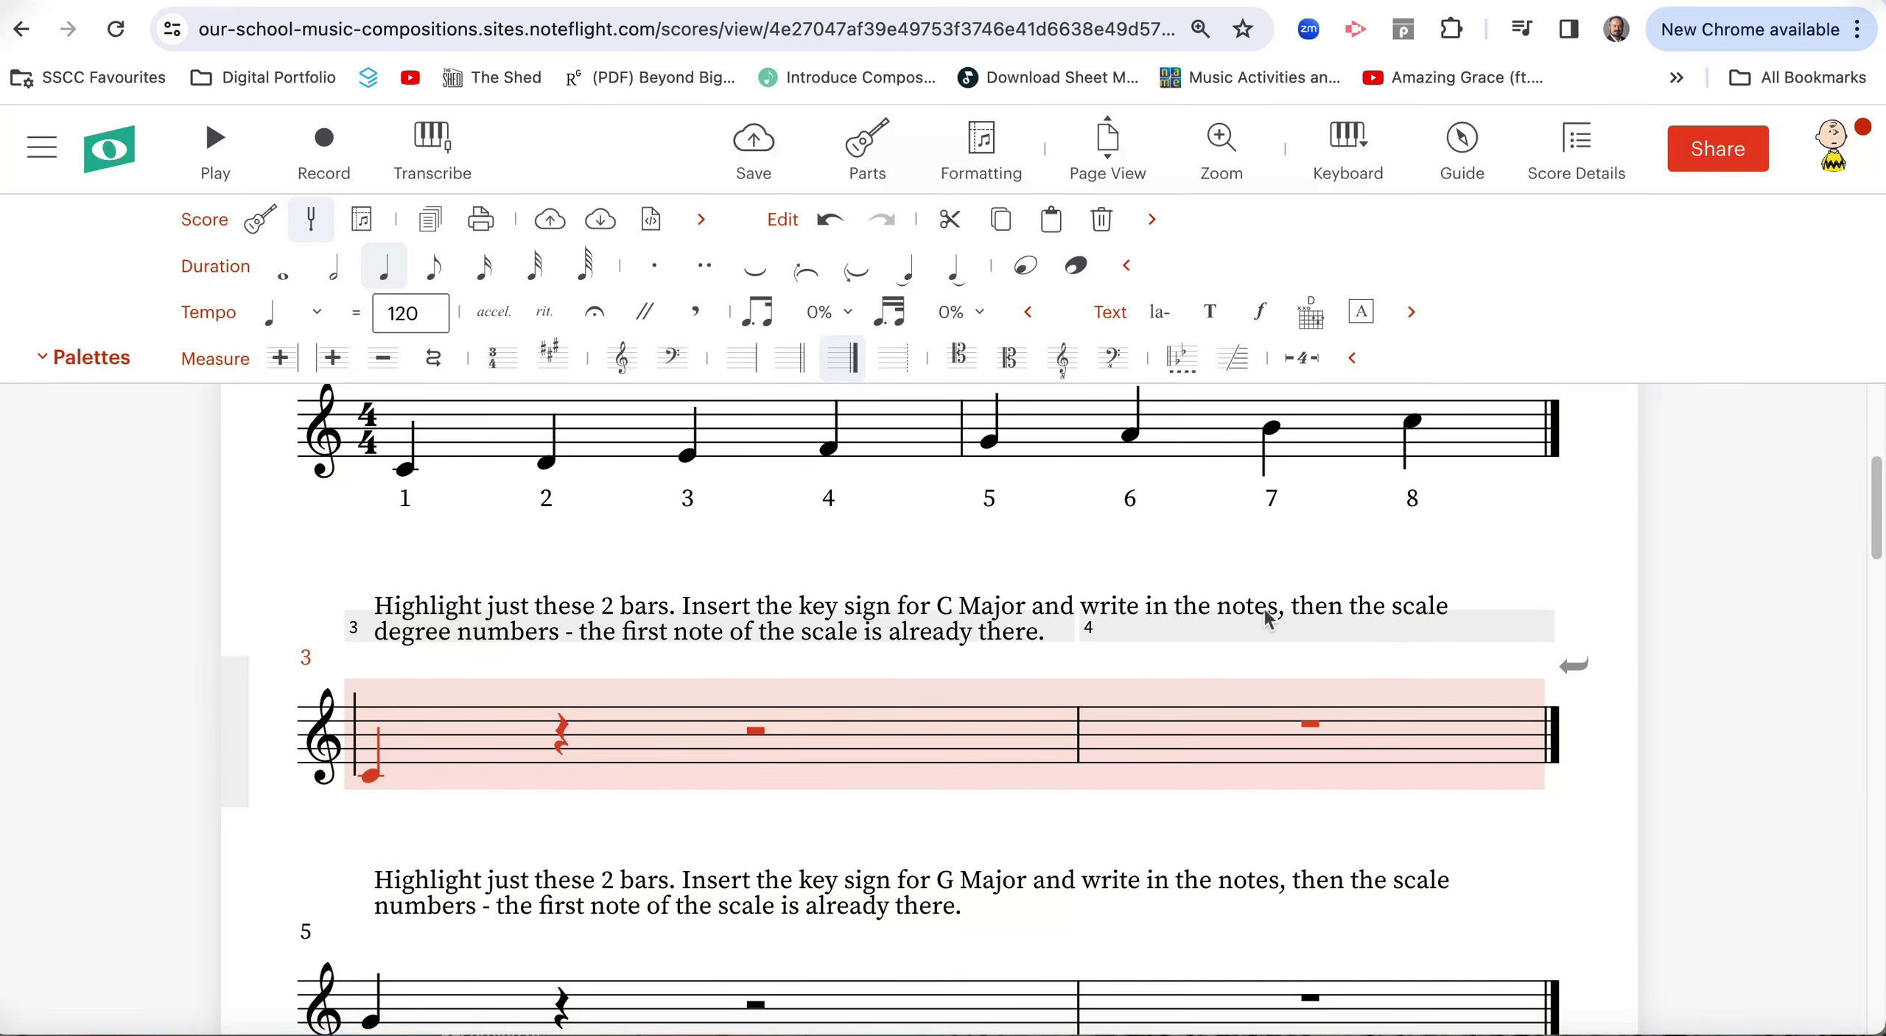
{"action": "mouse_move", "coordinate": [544, 830]}
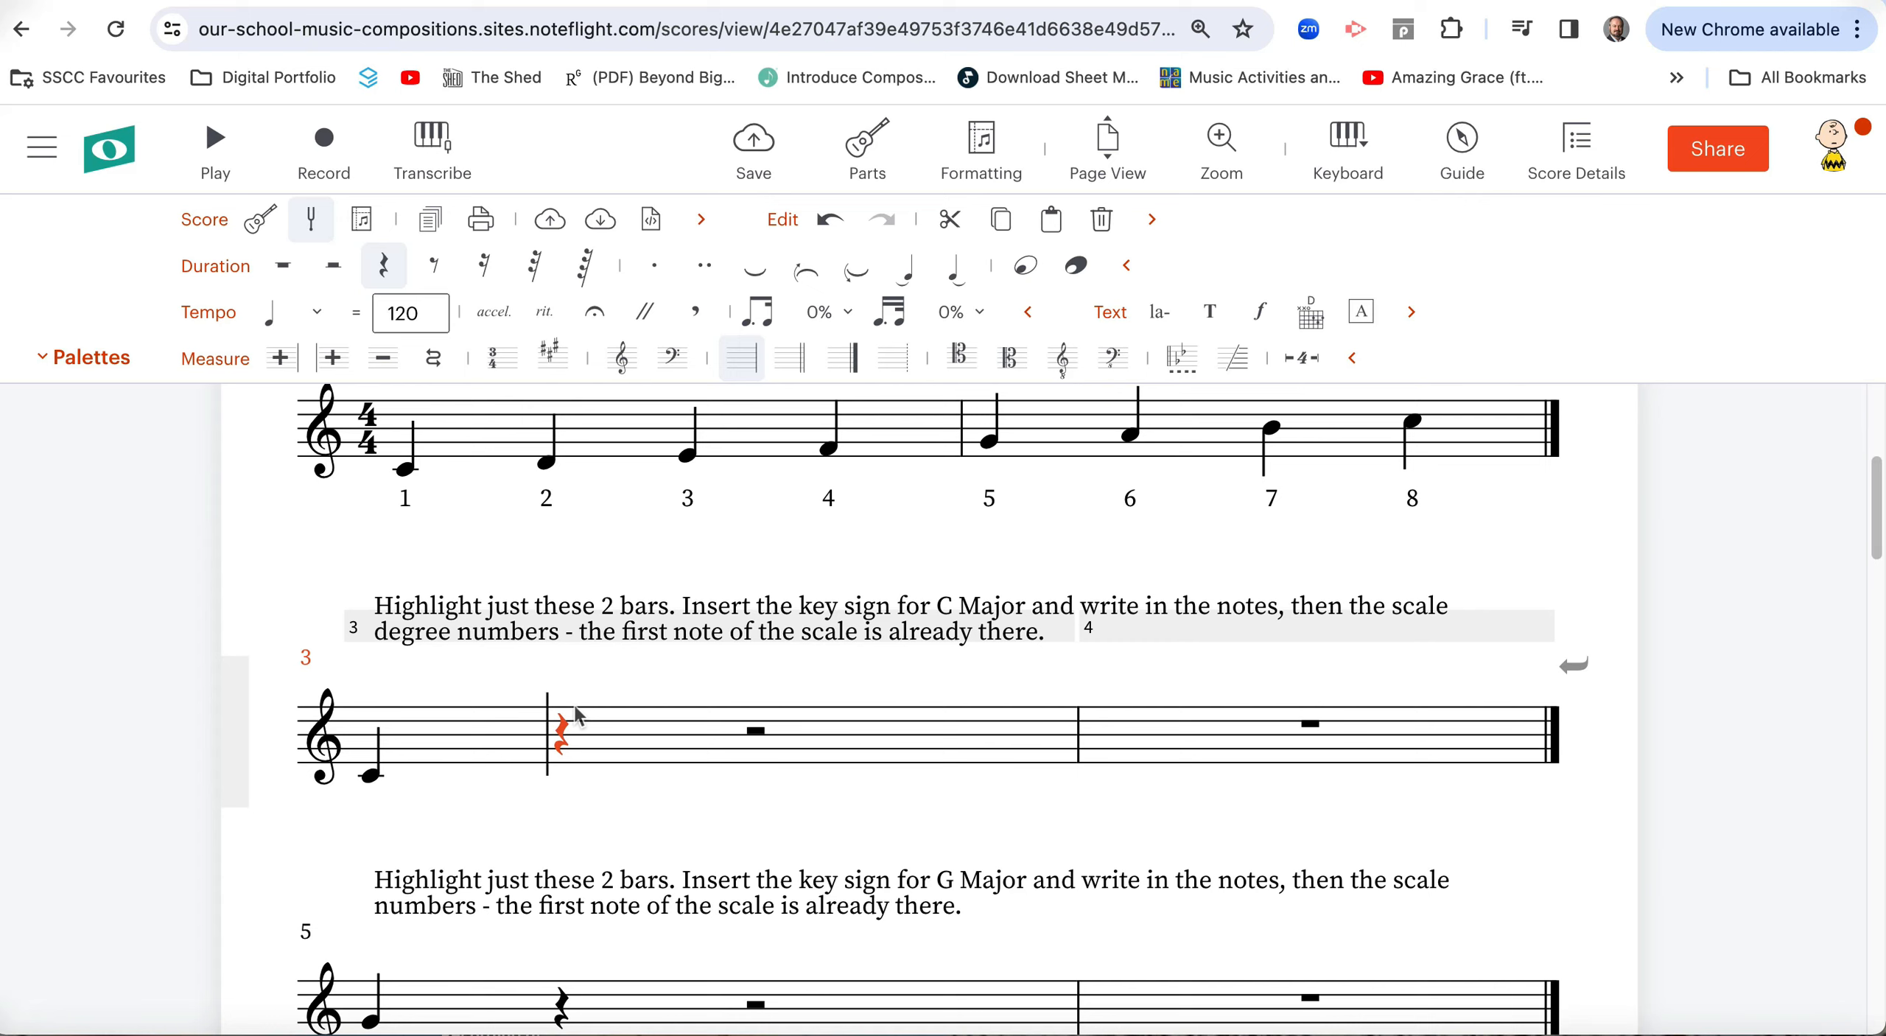
{"action": "mouse_move", "coordinate": [570, 724]}
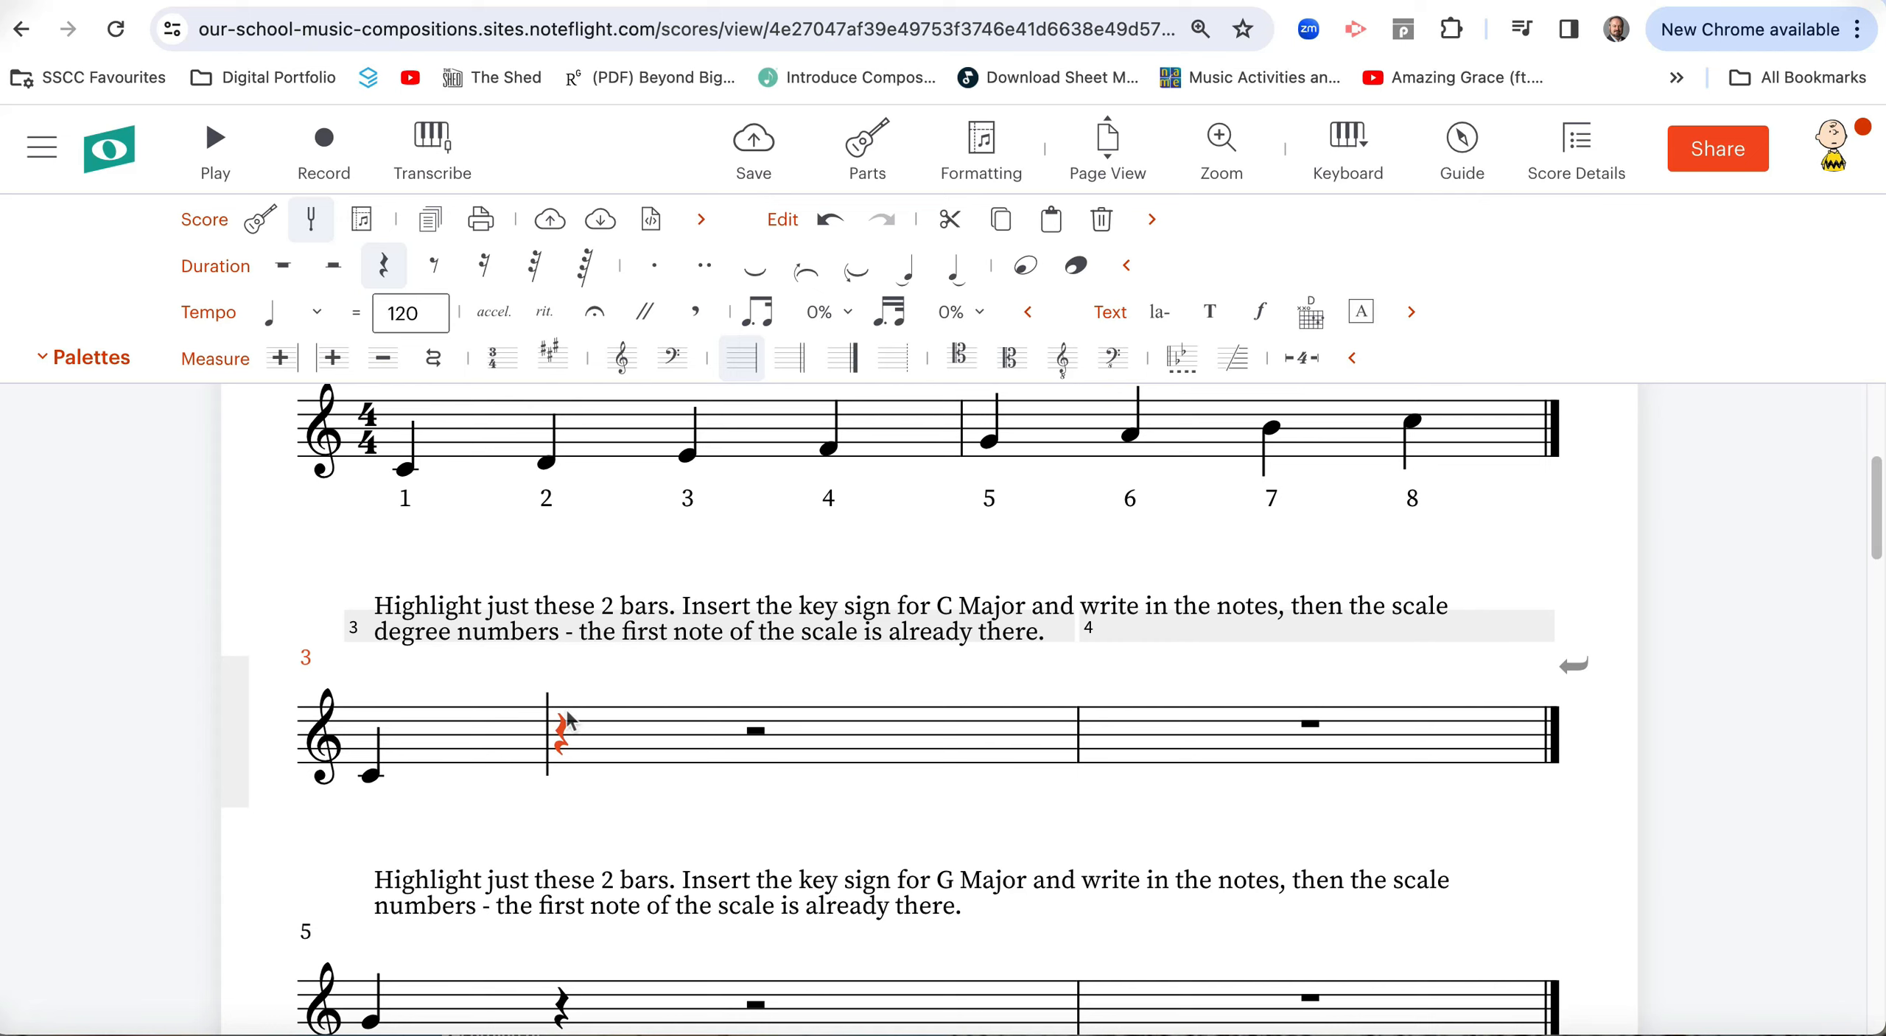
{"action": "mouse_move", "coordinate": [559, 777]}
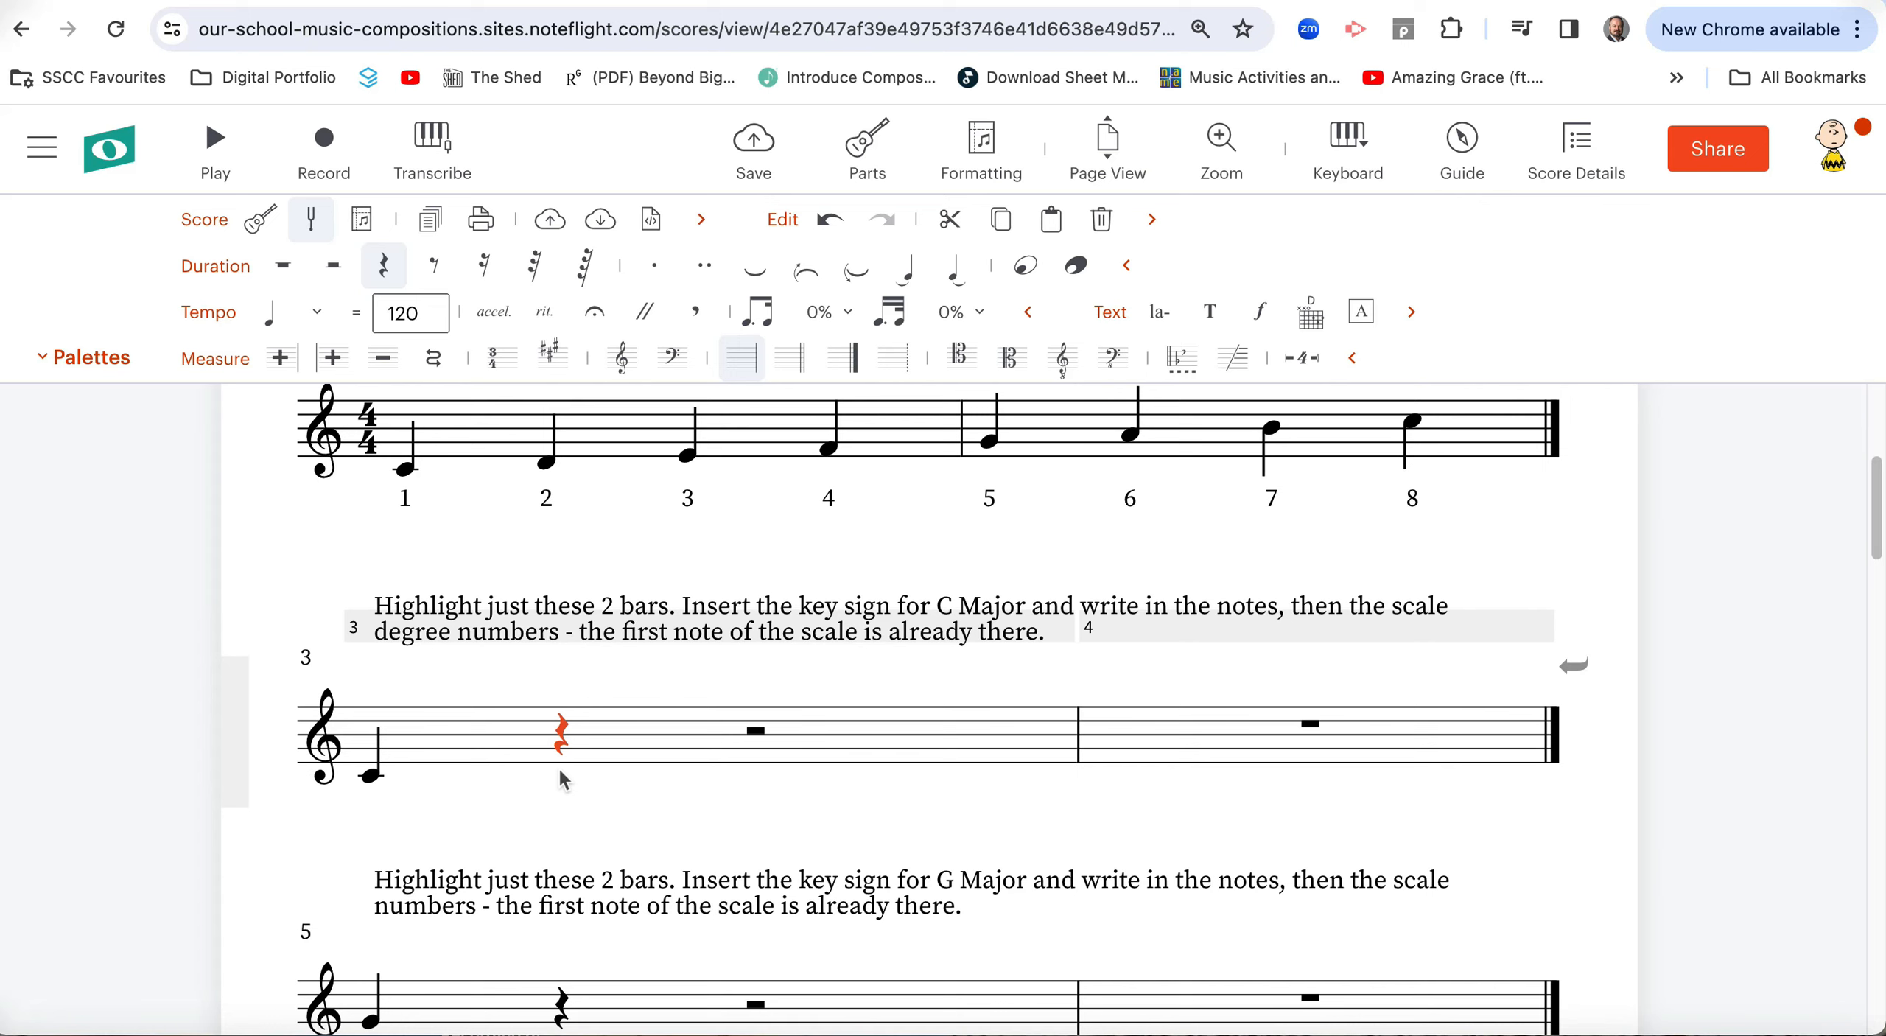
Select the rest after the first C to enter D, E, F, G, A, B, C.
{"action": "left_click", "coordinate": [383, 266]}
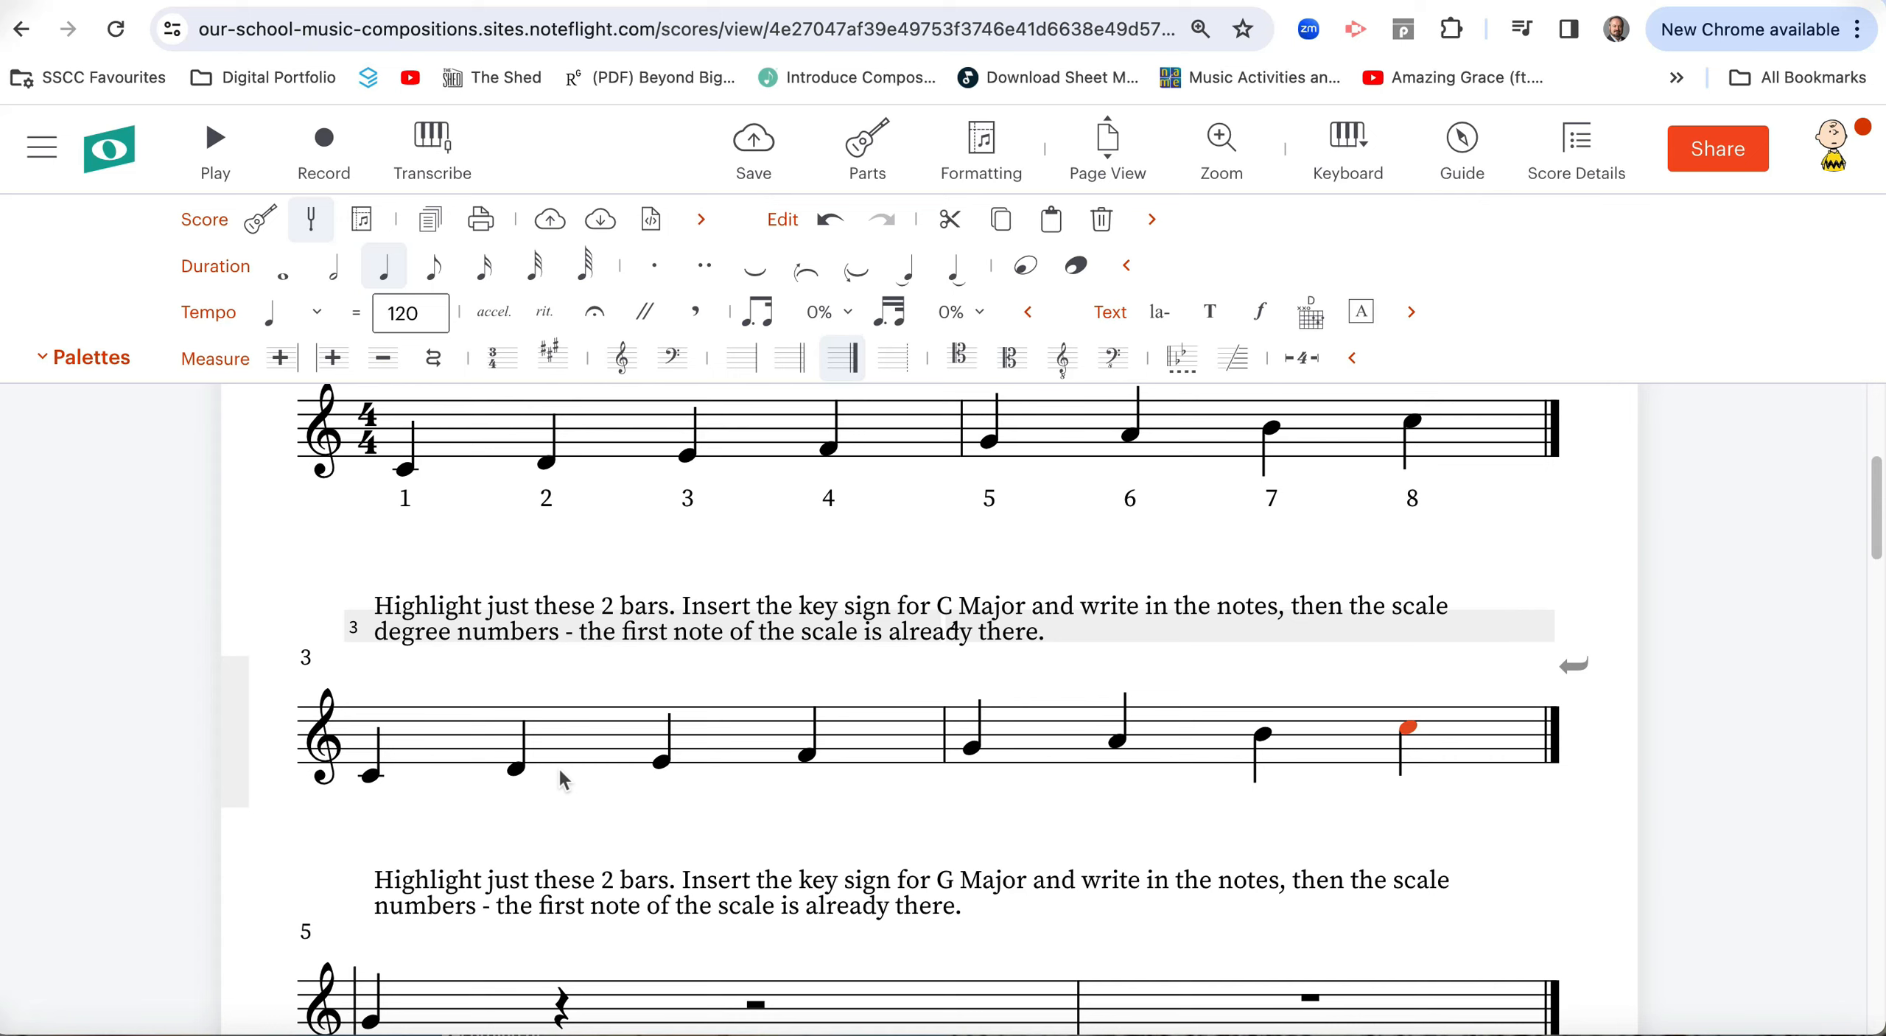
{"action": "mouse_move", "coordinate": [459, 681]}
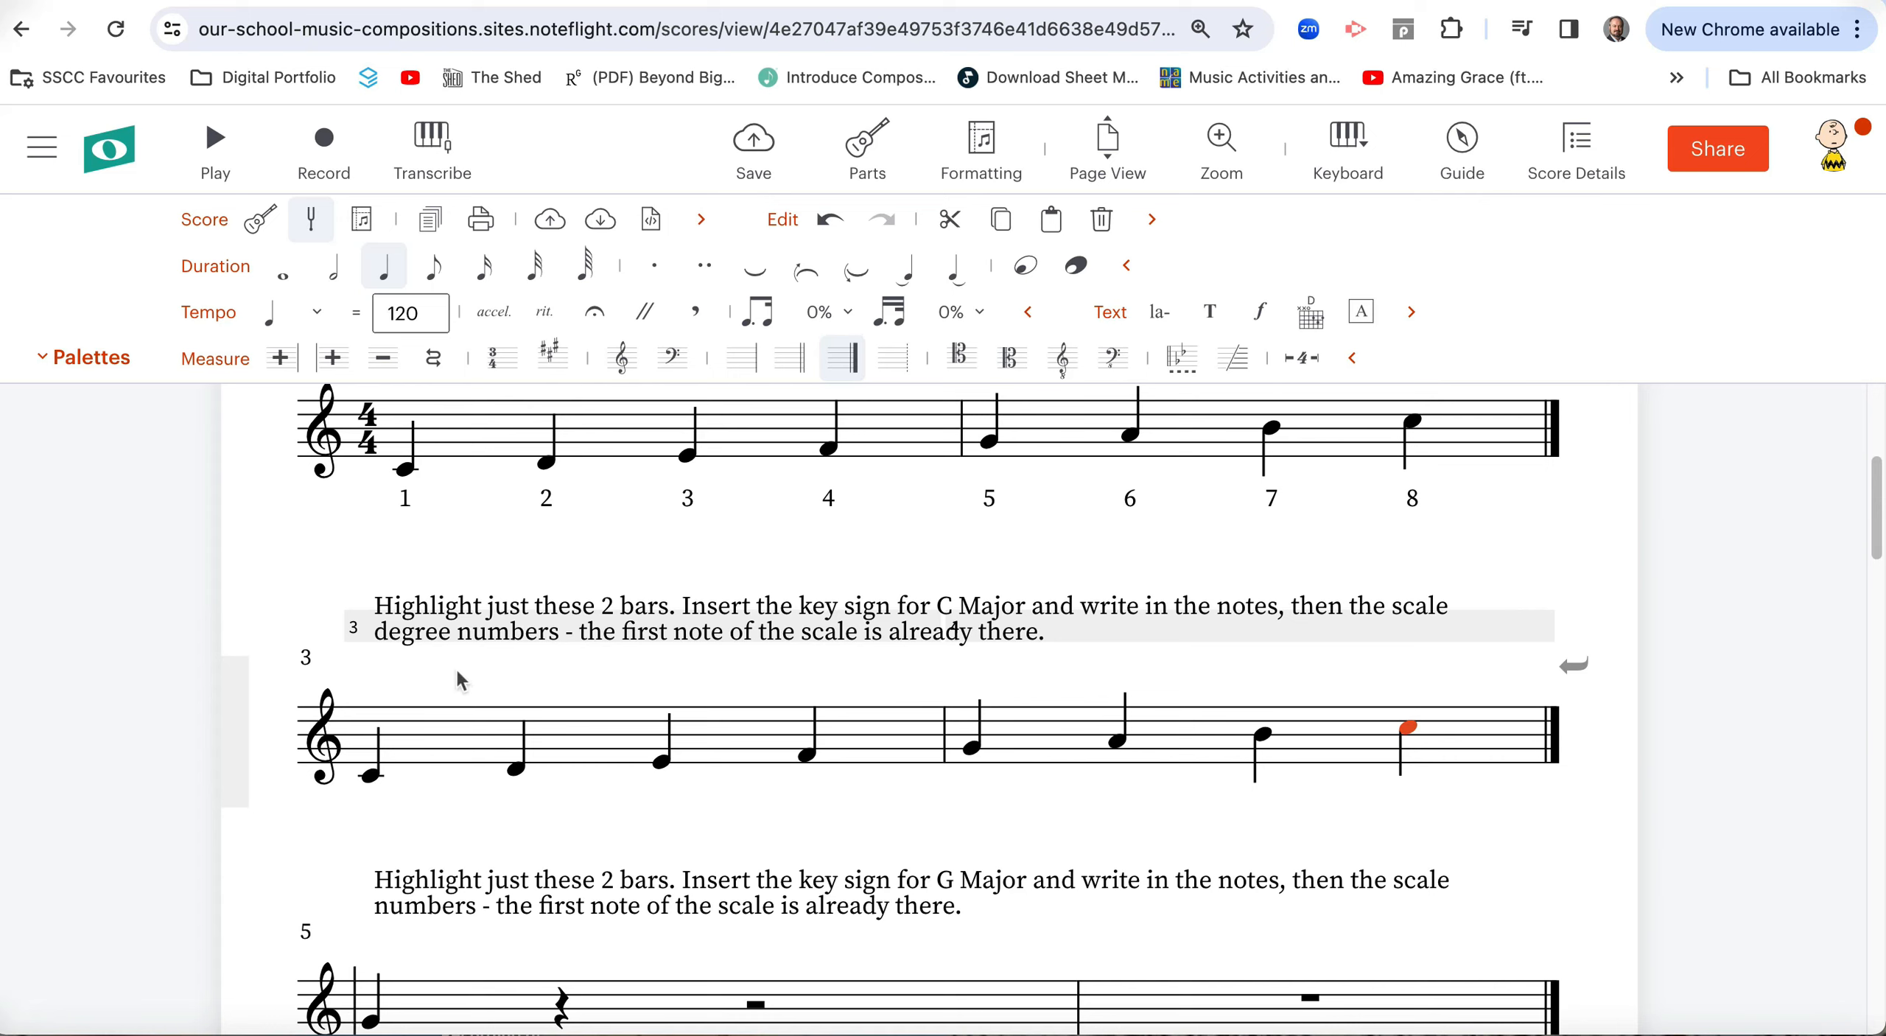
{"action": "mouse_move", "coordinate": [373, 740]}
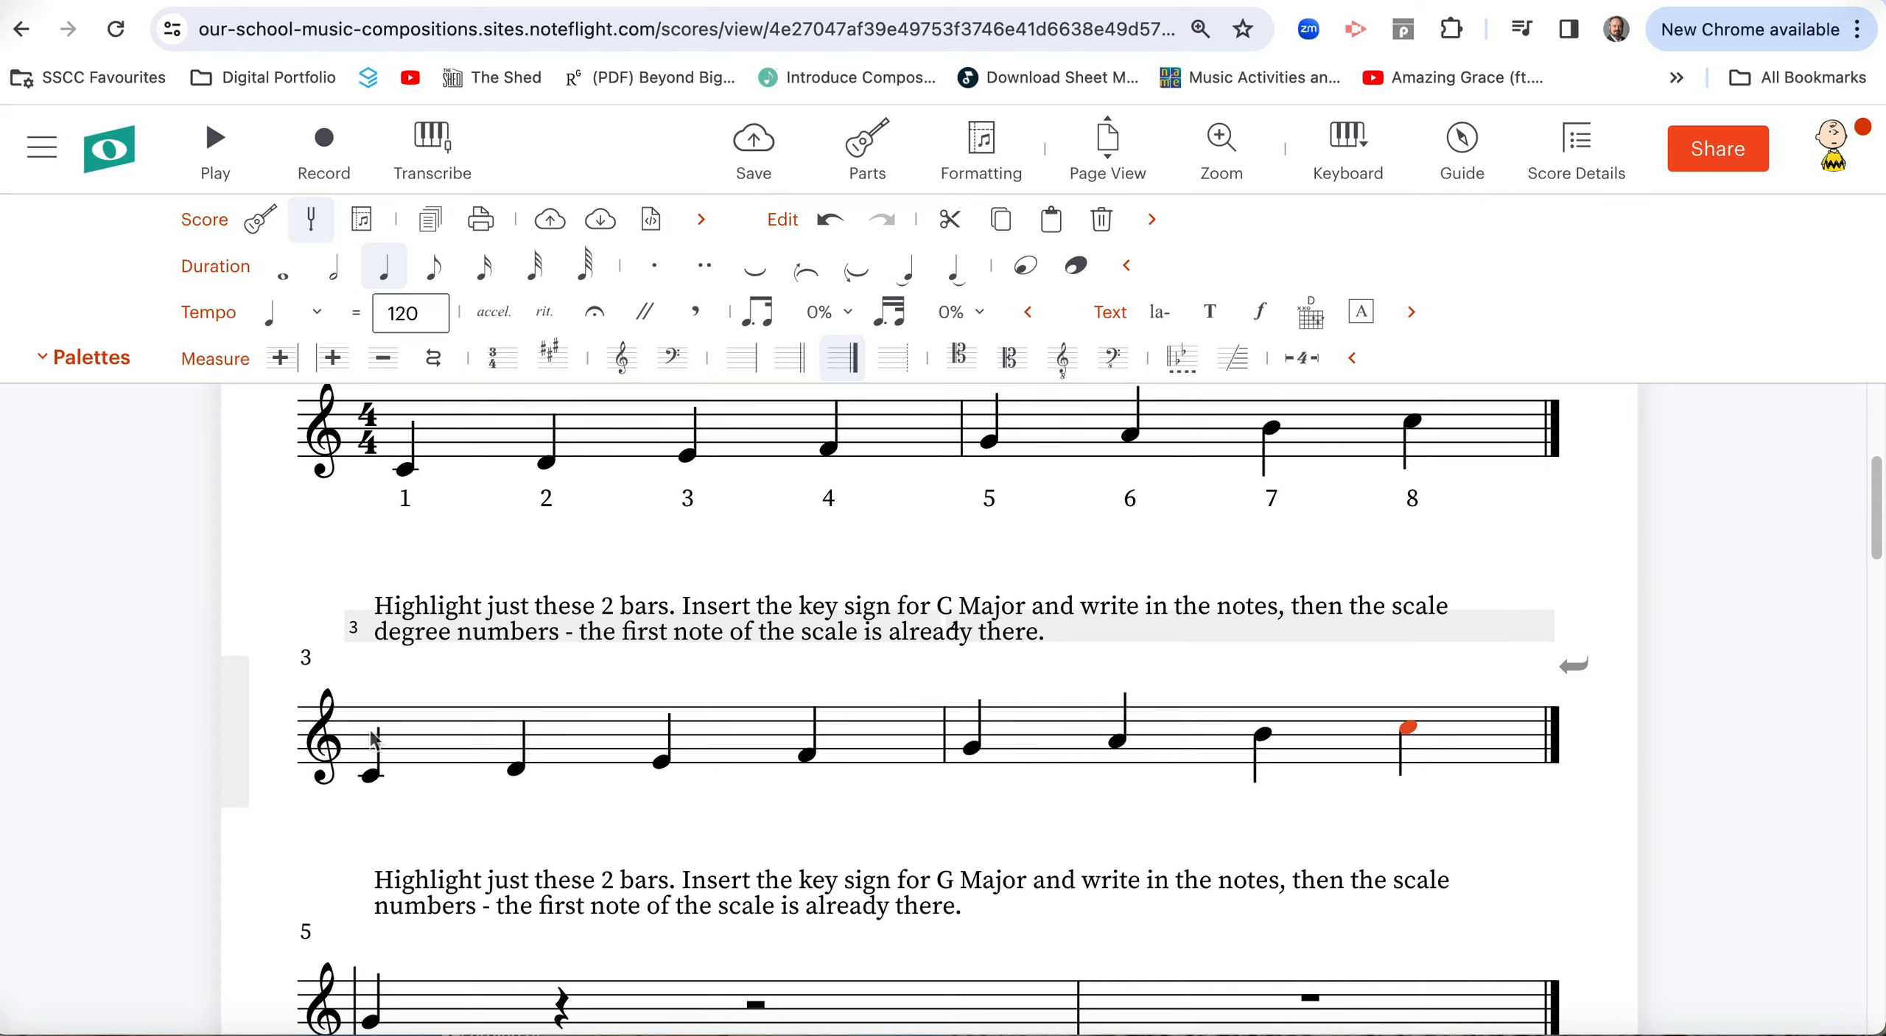
{"action": "mouse_move", "coordinate": [496, 652]}
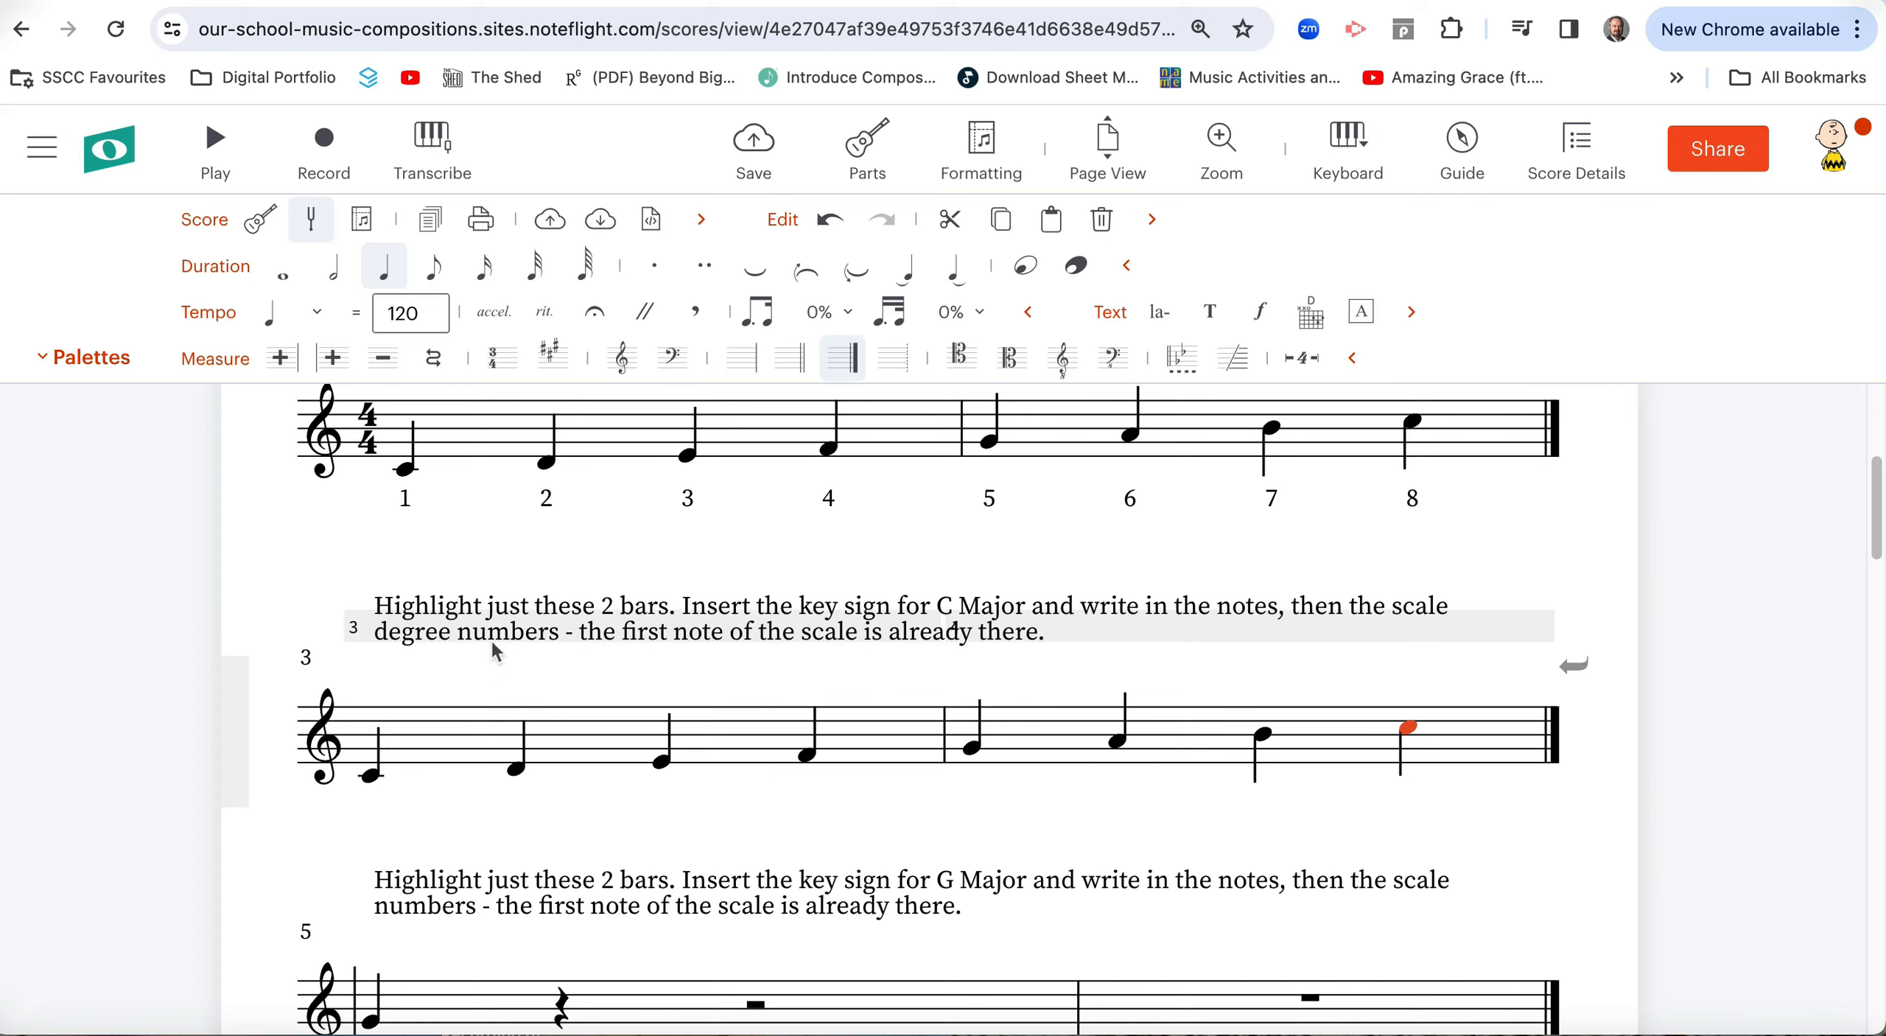
{"action": "mouse_move", "coordinate": [903, 632]}
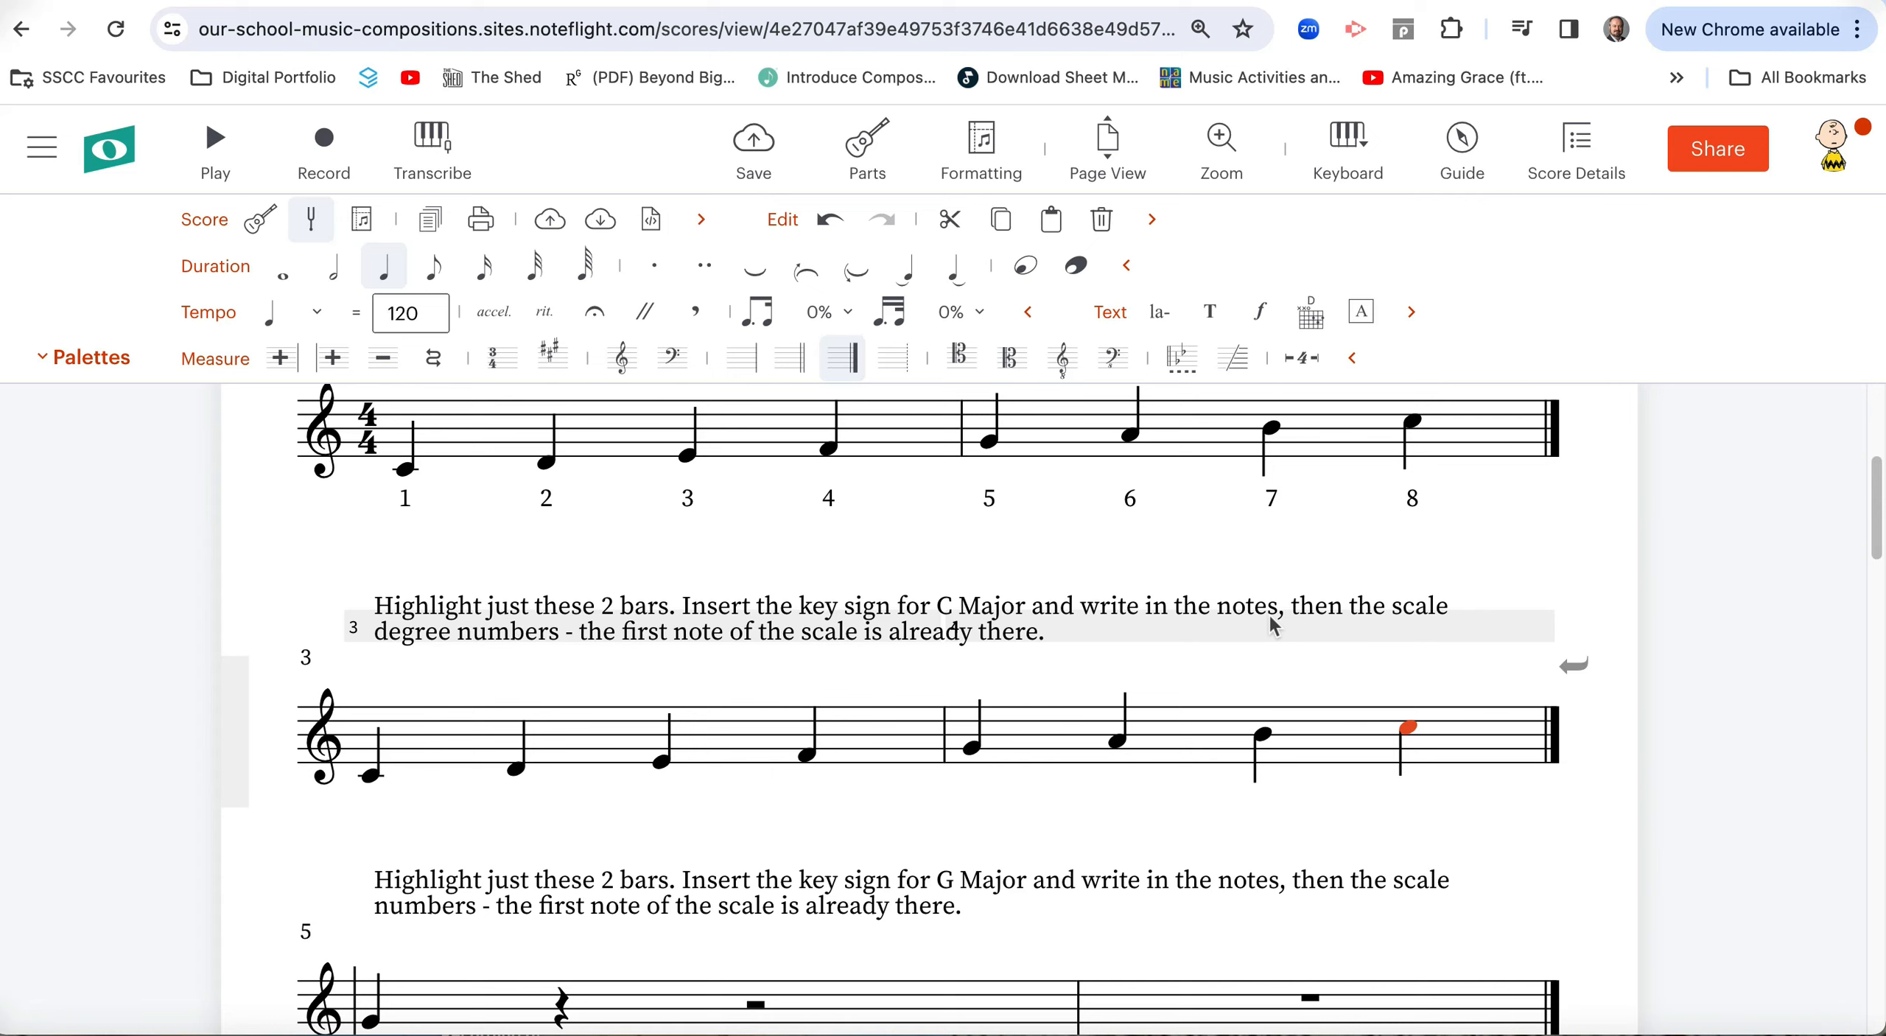
{"action": "mouse_move", "coordinate": [474, 680]}
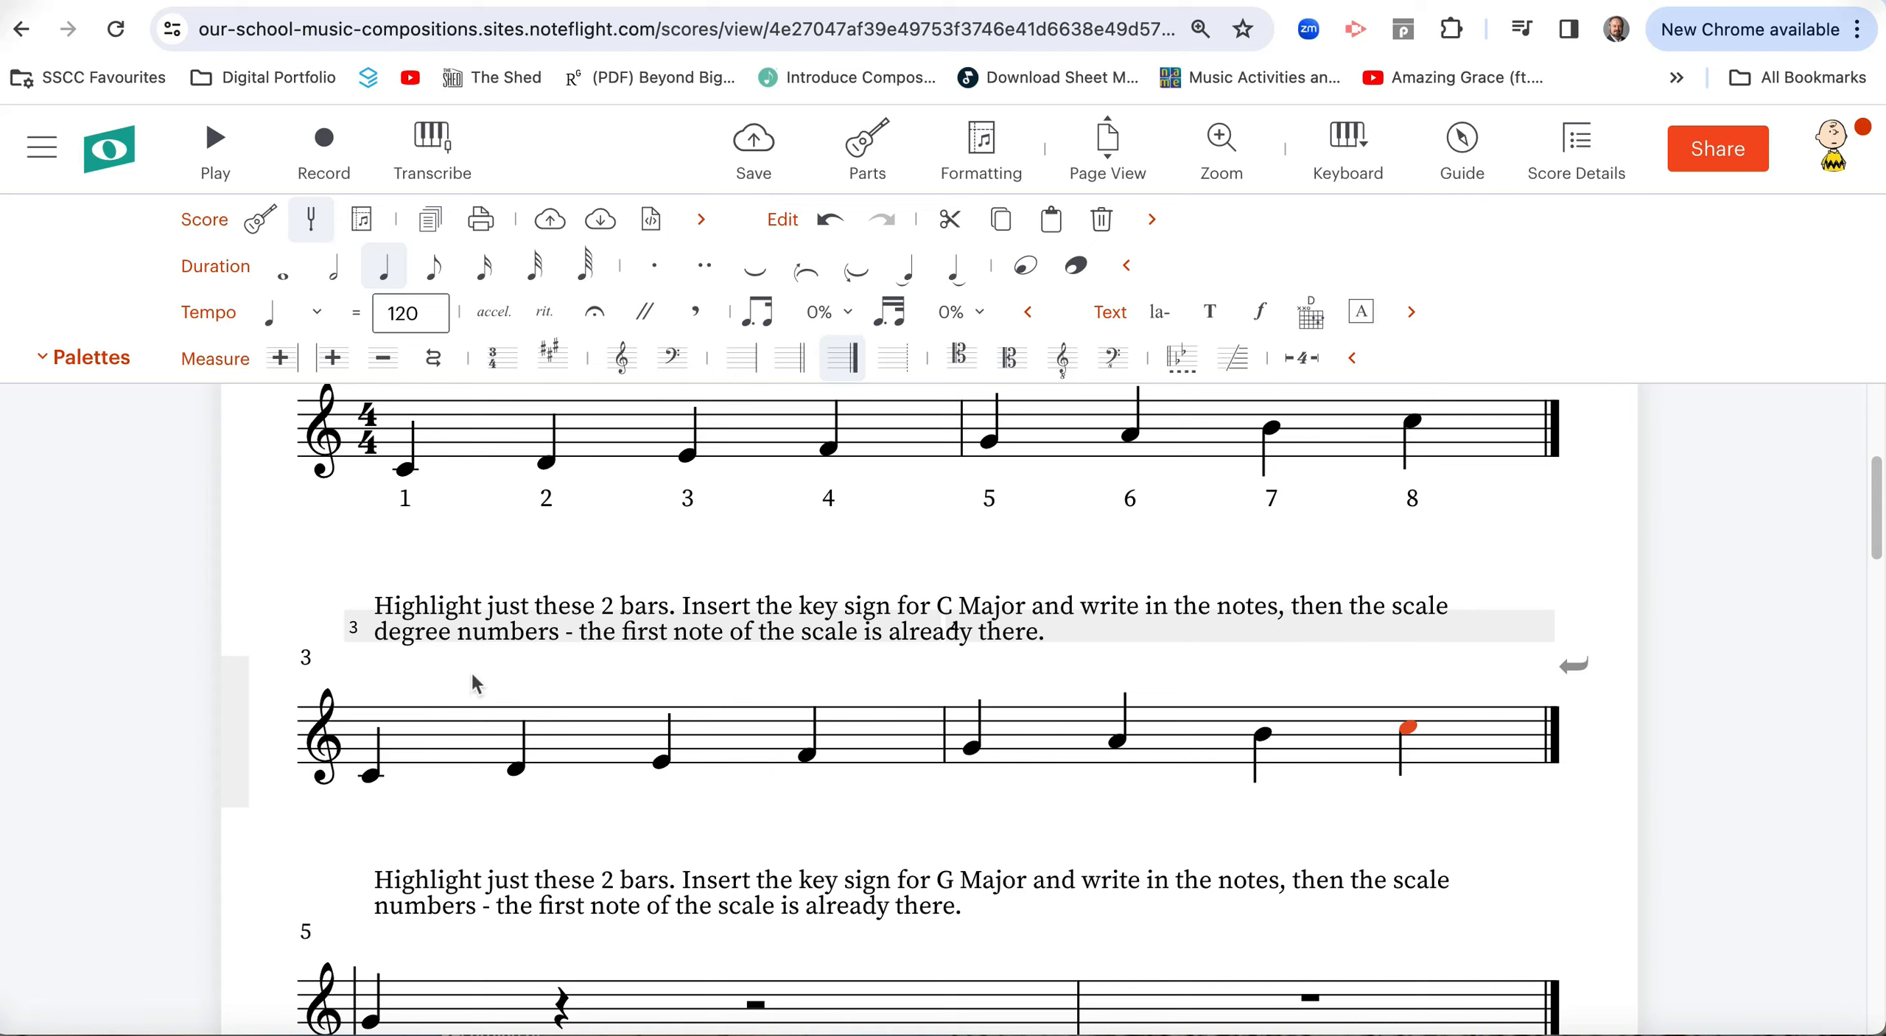
{"action": "mouse_move", "coordinate": [430, 715]}
{"action": "type", "text": "1 2 3 4 5 6 7"}
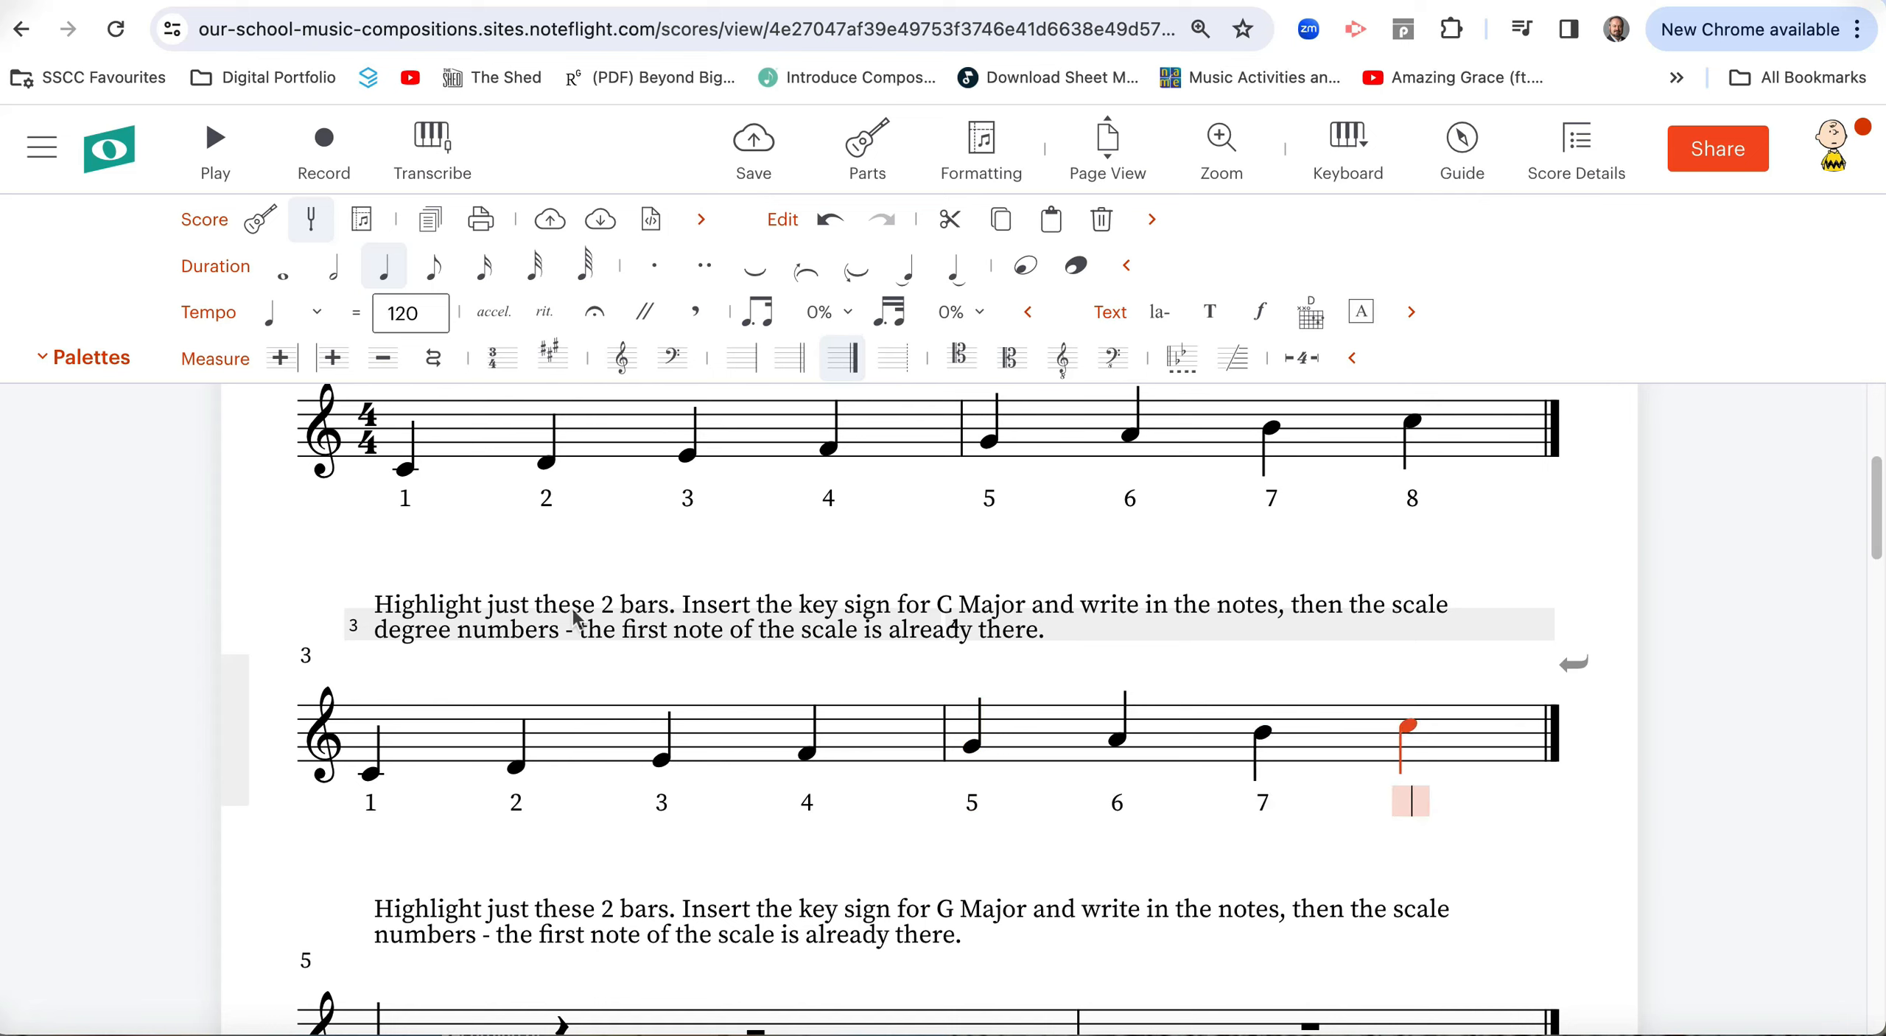
Finish the C major lyric numbers by entering 8 under the top C.
{"action": "type", "text": "8"}
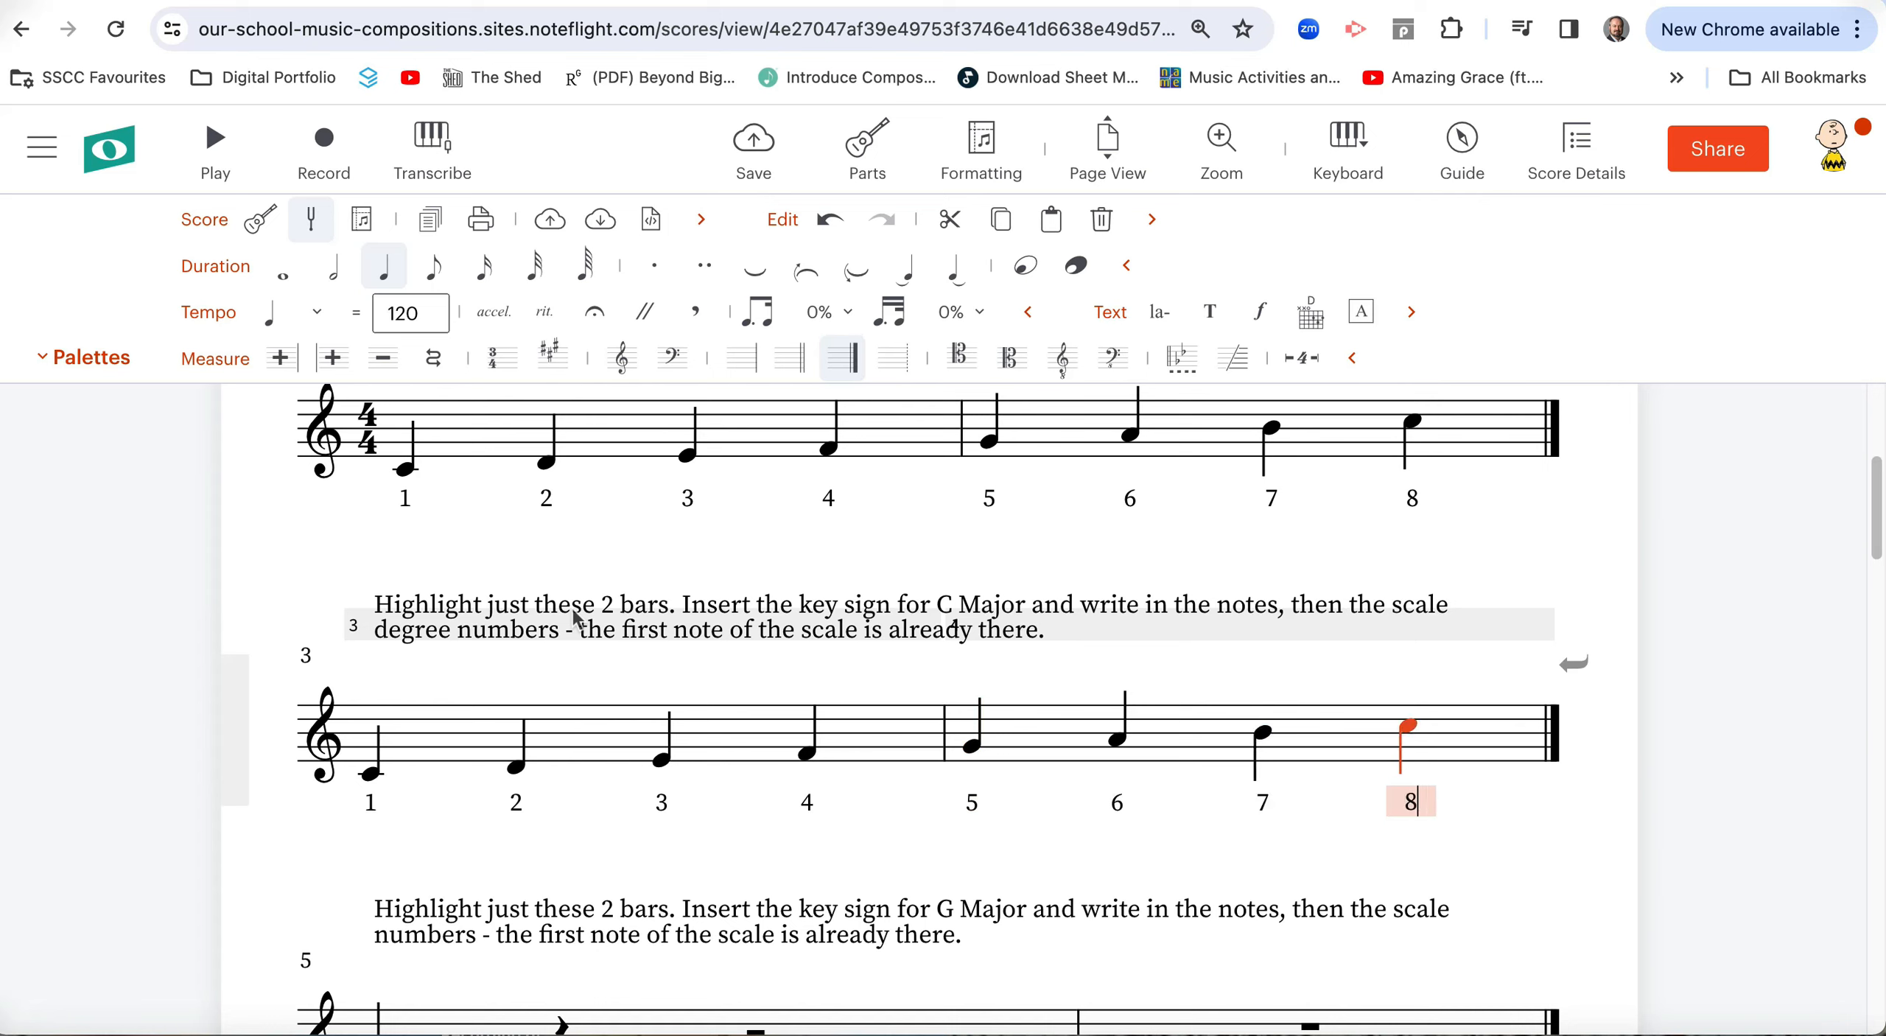
{"action": "mouse_move", "coordinate": [652, 860]}
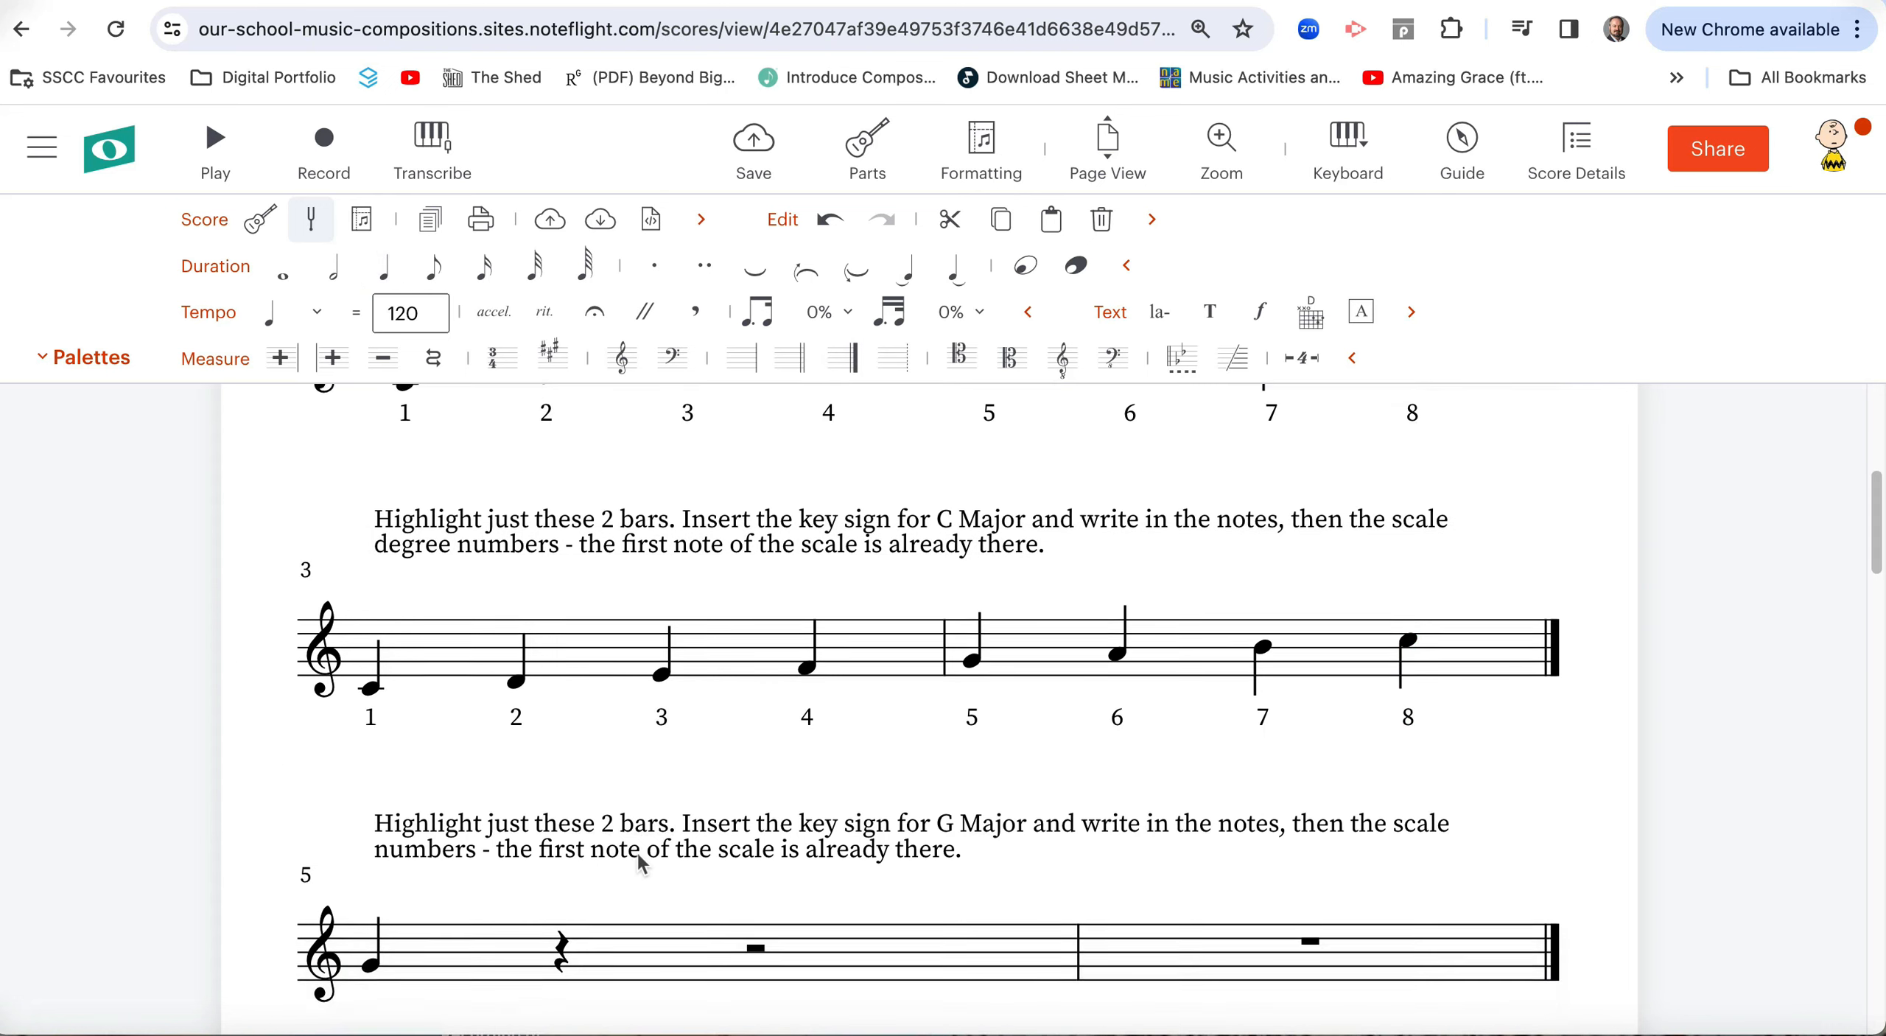
Scroll to bars 5–6 and set a G major key signature on them.
{"action": "scroll", "scroll_direction": "down", "scroll_amount": 3}
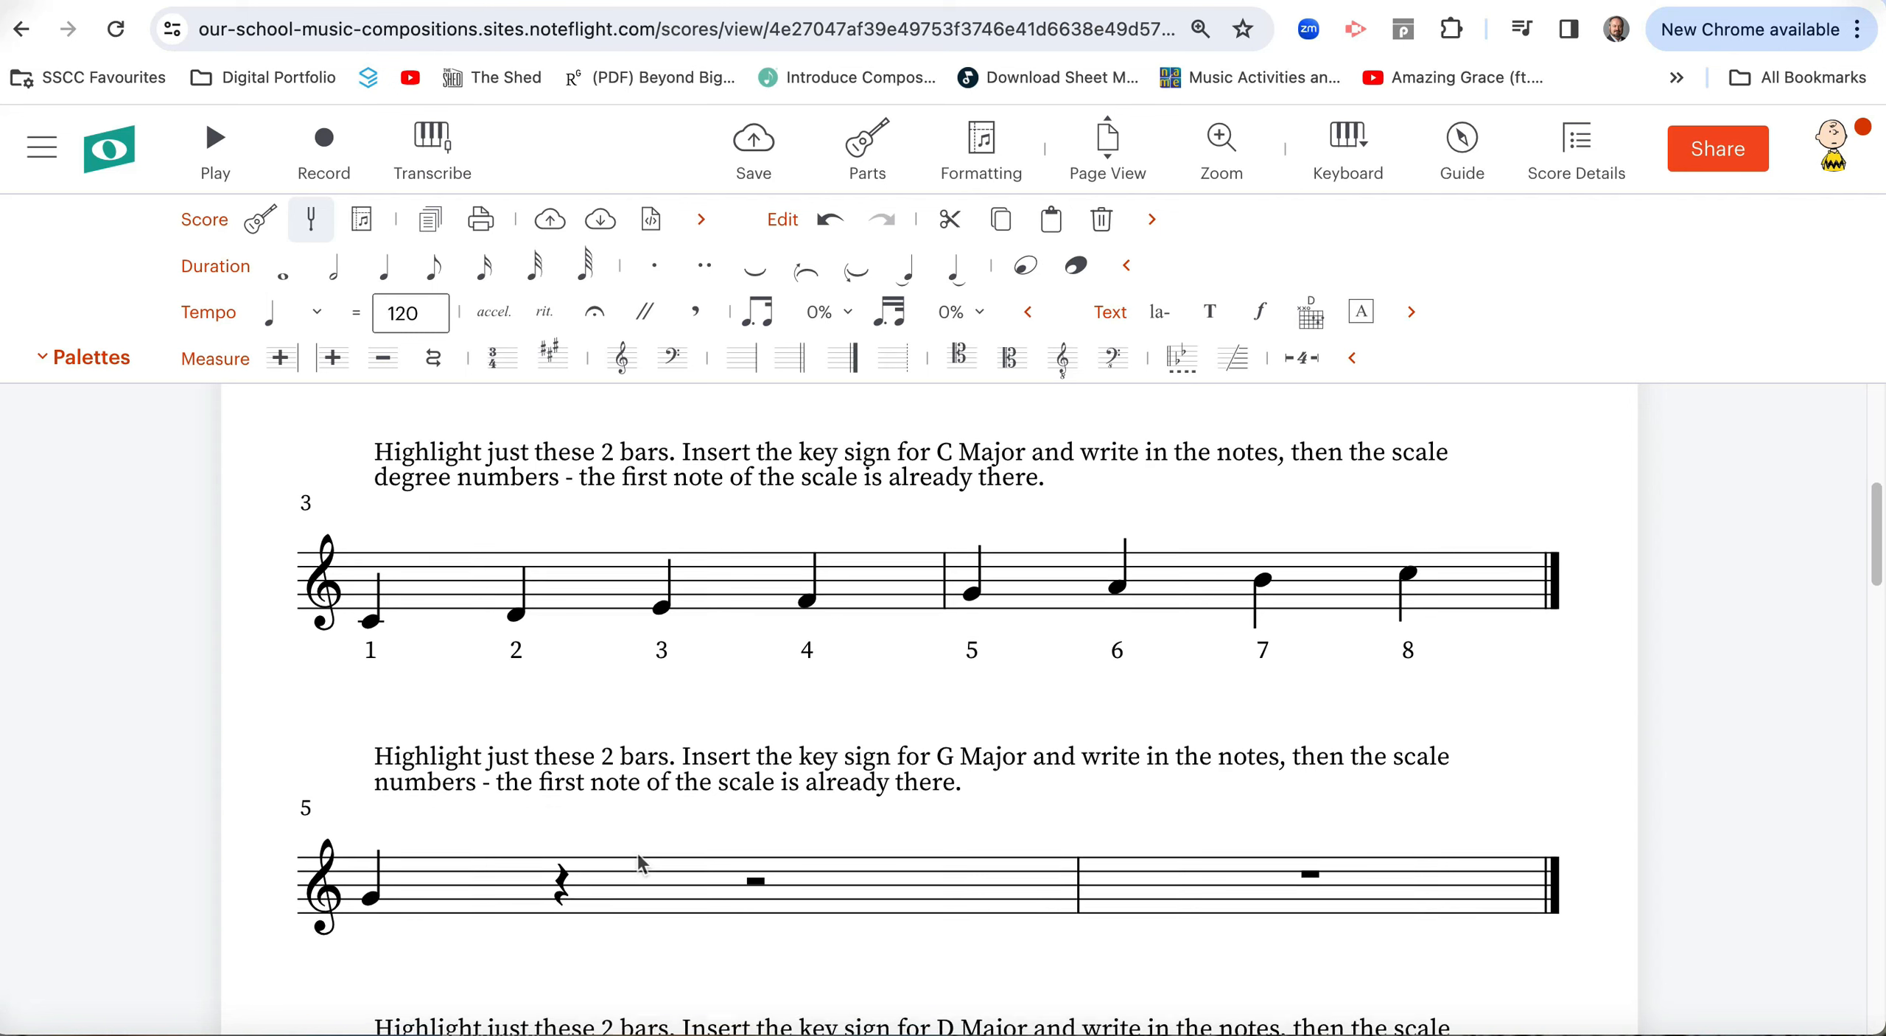
{"action": "scroll", "scroll_direction": "down", "scroll_amount": 3}
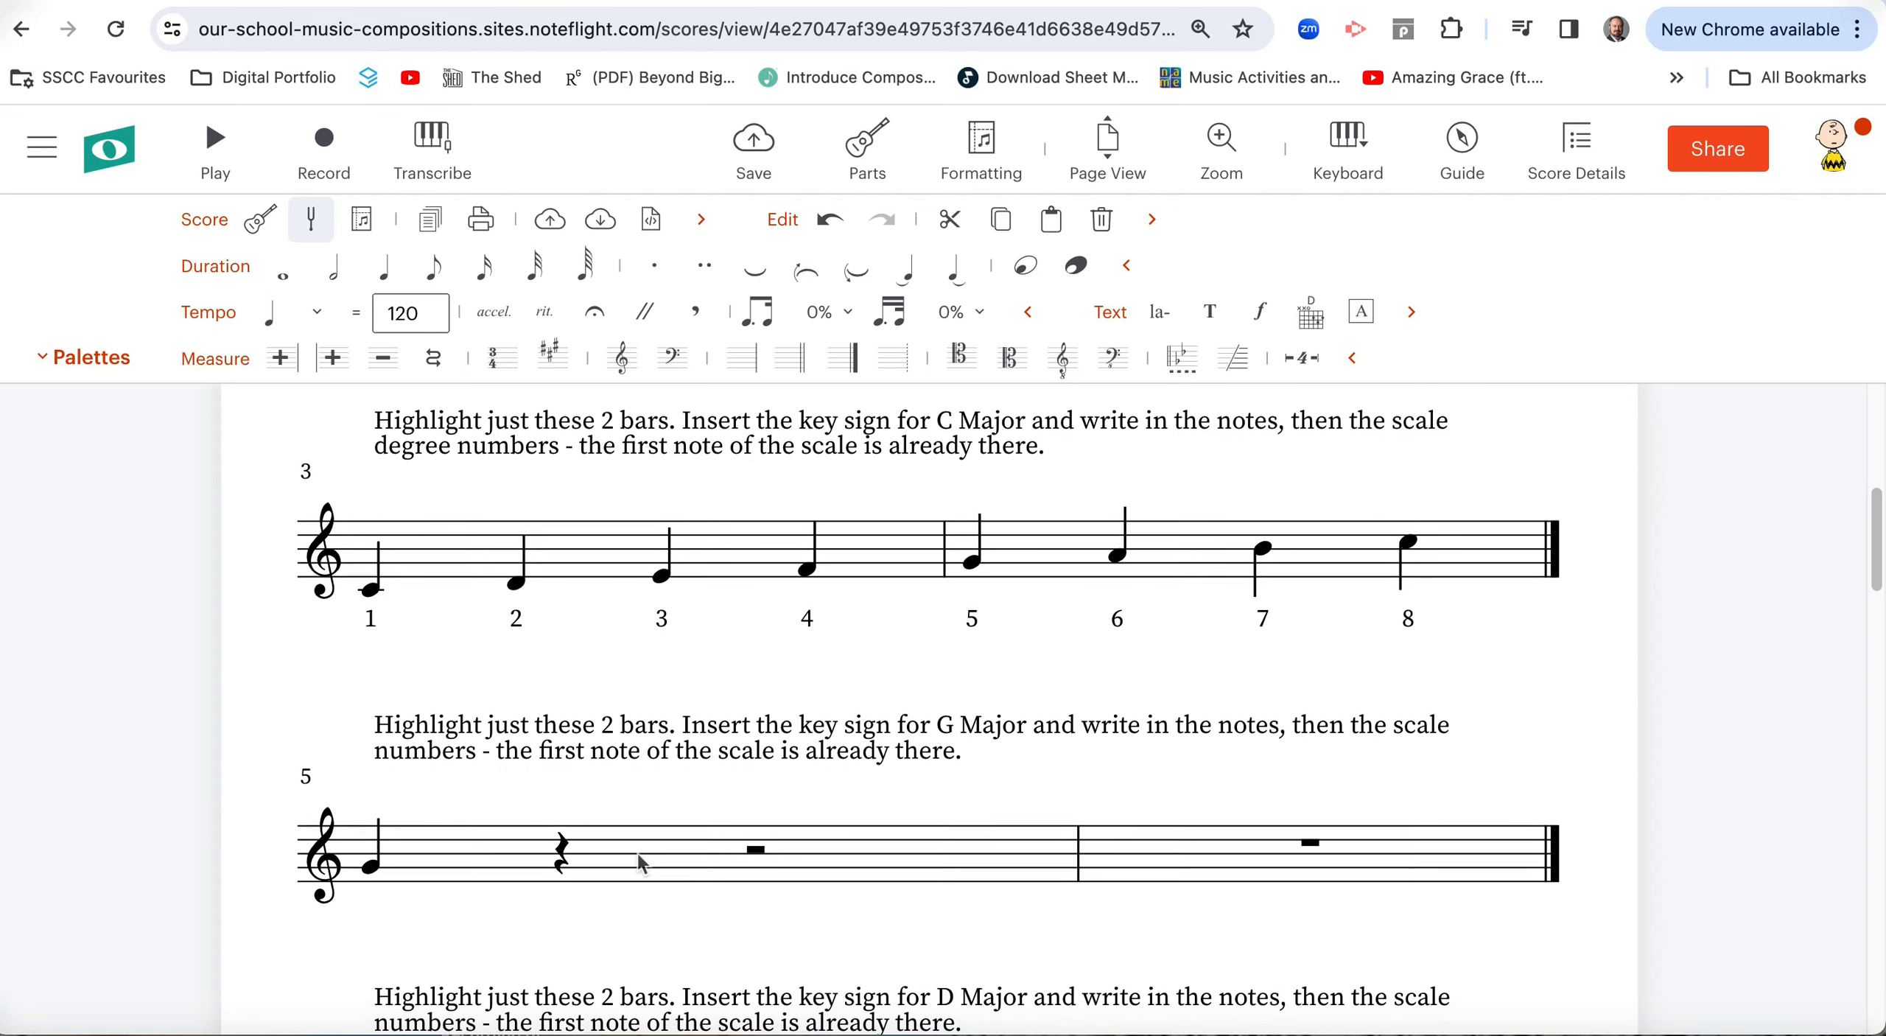
{"action": "scroll", "scroll_direction": "down", "scroll_amount": 3}
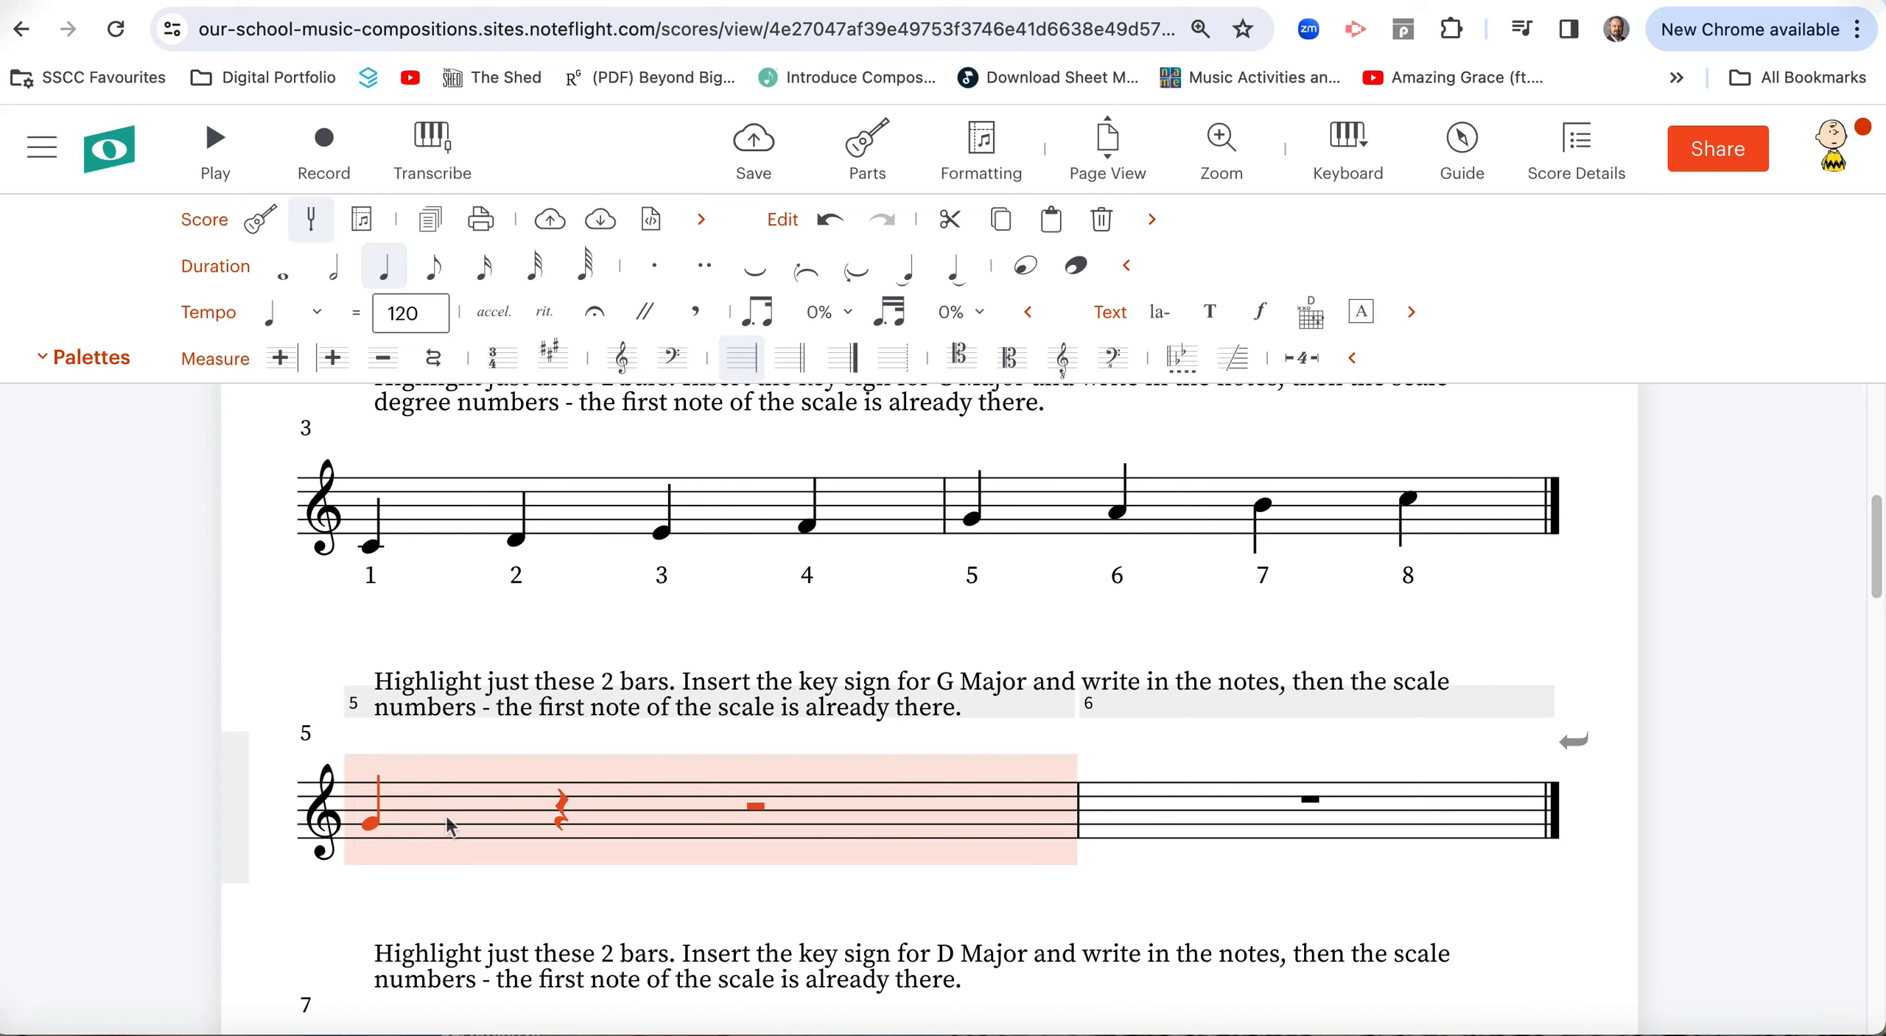
{"action": "mouse_move", "coordinate": [577, 643]}
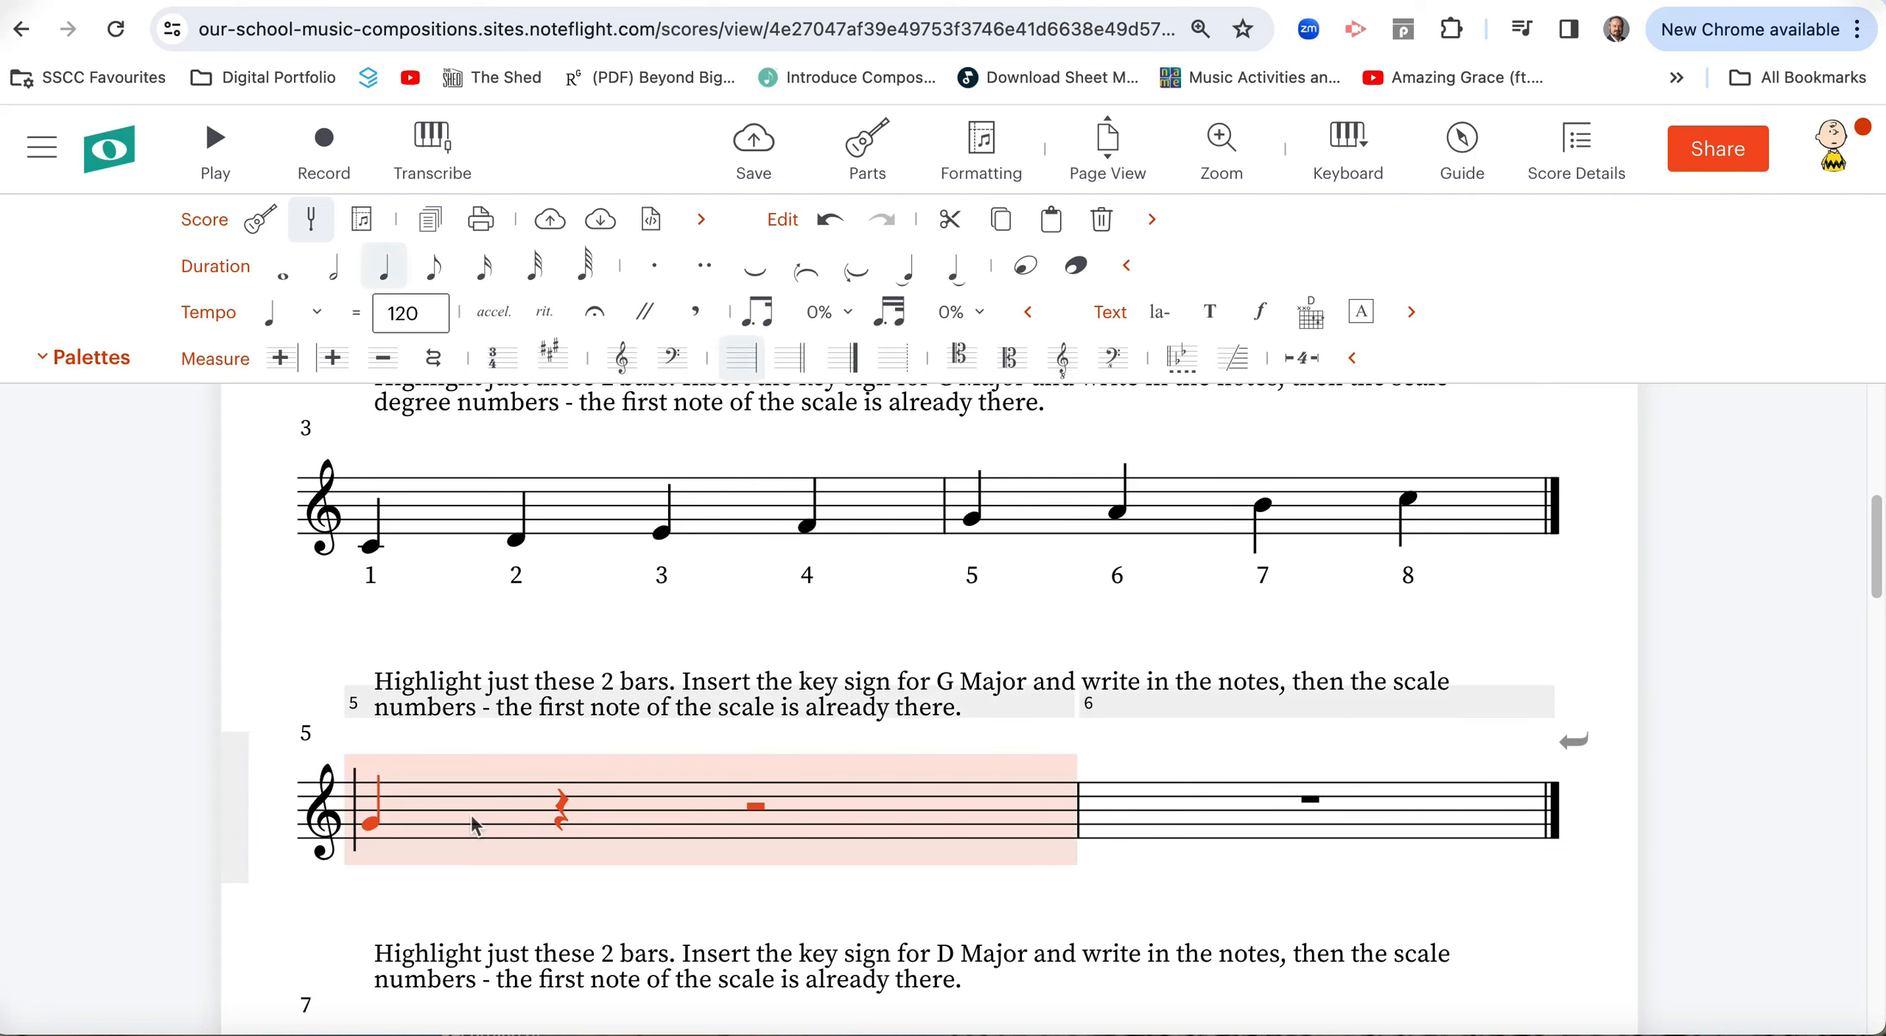
{"action": "mouse_move", "coordinate": [1149, 820]}
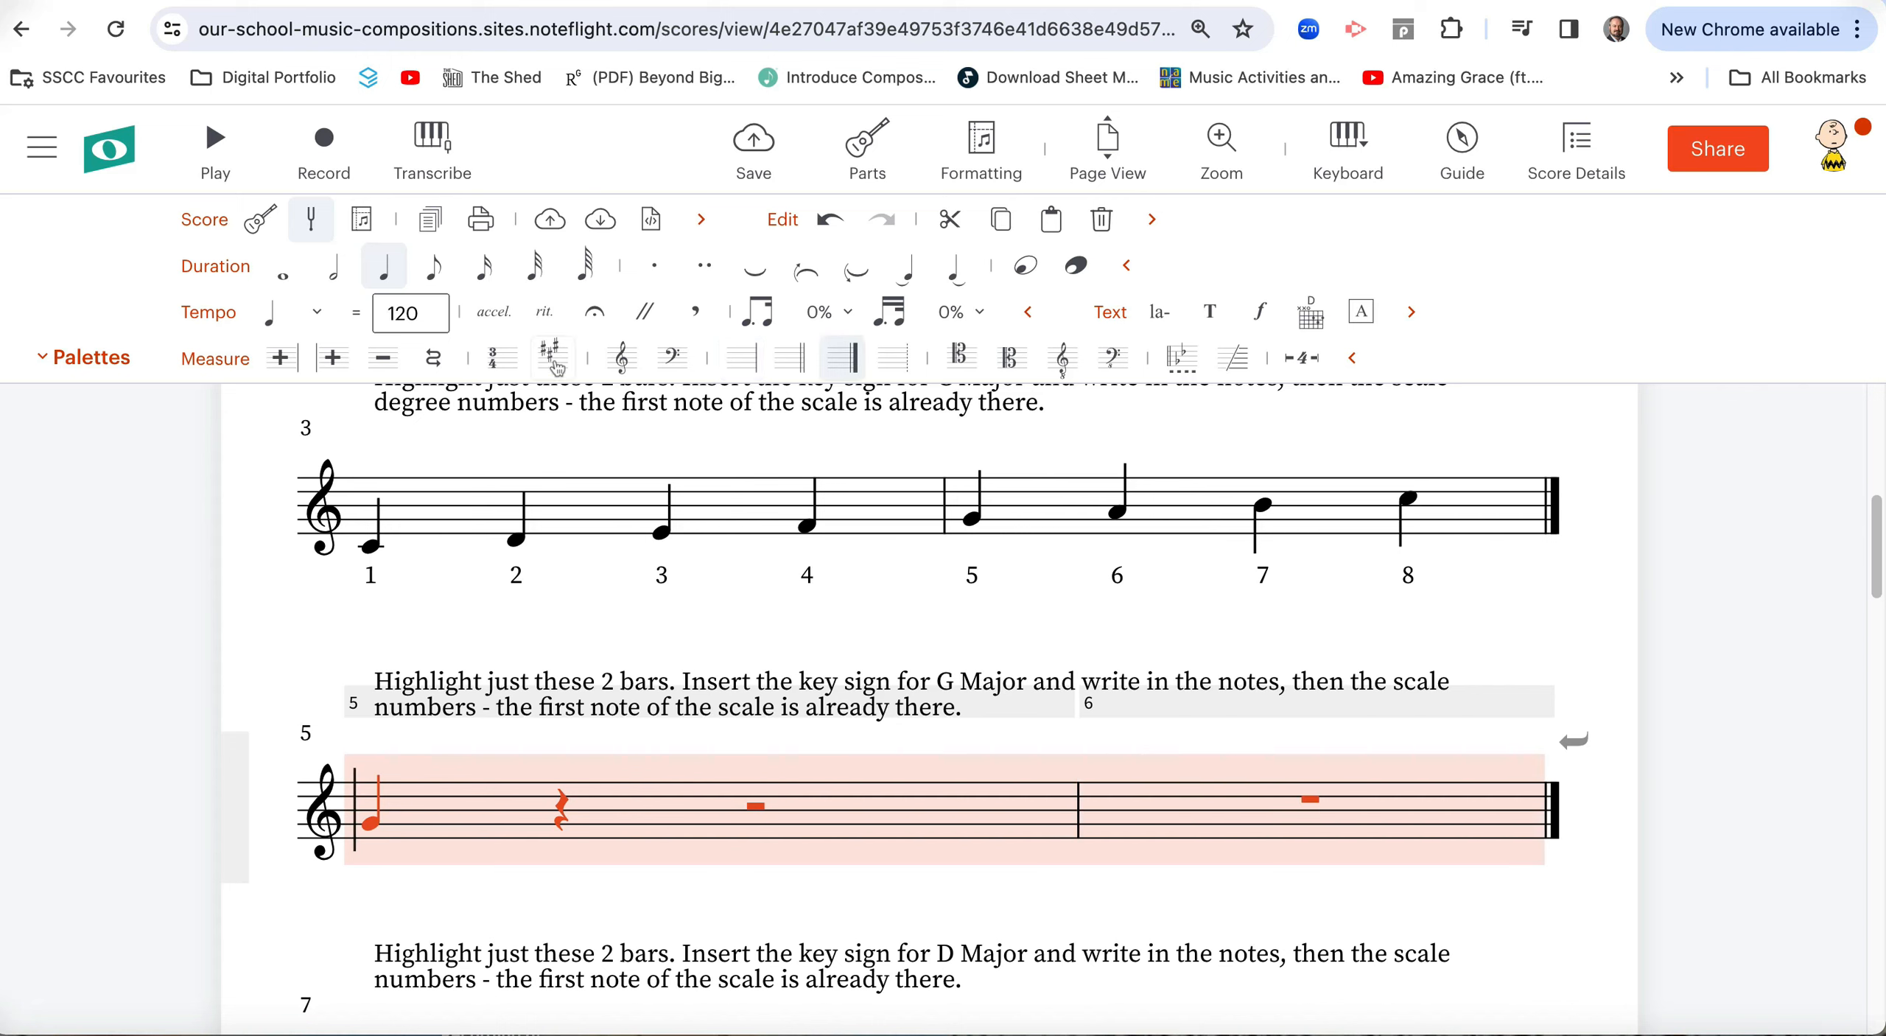
{"action": "mouse_move", "coordinate": [553, 357]}
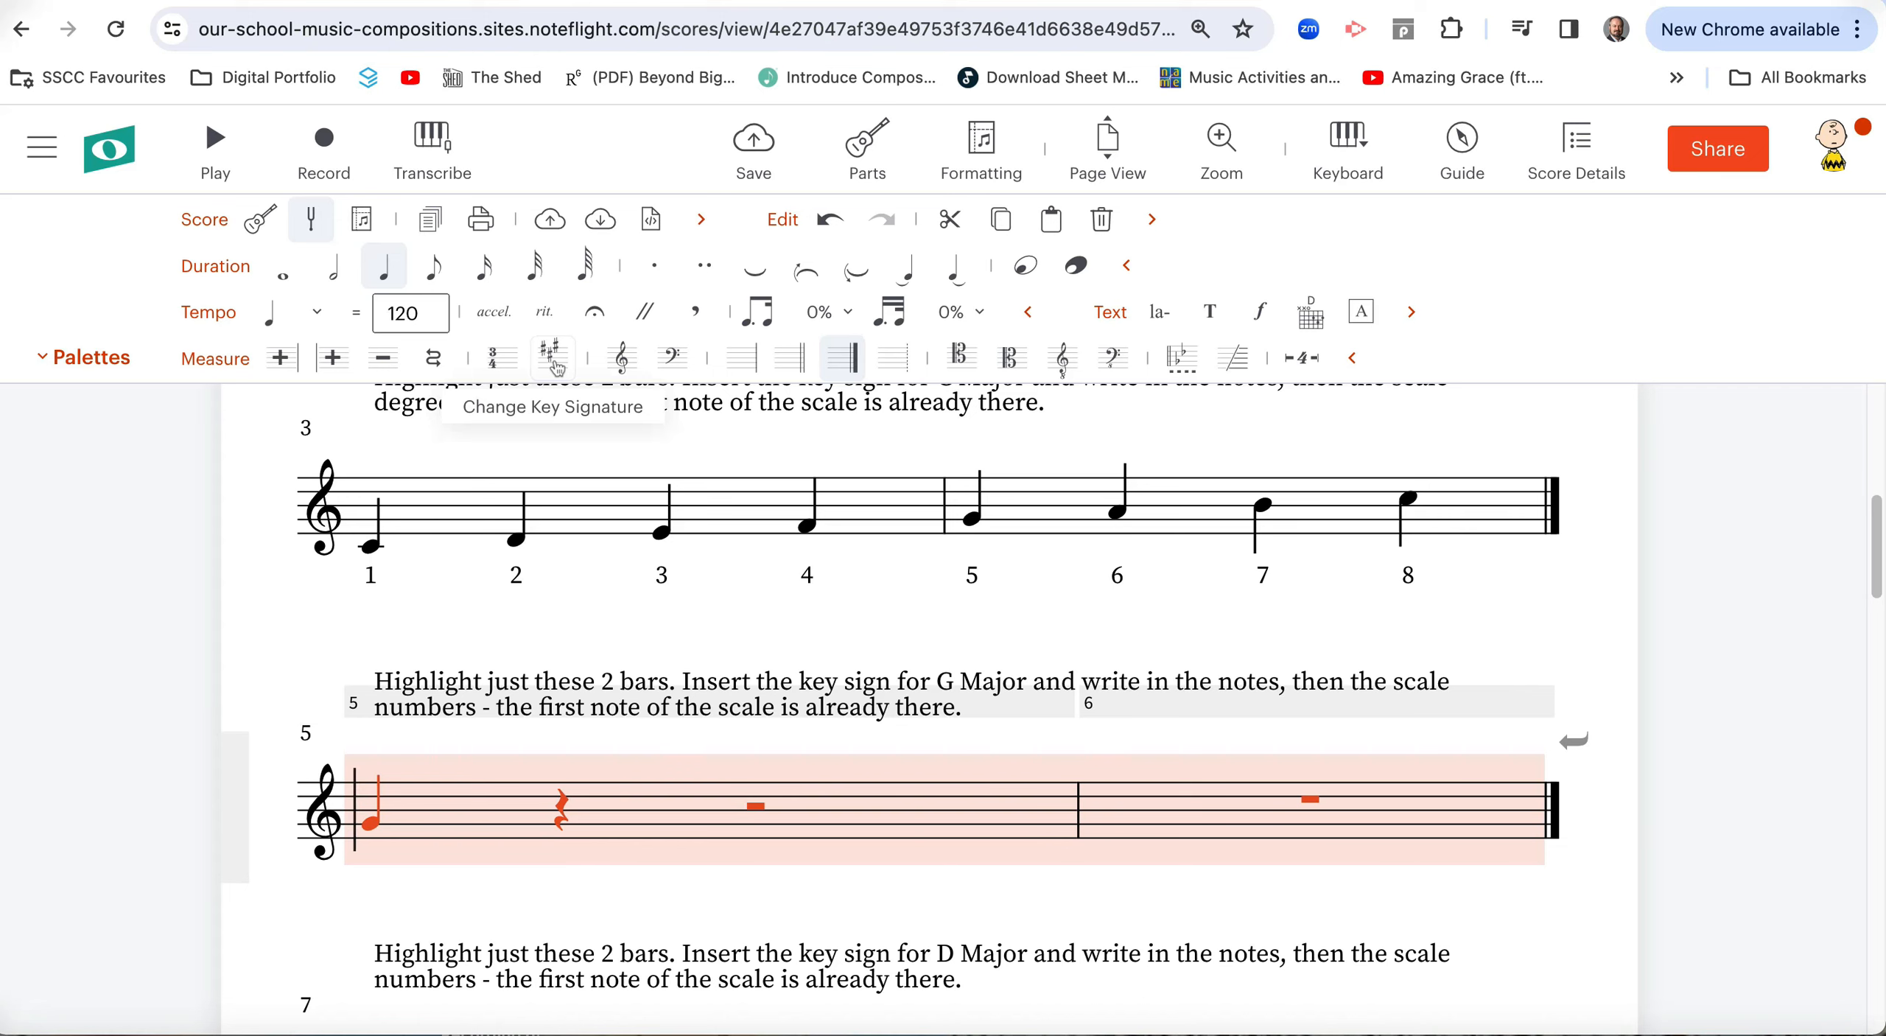
{"action": "left_click", "coordinate": [554, 358]}
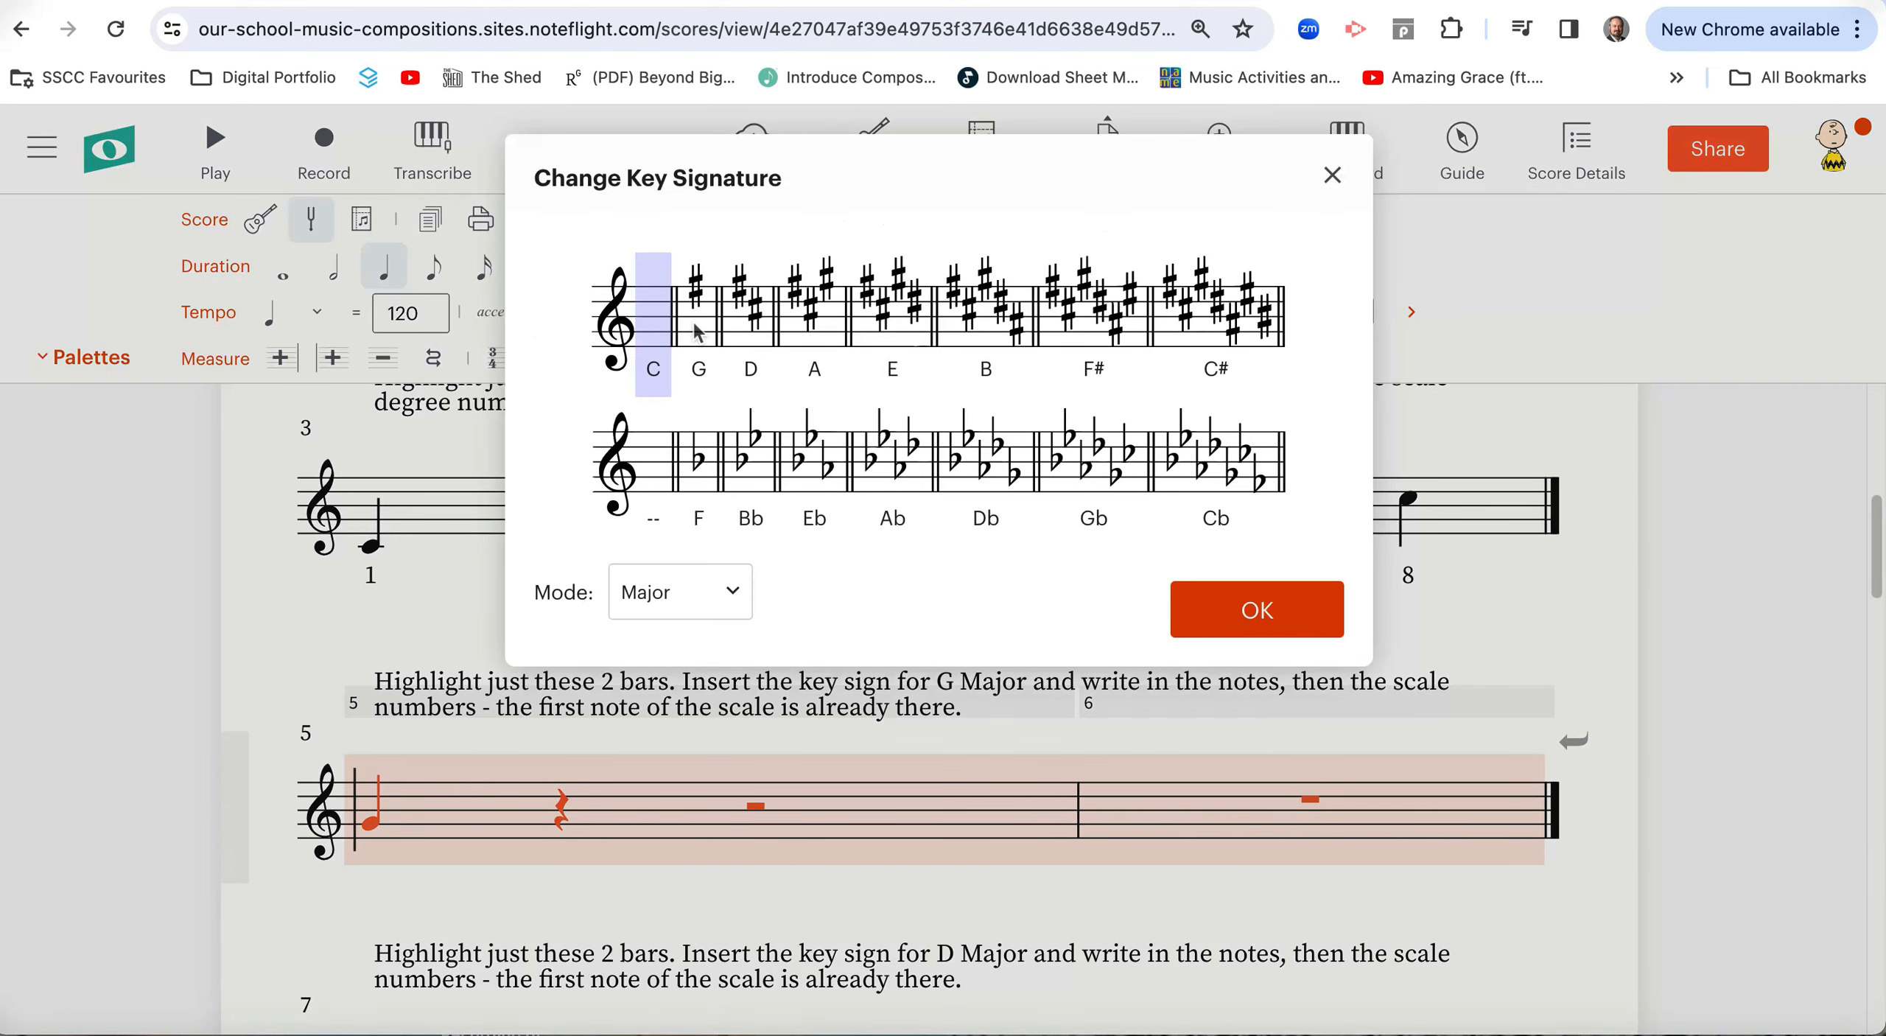
{"action": "left_click", "coordinate": [698, 312]}
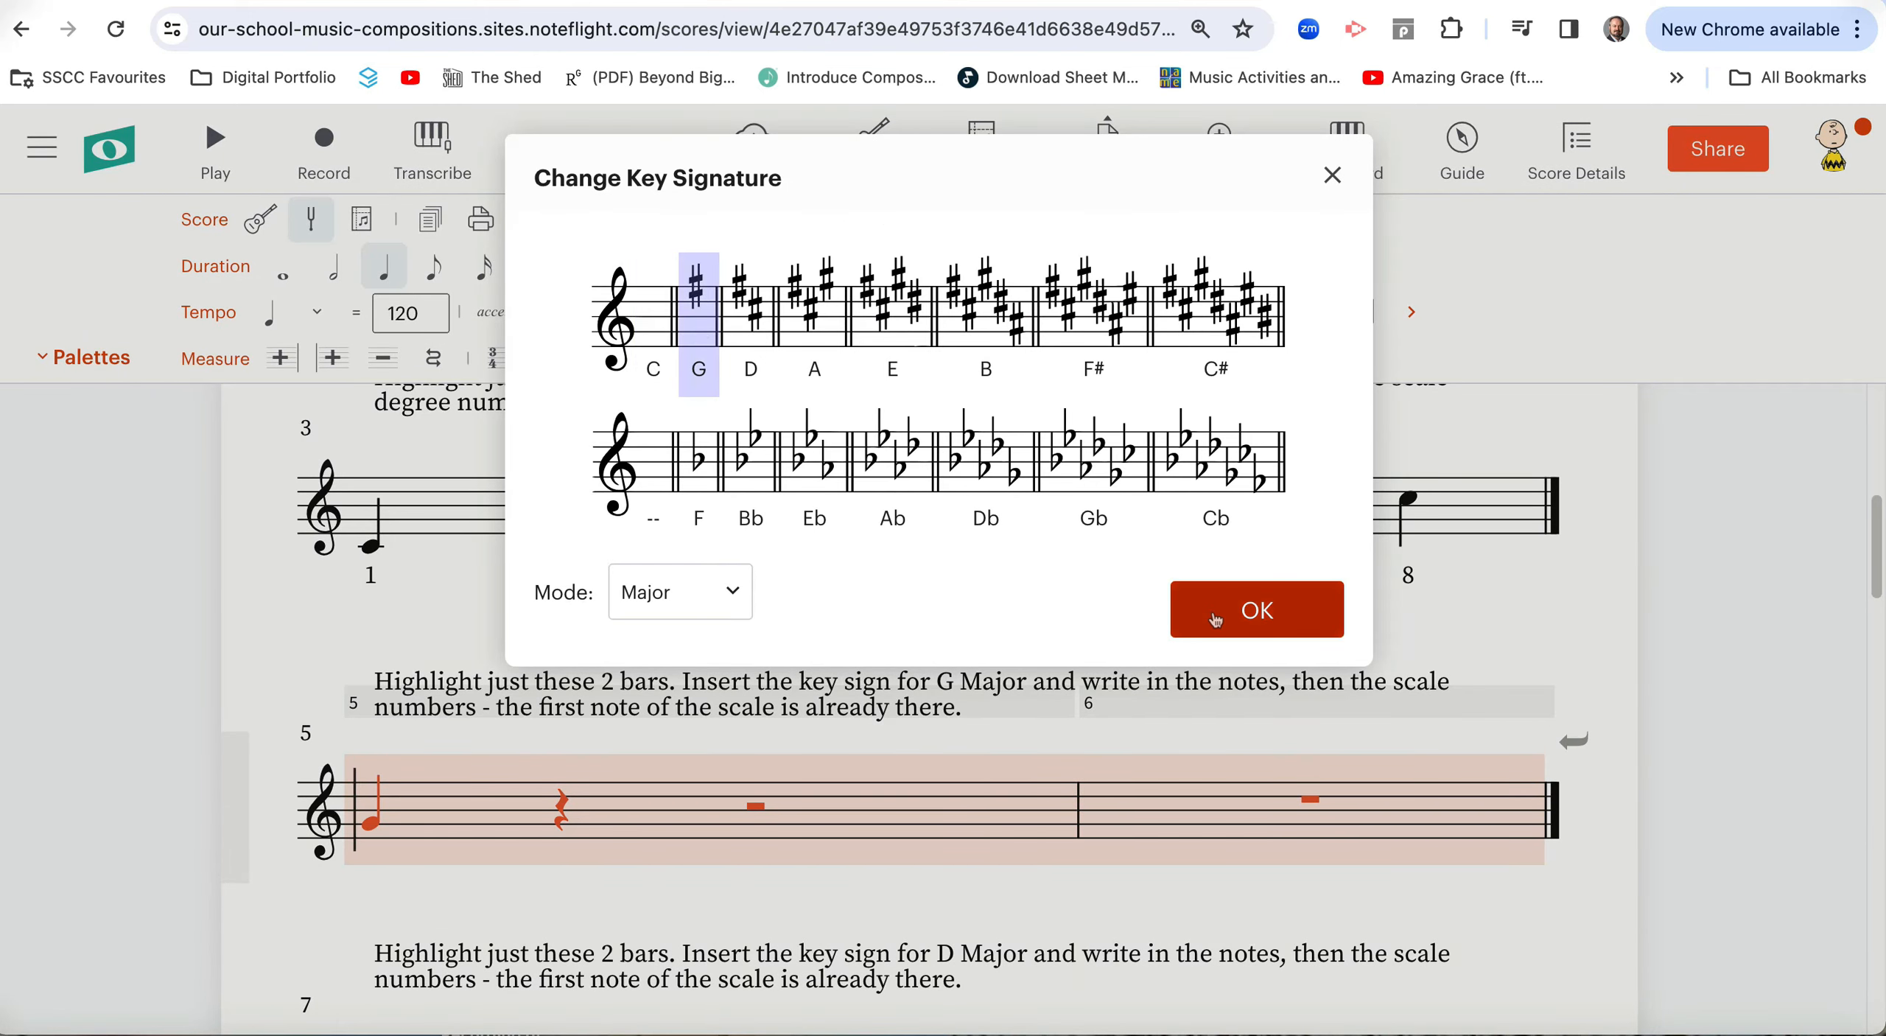
{"action": "left_click", "coordinate": [1257, 609]}
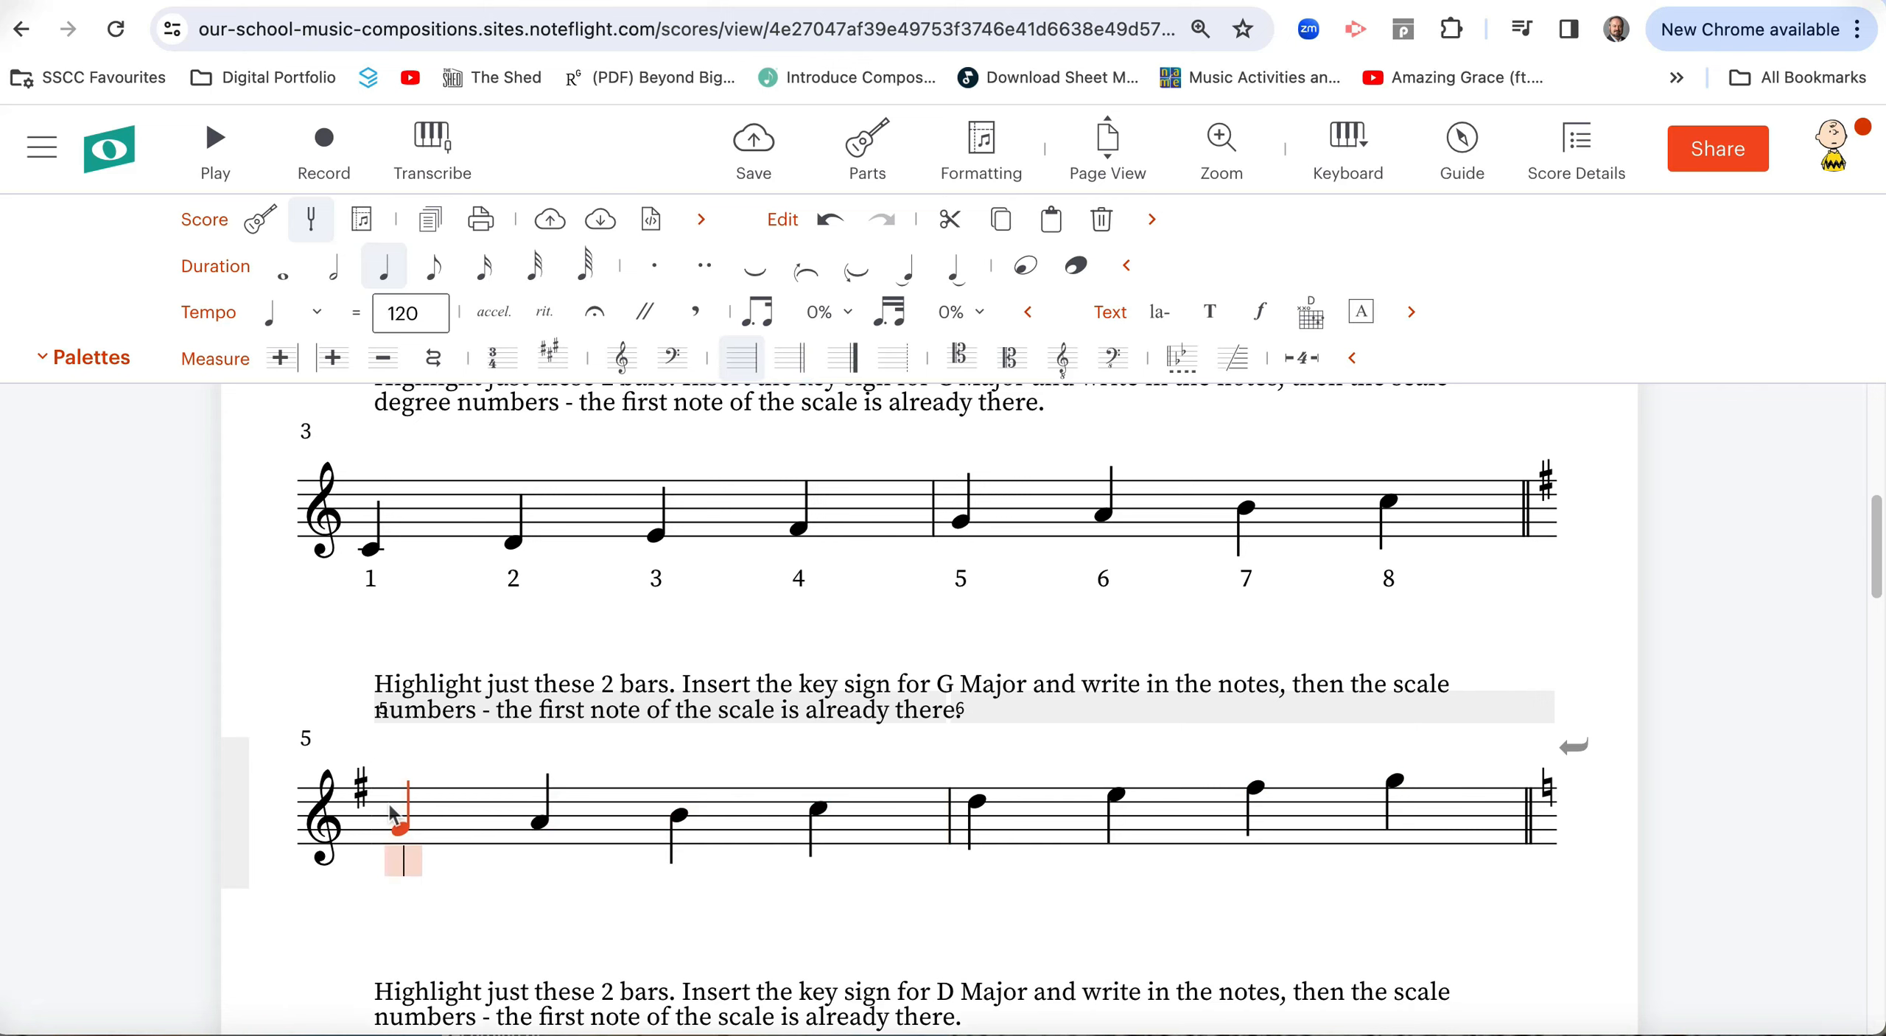
Enter lyric number 1 under the G scale, then scroll to the D major bars.
{"action": "type", "text": "1"}
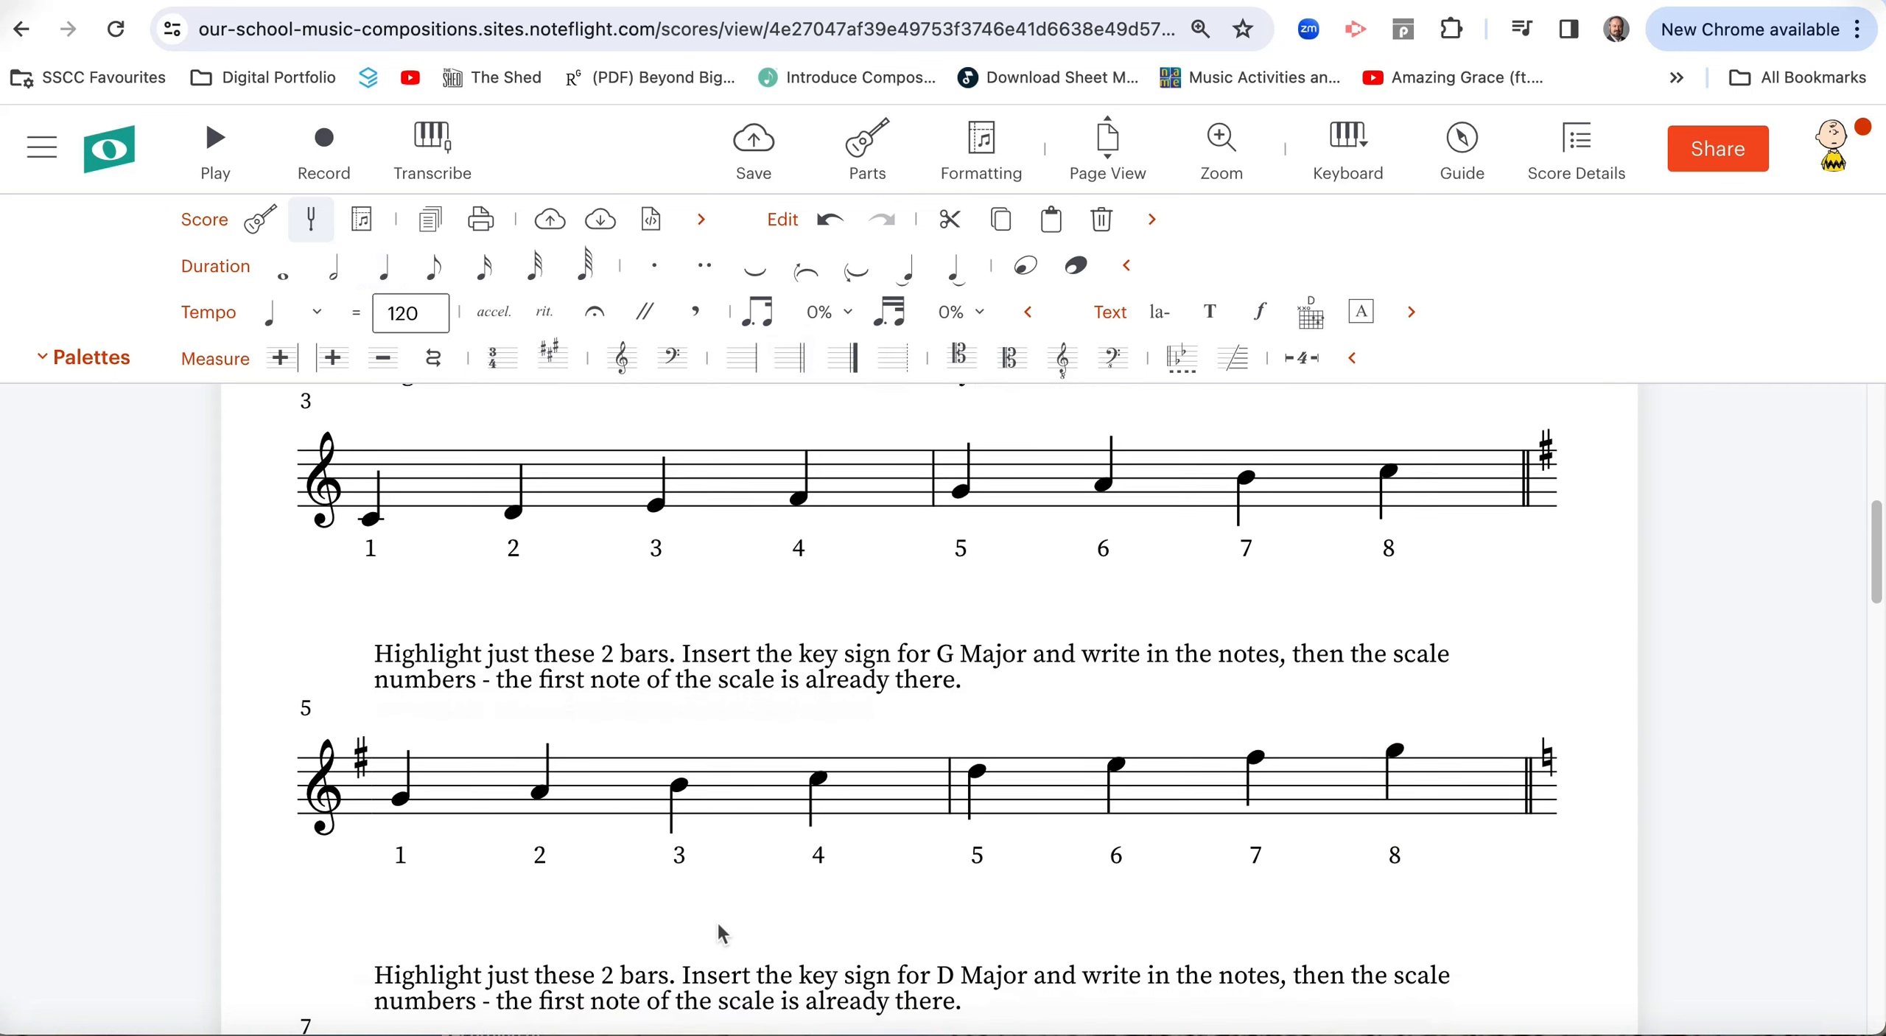
{"action": "scroll", "scroll_direction": "down", "scroll_amount": 3}
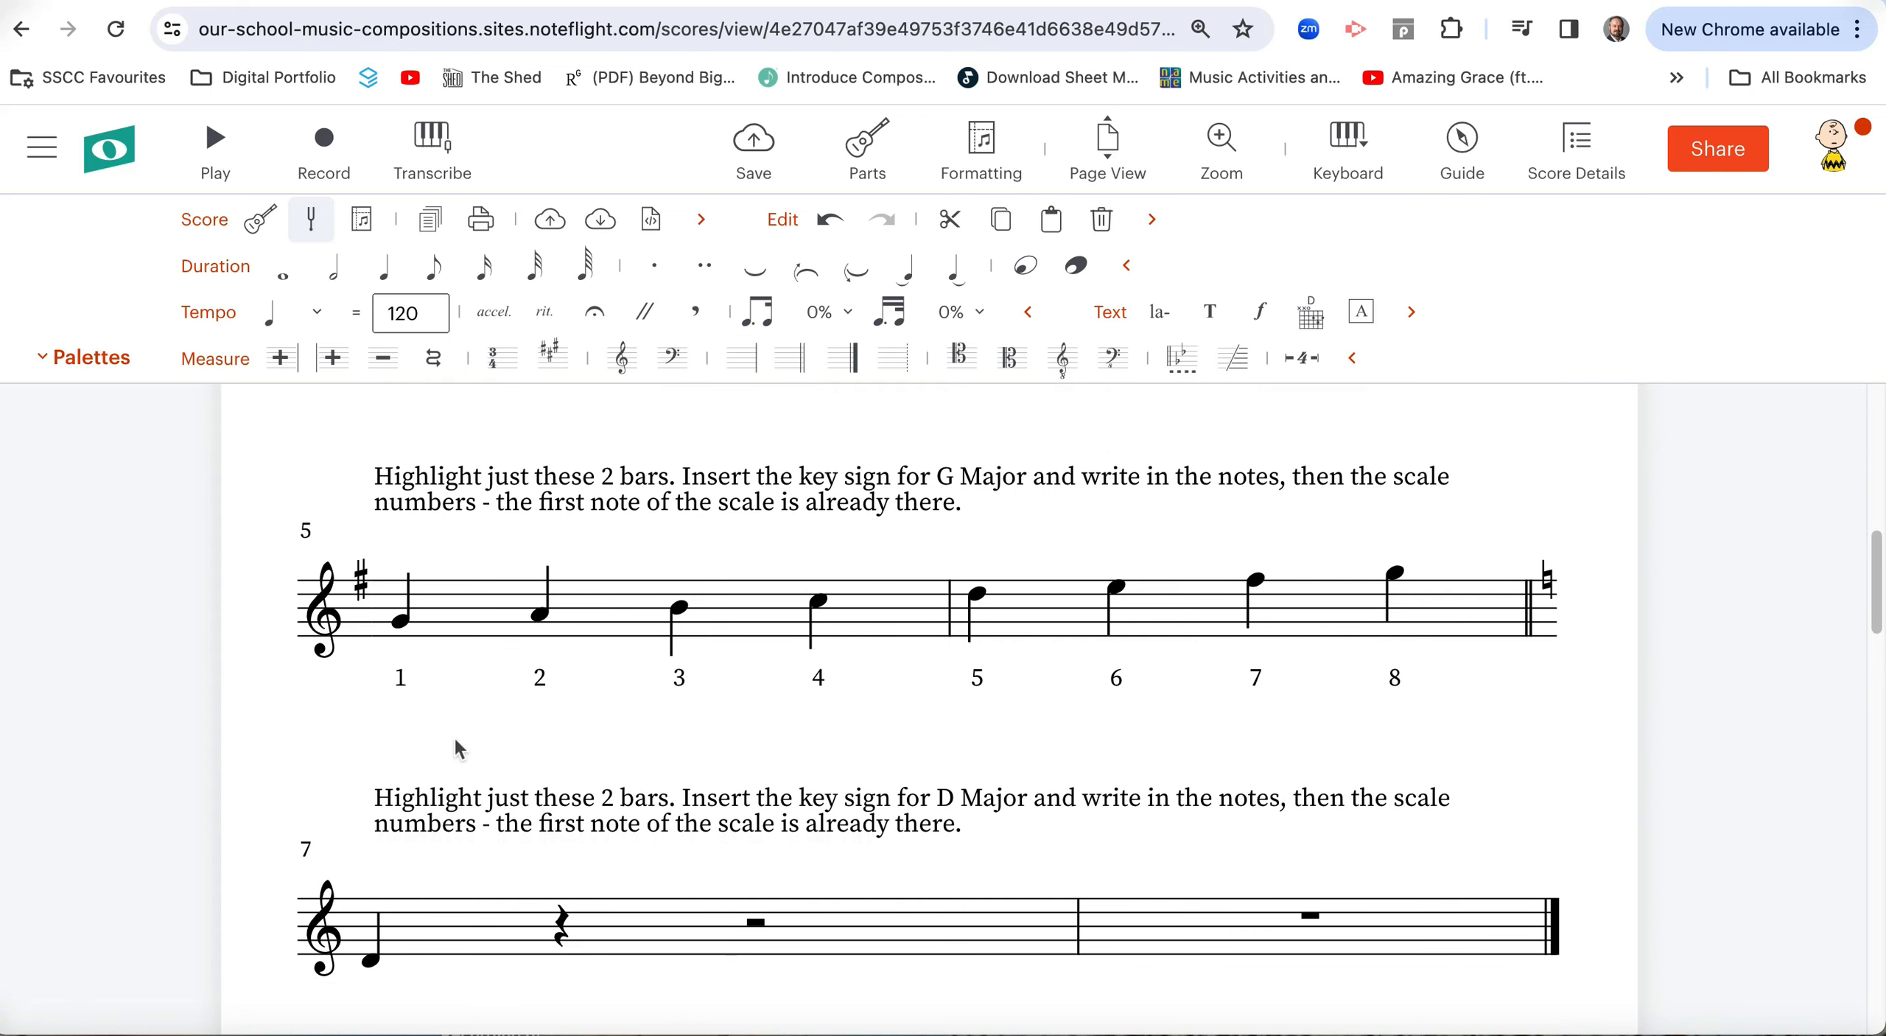
{"action": "mouse_move", "coordinate": [429, 931]}
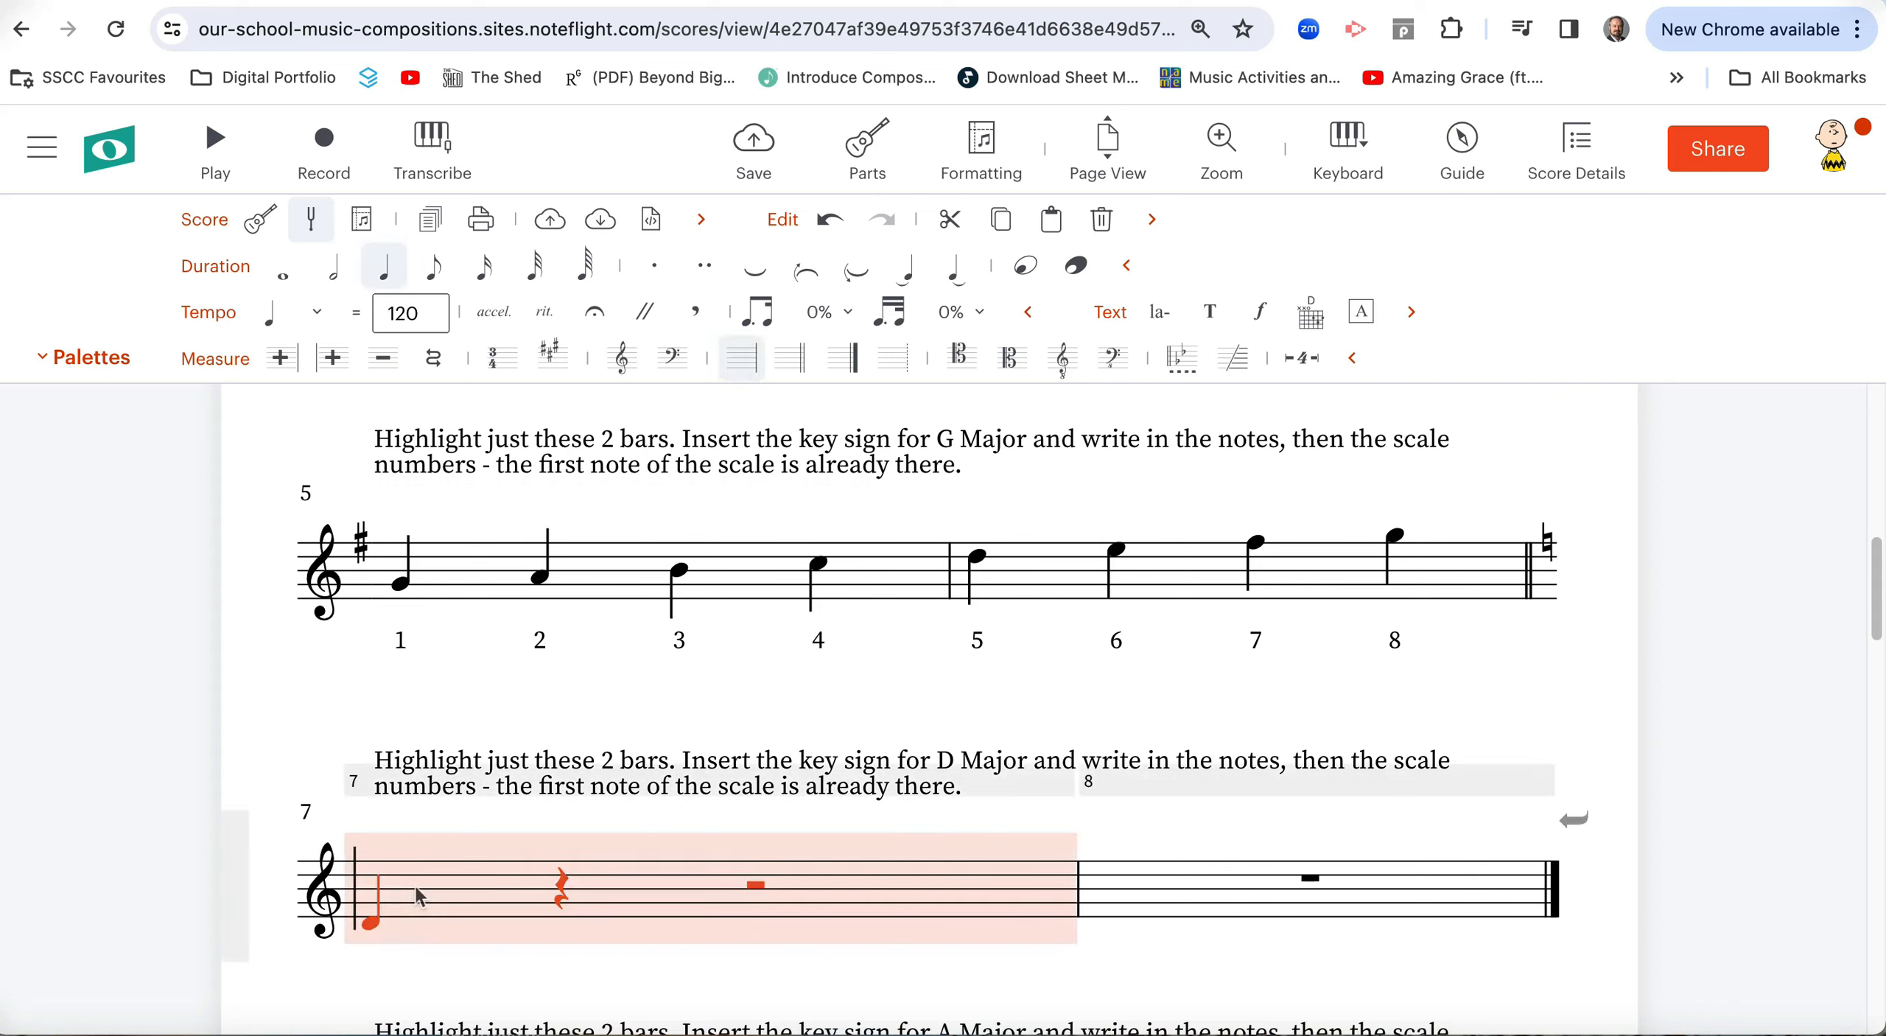
{"action": "mouse_move", "coordinate": [283, 776]}
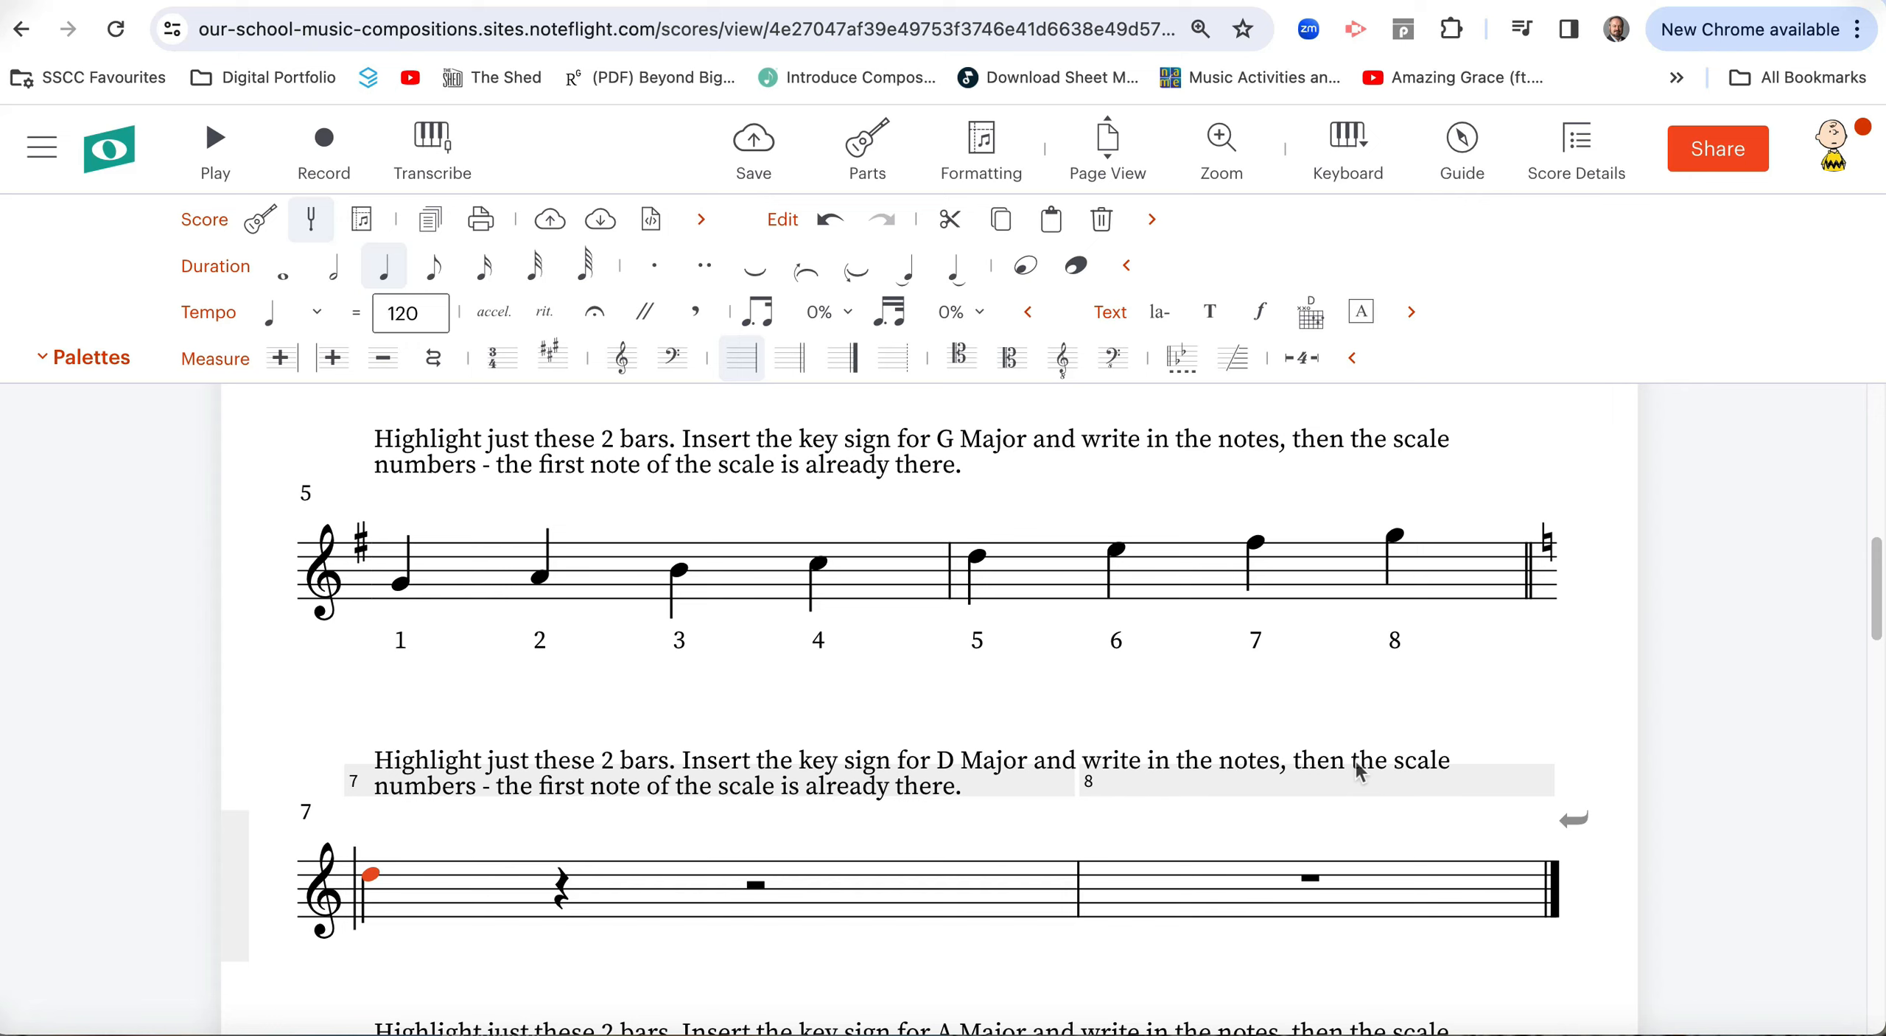
{"action": "mouse_move", "coordinate": [1299, 788]}
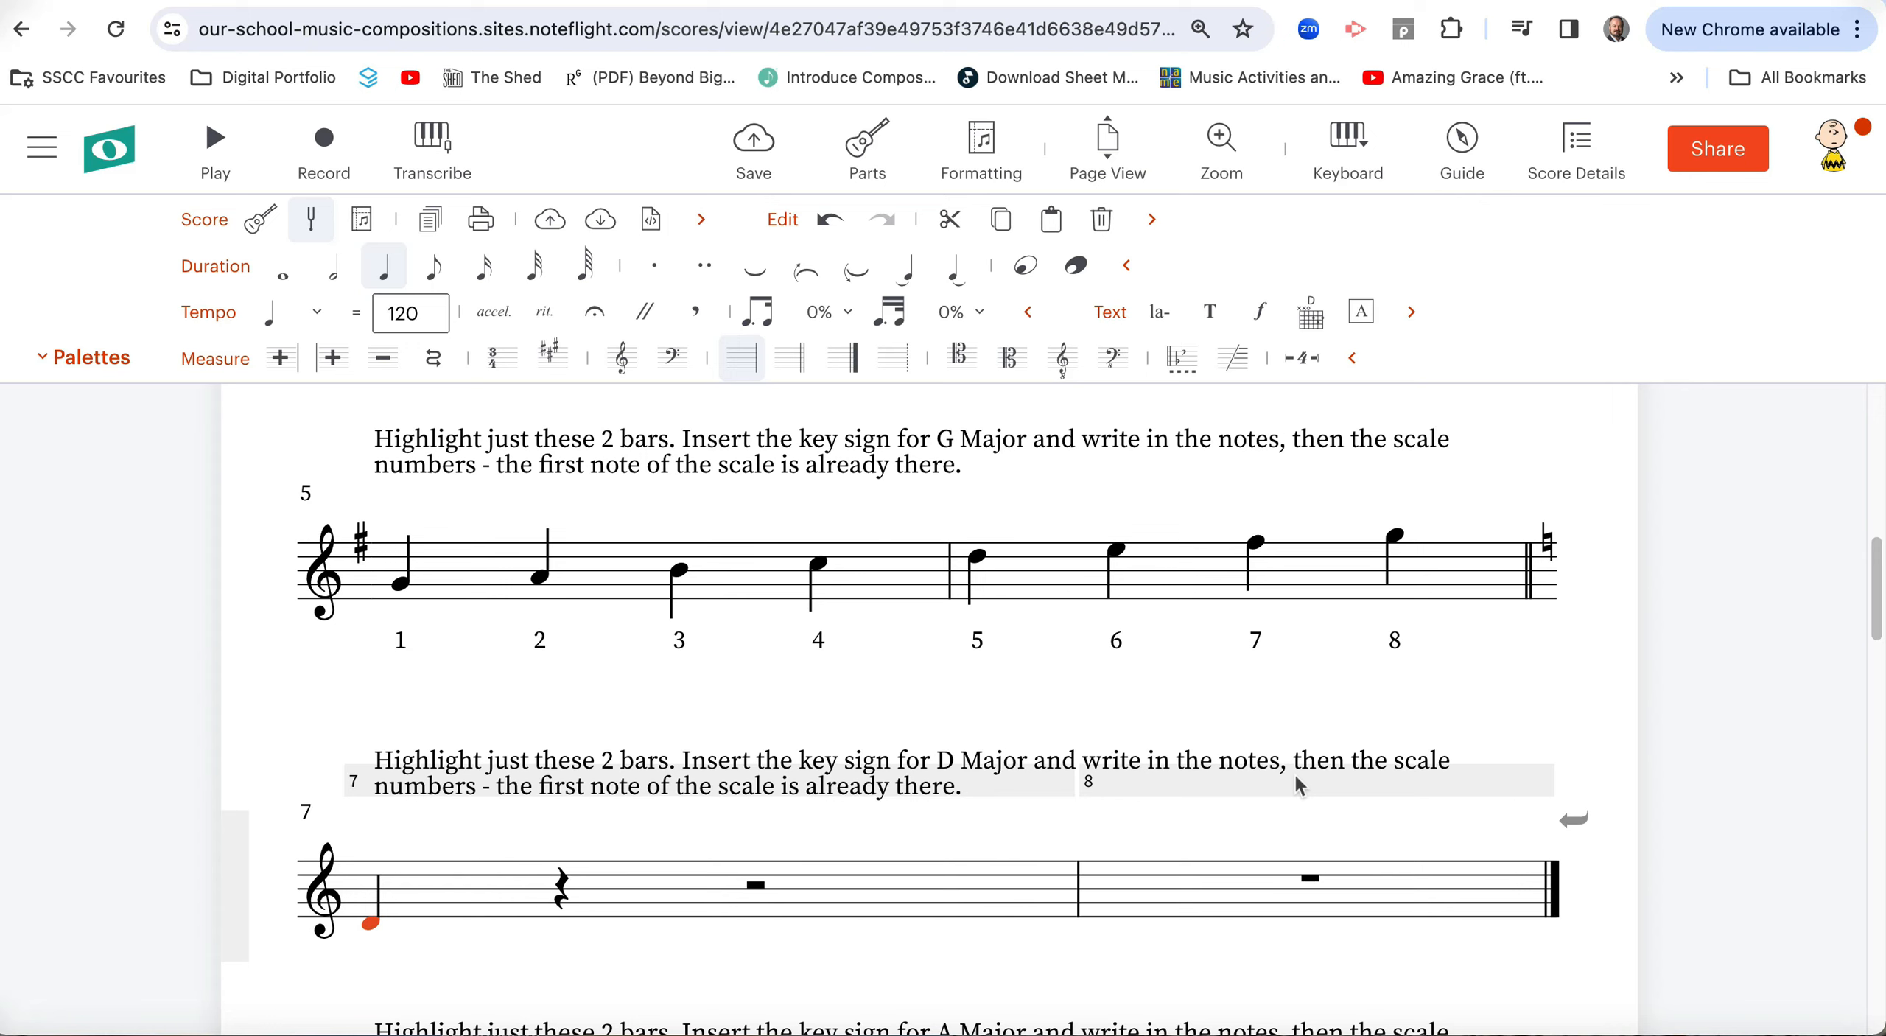
{"action": "mouse_move", "coordinate": [1244, 812]}
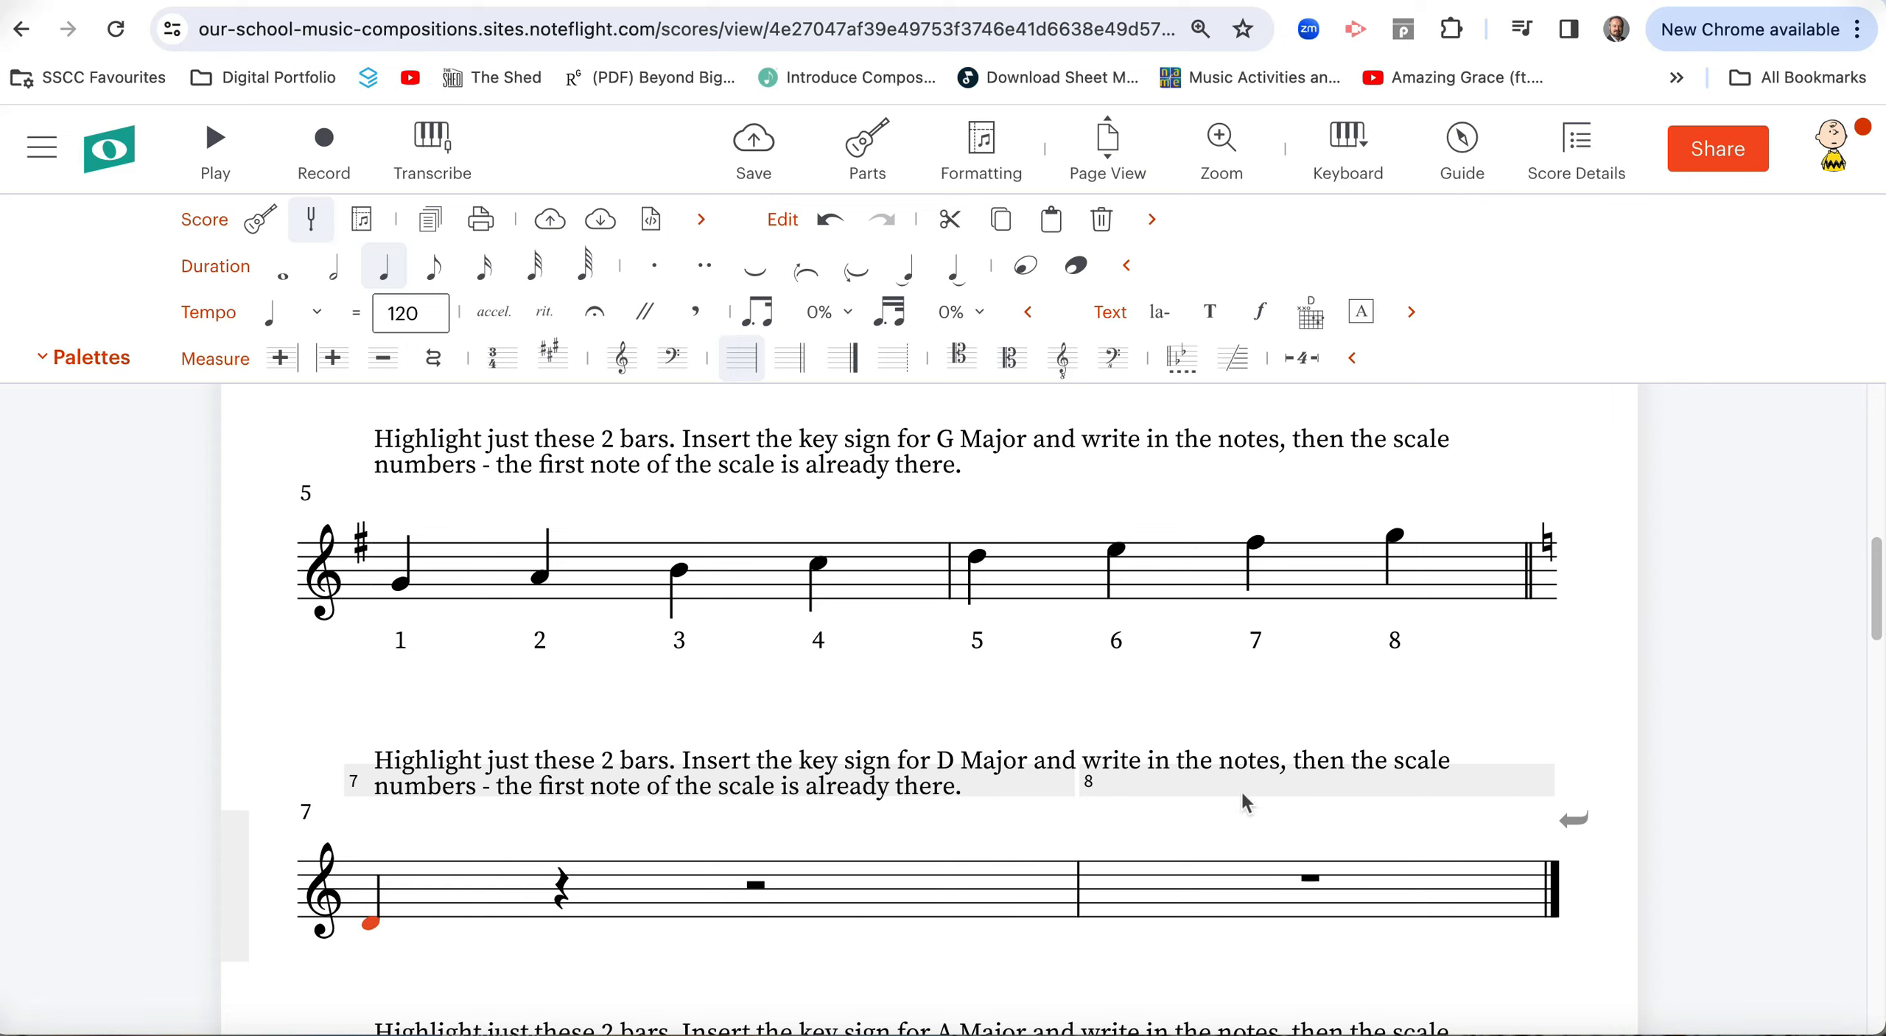
Select bar 7, the first bar of the D Major exercise.
{"action": "left_click", "coordinate": [558, 901]}
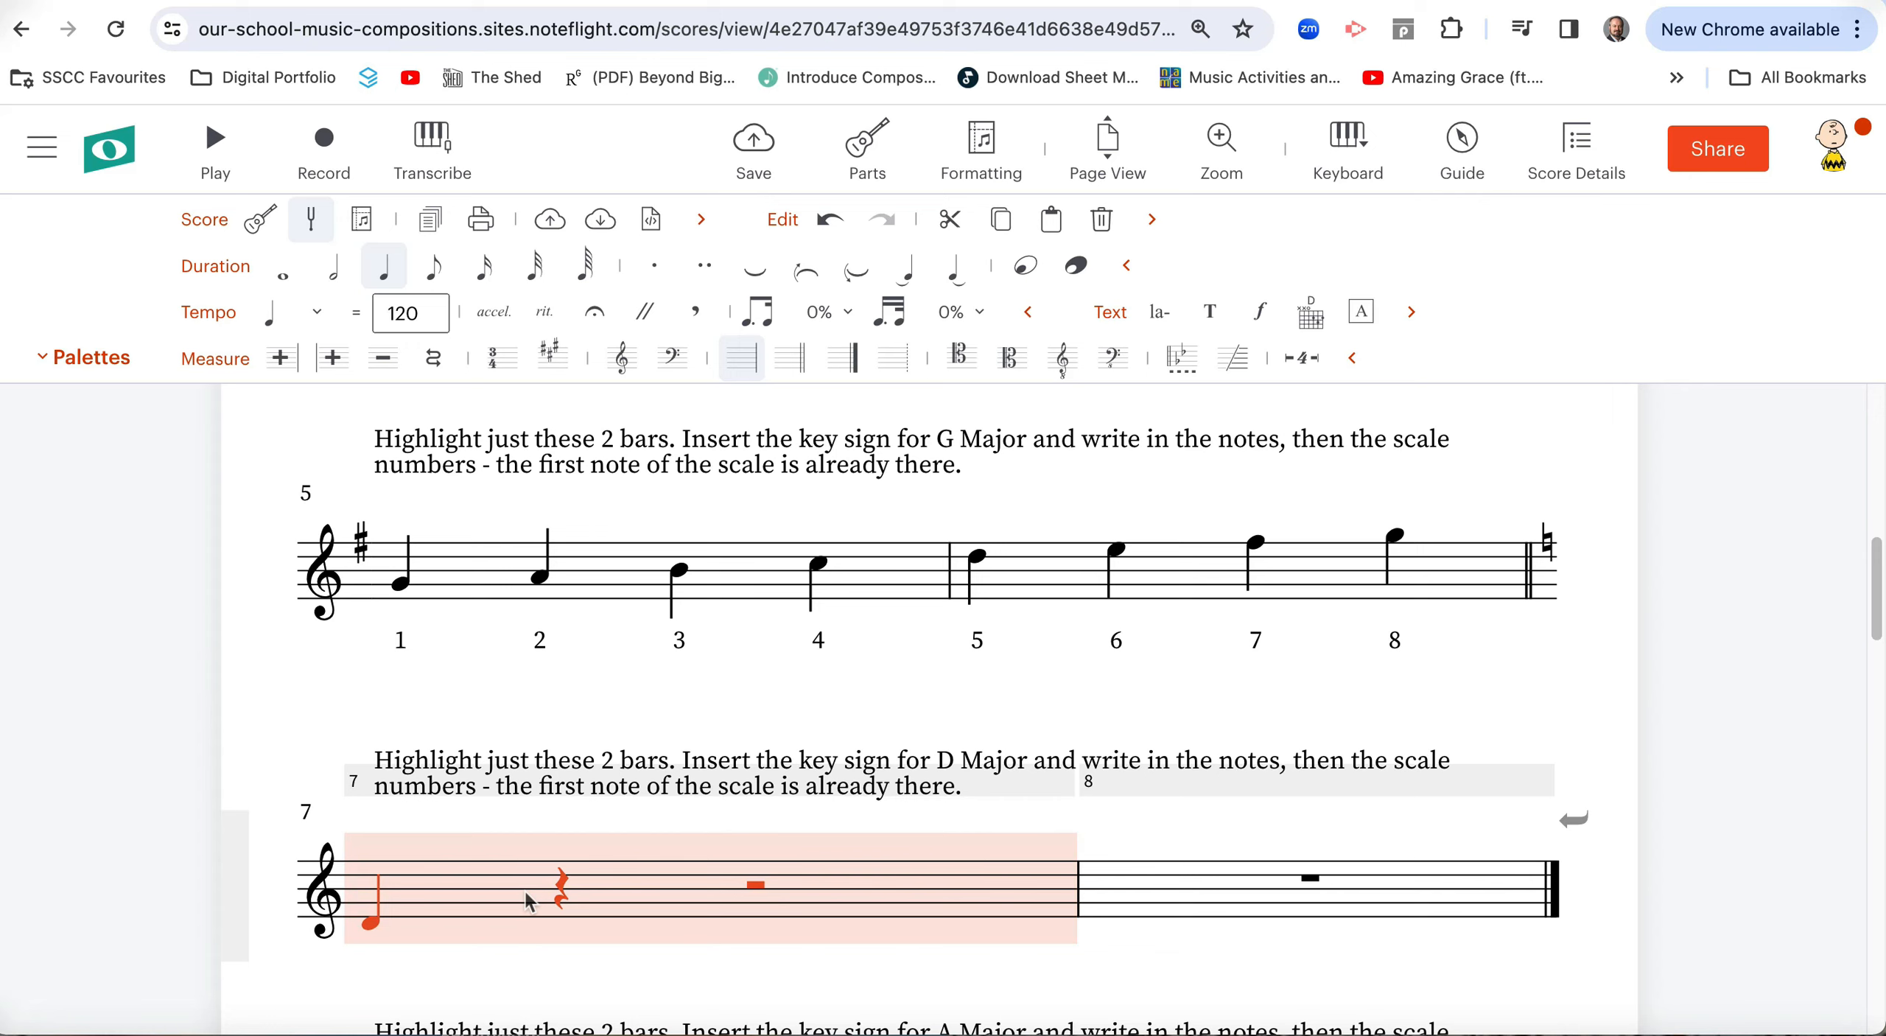
{"action": "mouse_move", "coordinate": [1204, 932]}
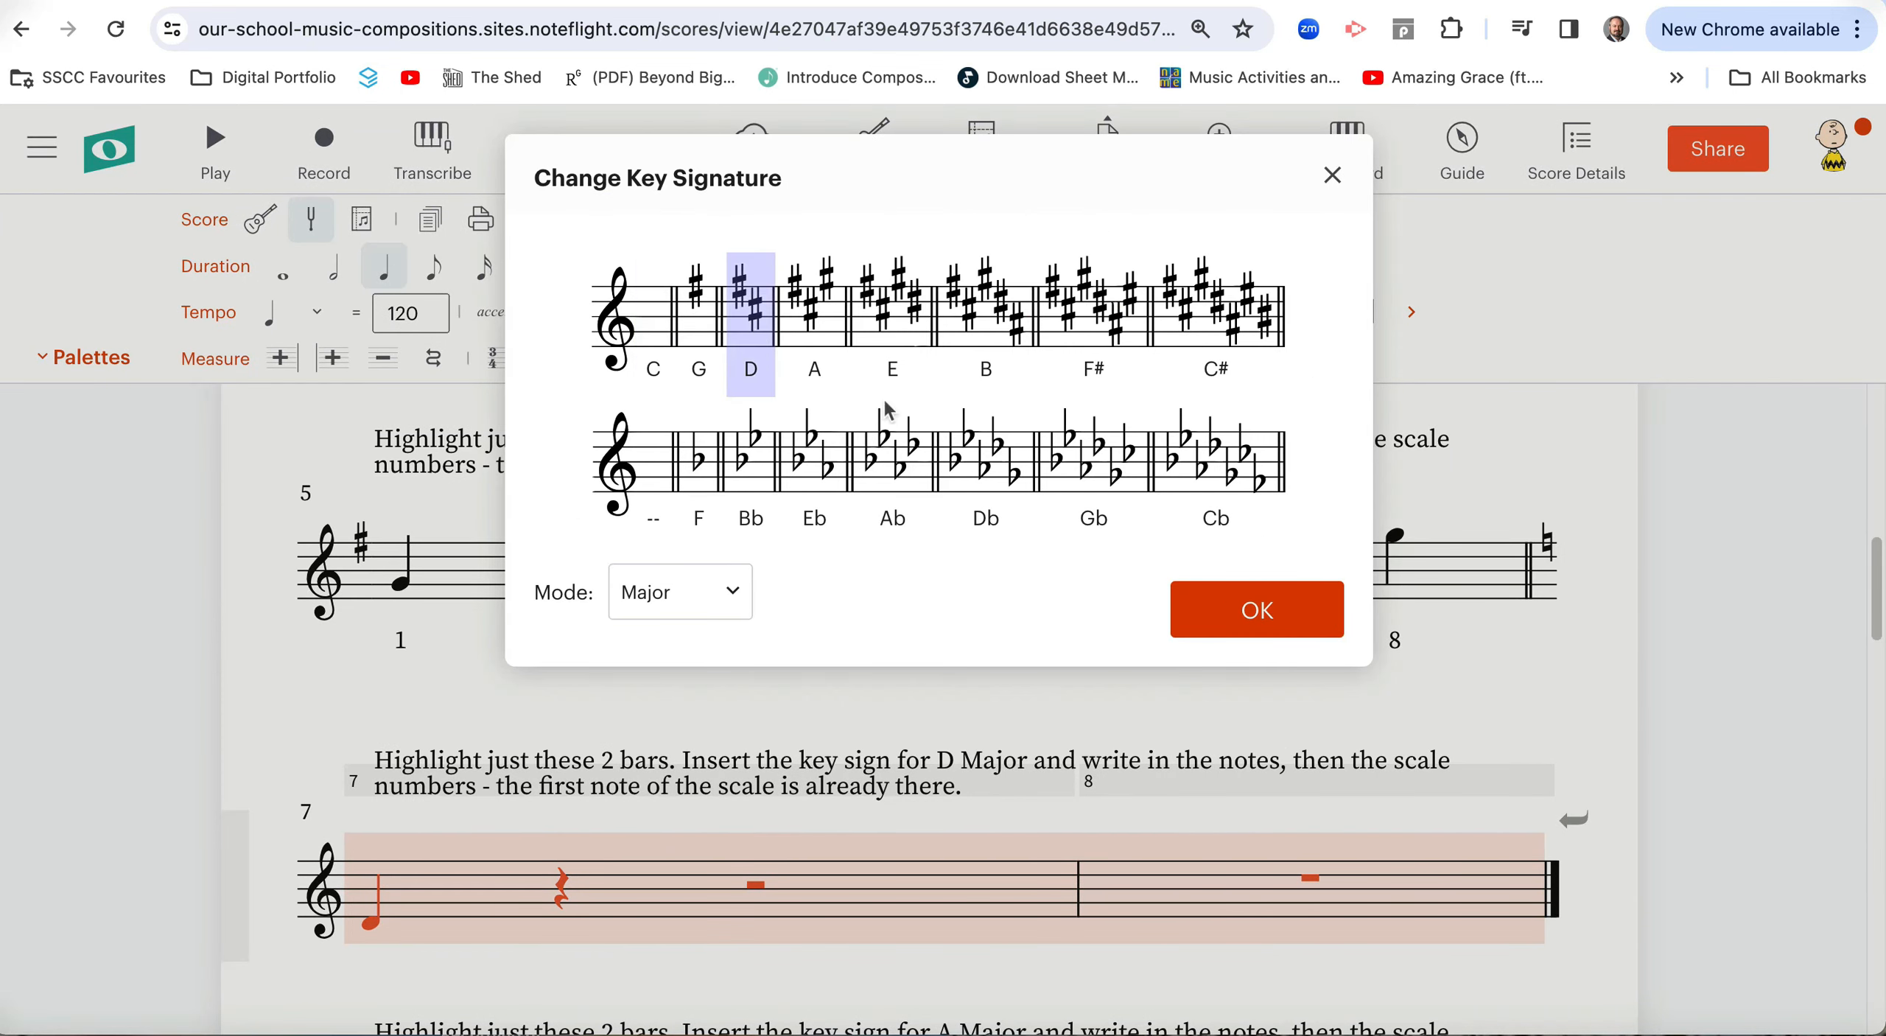
{"action": "mouse_move", "coordinate": [621, 599]}
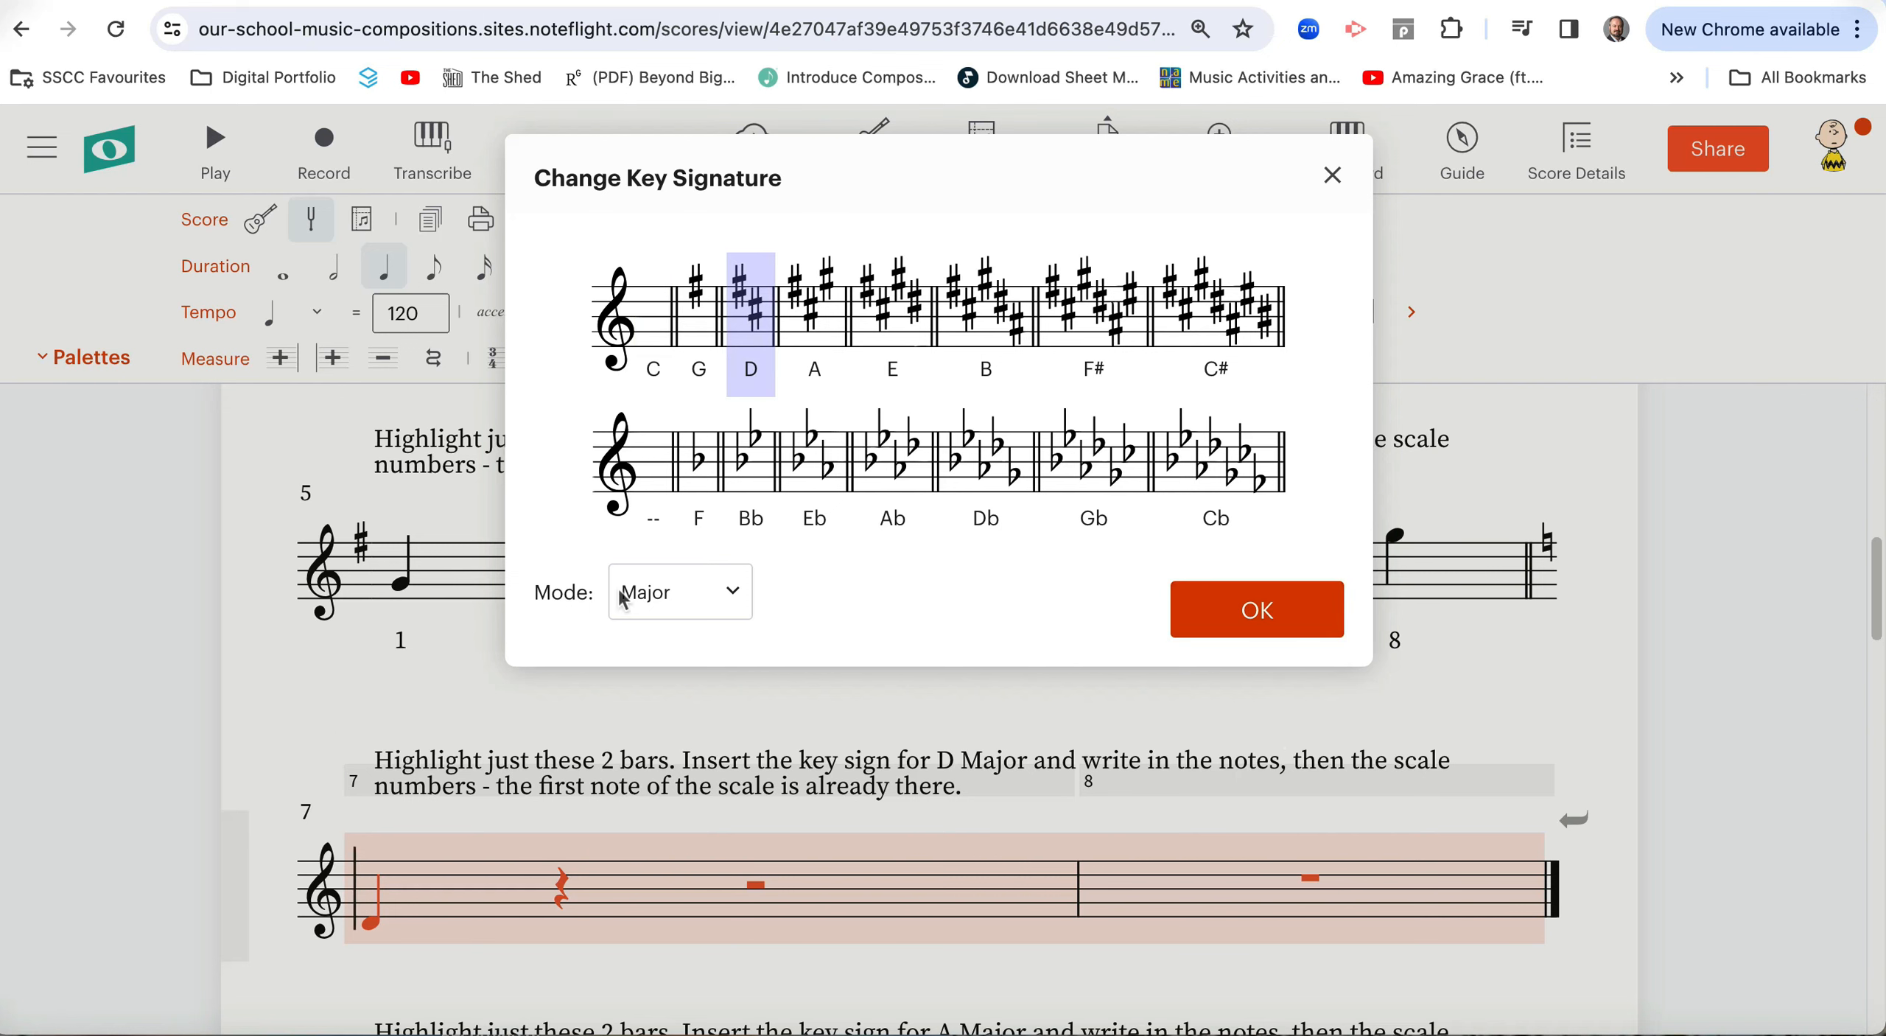
Confirm the D major key signature for bars 7–8.
{"action": "left_click", "coordinate": [1257, 609]}
{"action": "type", "text": "1 2"}
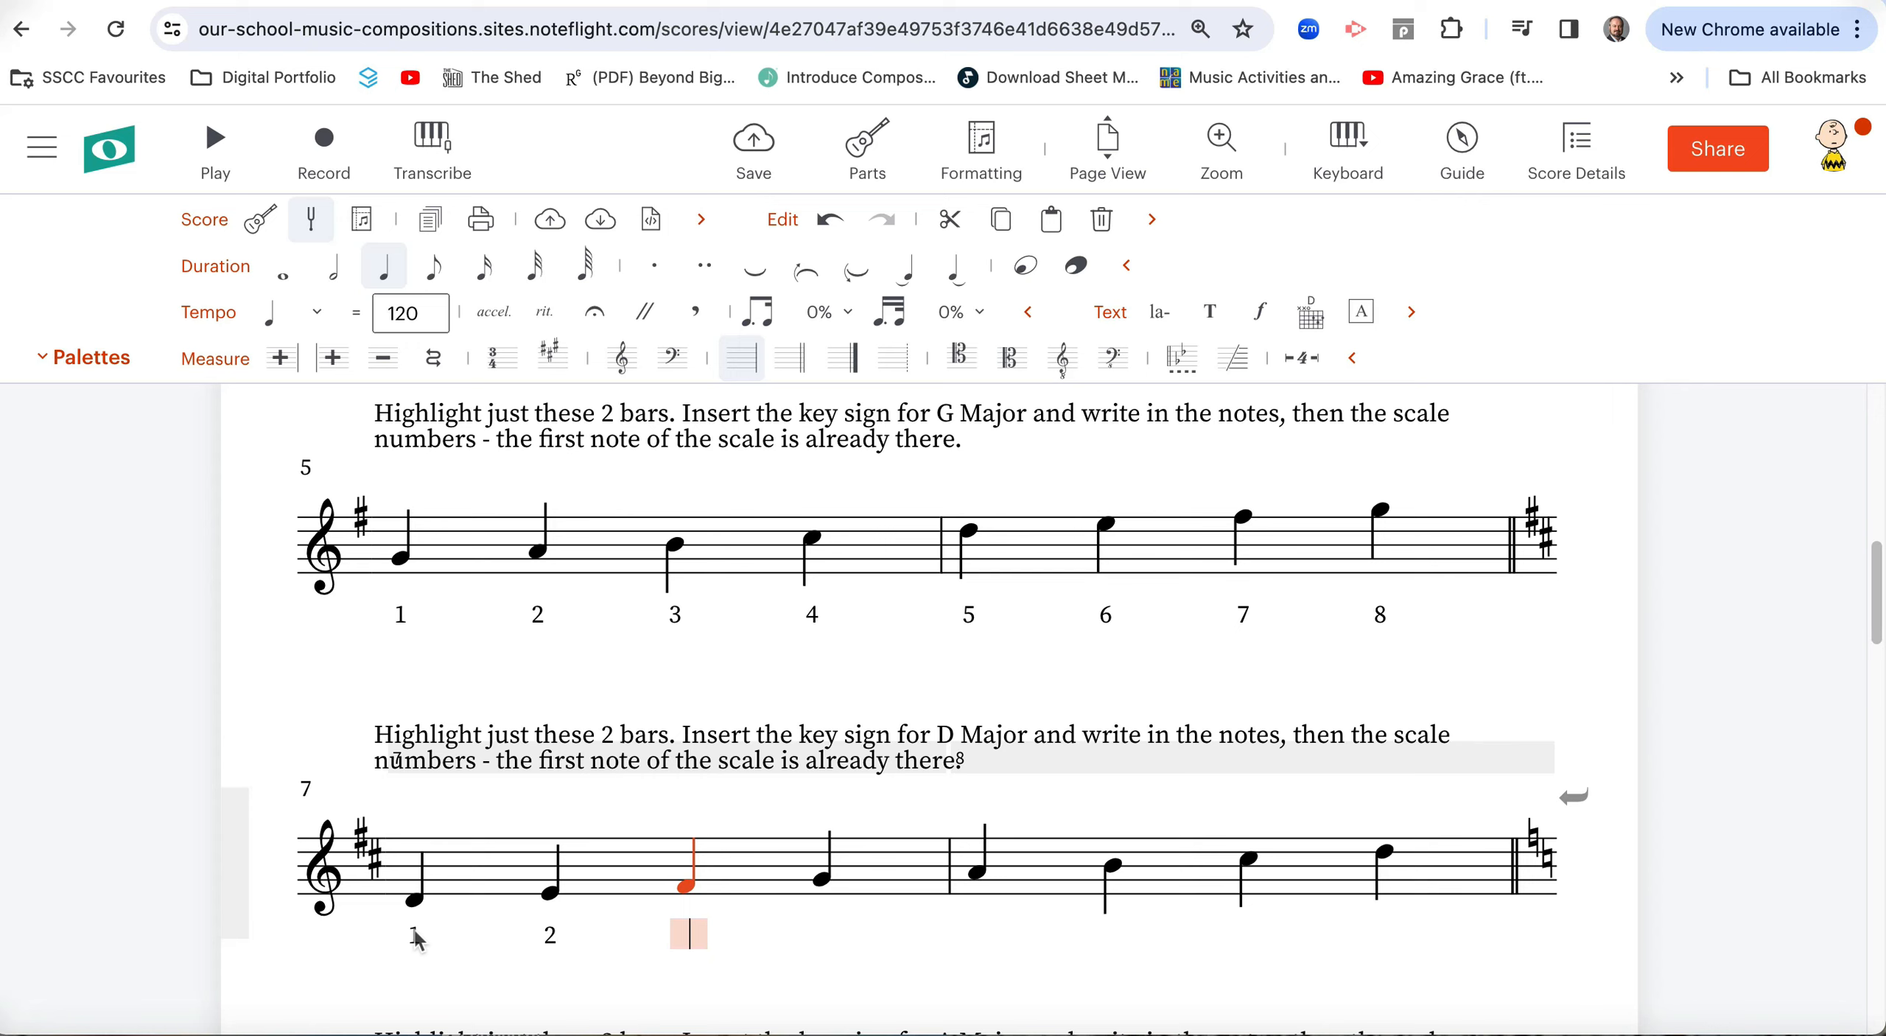
Enter degree numbers under the D major scale notes, then scroll down.
{"action": "type", "text": "3"}
{"action": "left_click", "coordinate": [822, 934]}
{"action": "type", "text": "4"}
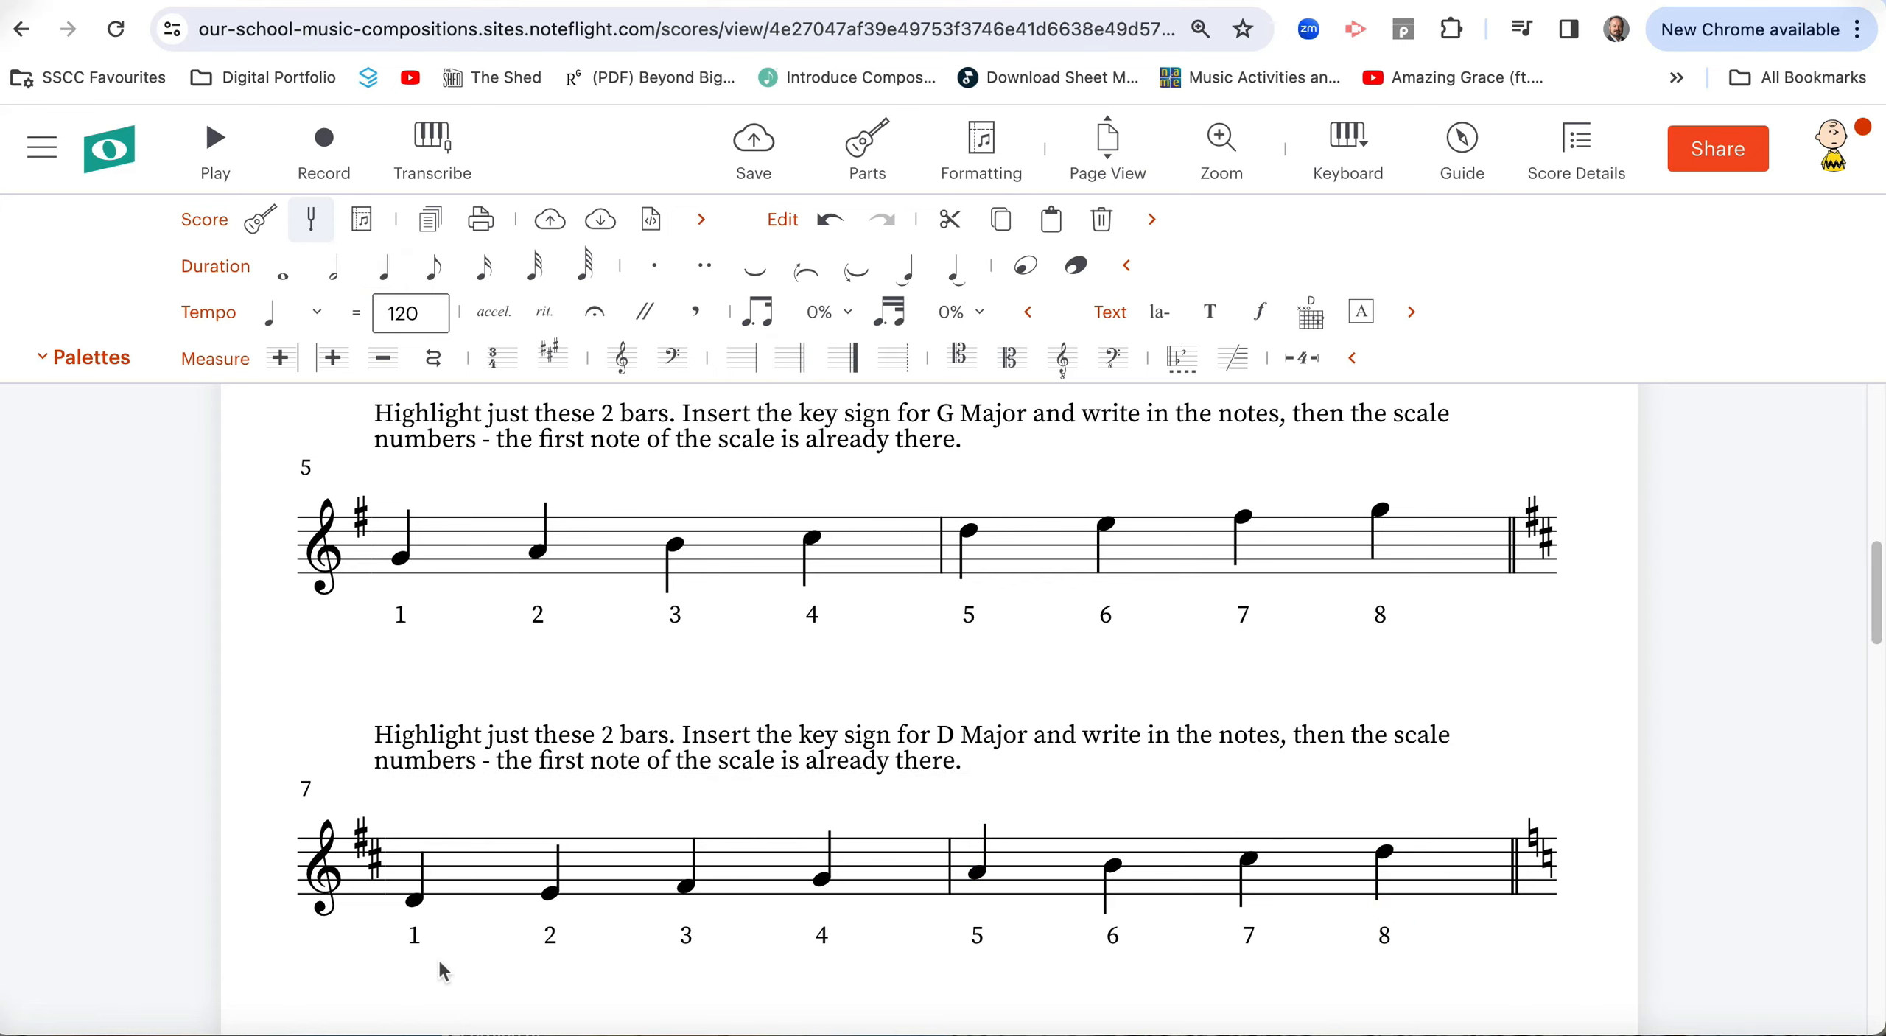
{"action": "scroll", "scroll_direction": "down", "scroll_amount": 3}
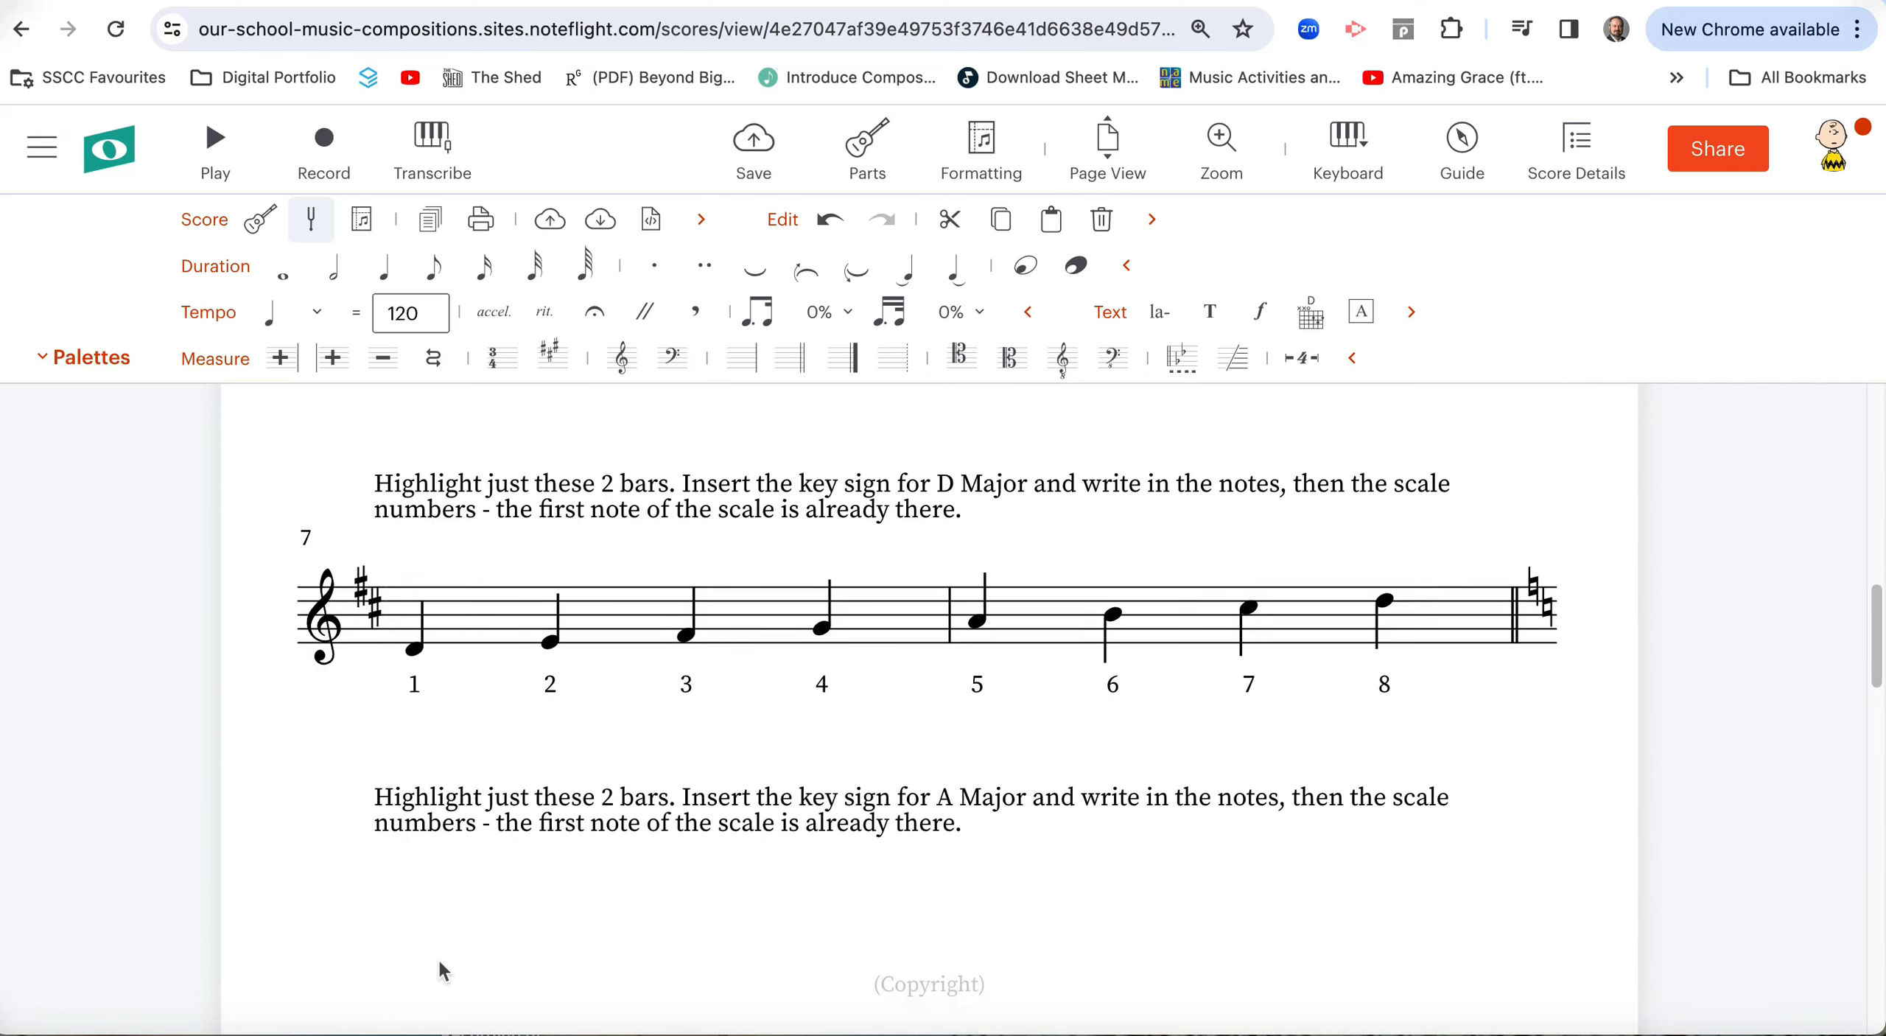
Select bars 9–10 and write the ascending A-to-A scale with degree numbers 1–8.
{"action": "scroll", "scroll_direction": "down", "scroll_amount": 3}
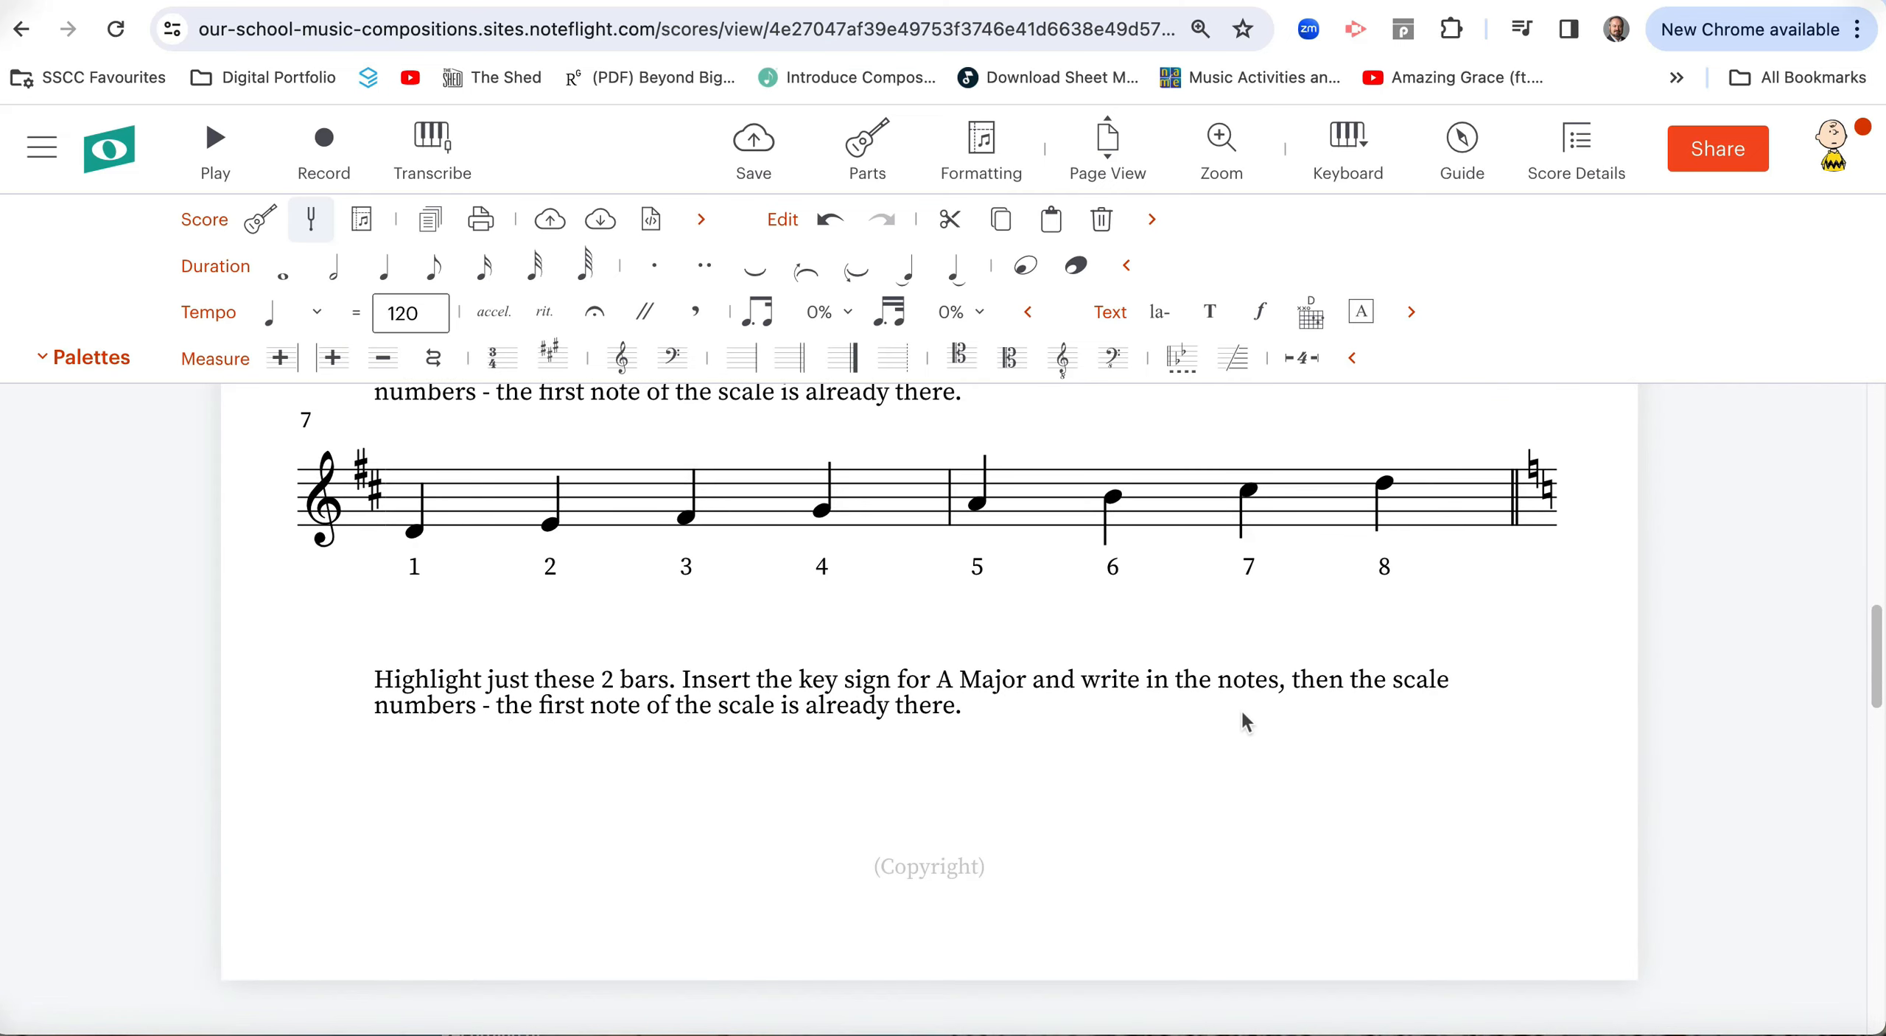
{"action": "mouse_move", "coordinate": [738, 872]}
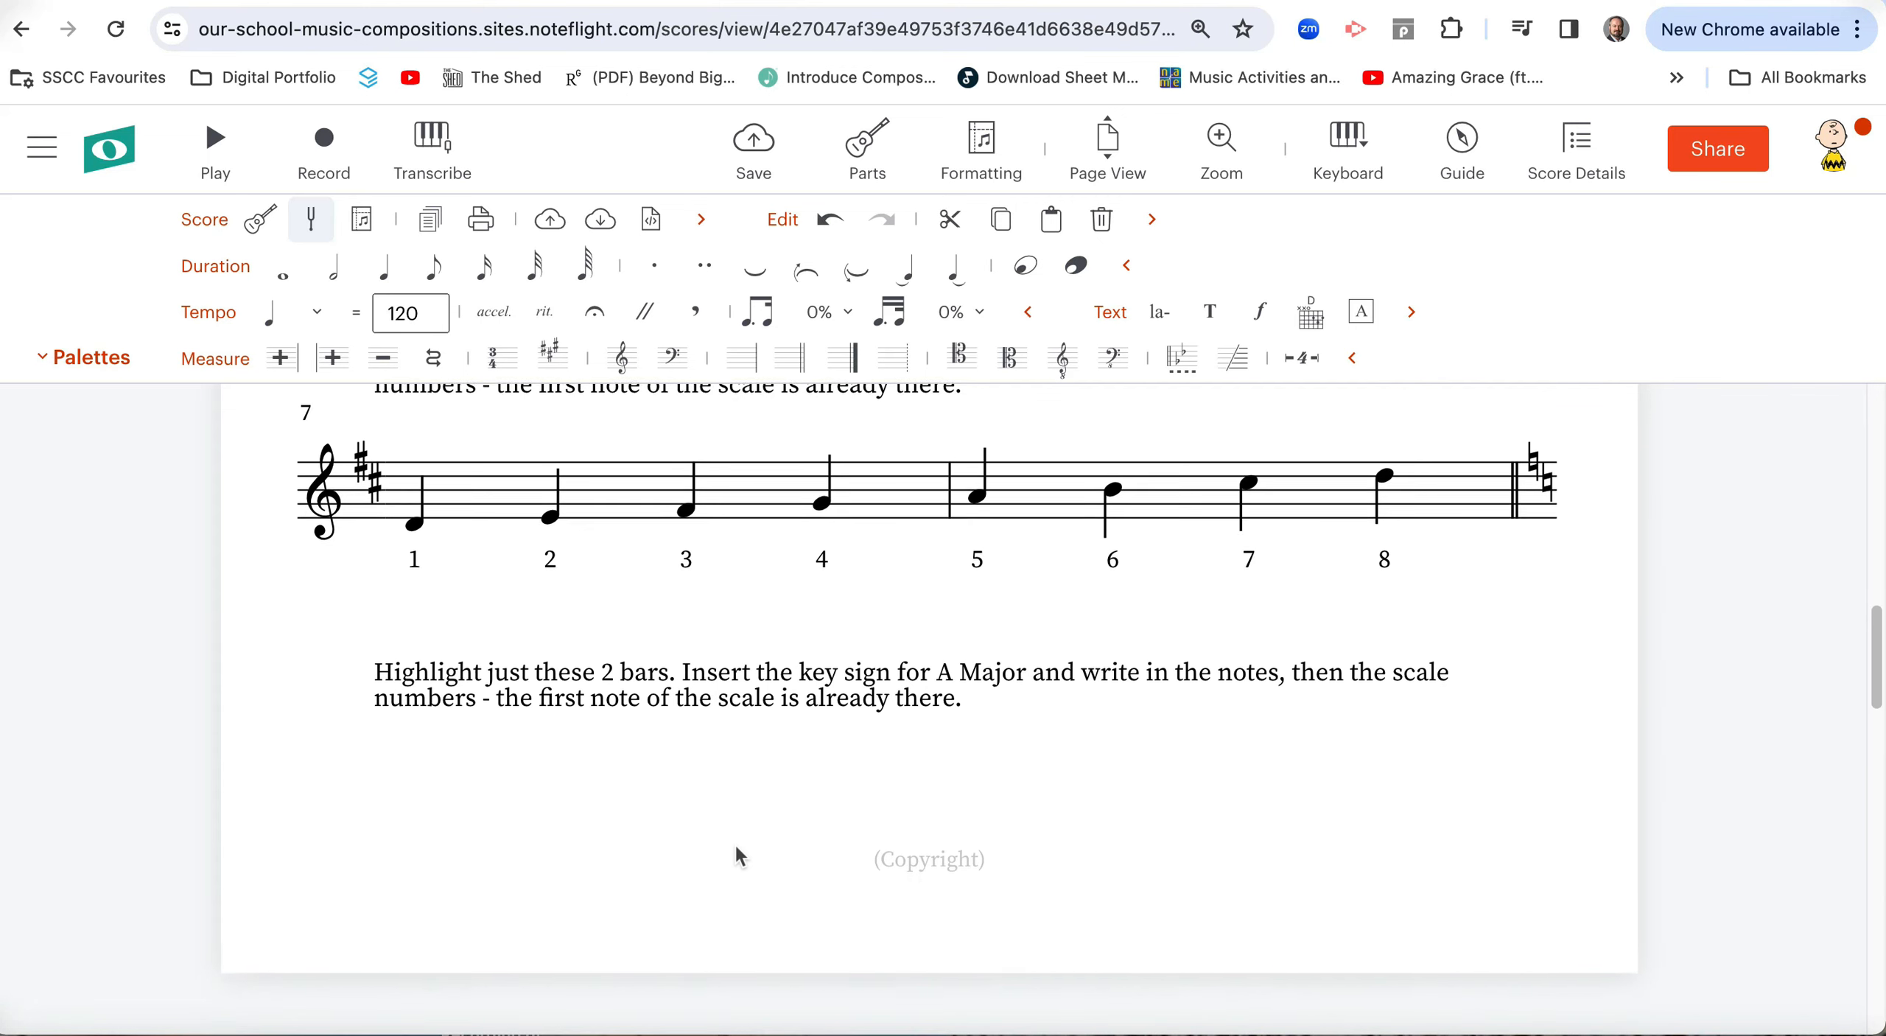
{"action": "scroll", "scroll_direction": "down", "scroll_amount": 3}
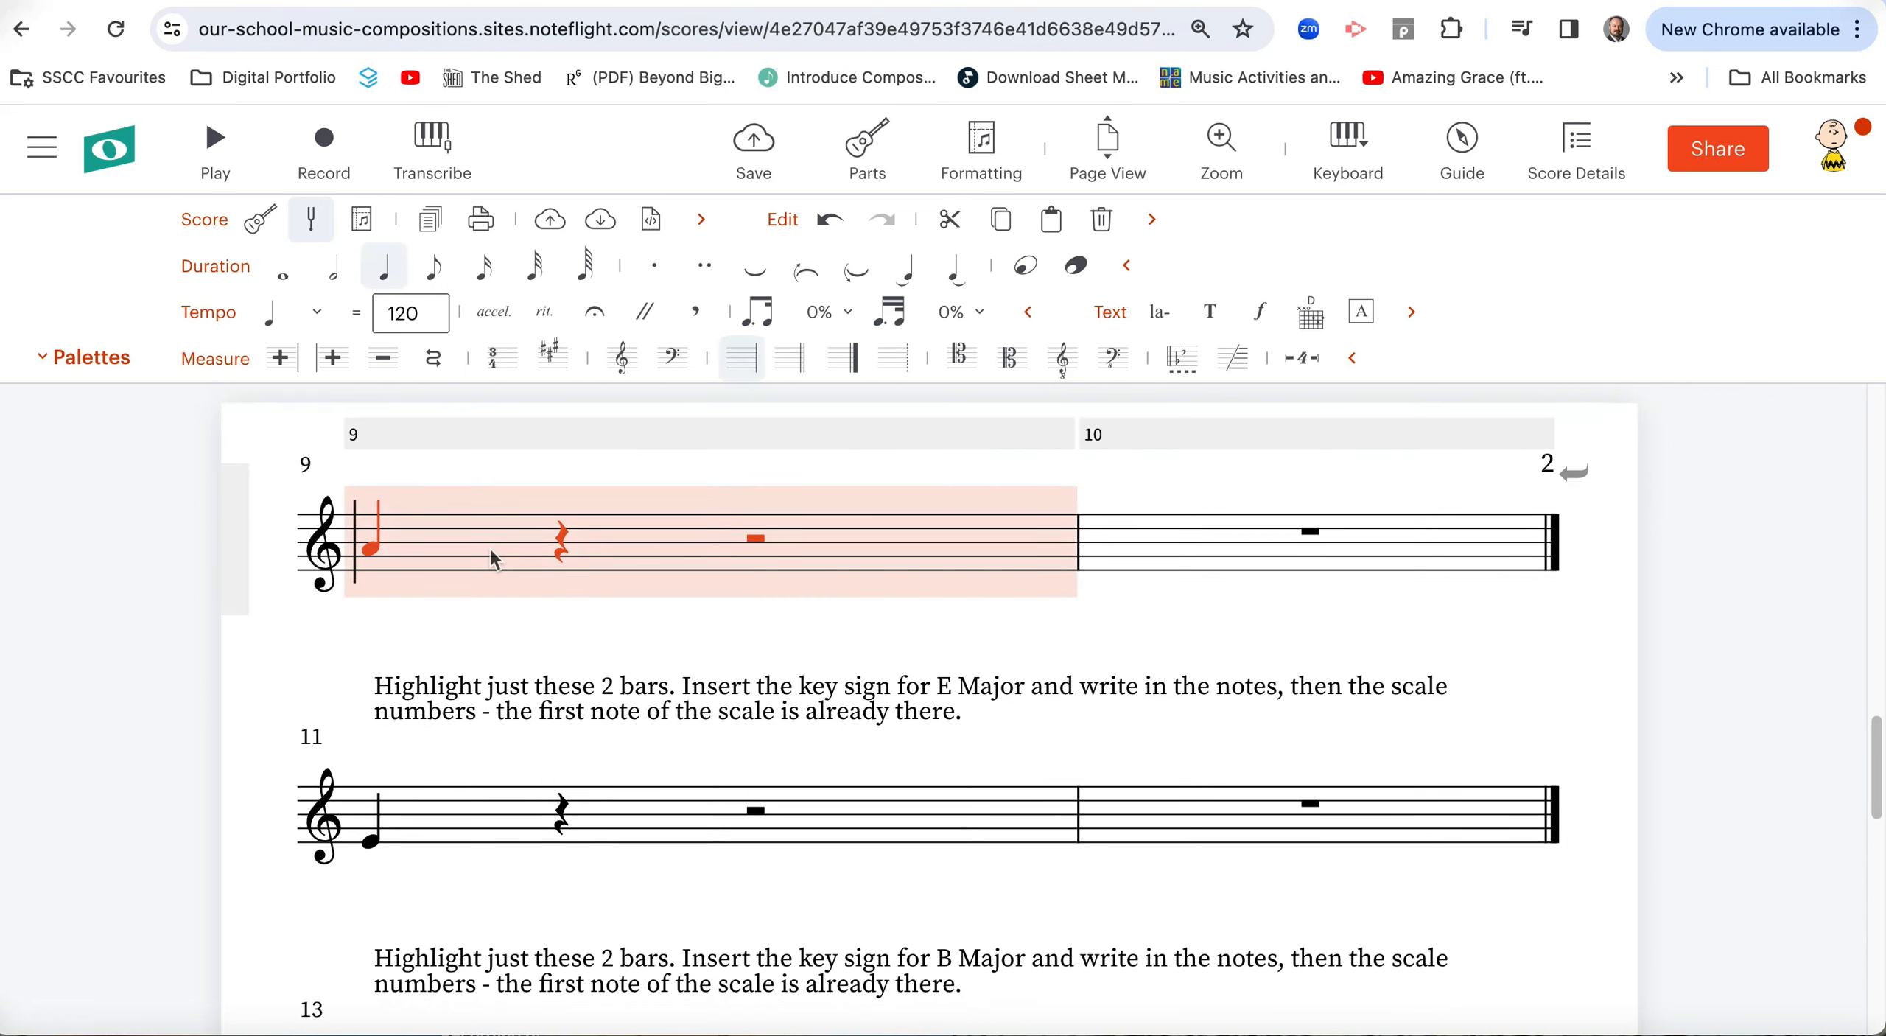
{"action": "mouse_move", "coordinate": [475, 563]}
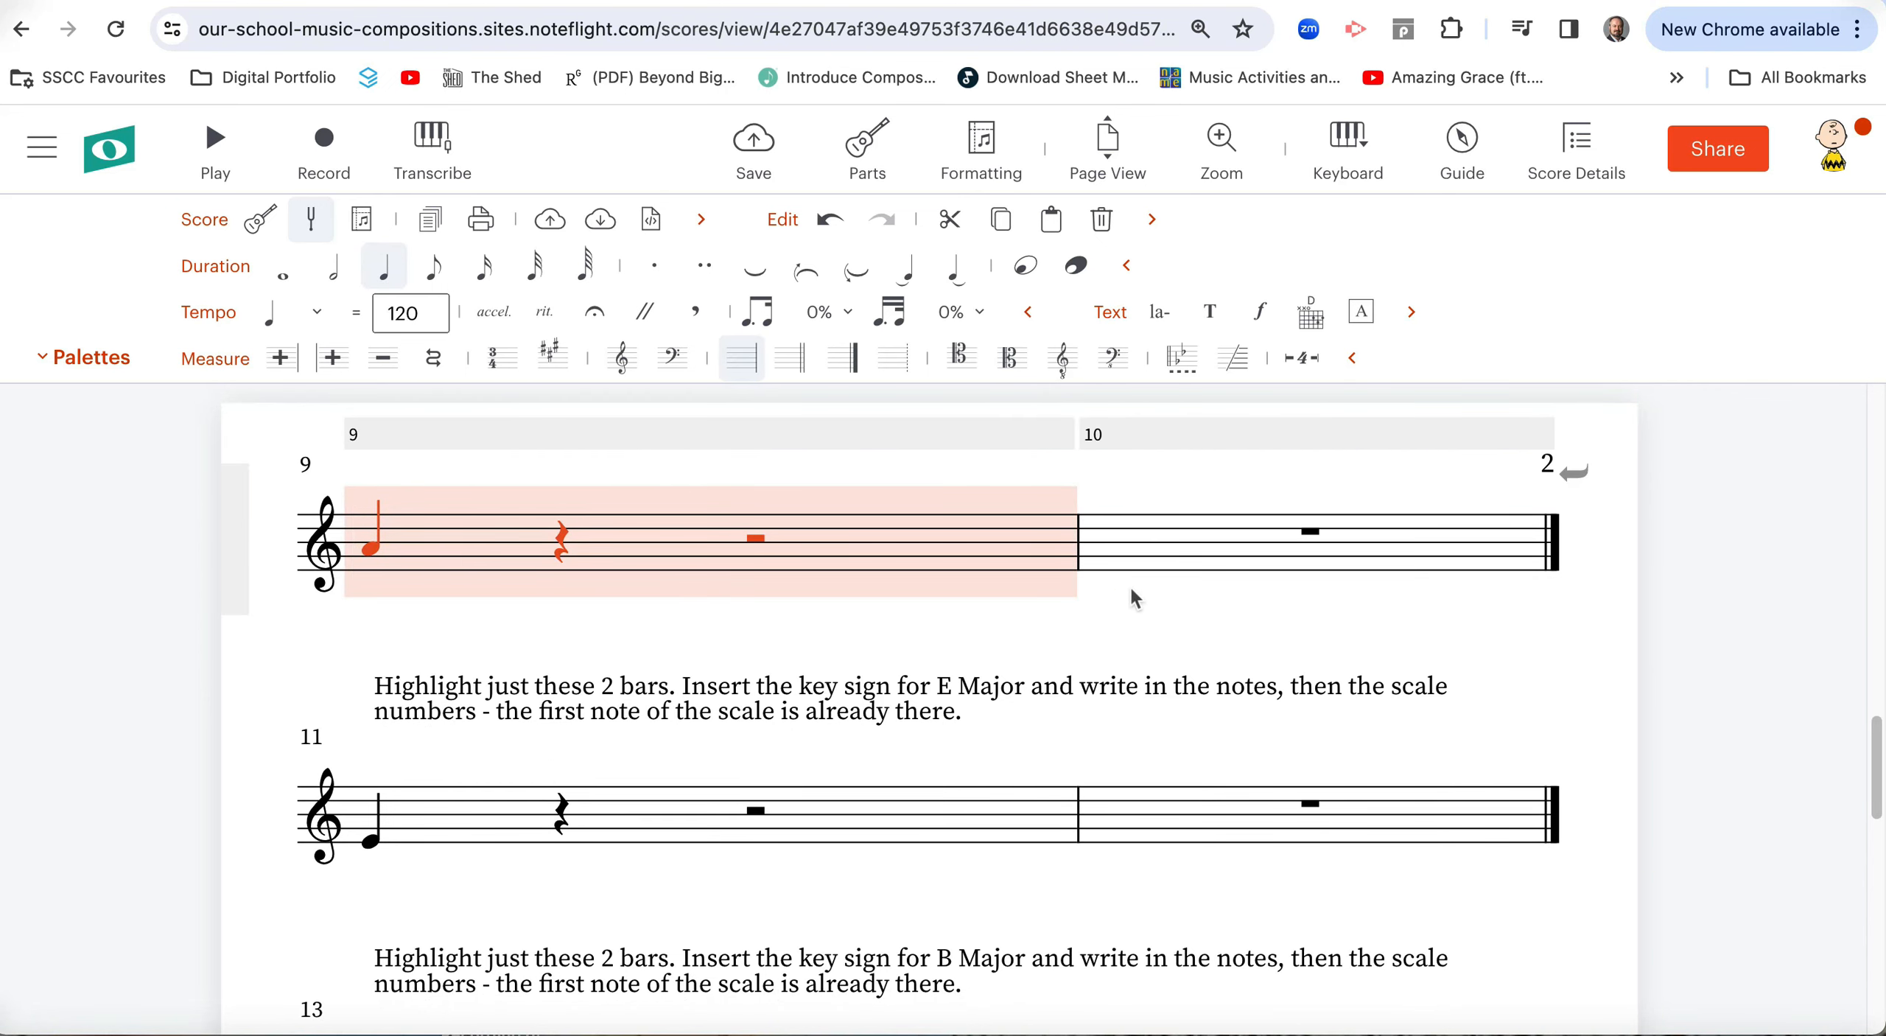
{"action": "left_click", "coordinate": [1310, 532]}
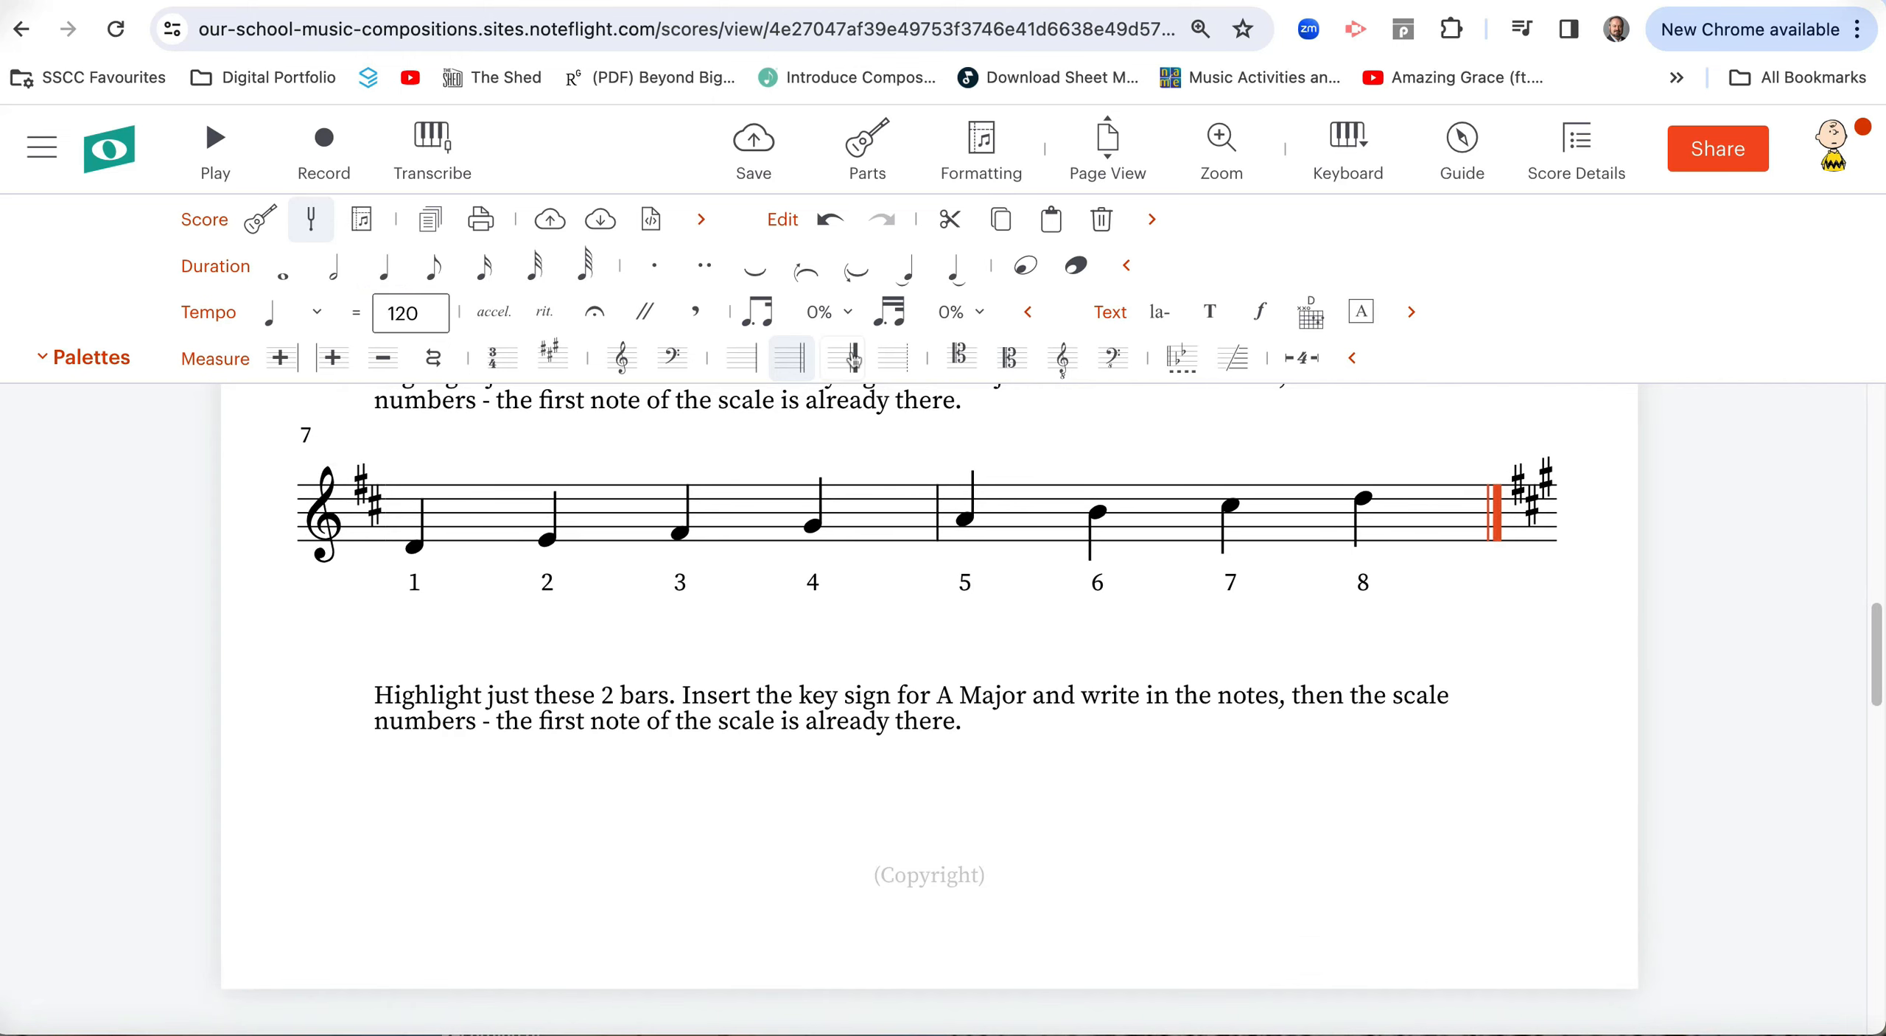
{"action": "scroll", "scroll_direction": "down", "scroll_amount": 3}
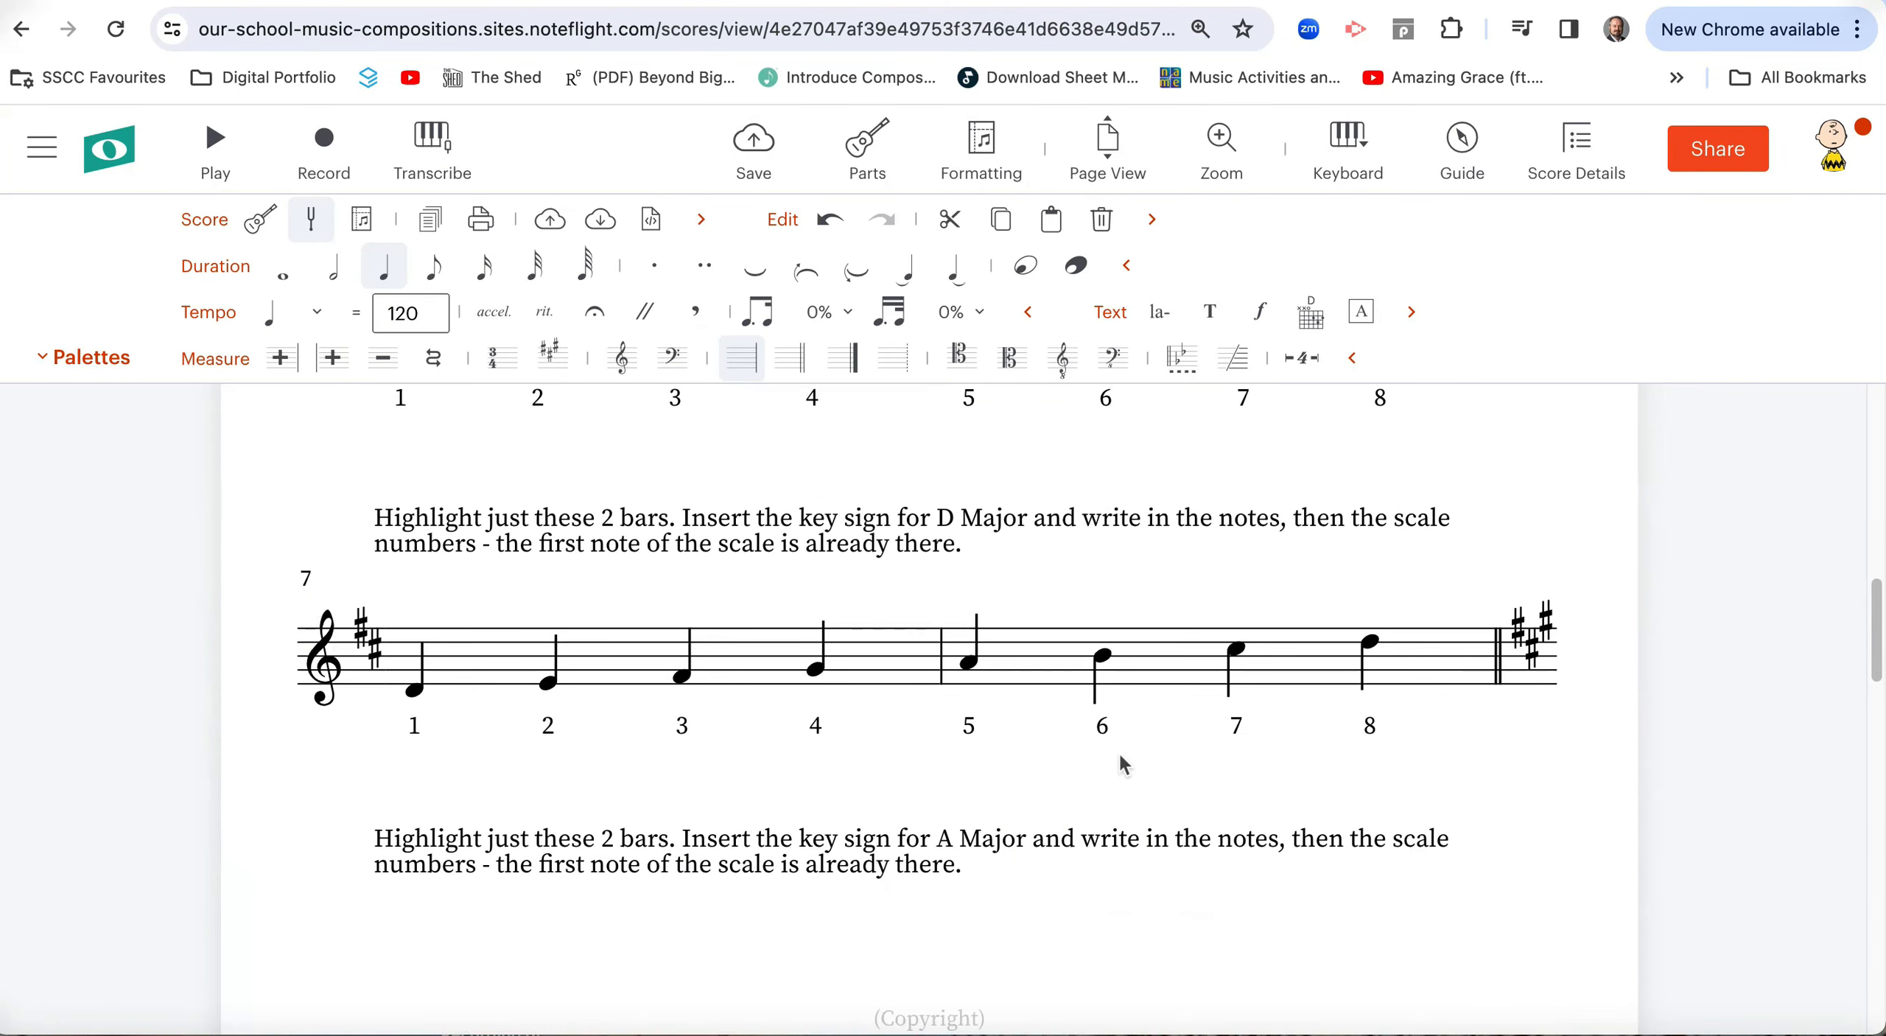
{"action": "scroll", "scroll_direction": "down", "scroll_amount": 3}
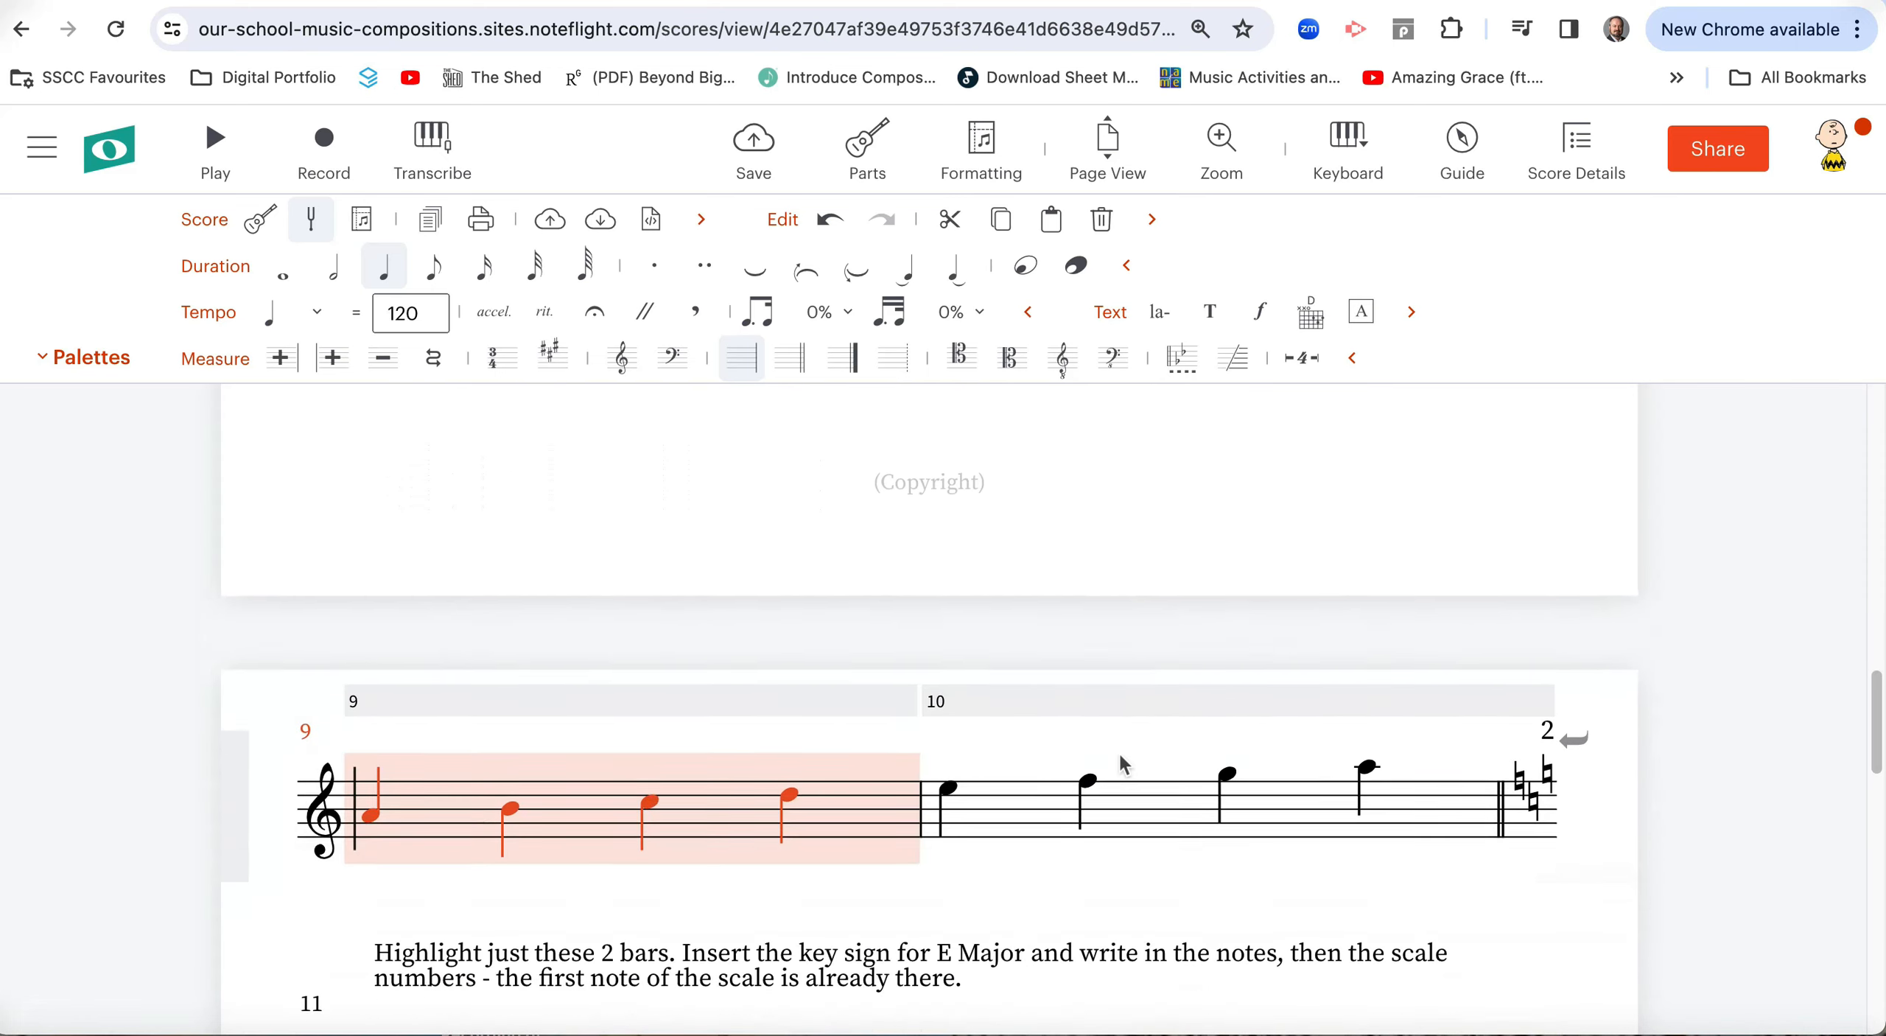
{"action": "scroll", "scroll_direction": "down", "scroll_amount": 3}
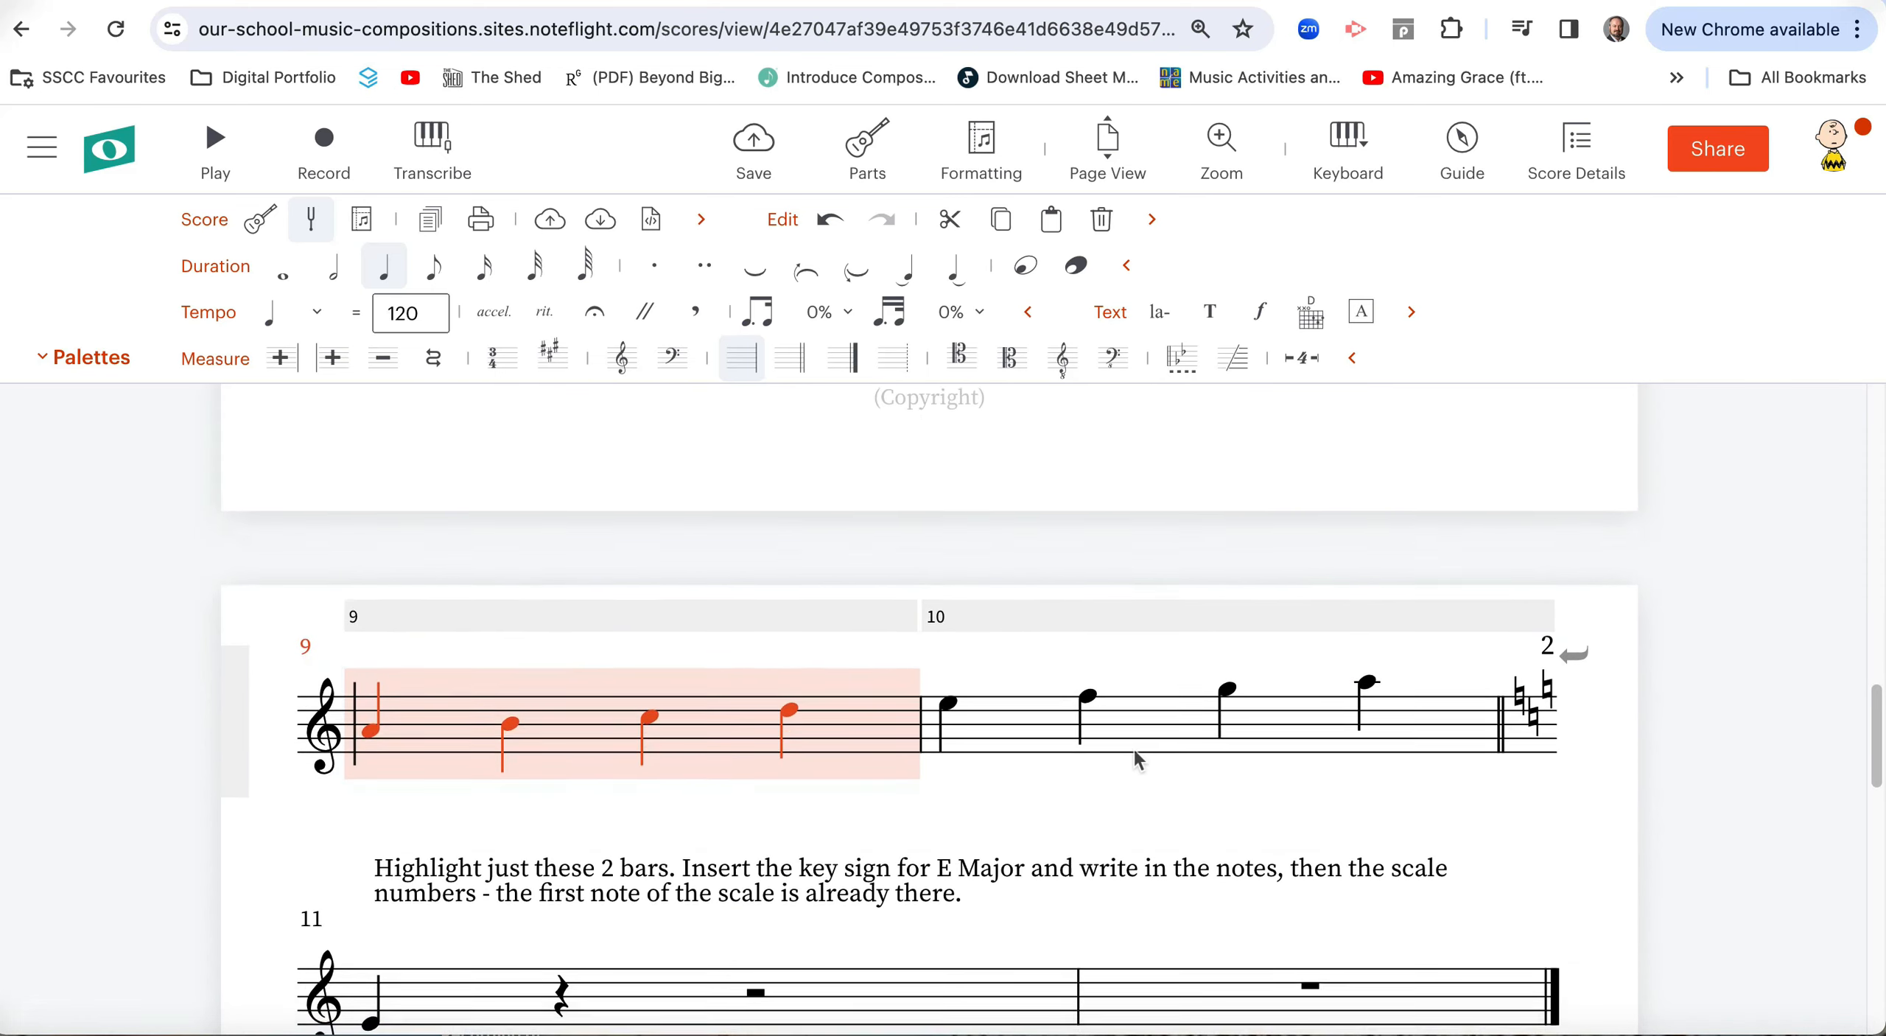
{"action": "scroll", "scroll_direction": "down", "scroll_amount": 3}
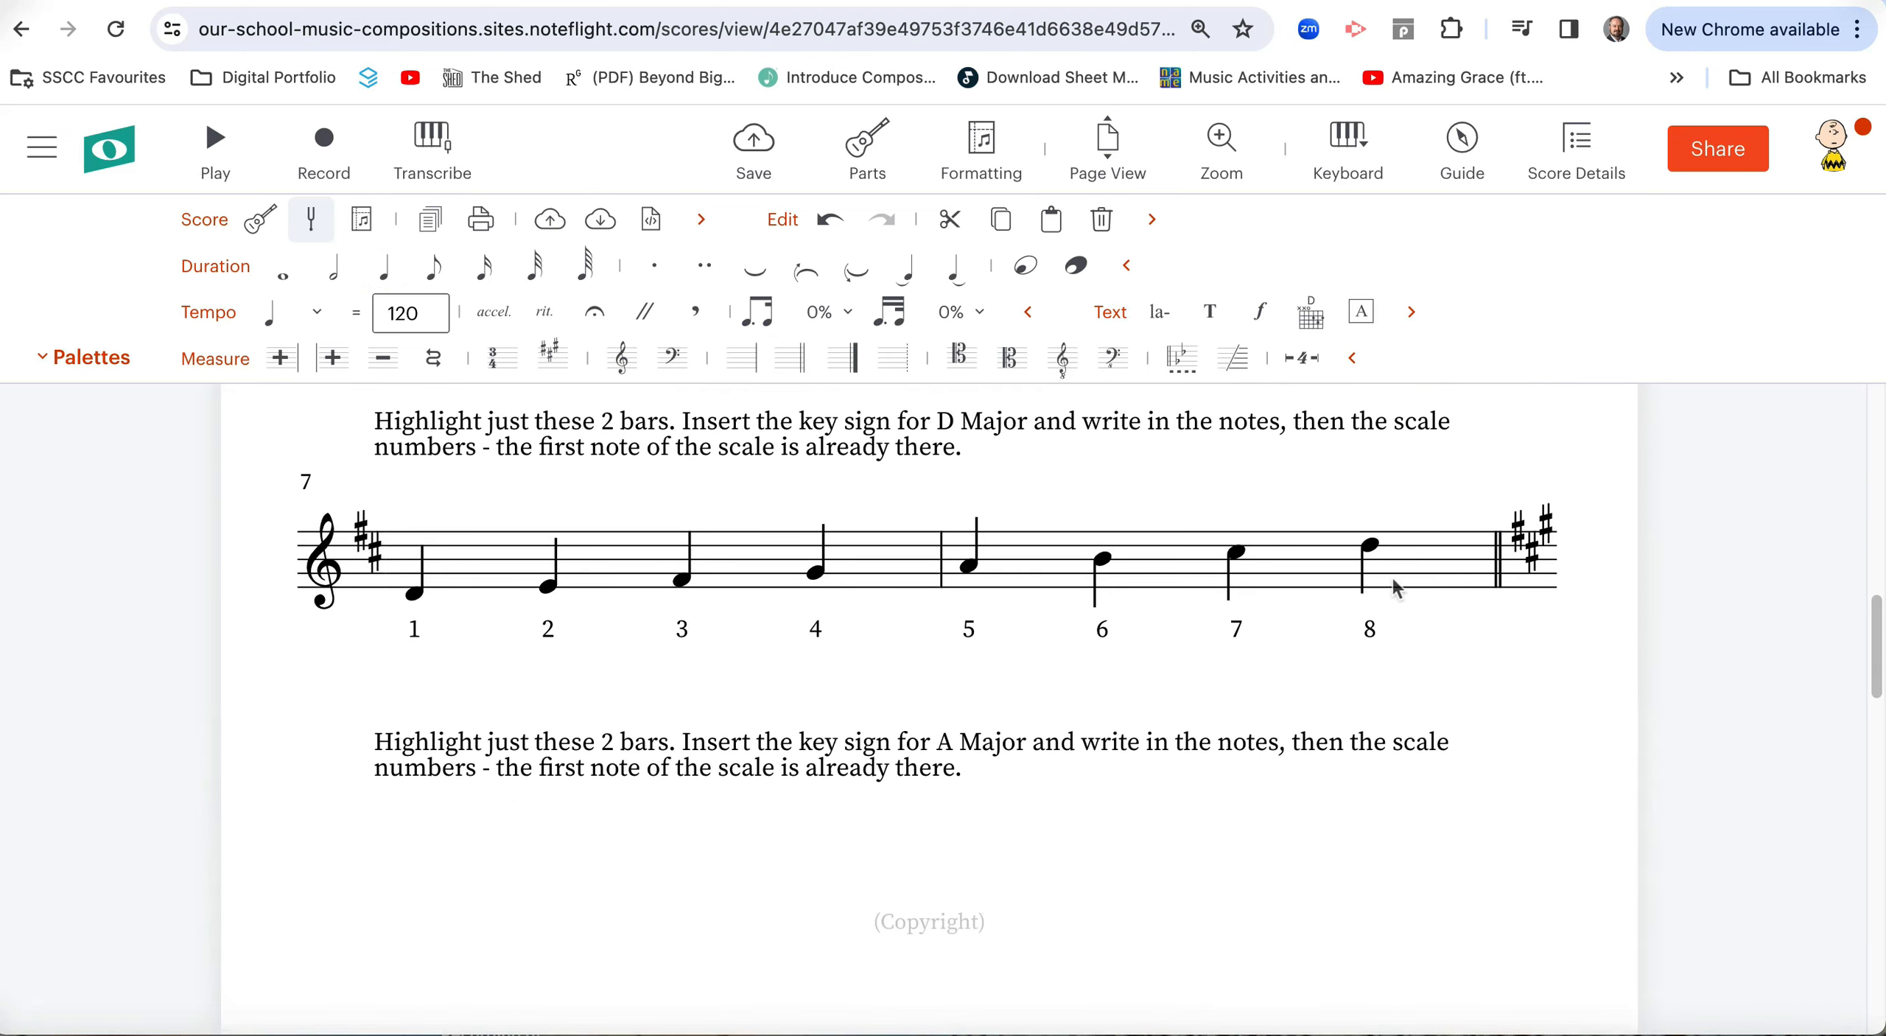
{"action": "scroll", "scroll_direction": "down", "scroll_amount": 3}
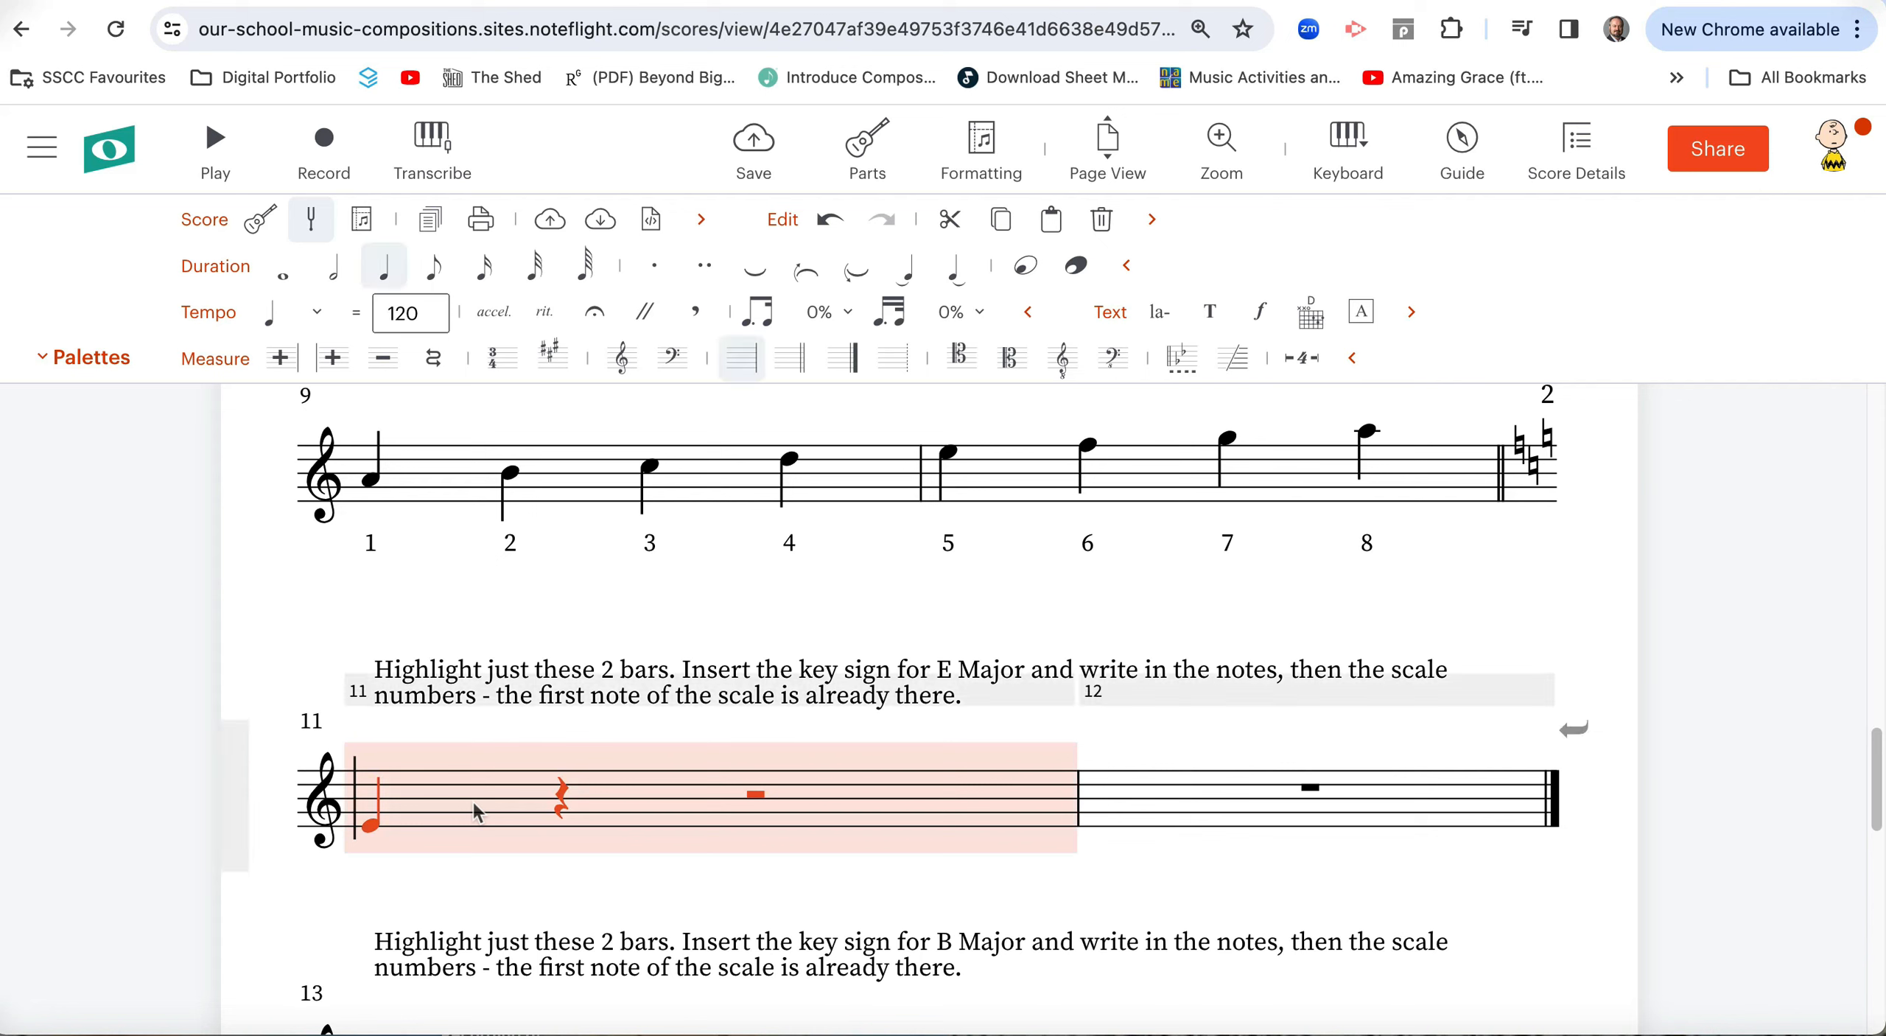
{"action": "mouse_move", "coordinate": [1178, 802]}
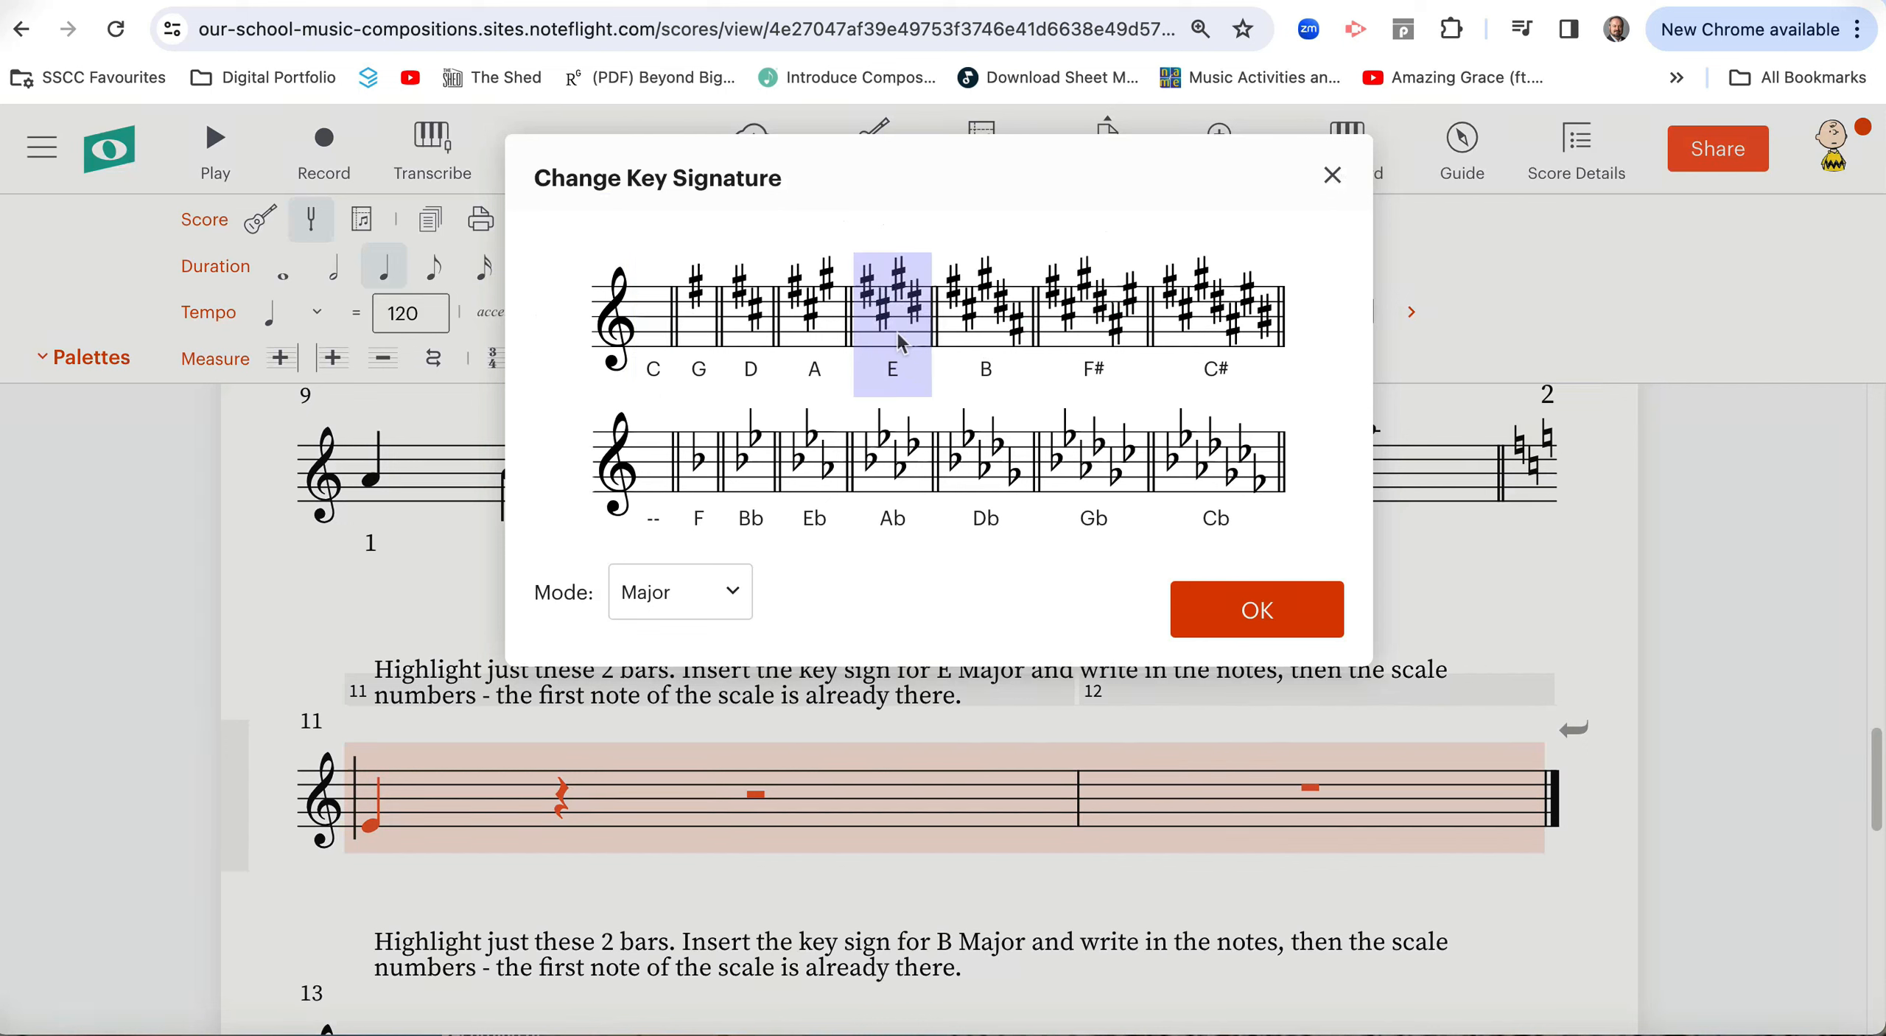
{"action": "mouse_move", "coordinate": [709, 320]}
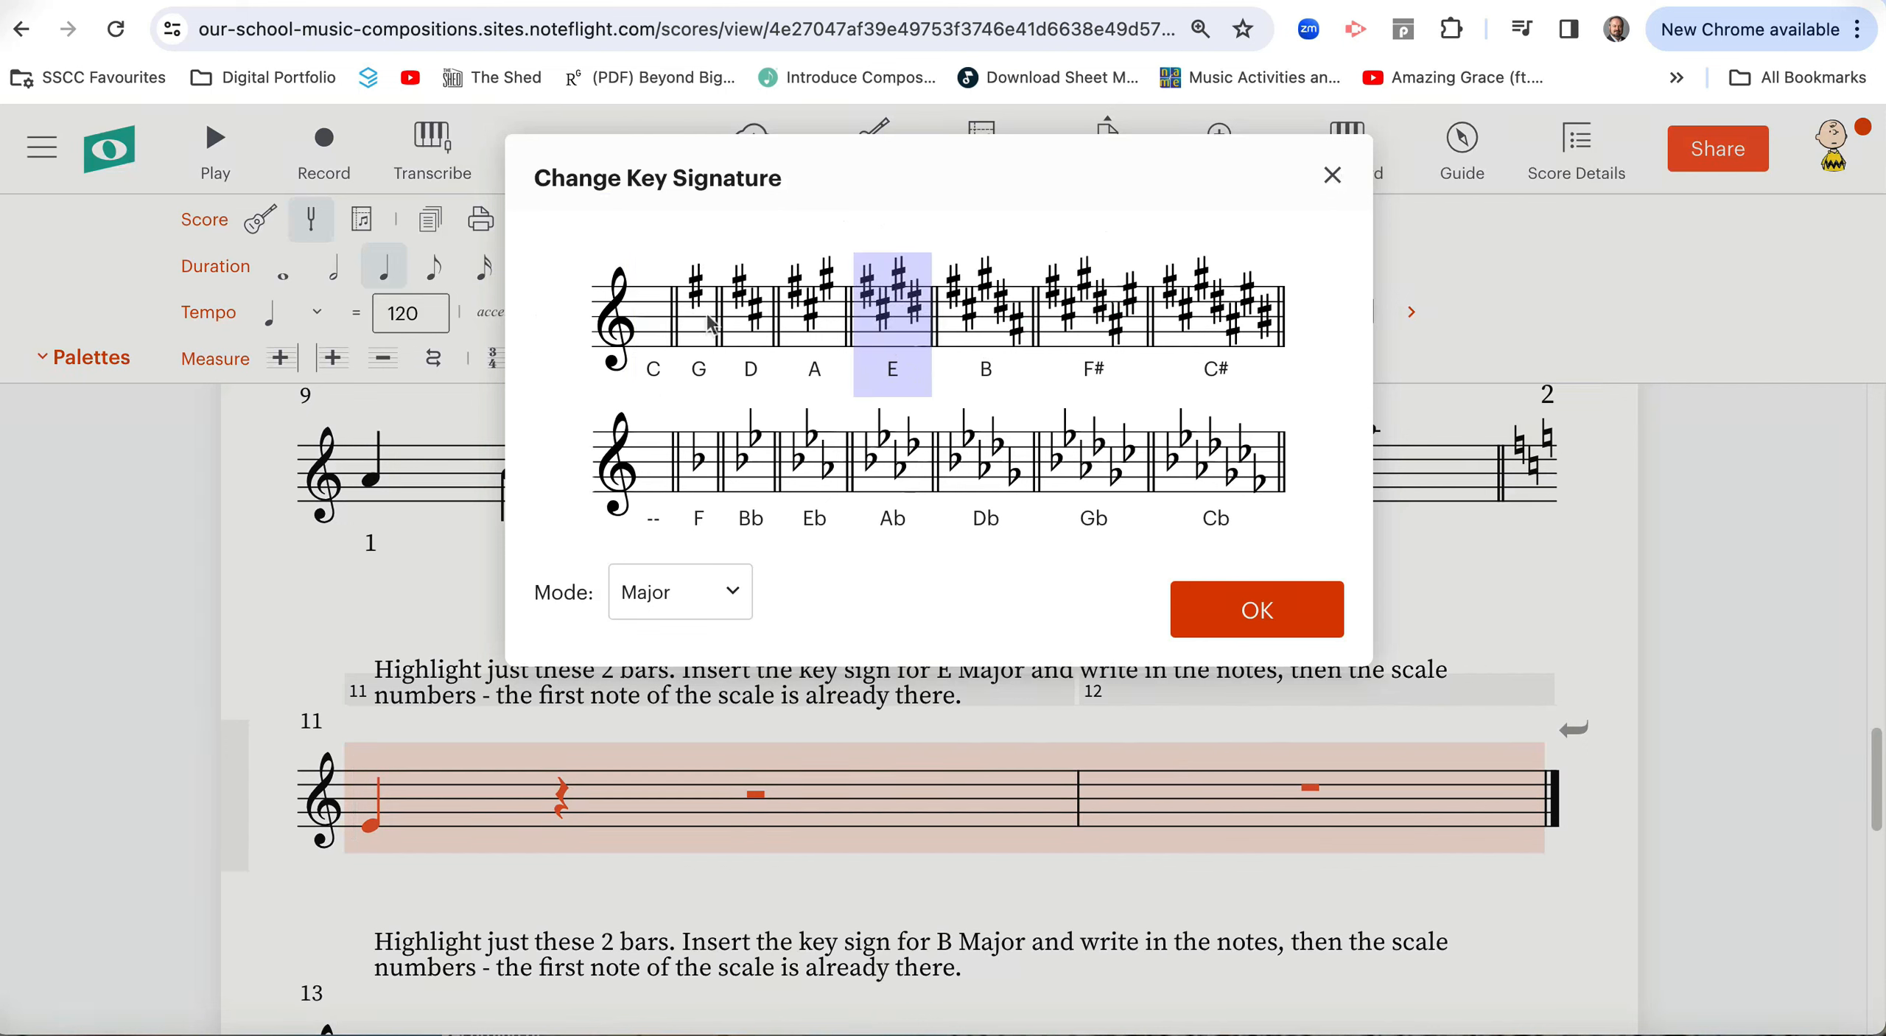
{"action": "mouse_move", "coordinate": [748, 334]}
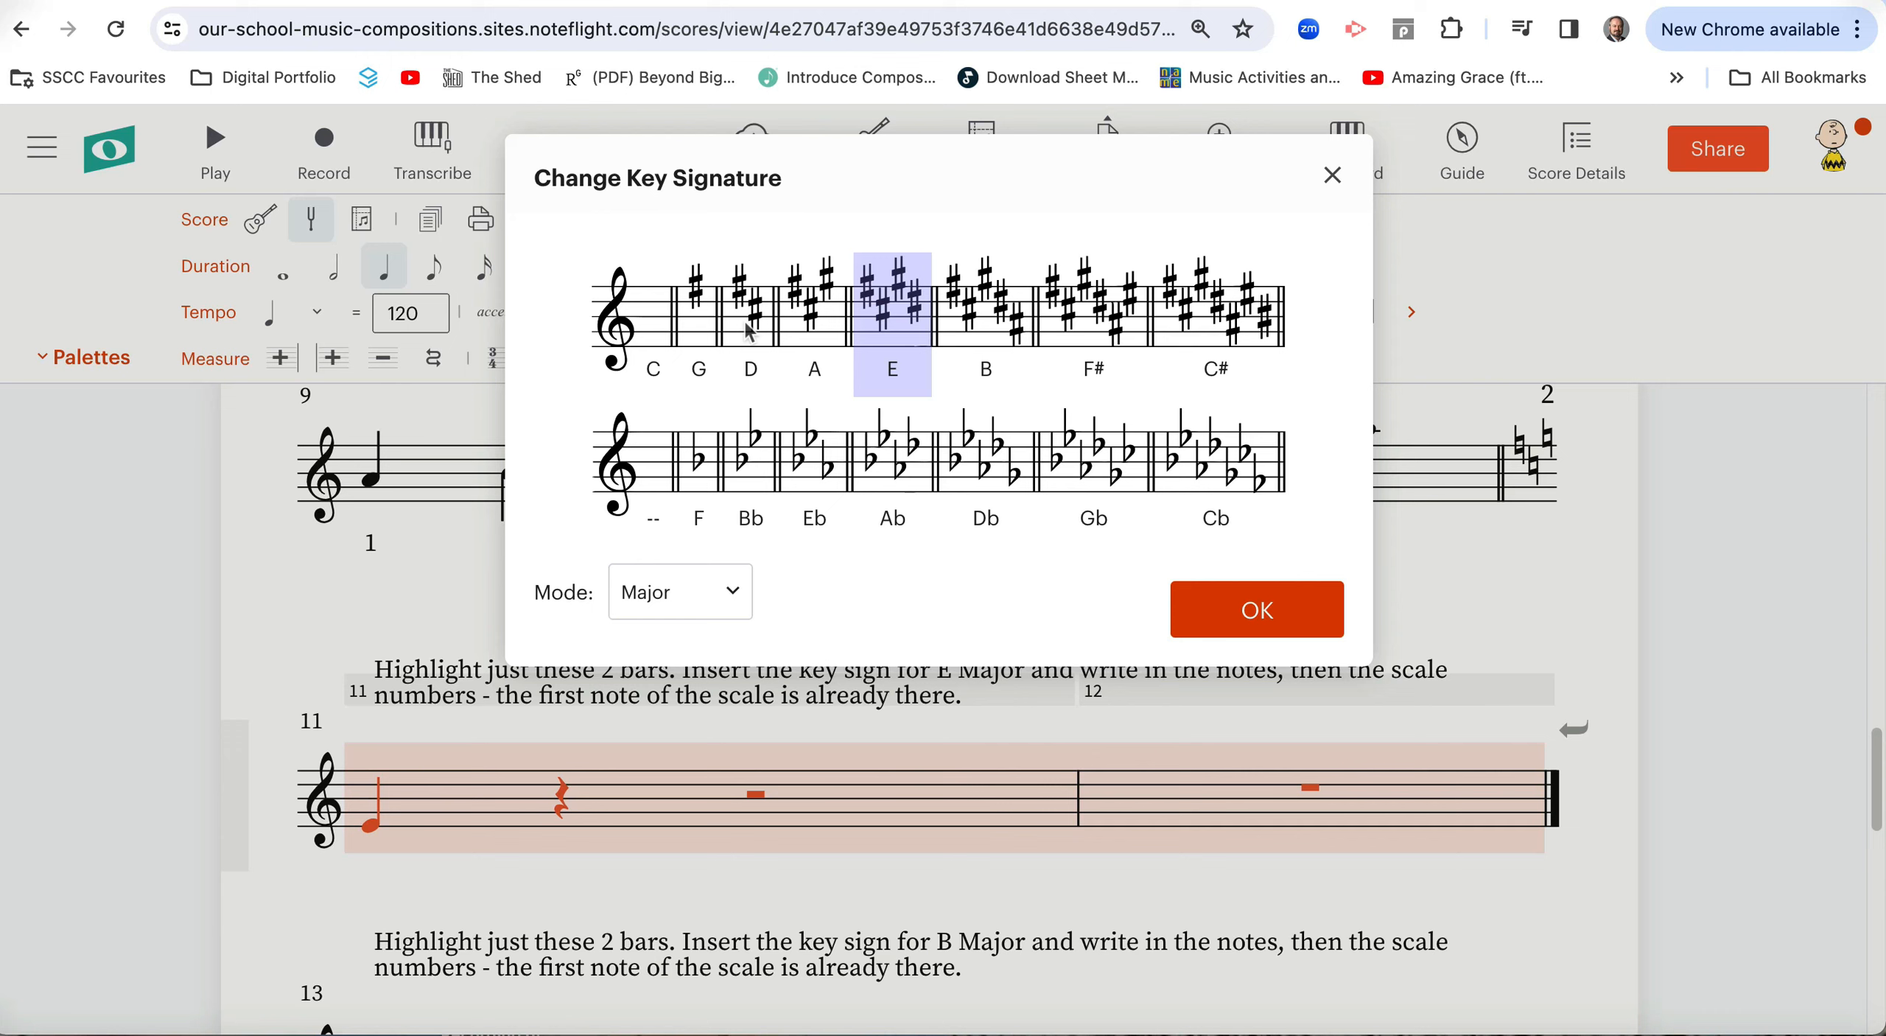
{"action": "mouse_move", "coordinate": [681, 324]}
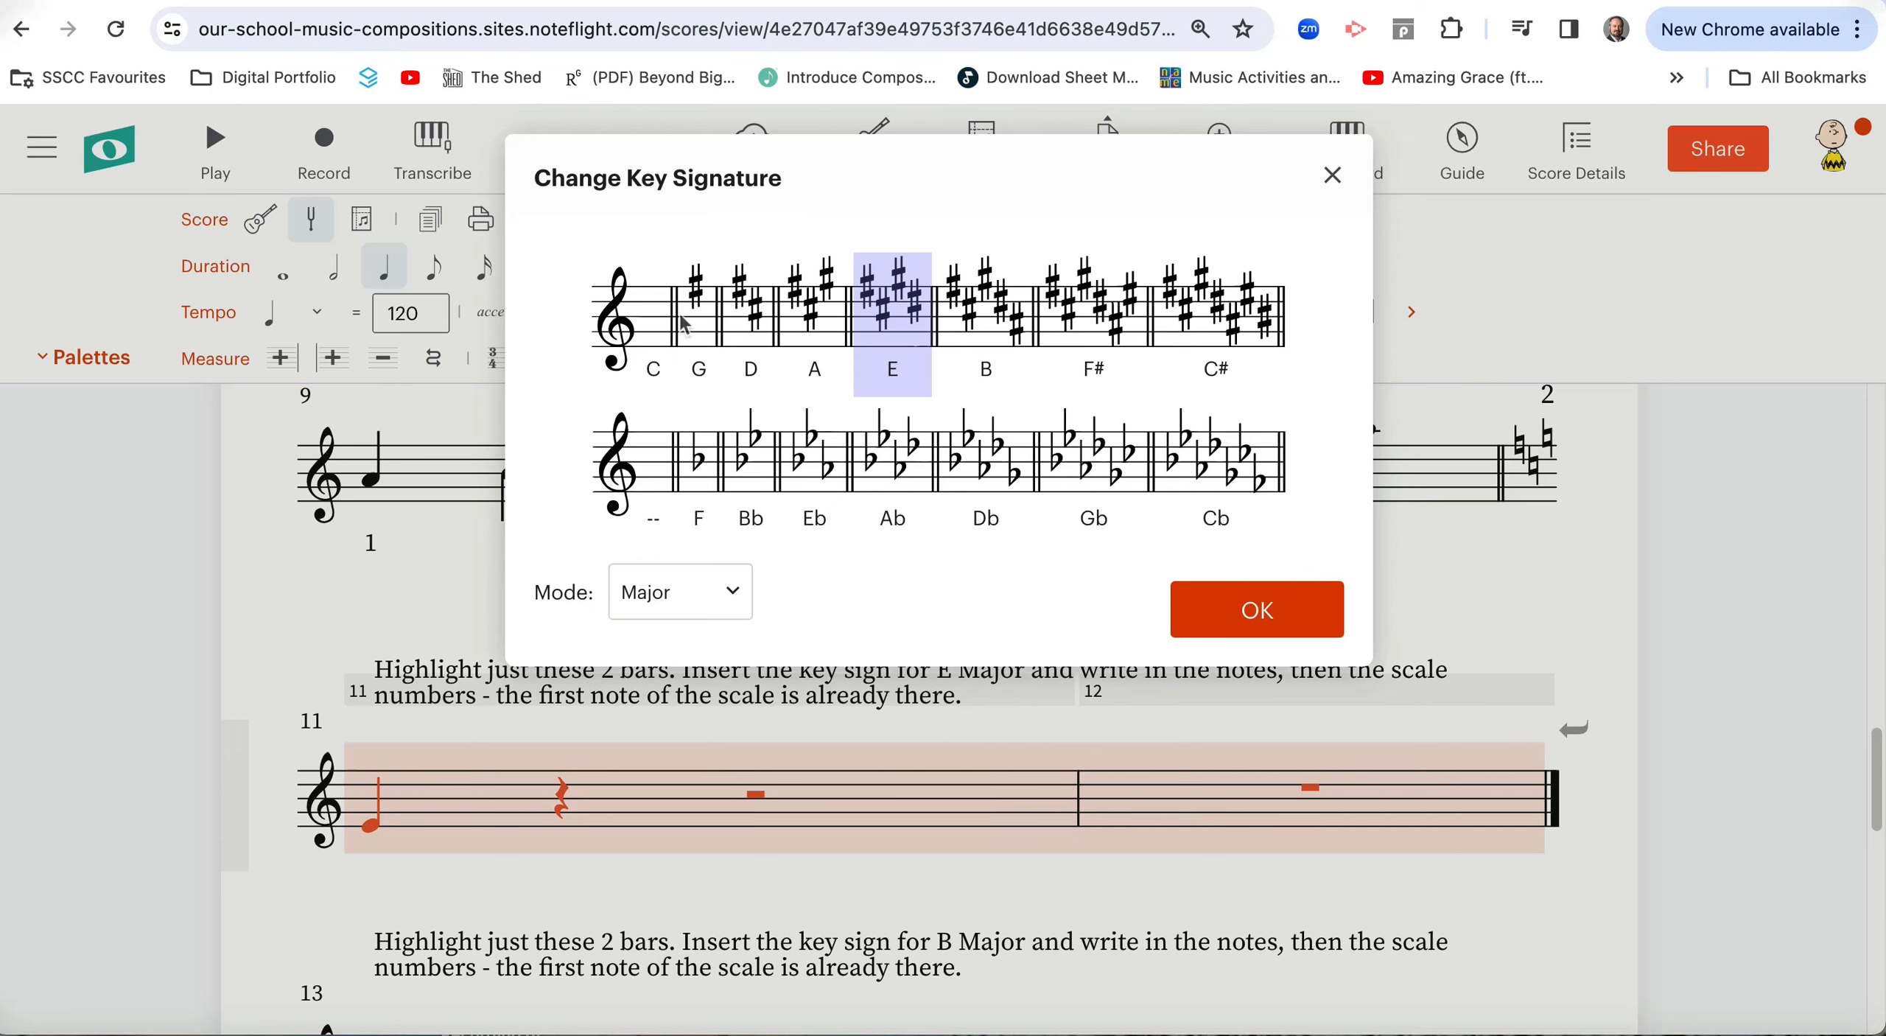
{"action": "mouse_move", "coordinate": [797, 330]}
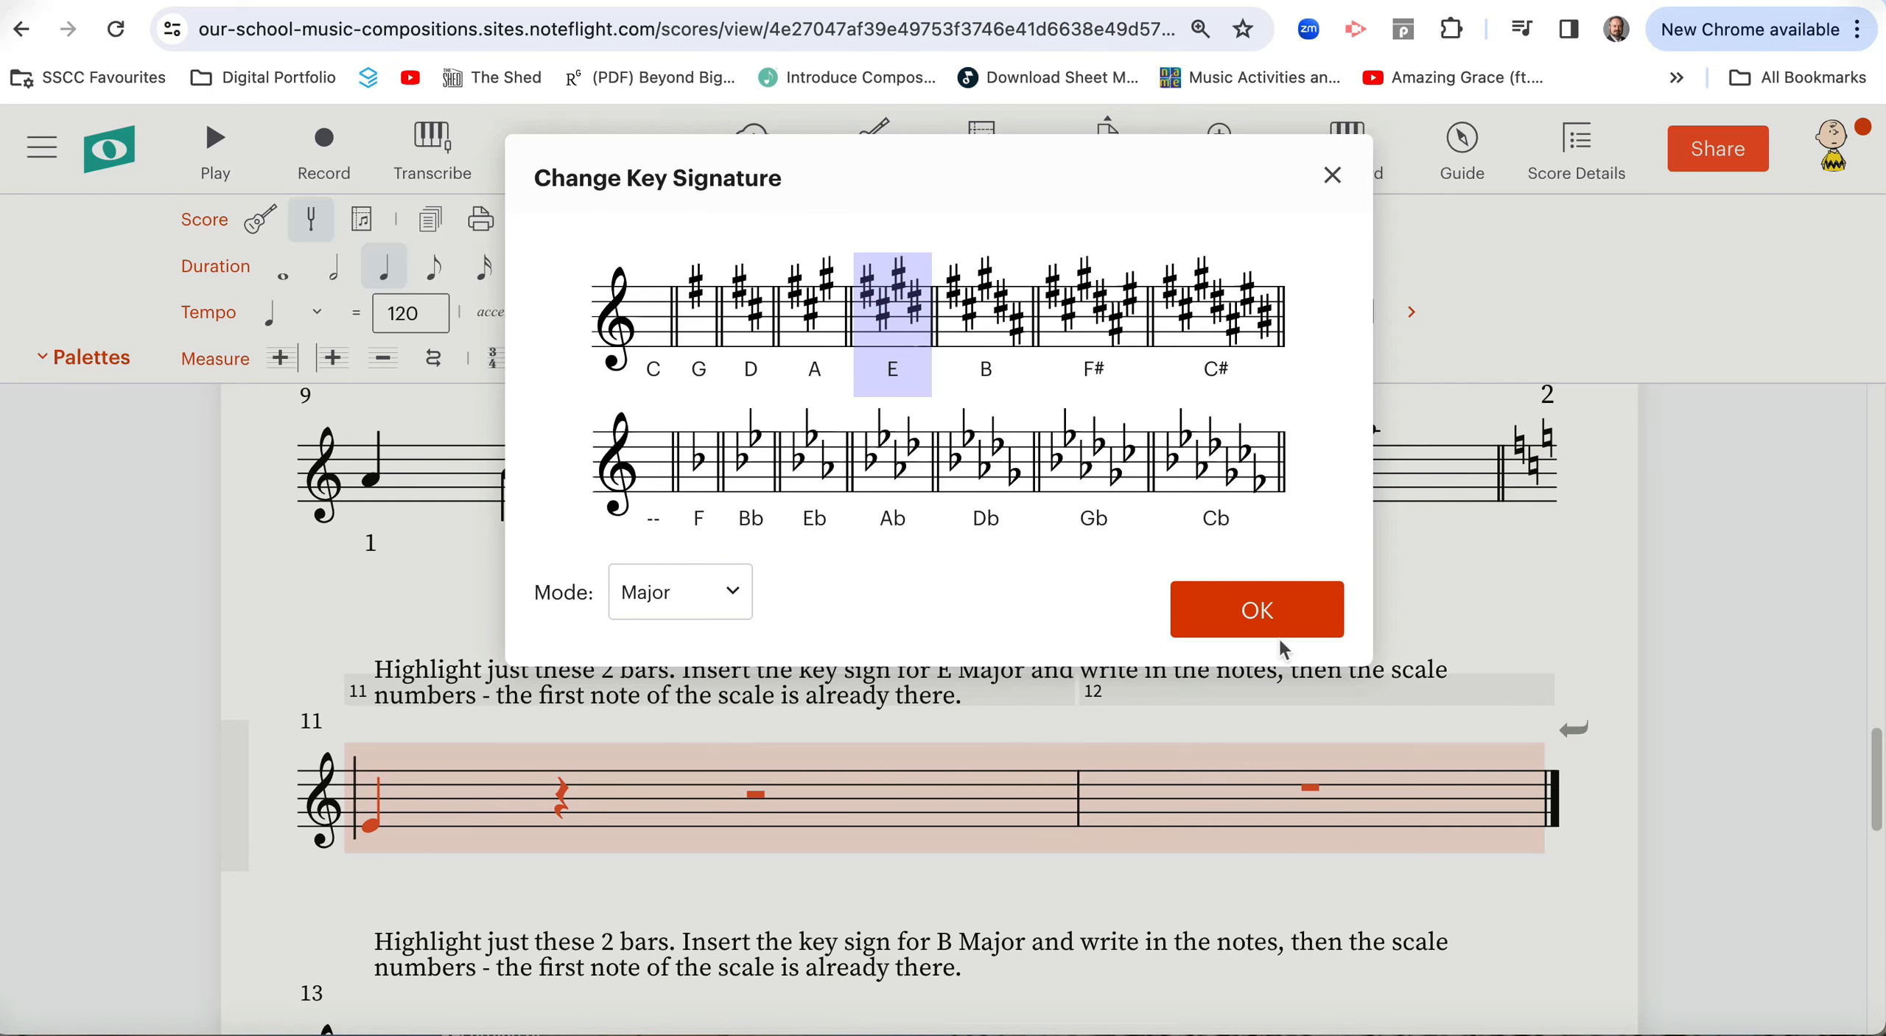
{"action": "mouse_move", "coordinate": [1278, 616]}
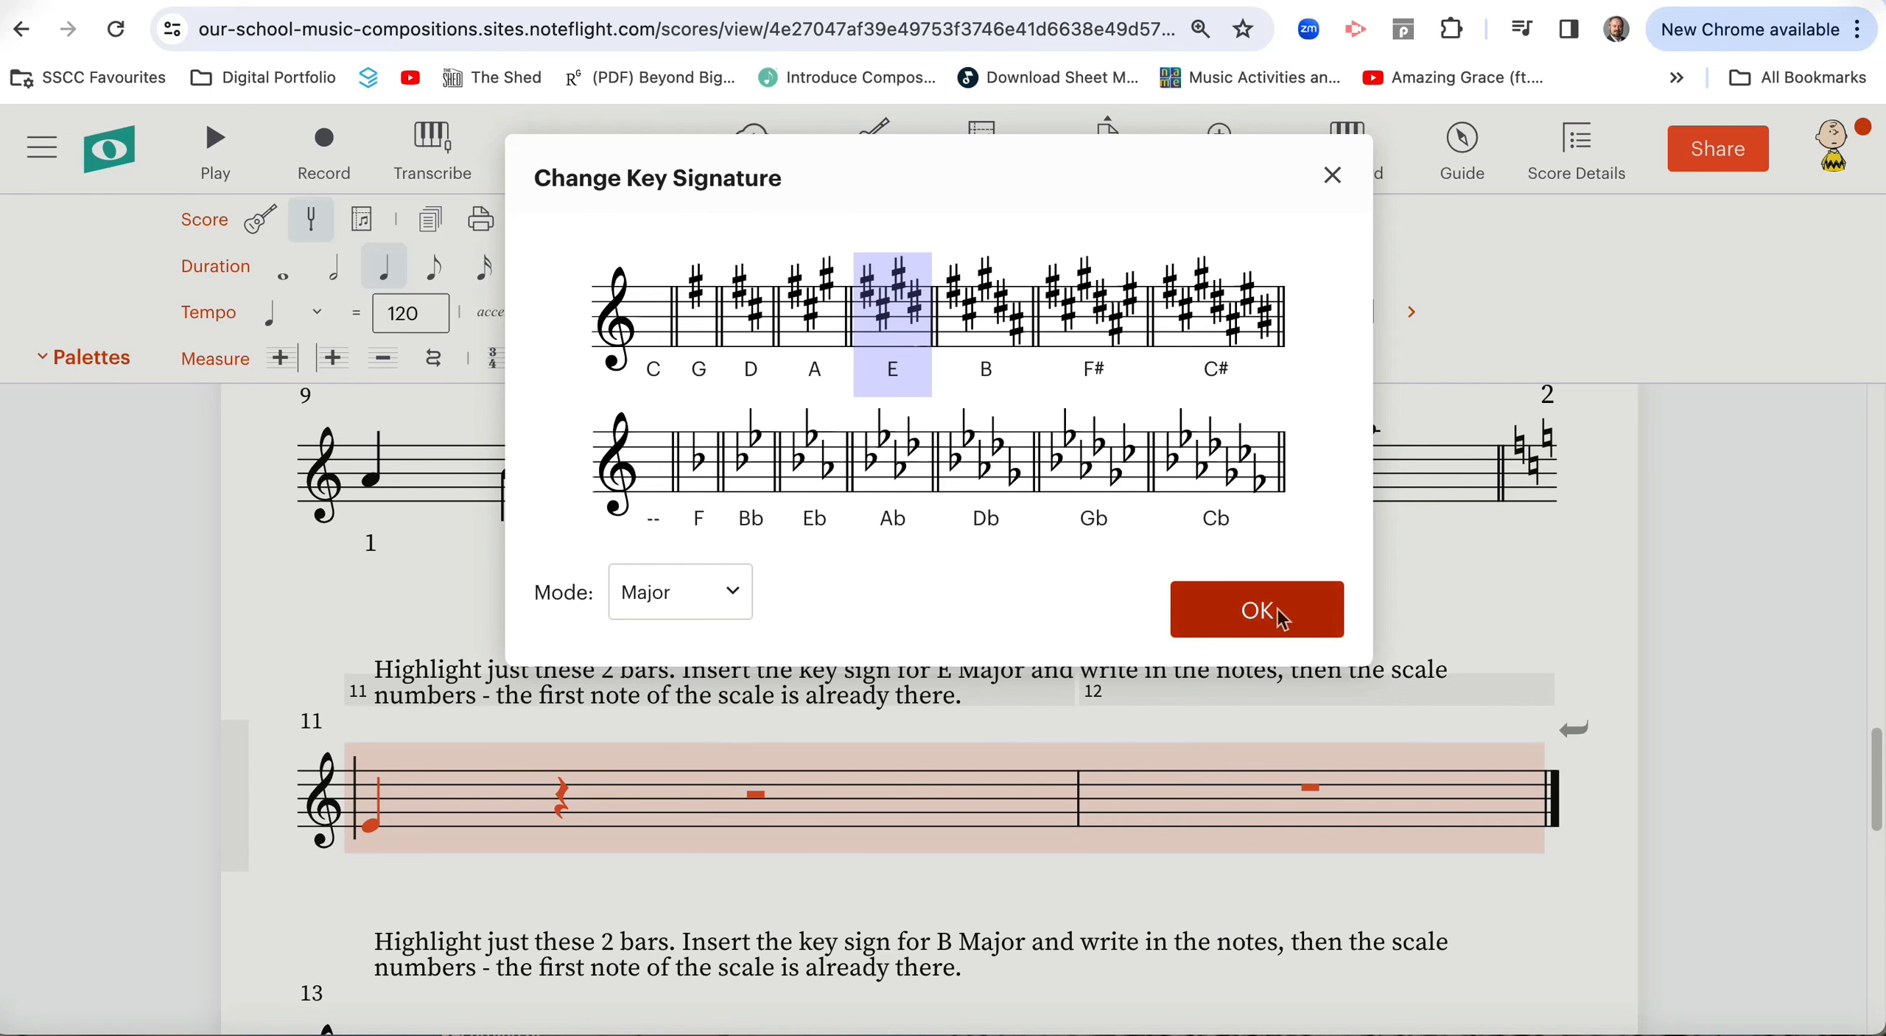
Confirm the four-sharp E Major key signature for bars 11–12.
{"action": "left_click", "coordinate": [1257, 609]}
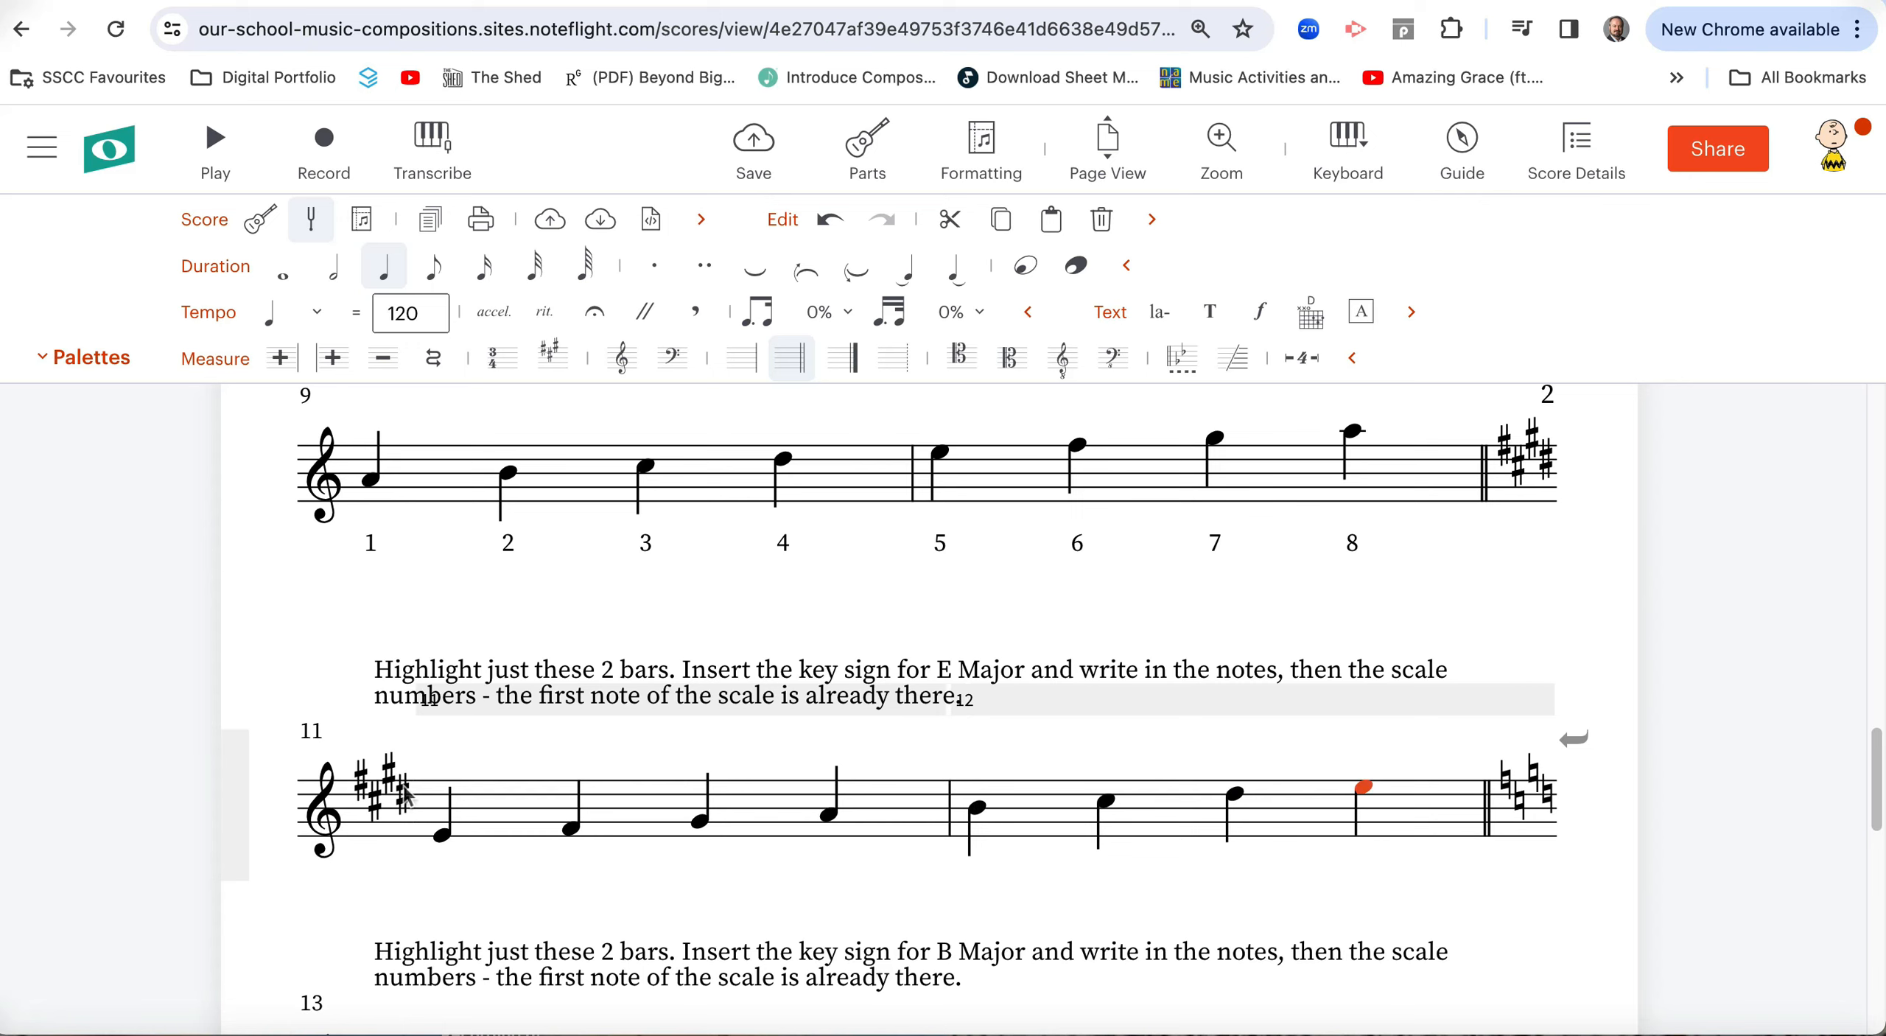
{"action": "mouse_move", "coordinate": [742, 842]}
{"action": "type", "text": "1 2 3 4 5 6 7 8"}
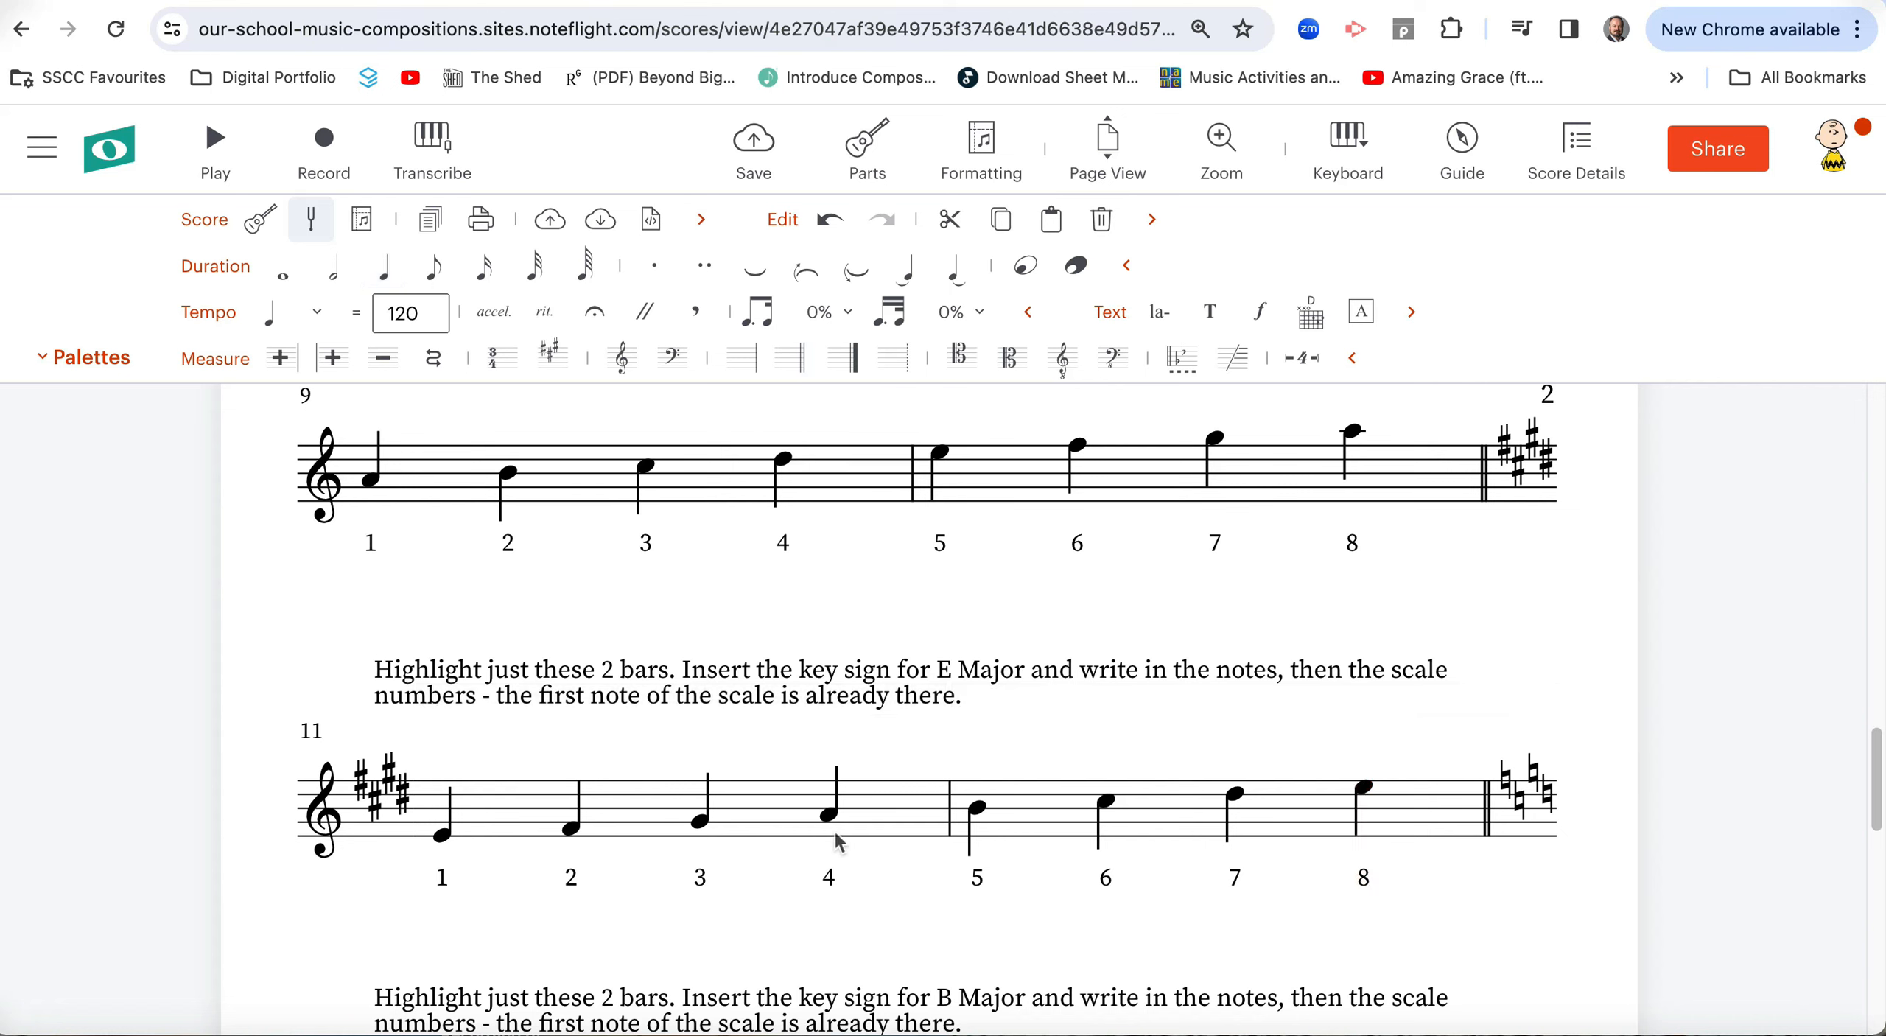
{"action": "mouse_move", "coordinate": [926, 852]}
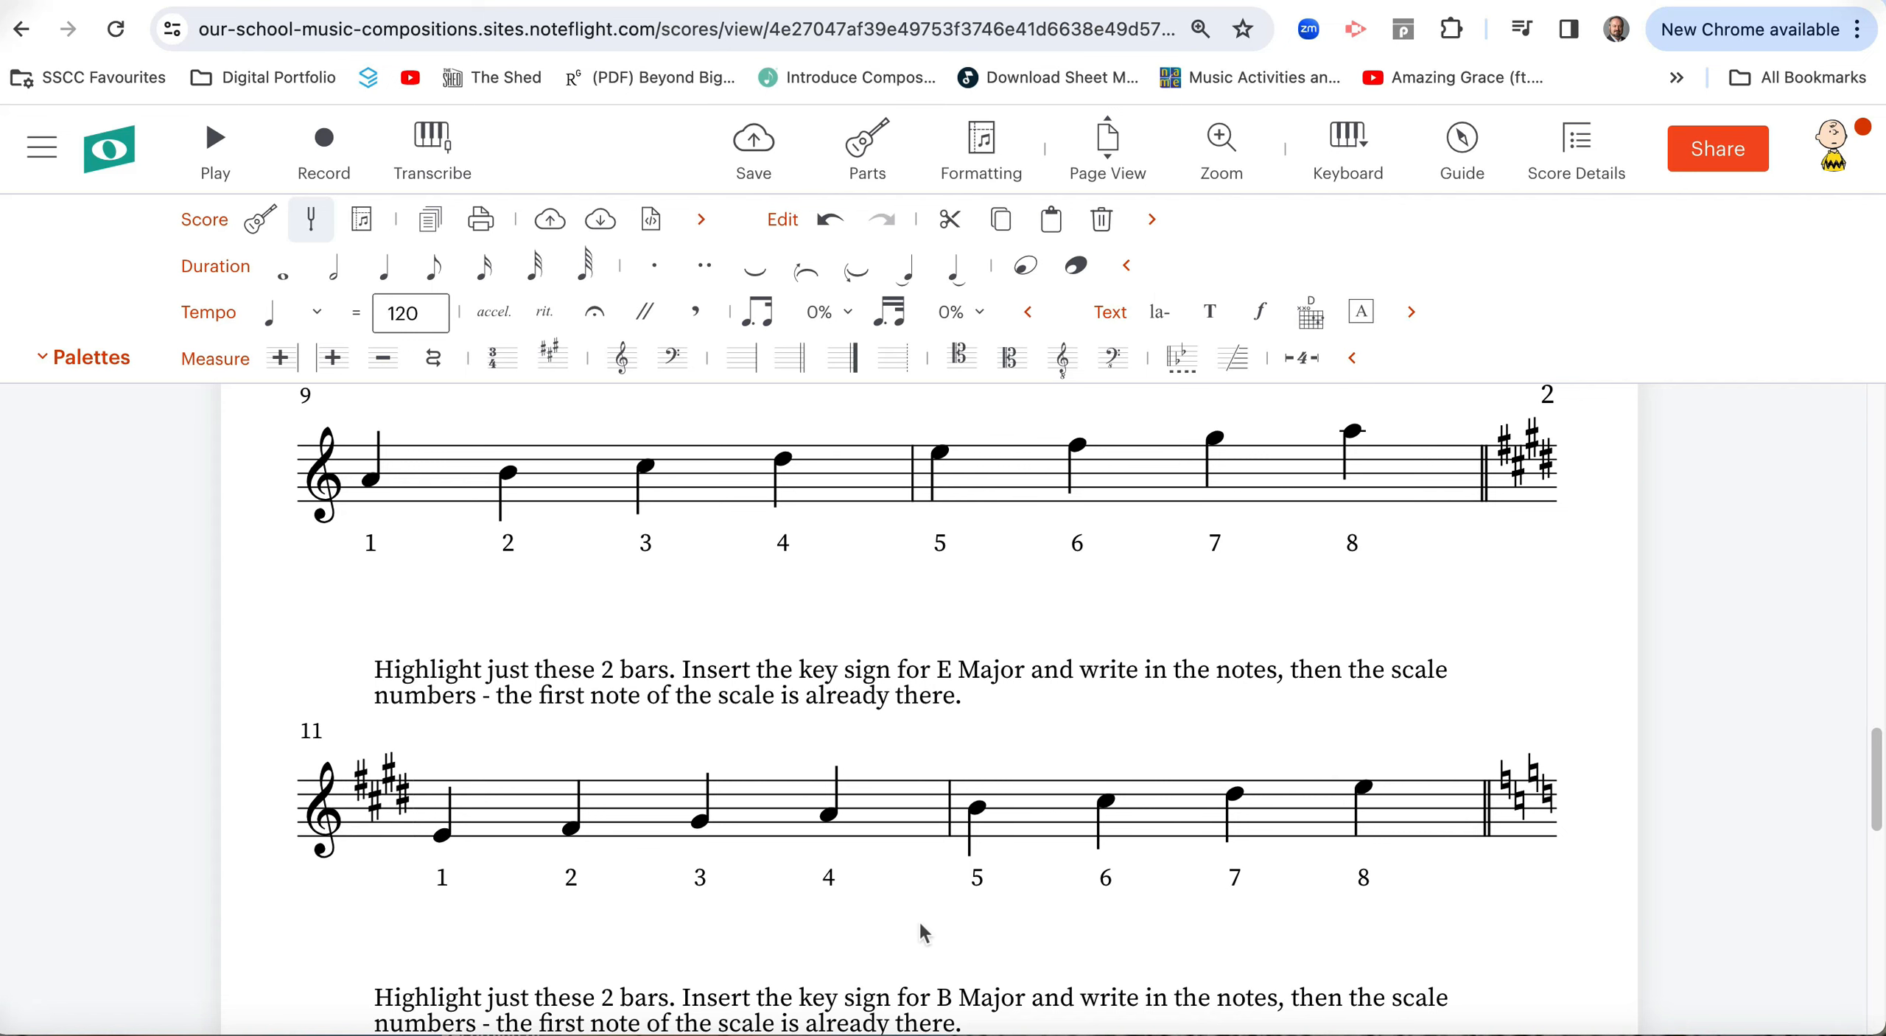
Select bars 13–14 and apply the five-sharp B Major key signature.
{"action": "scroll", "scroll_direction": "down", "scroll_amount": 3}
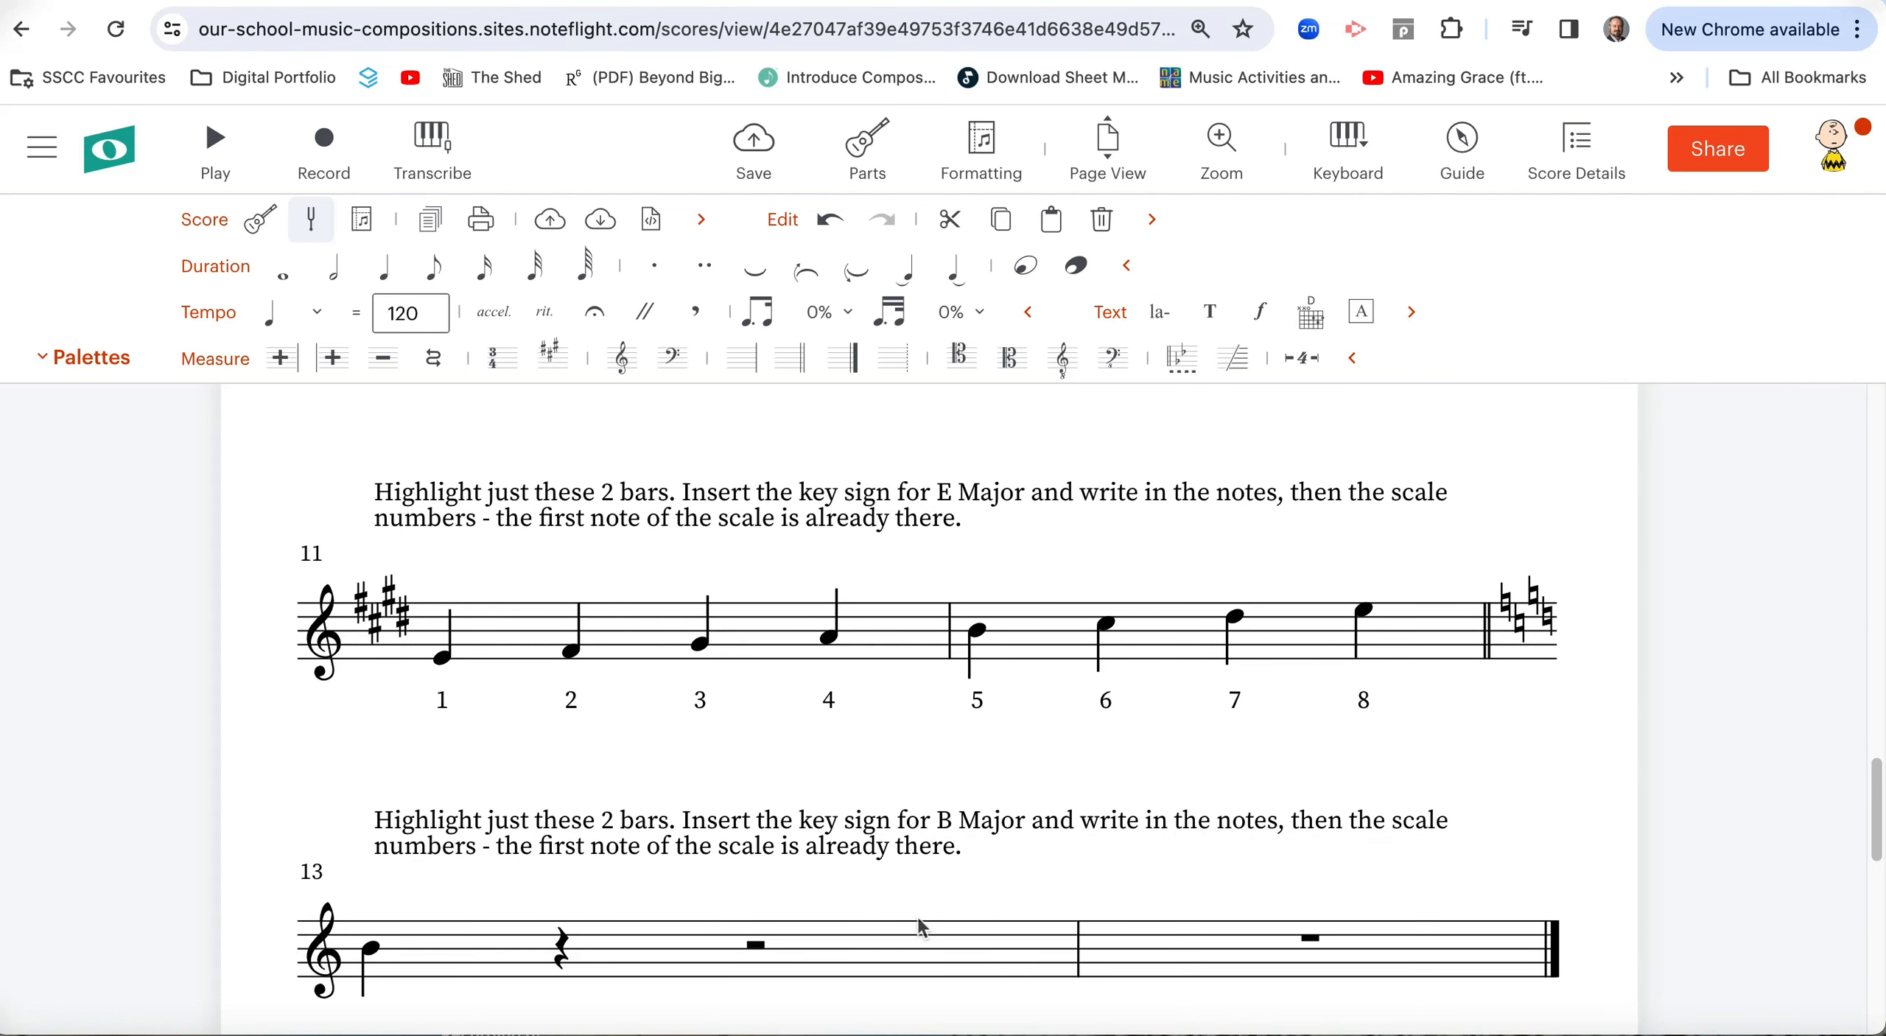
{"action": "scroll", "scroll_direction": "down", "scroll_amount": 3}
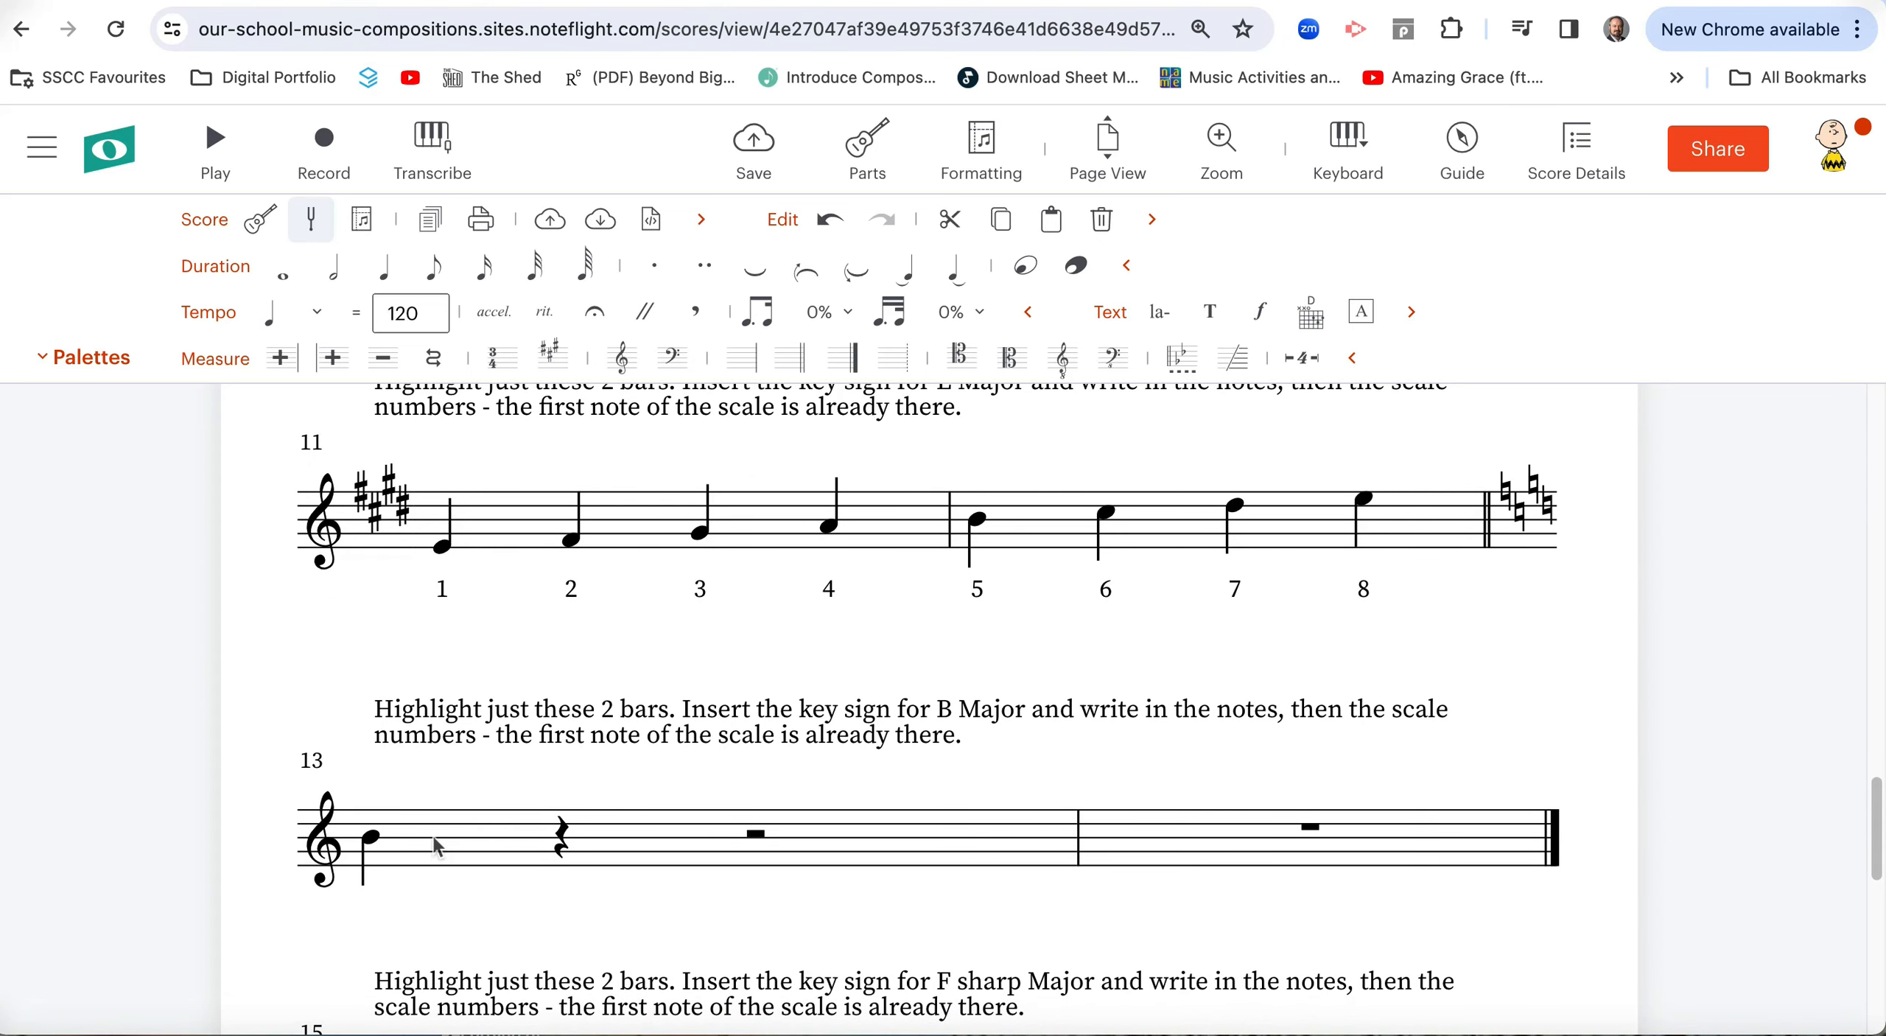
{"action": "left_click", "coordinate": [368, 839]}
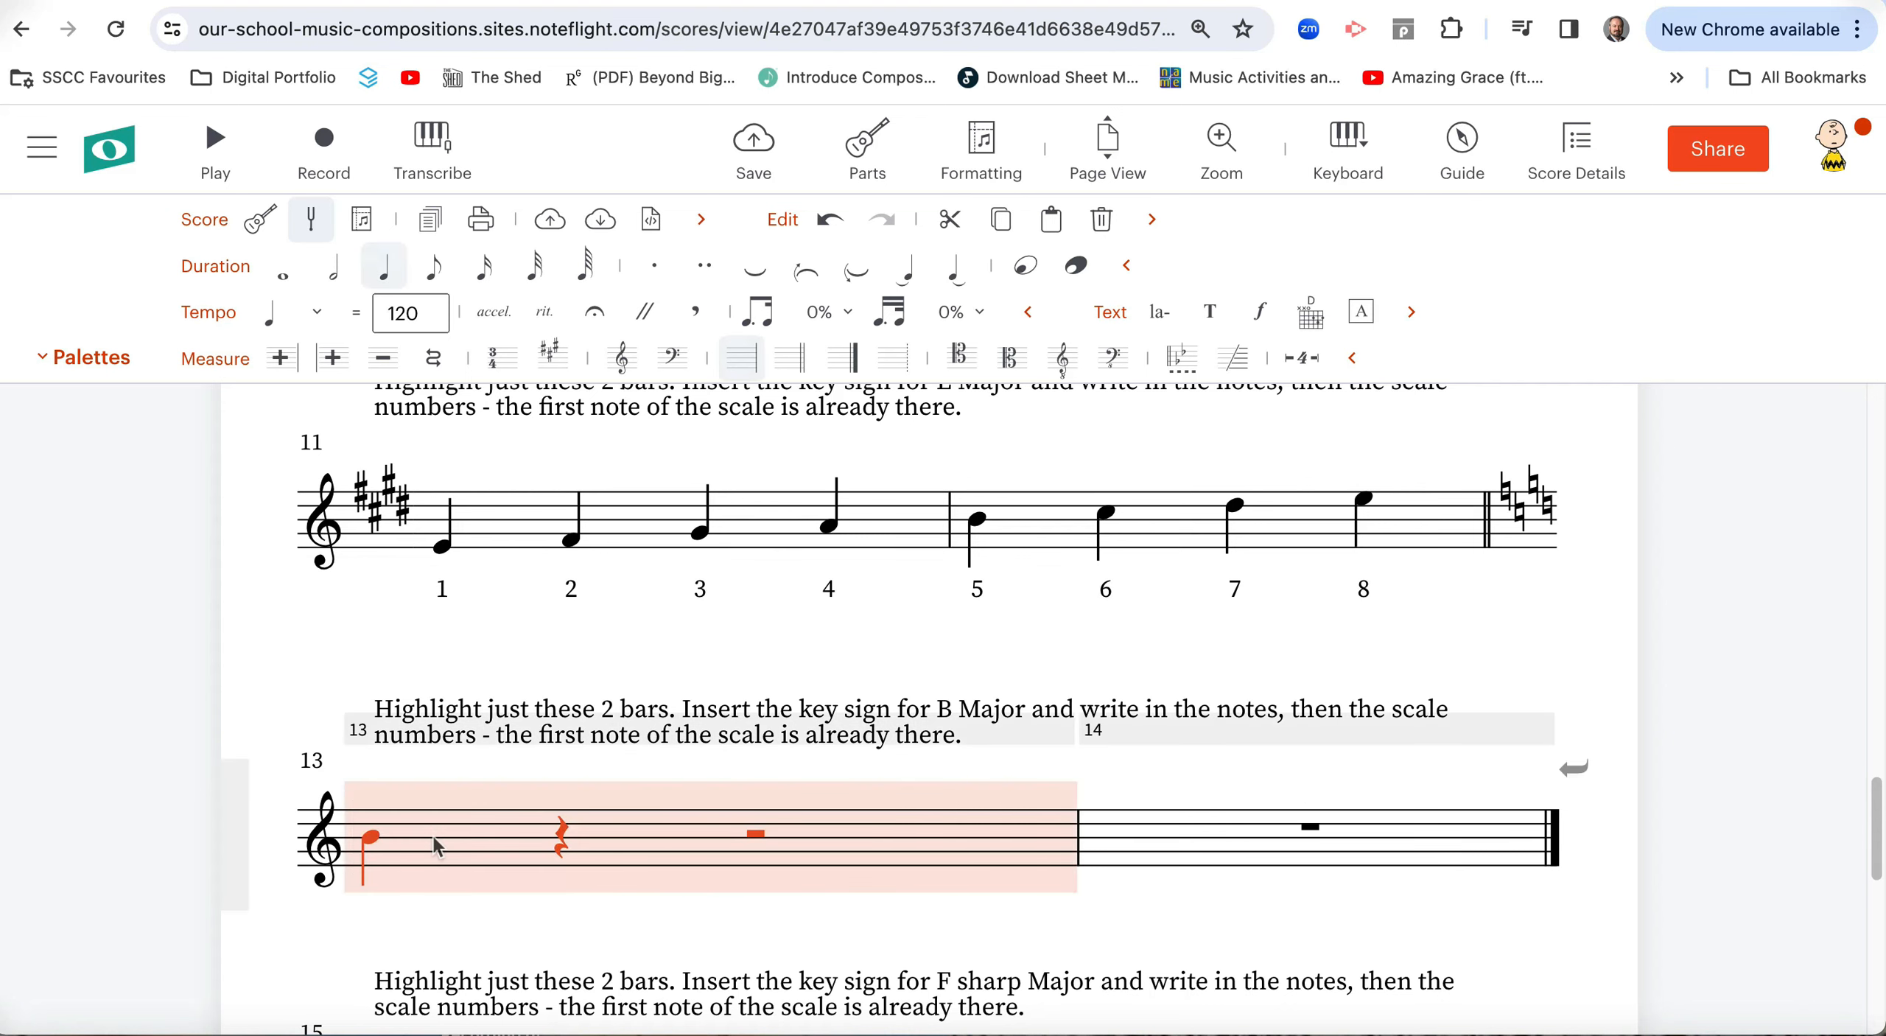
{"action": "mouse_move", "coordinate": [1003, 824]}
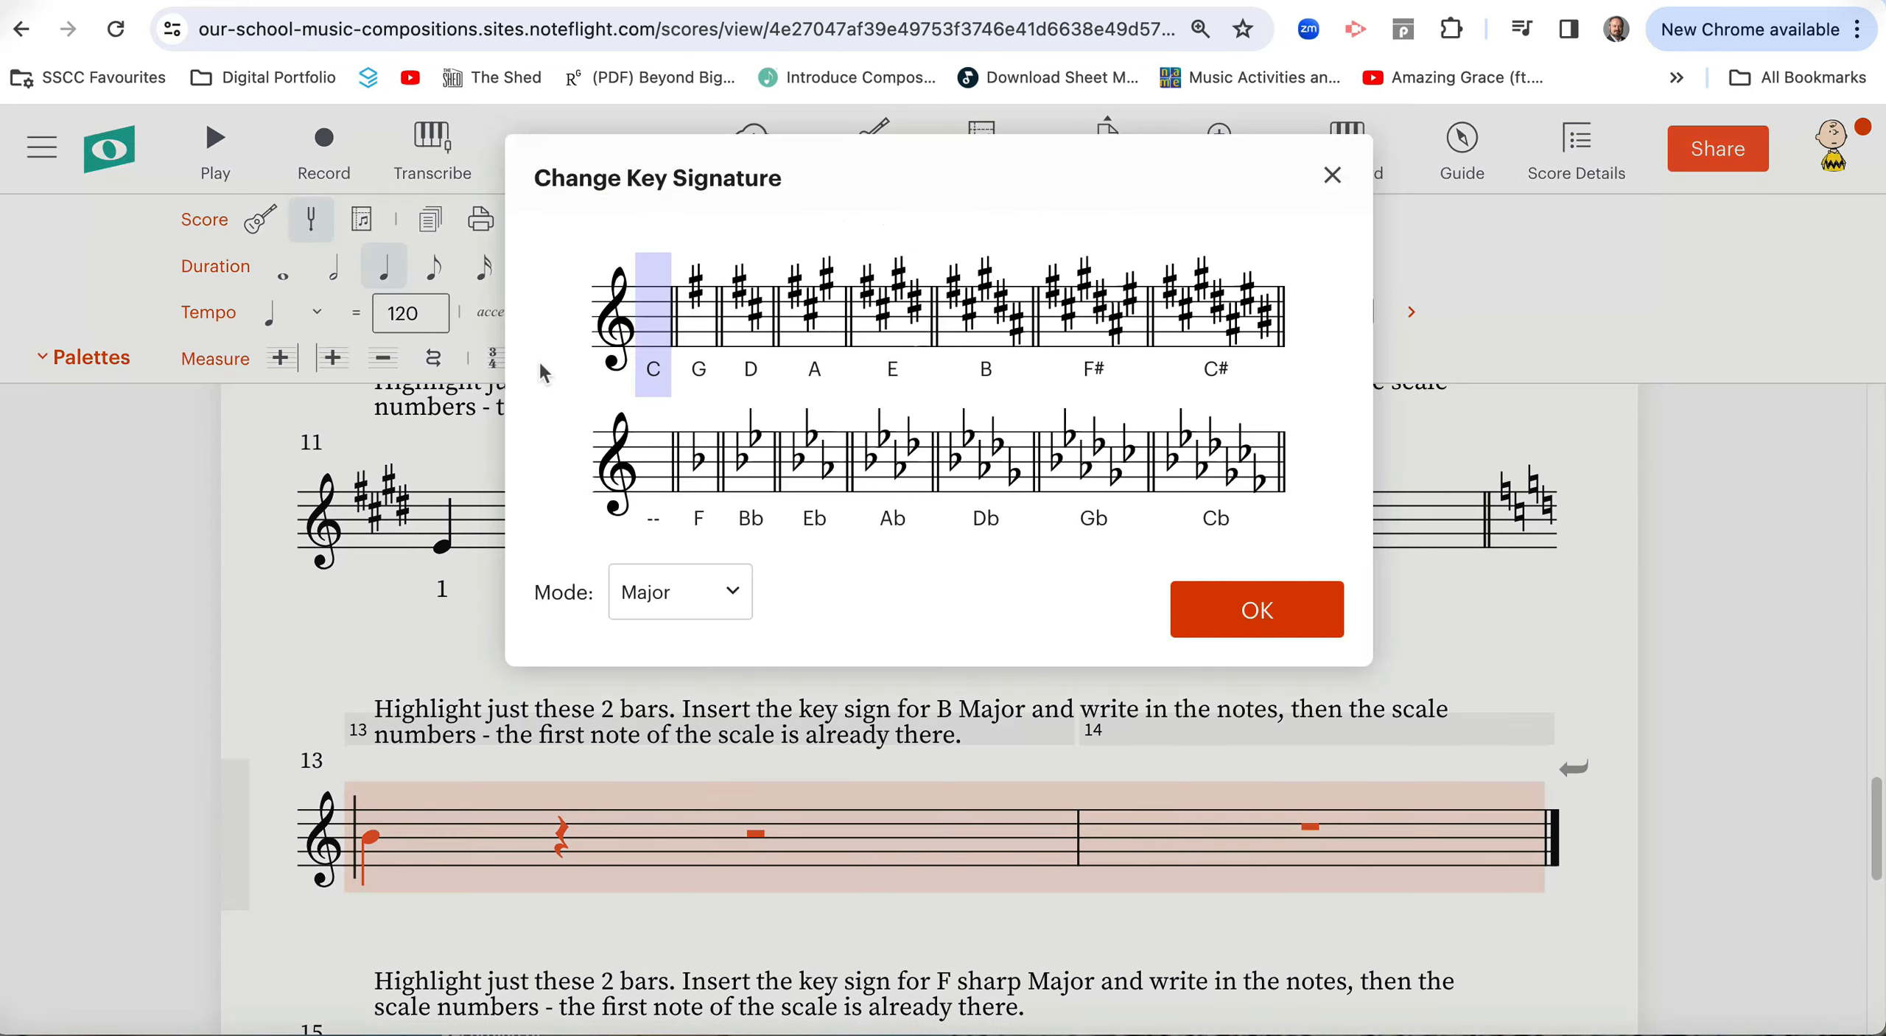
{"action": "left_click", "coordinate": [1257, 610]}
{"action": "type", "text": "1 2 3 4 5 6 7 8"}
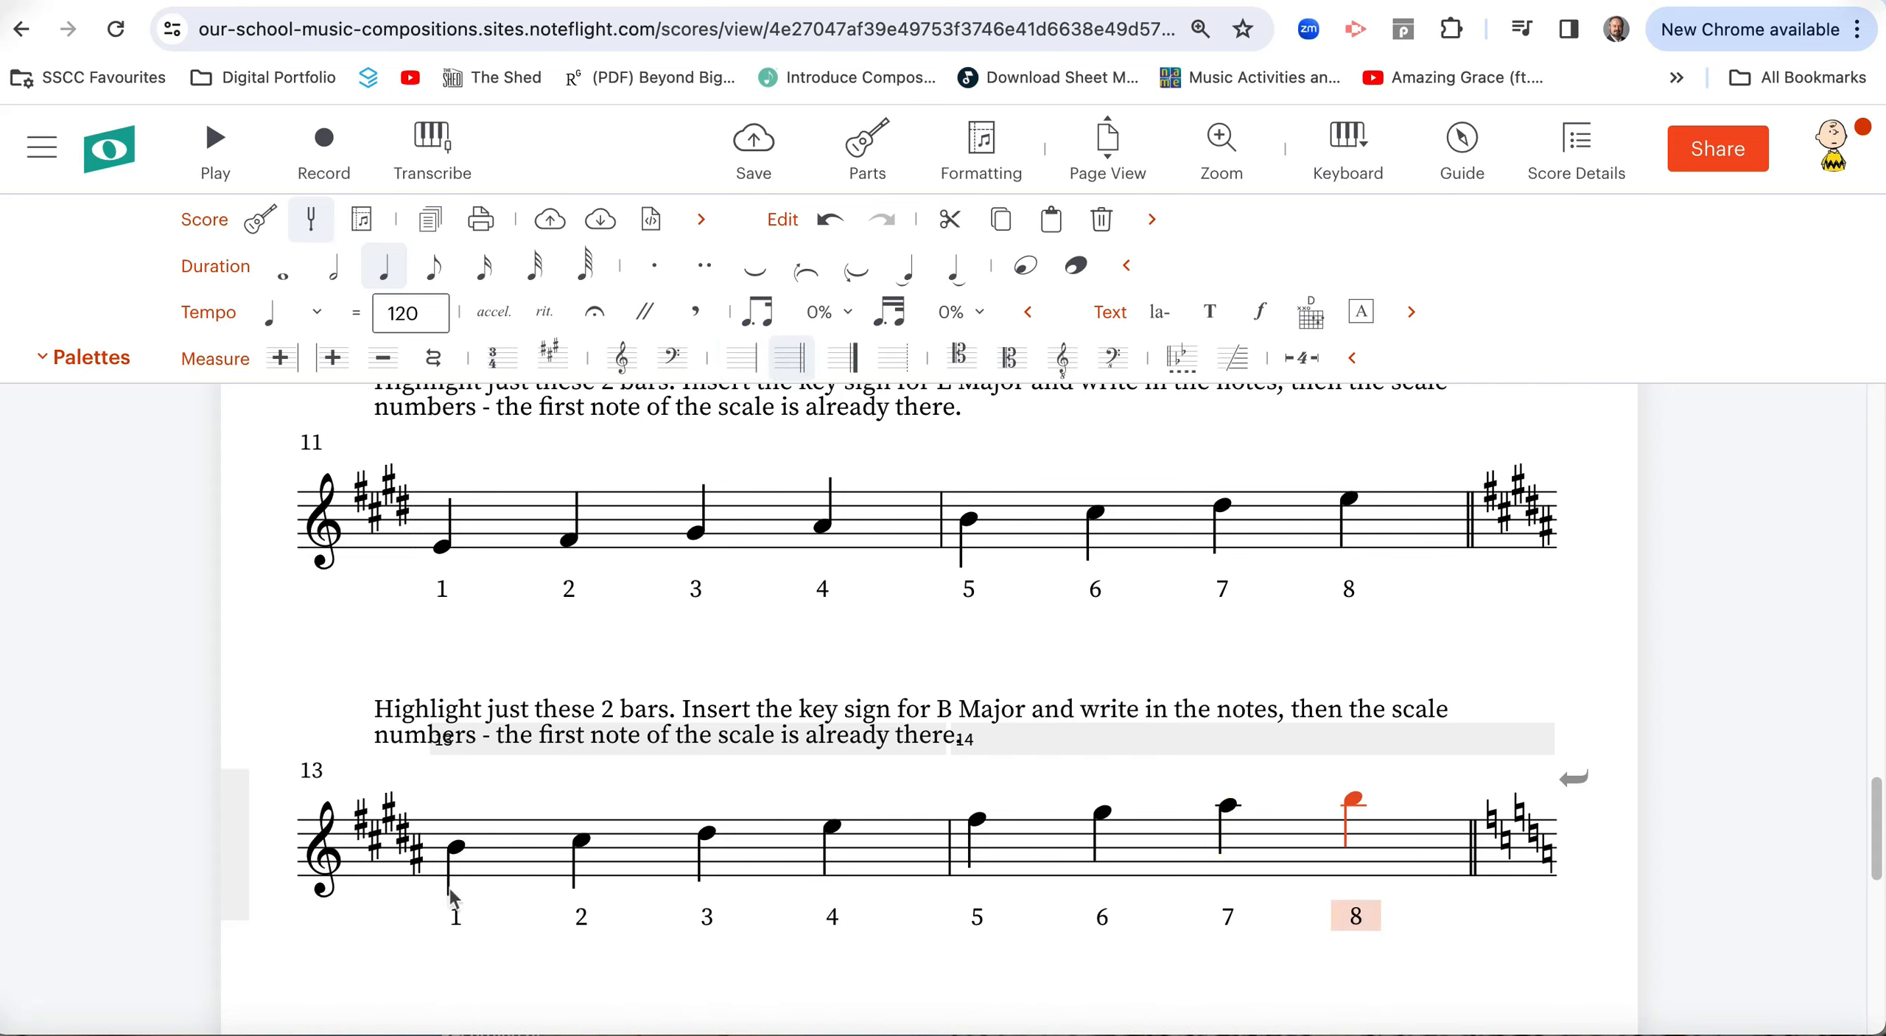
{"action": "scroll", "scroll_direction": "down", "scroll_amount": 3}
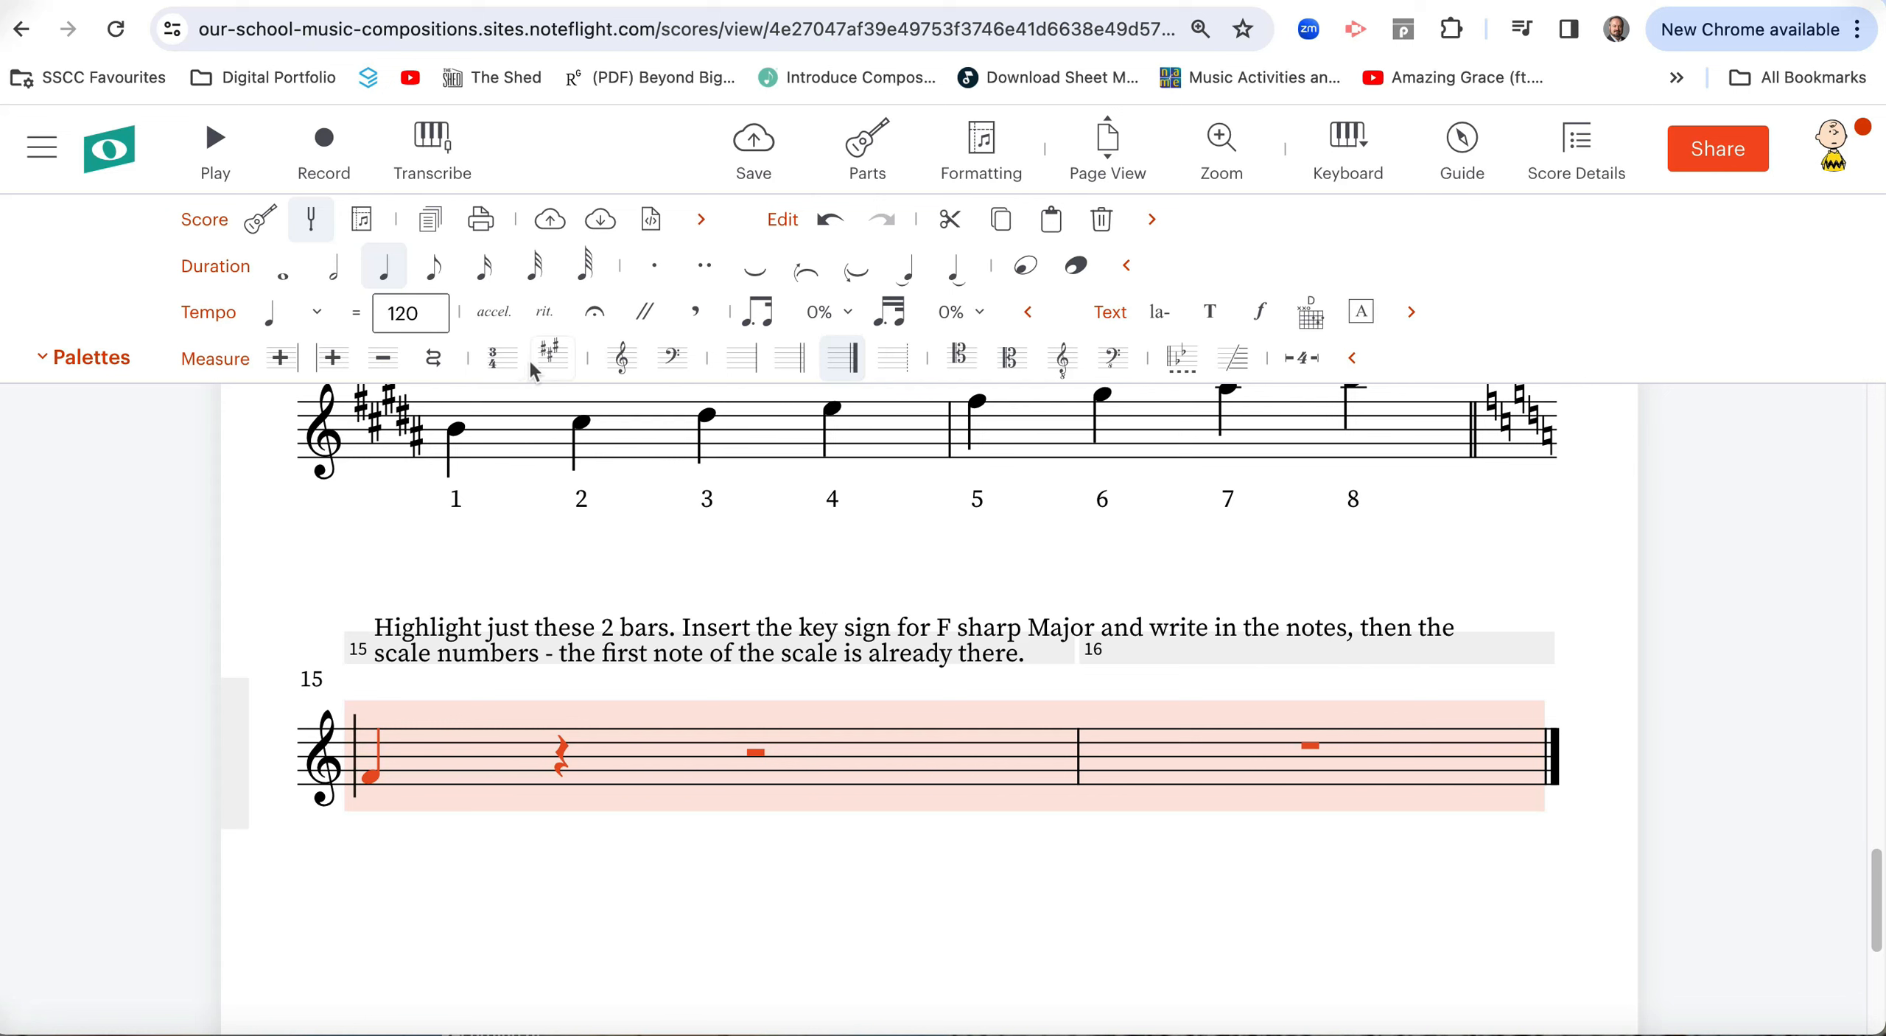
Apply the six-sharp F# Major key signature to bars 15–16 and begin numbering its notes.
{"action": "left_click", "coordinate": [552, 358]}
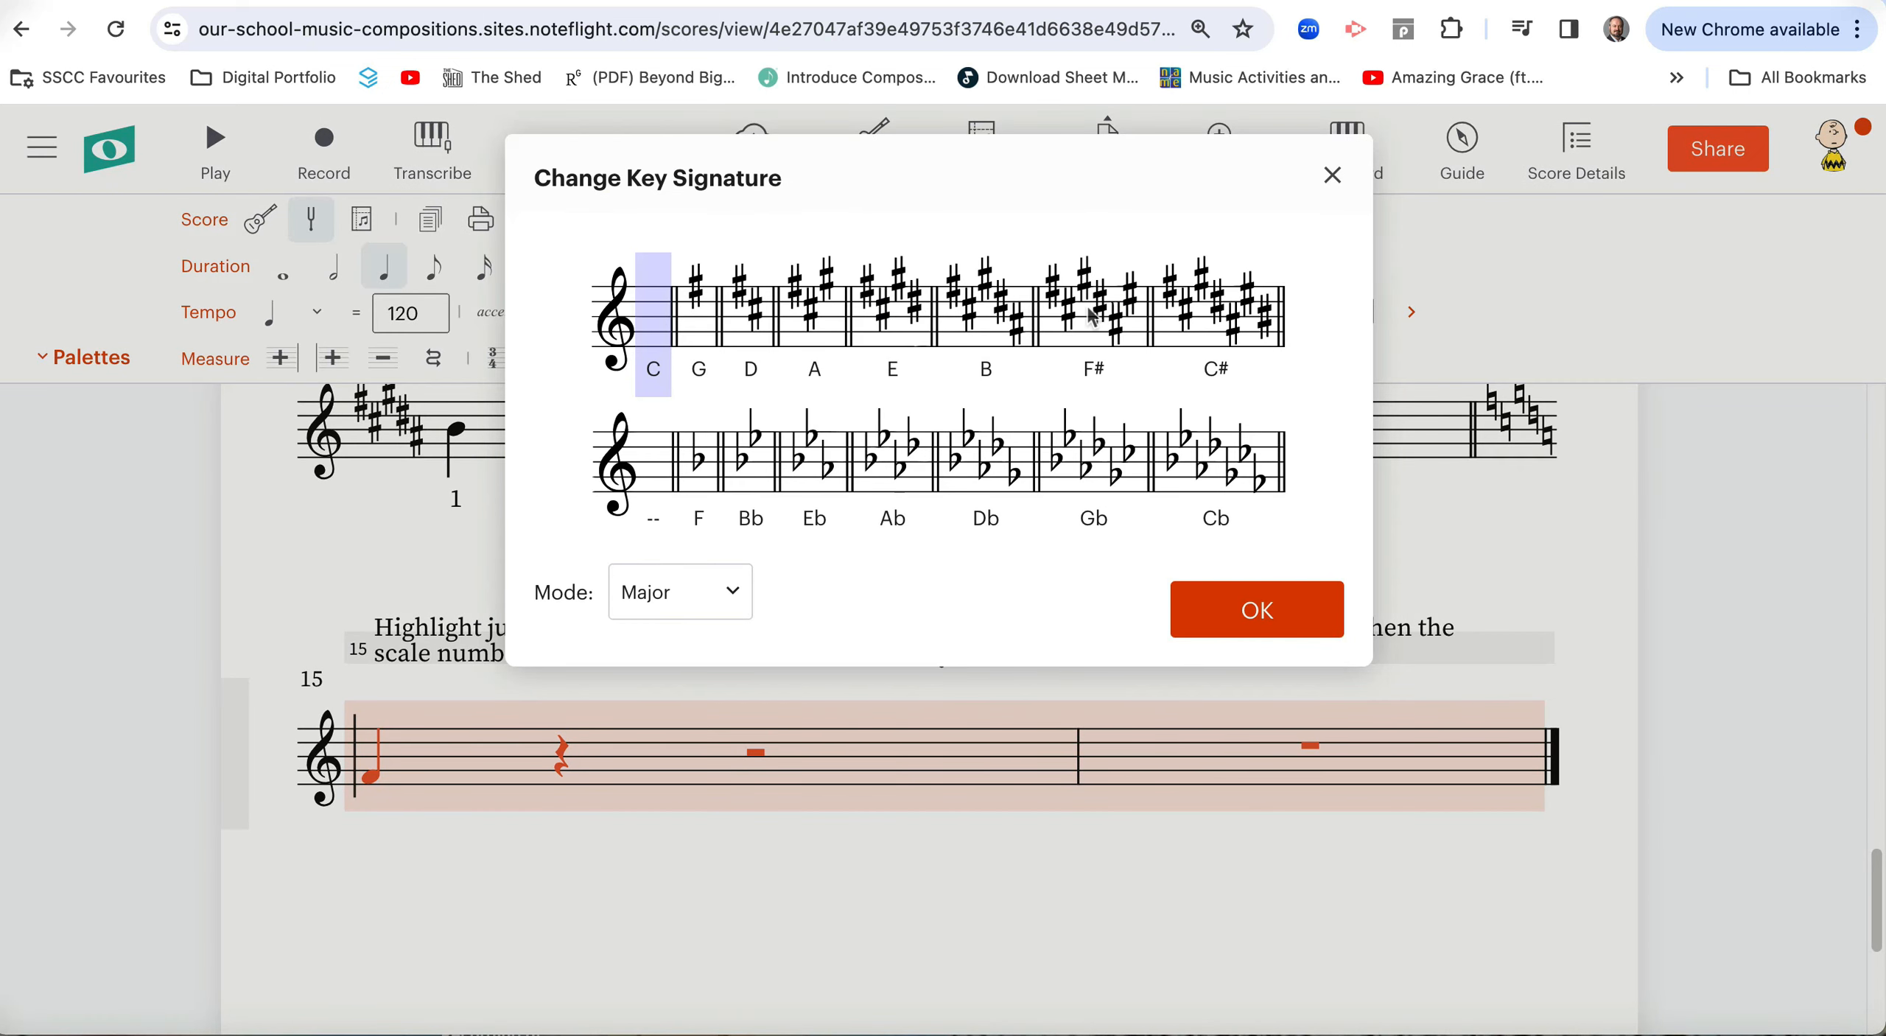
{"action": "left_click", "coordinate": [1257, 609]}
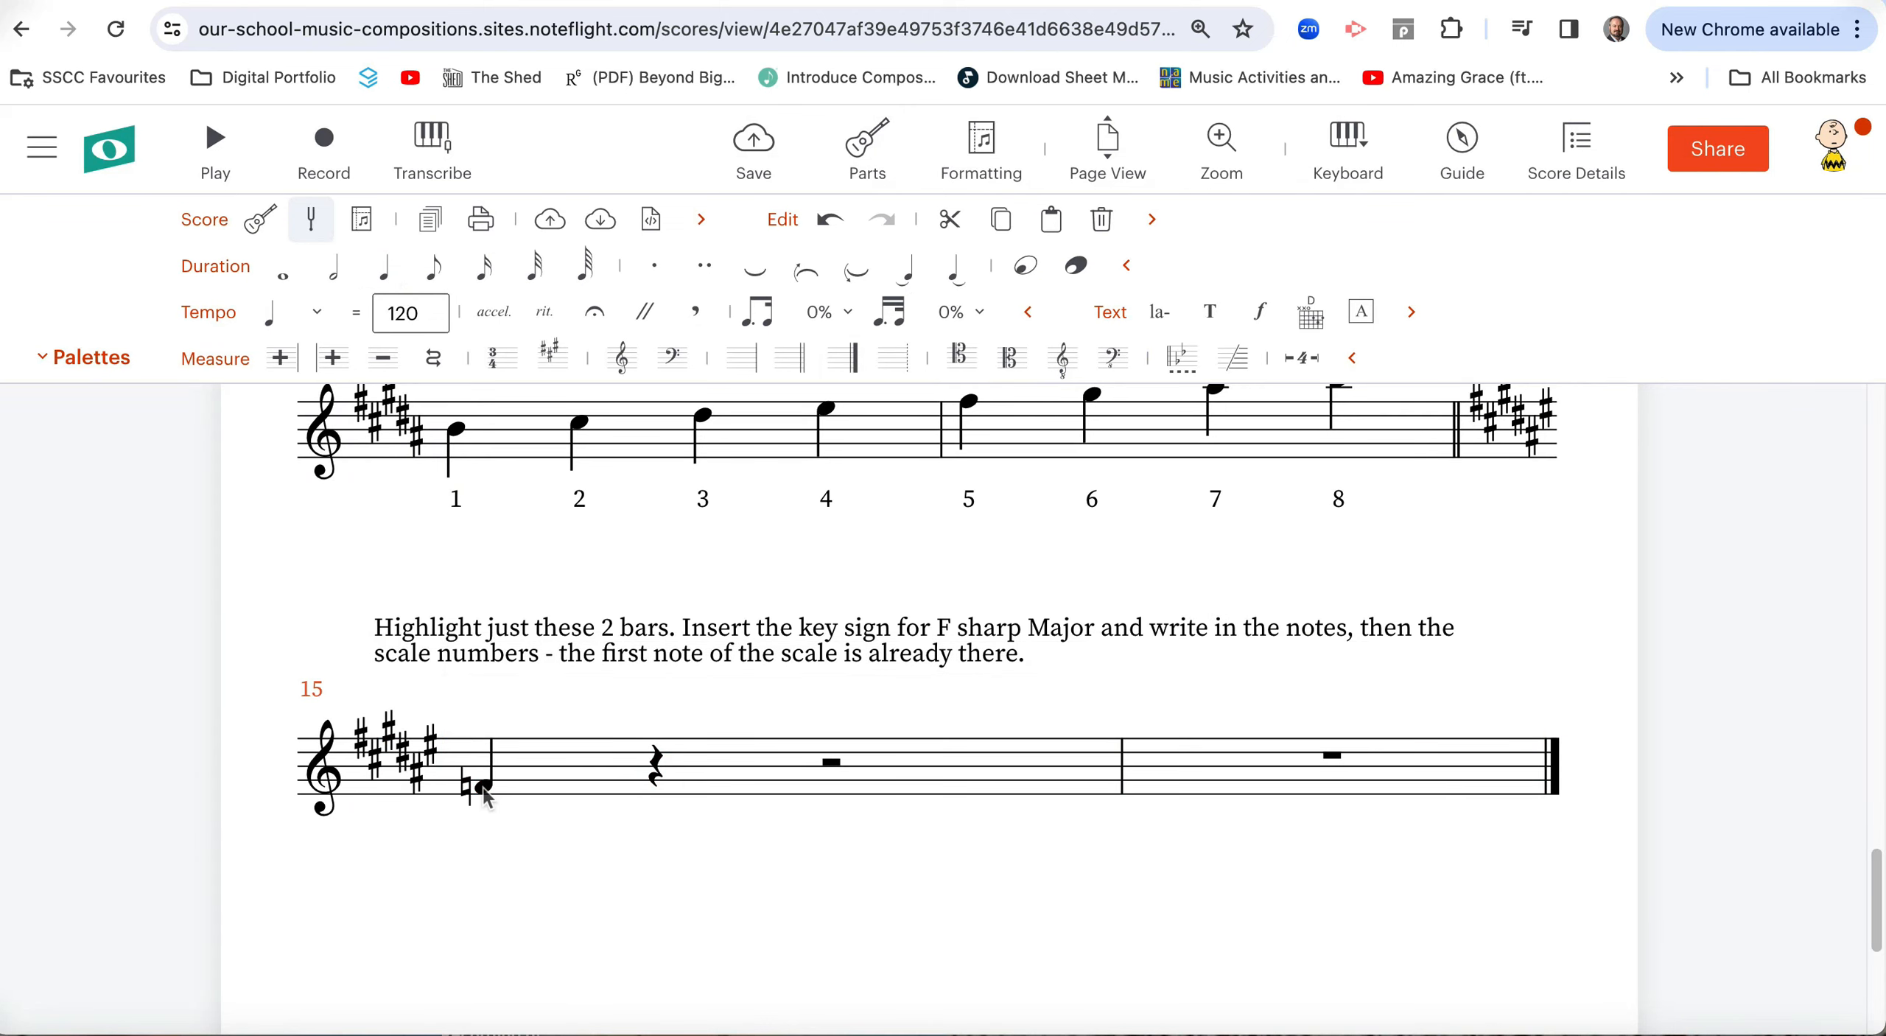
{"action": "left_click", "coordinate": [479, 791]}
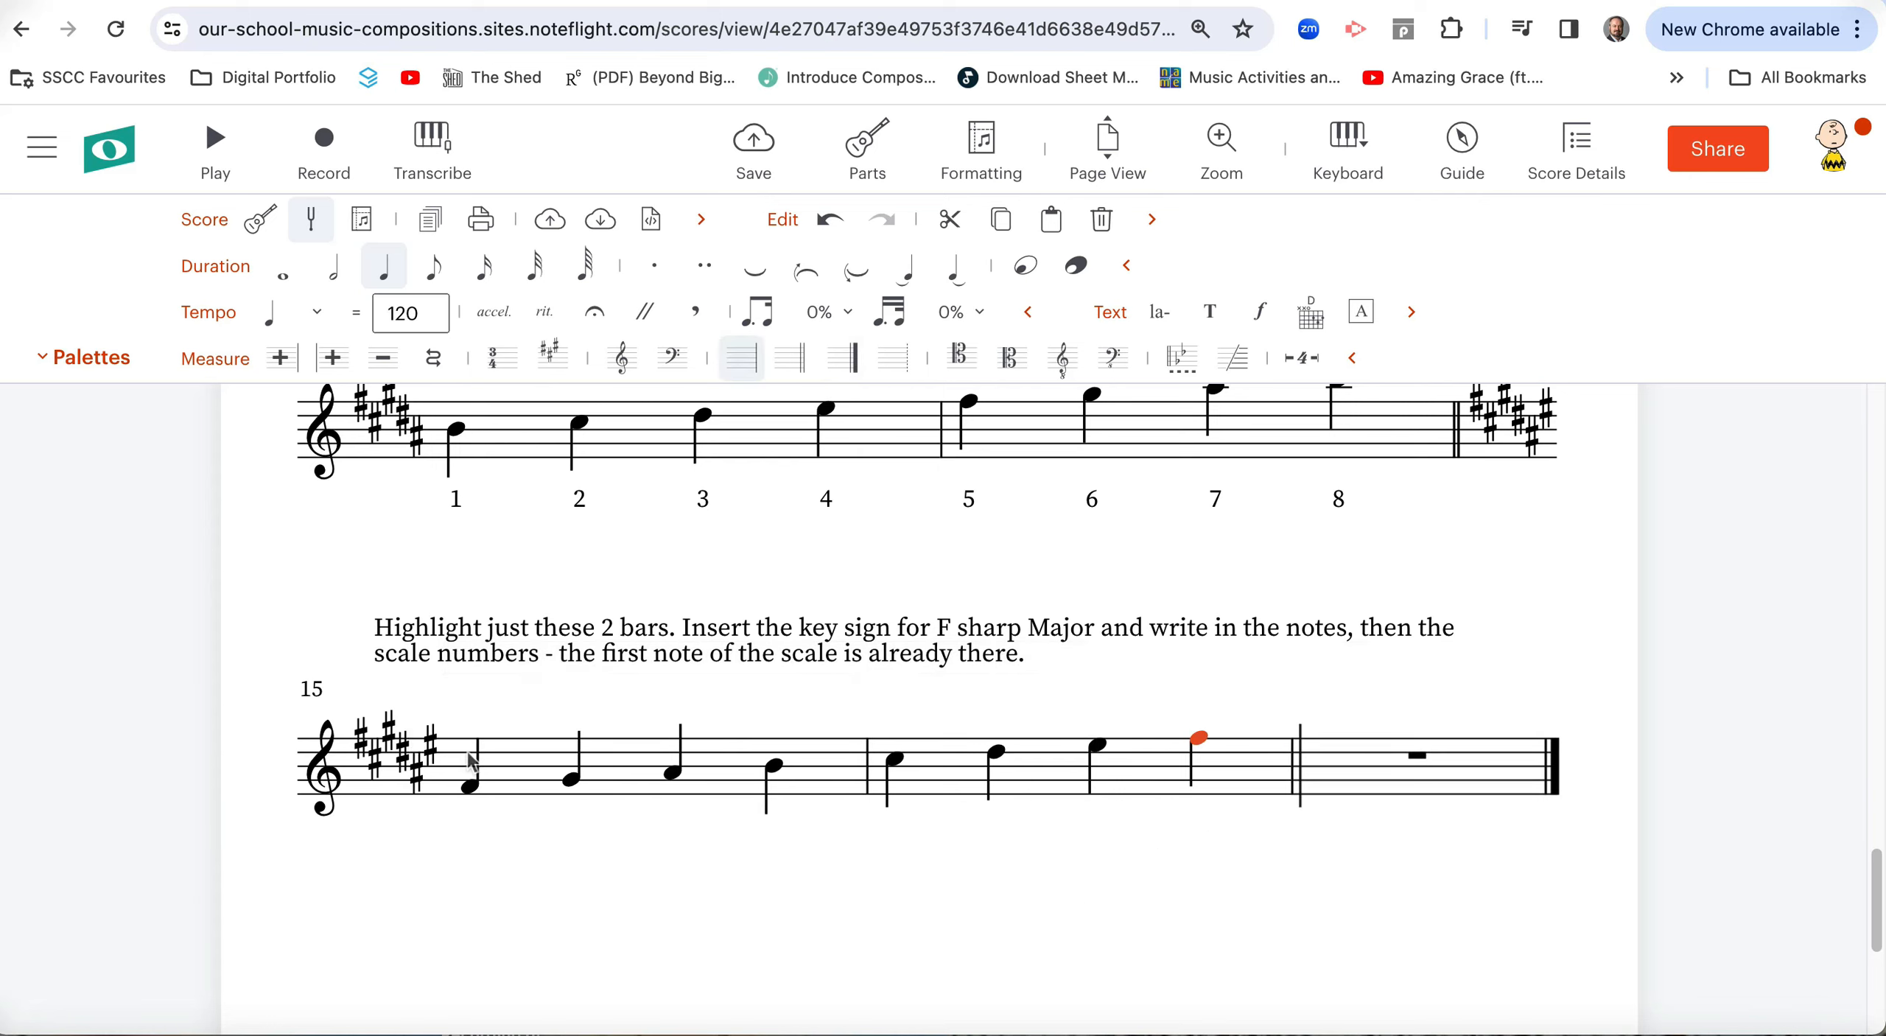
{"action": "left_click", "coordinate": [469, 785]}
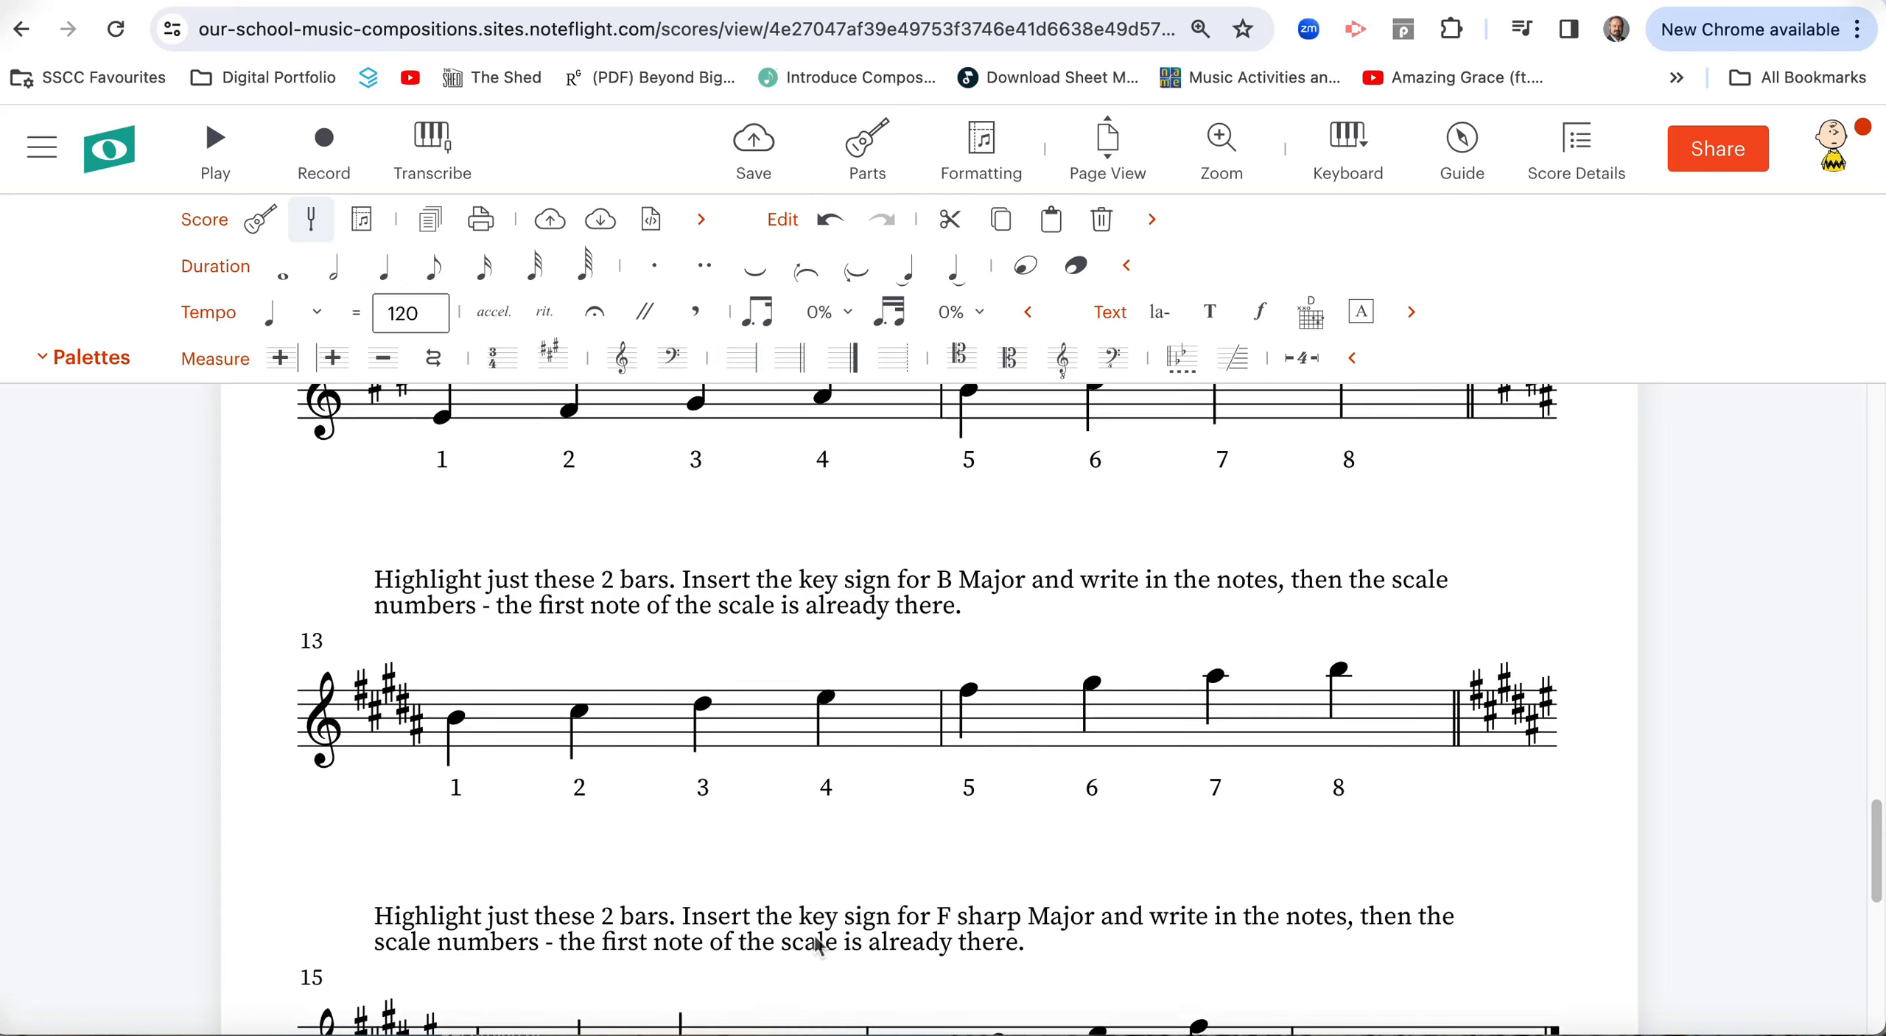
{"action": "scroll", "scroll_direction": "down", "scroll_amount": 3}
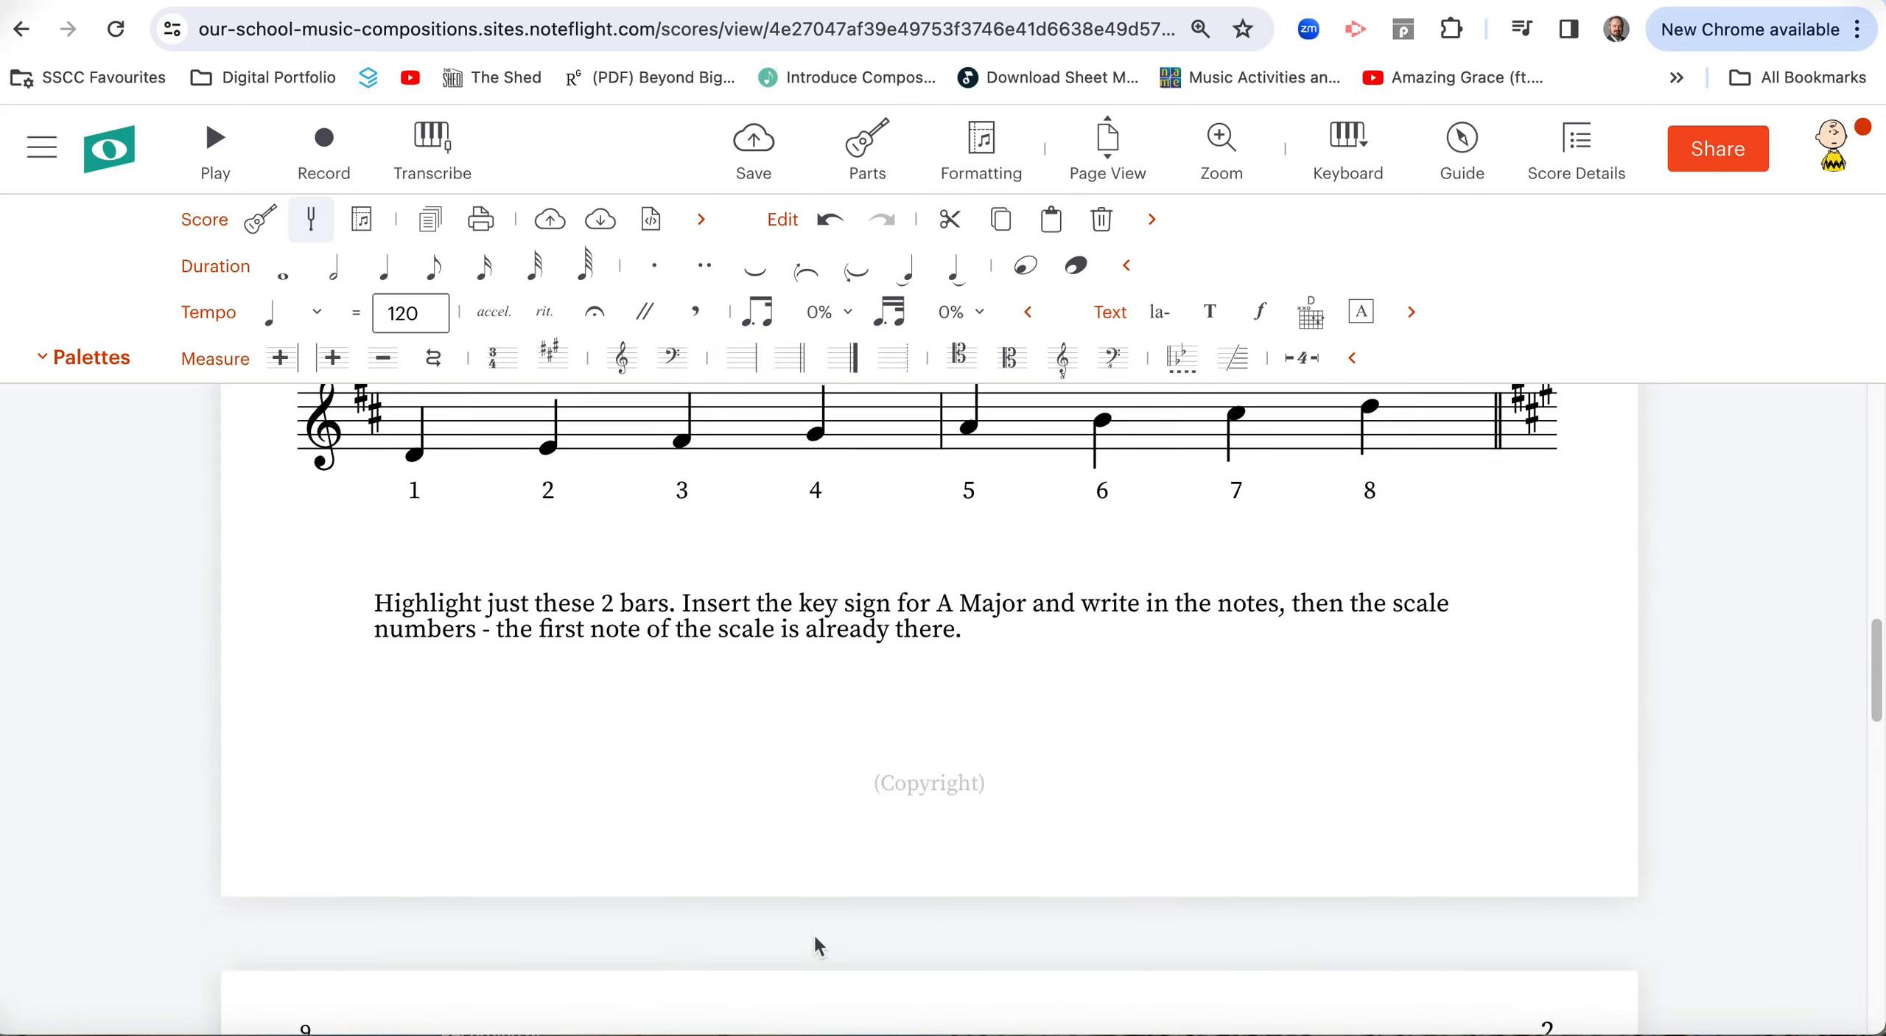
{"action": "scroll", "scroll_direction": "down", "scroll_amount": 3}
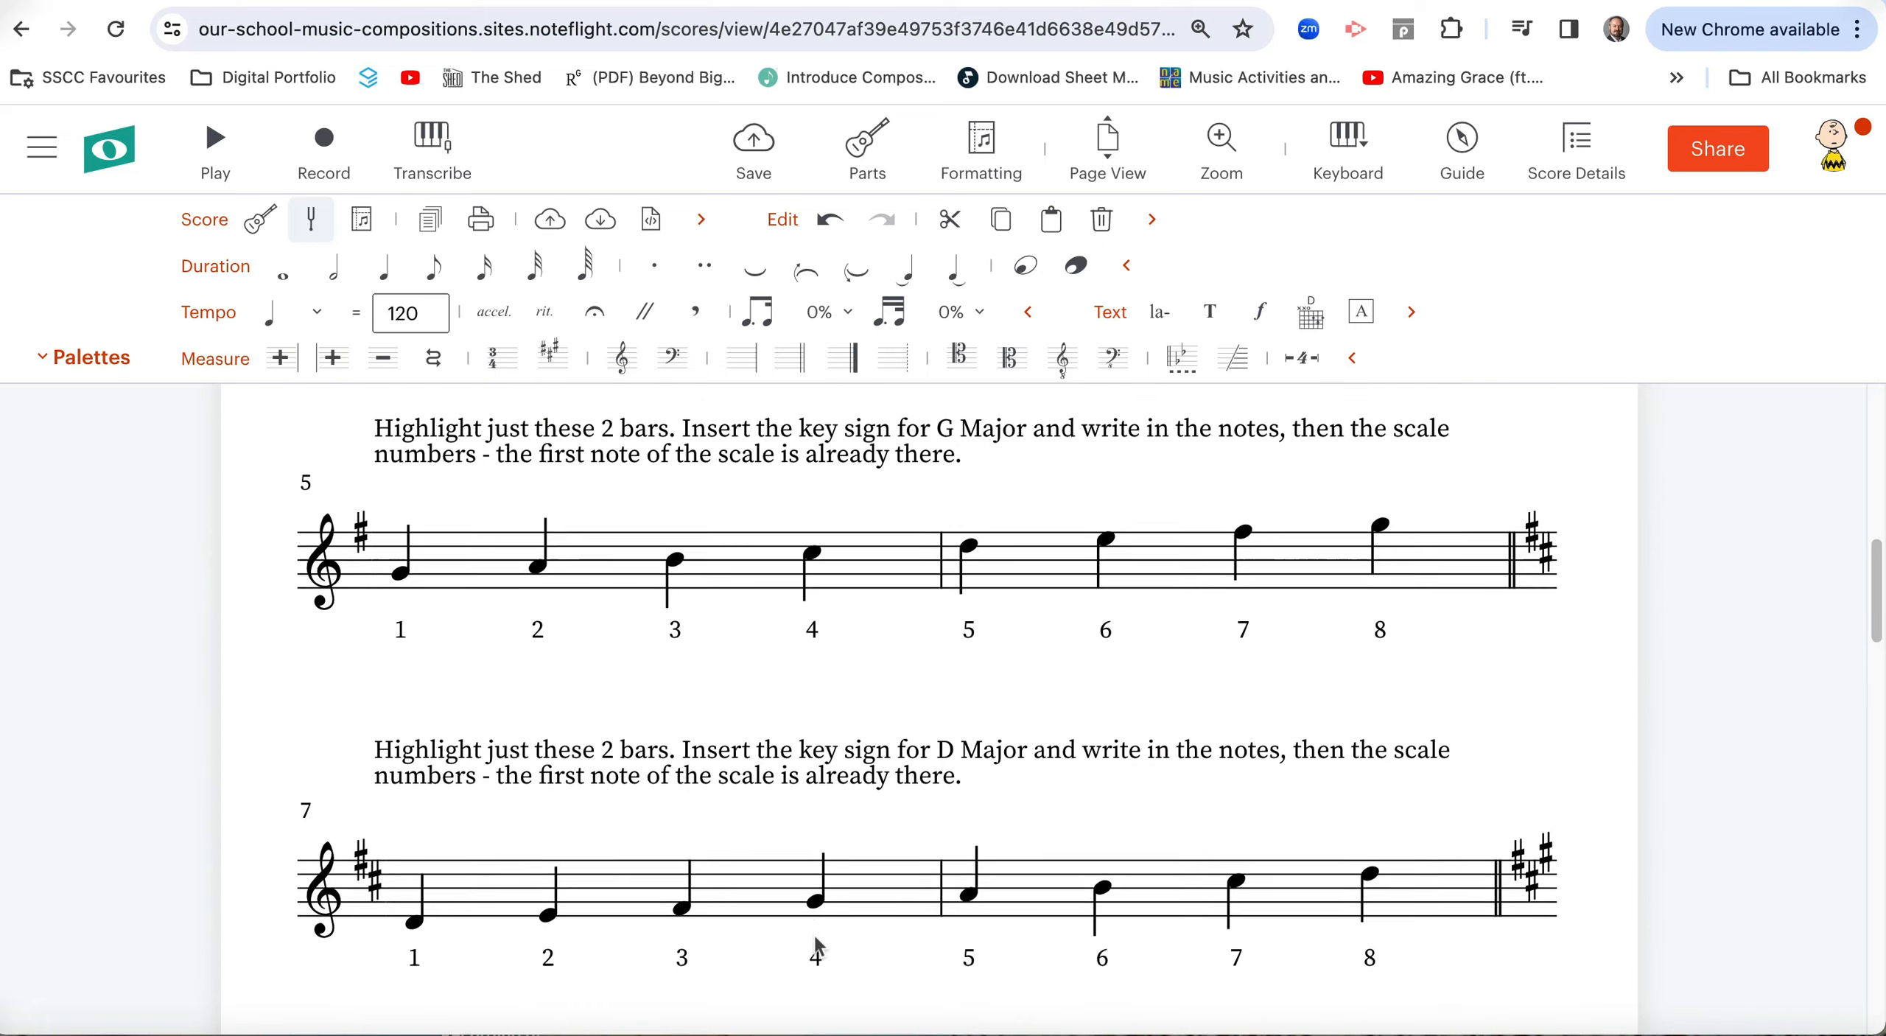
{"action": "scroll", "scroll_direction": "down", "scroll_amount": 3}
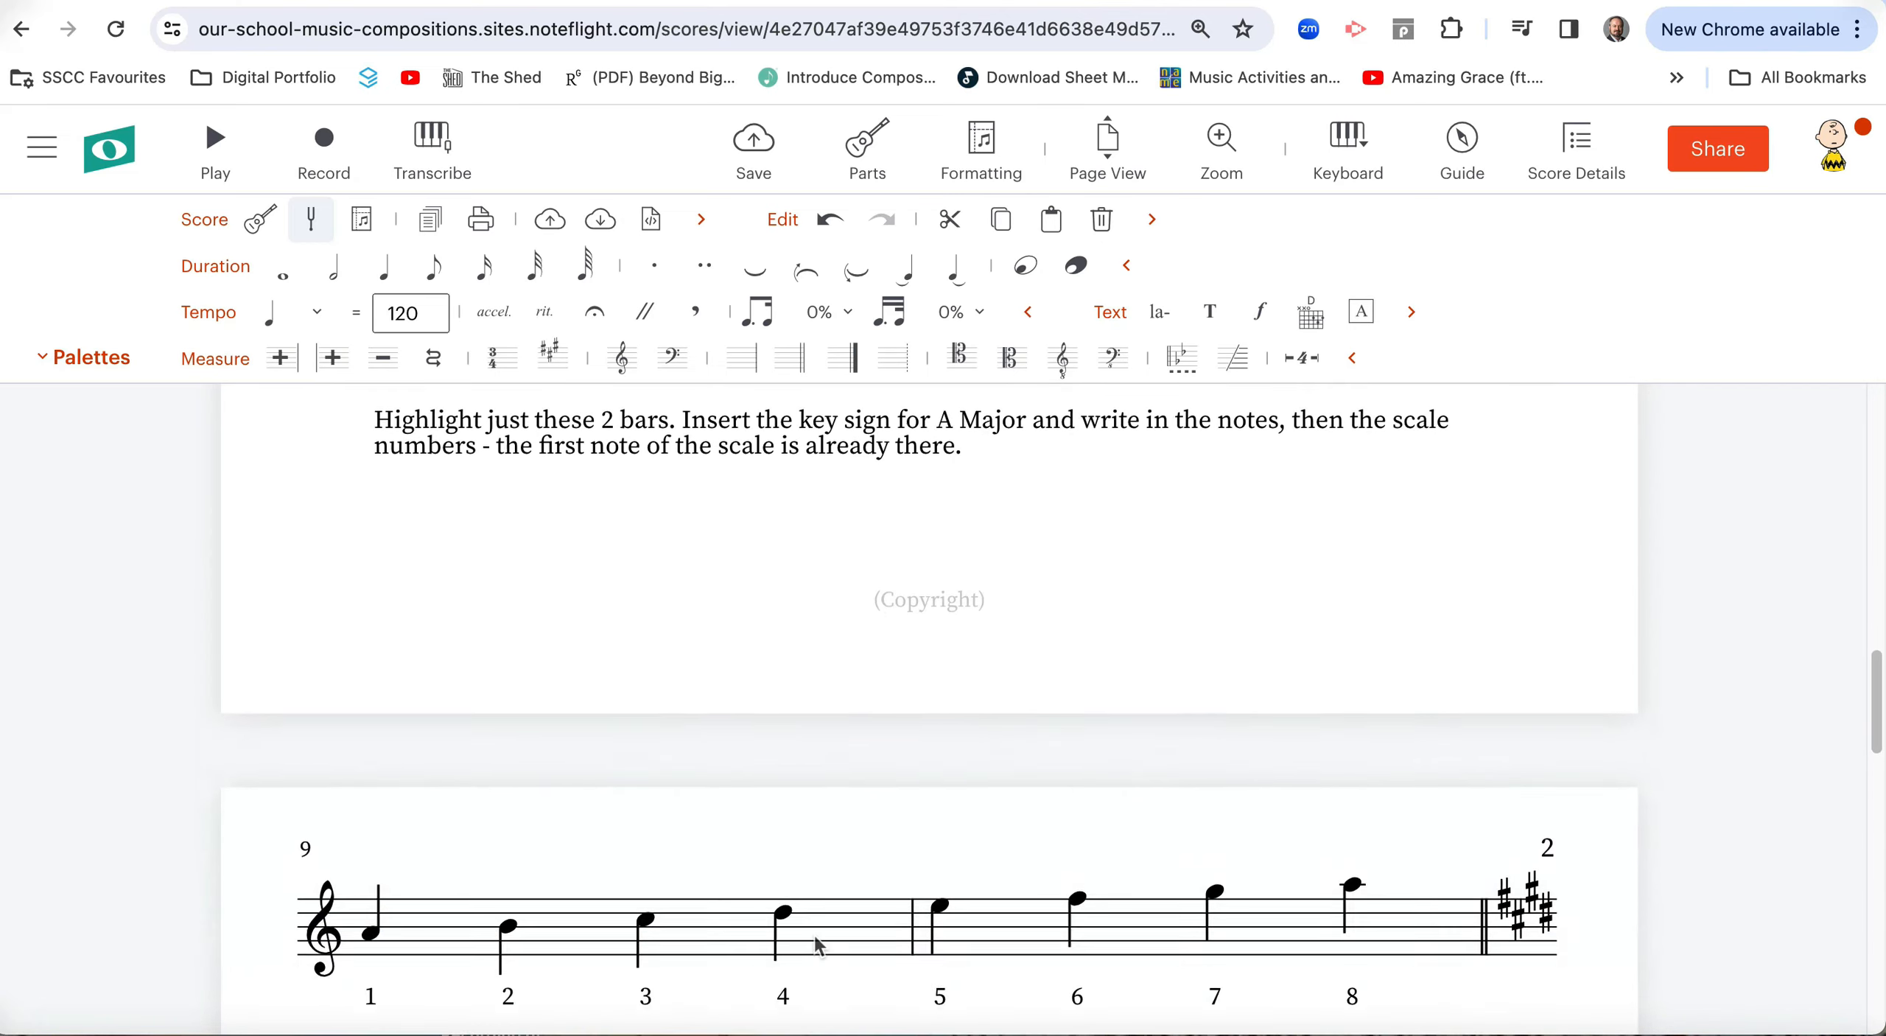
{"action": "scroll", "scroll_direction": "down", "scroll_amount": 3}
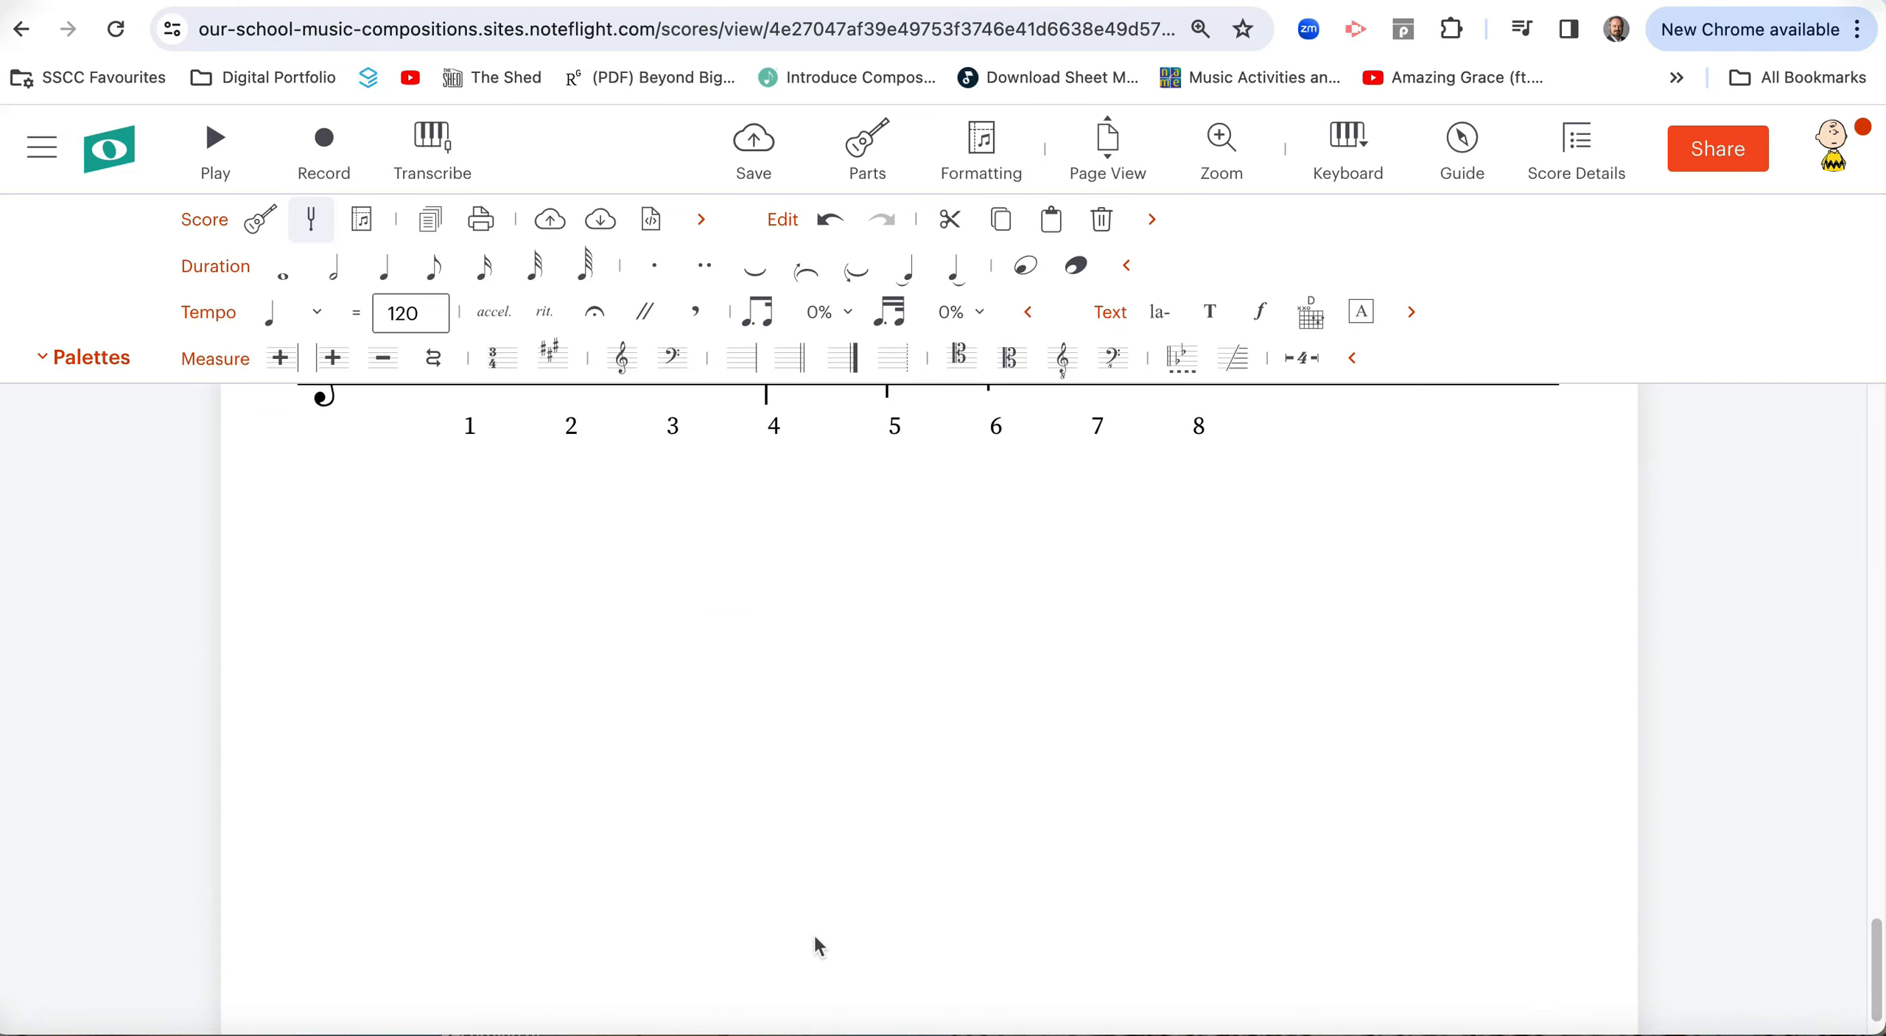
{"action": "scroll", "scroll_direction": "down", "scroll_amount": 3}
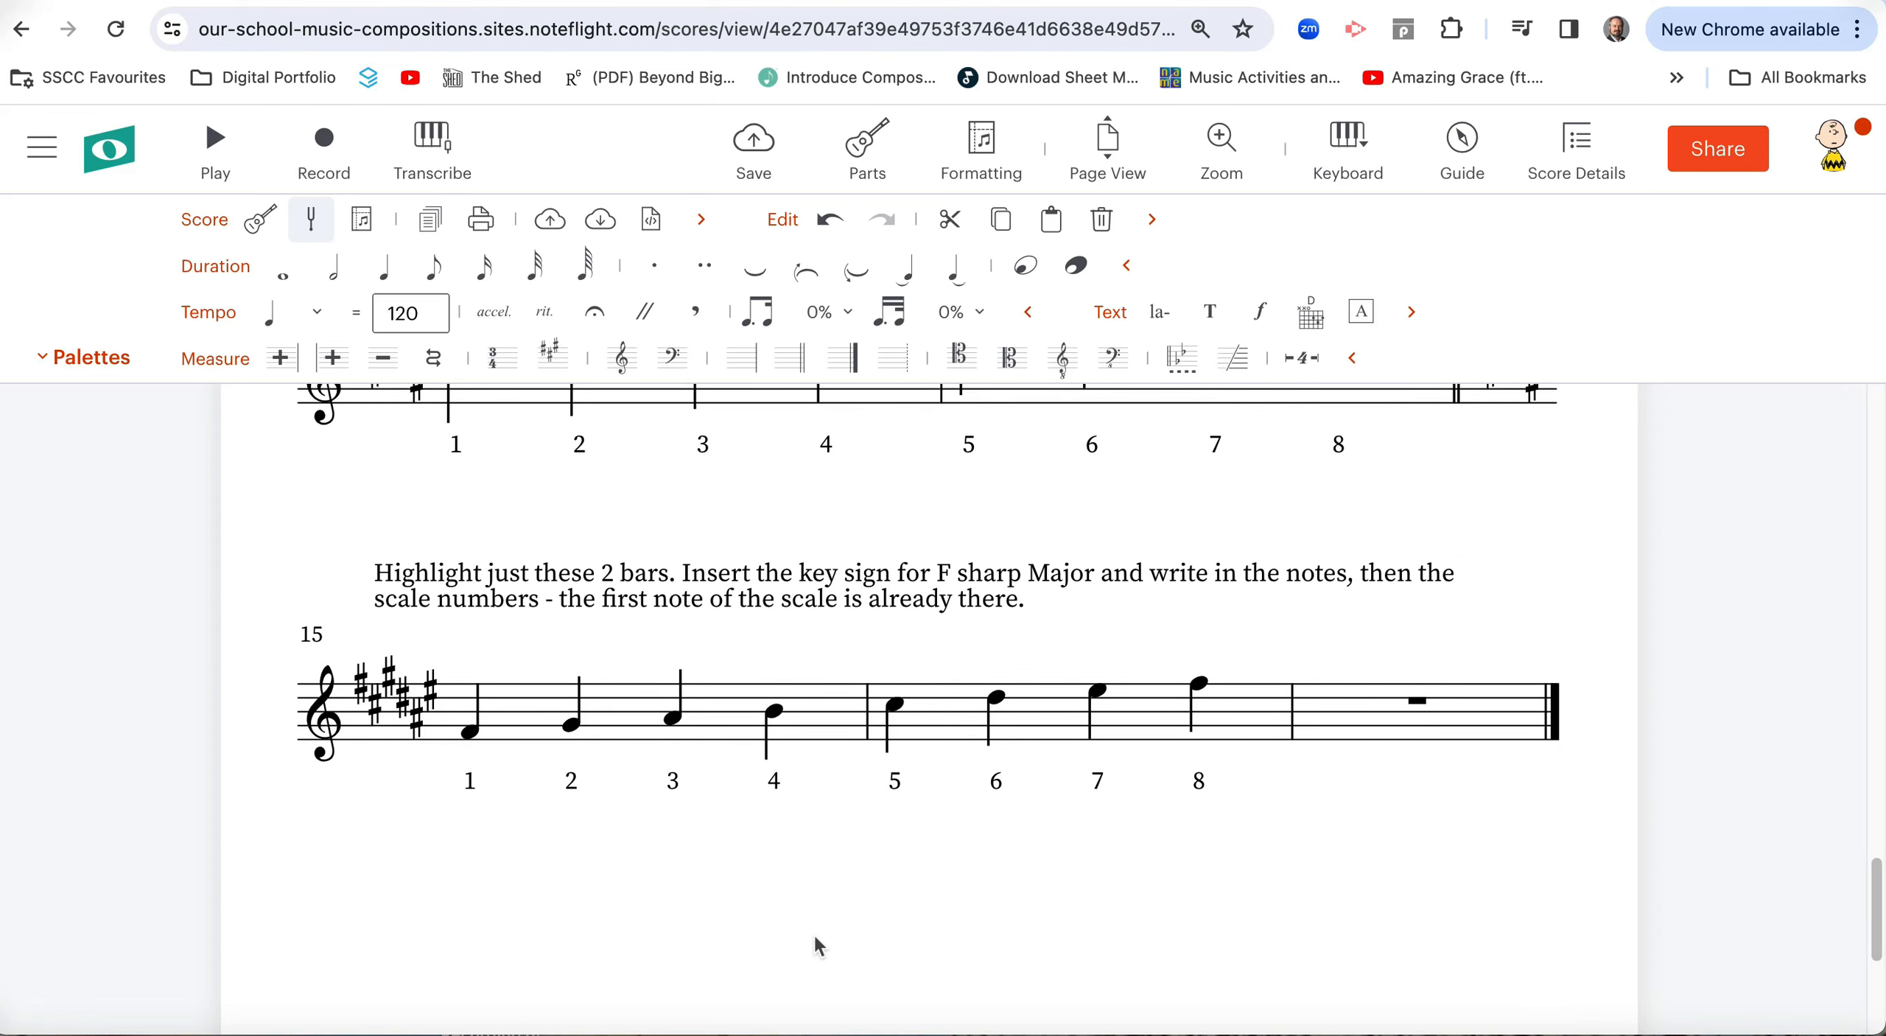